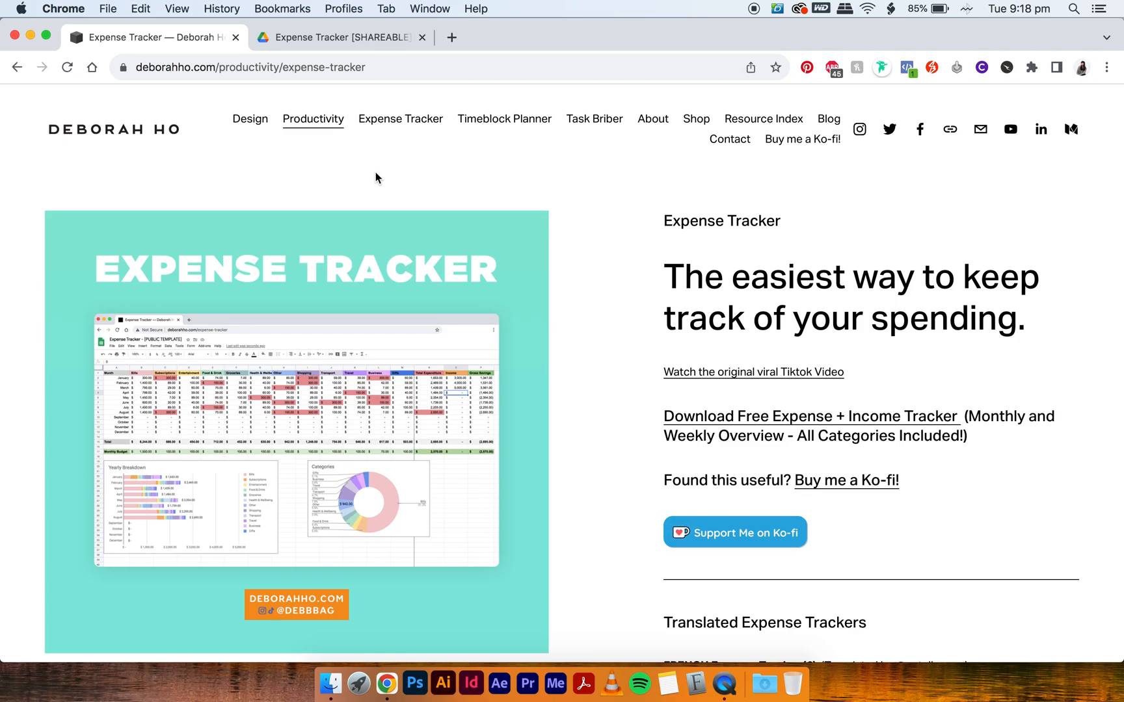
mouse_move(524, 302)
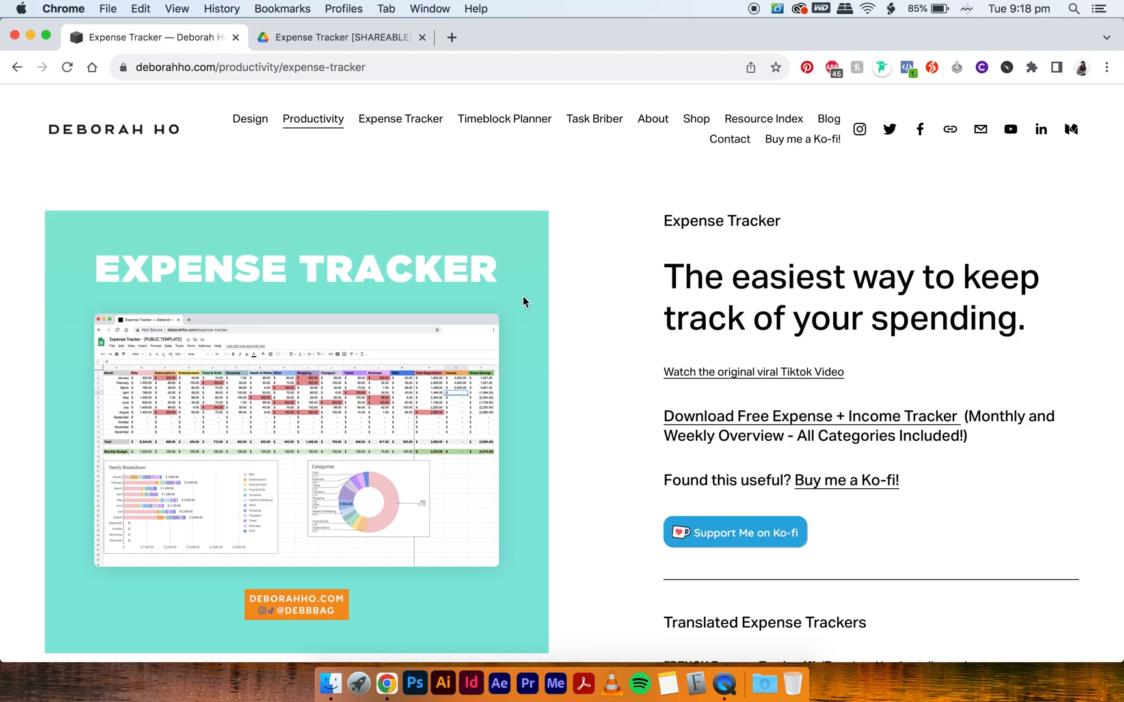
mouse_move(634, 206)
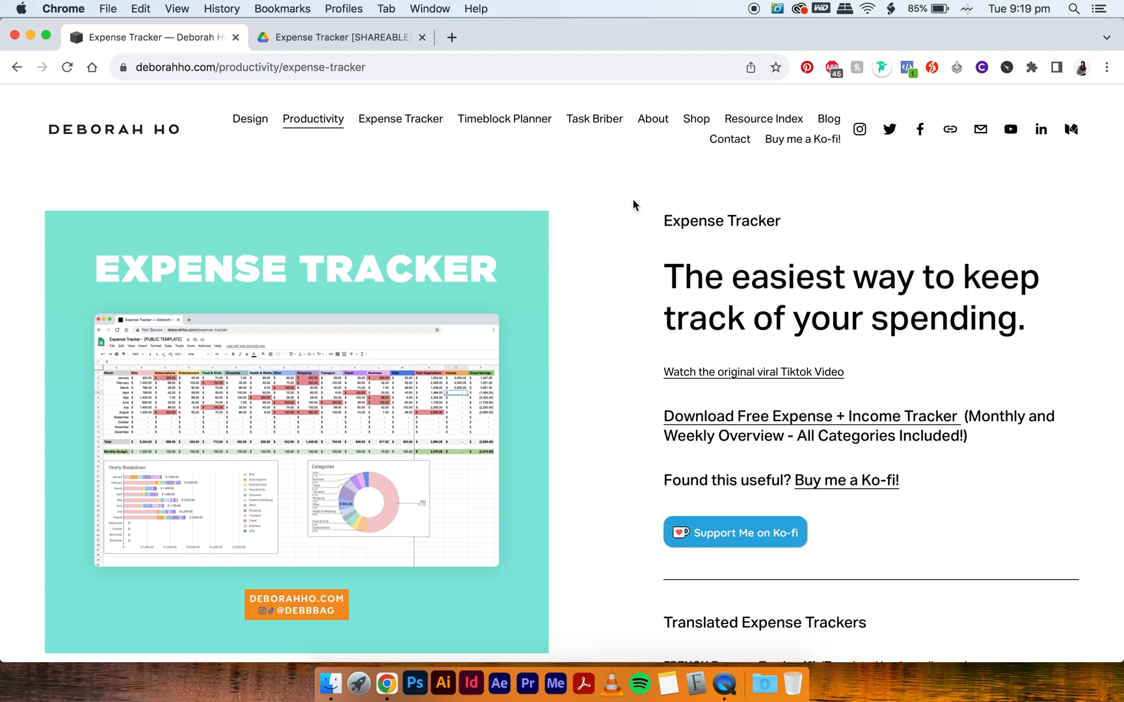
mouse_move(659, 442)
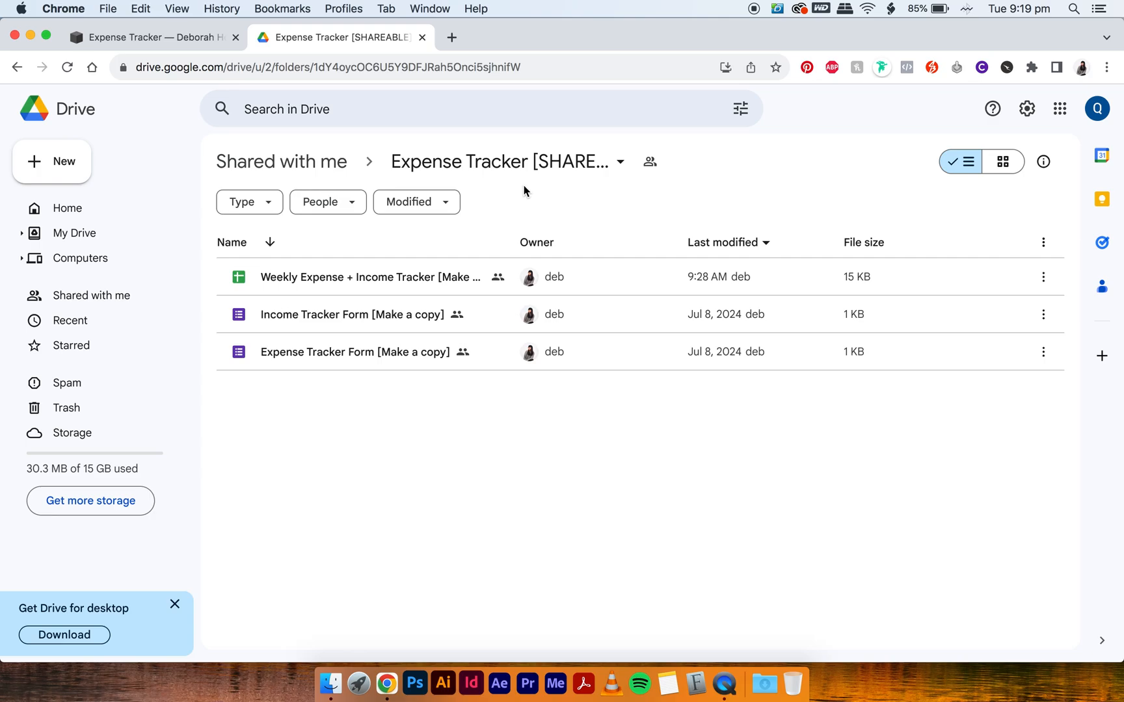
mouse_move(427, 277)
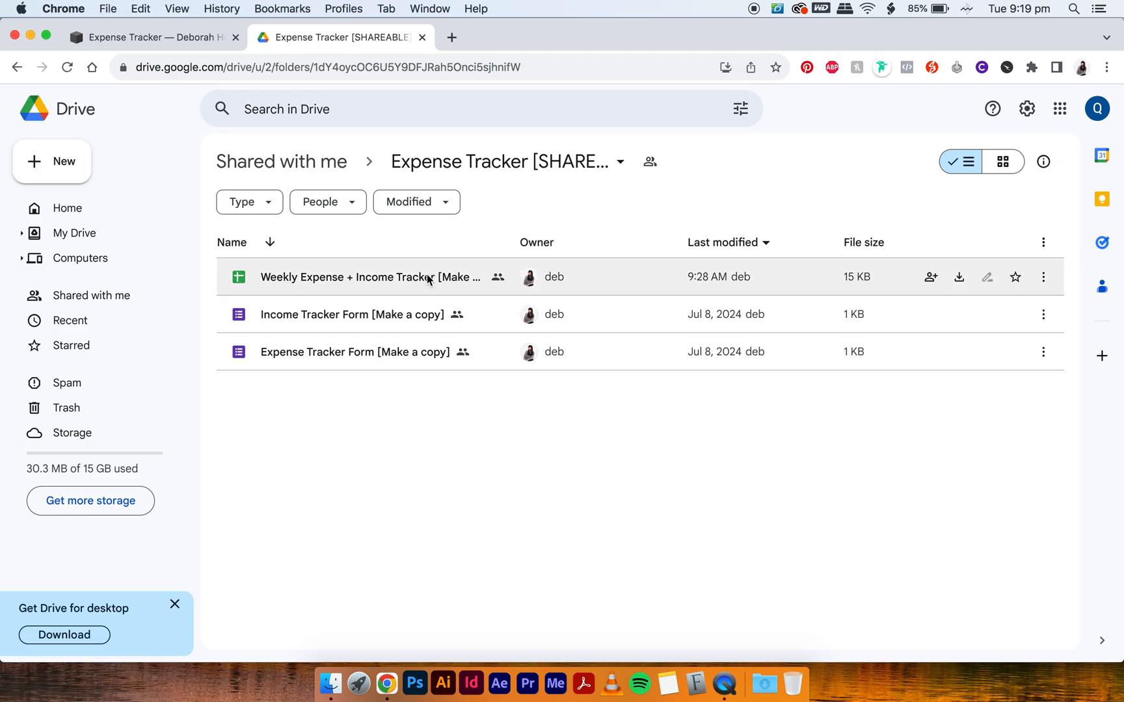
Step: Copy the shared tracker spreadsheet and both forms via Make a copy, then show My Drive
click(370, 277)
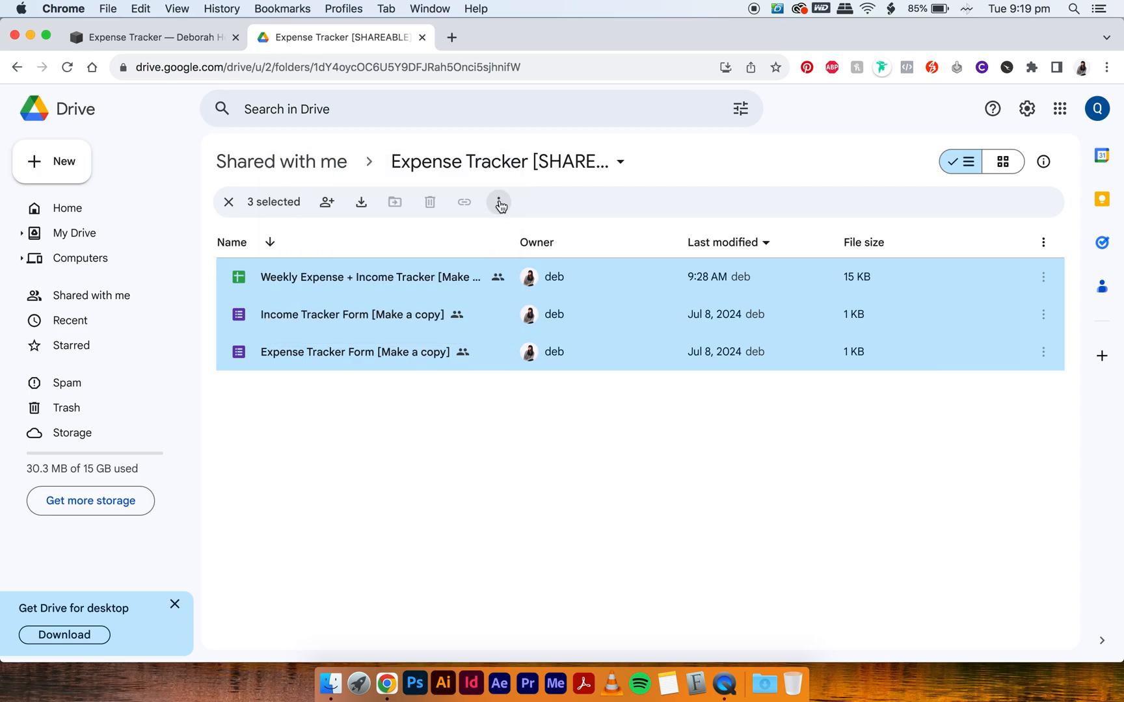
click(498, 201)
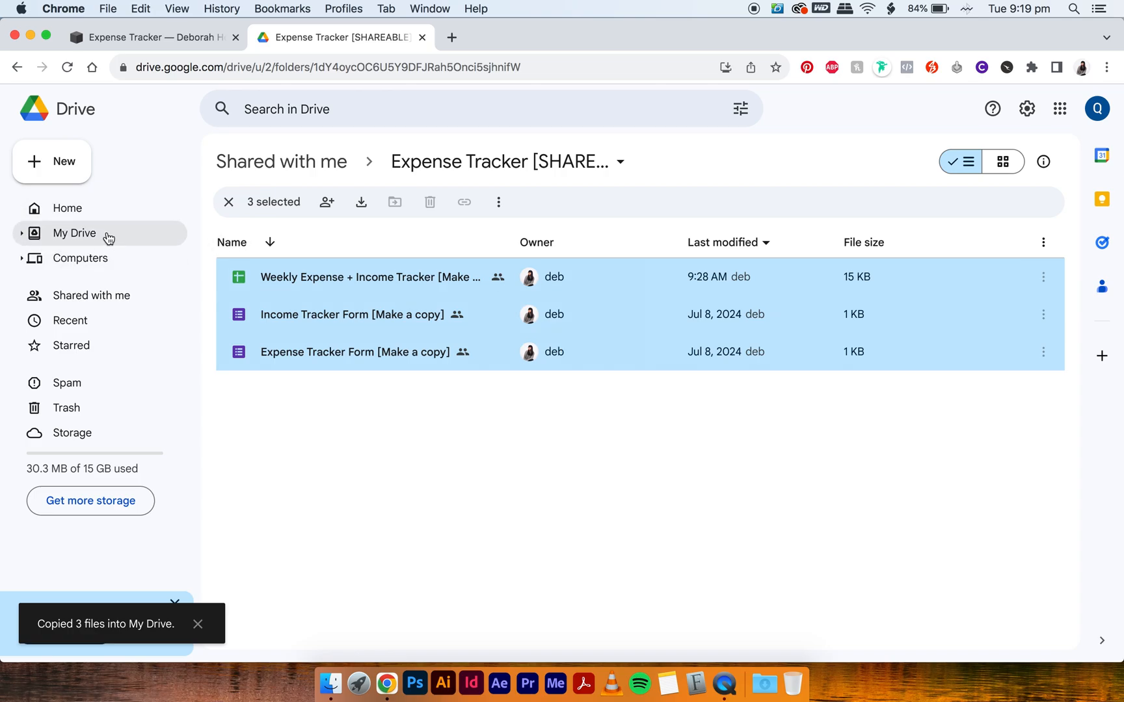
click(74, 233)
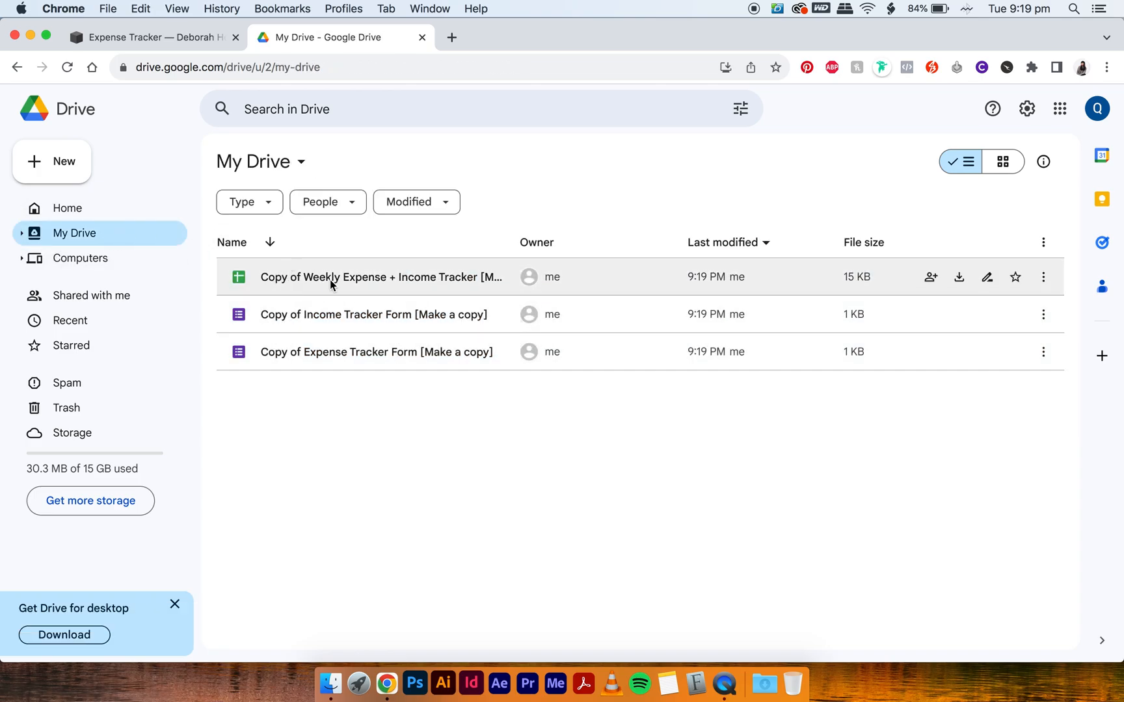
Step: Rename the three copies to Deb's Expense Tracker, Income Form and Expenses Form
right_click(380, 277)
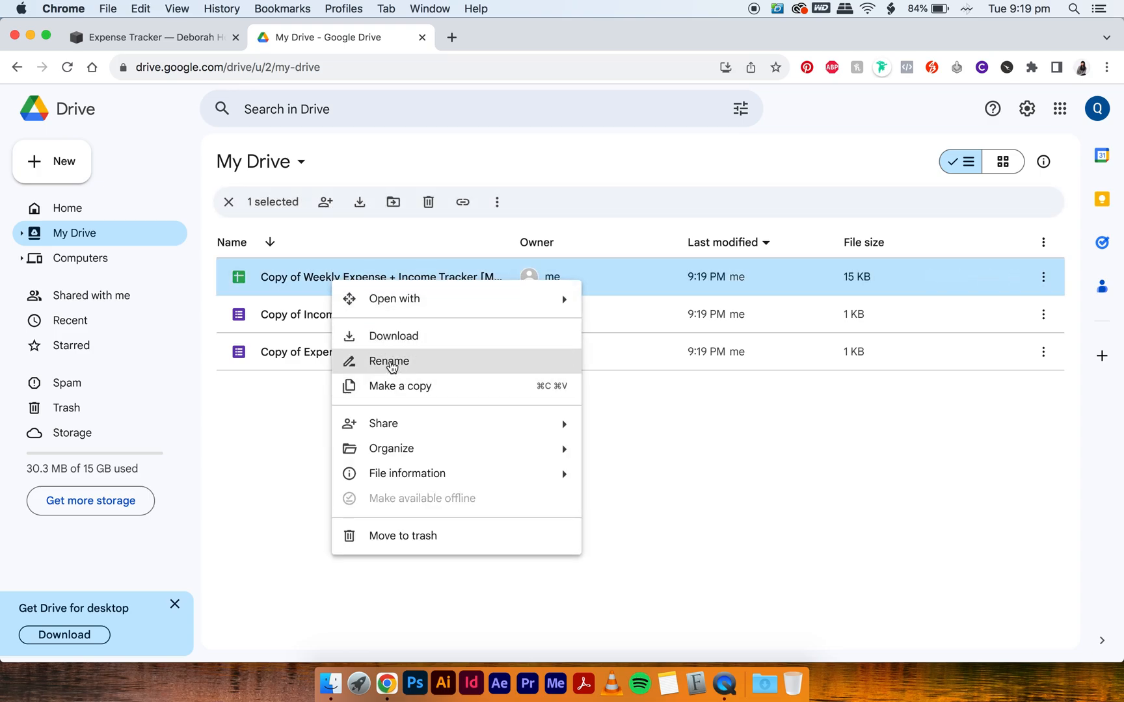
click(388, 361)
text(Deb's Expense)
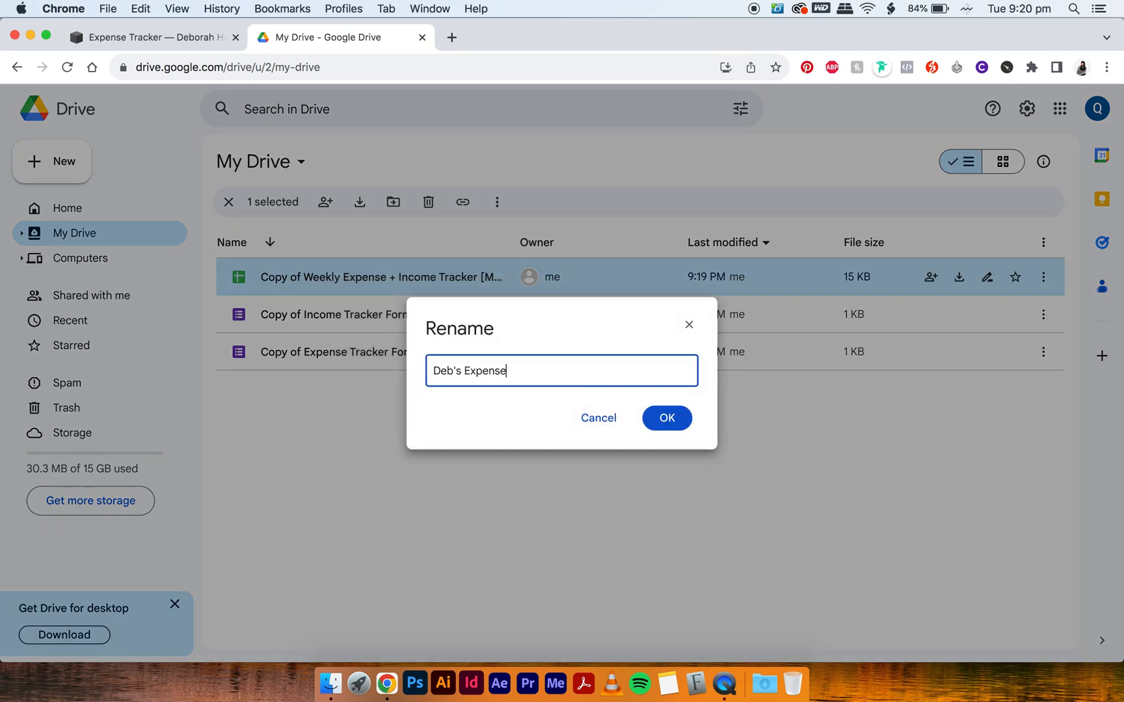
text(Tracker)
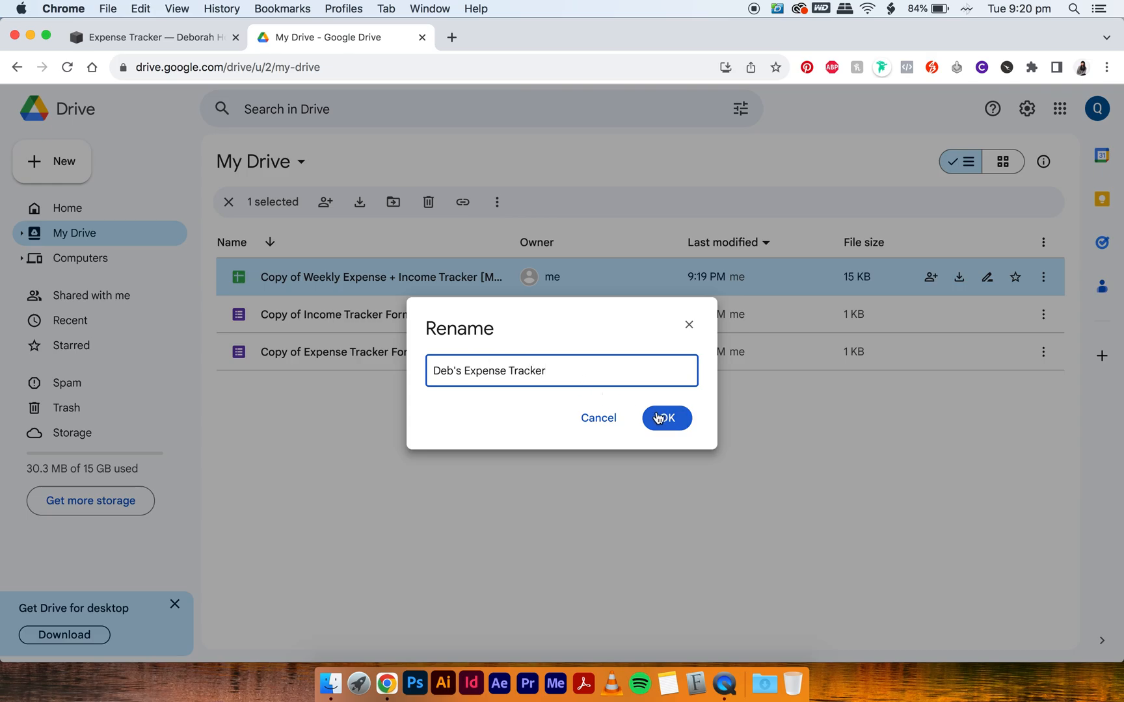
click(664, 417)
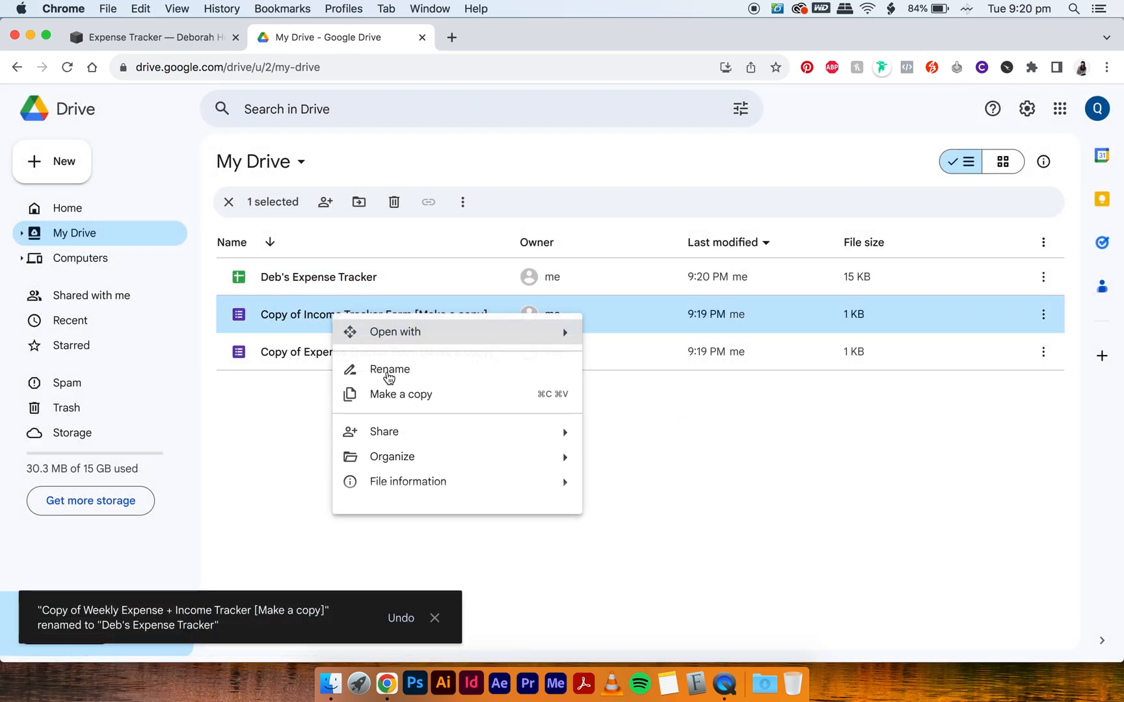
click(389, 370)
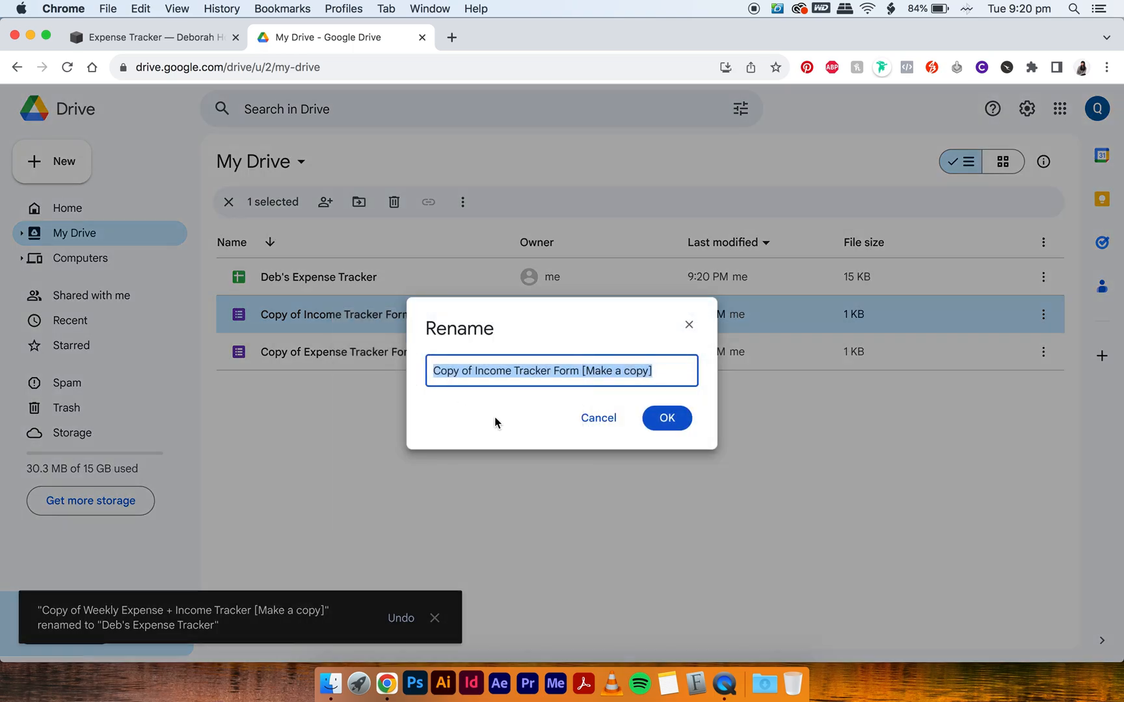
text(Income F)
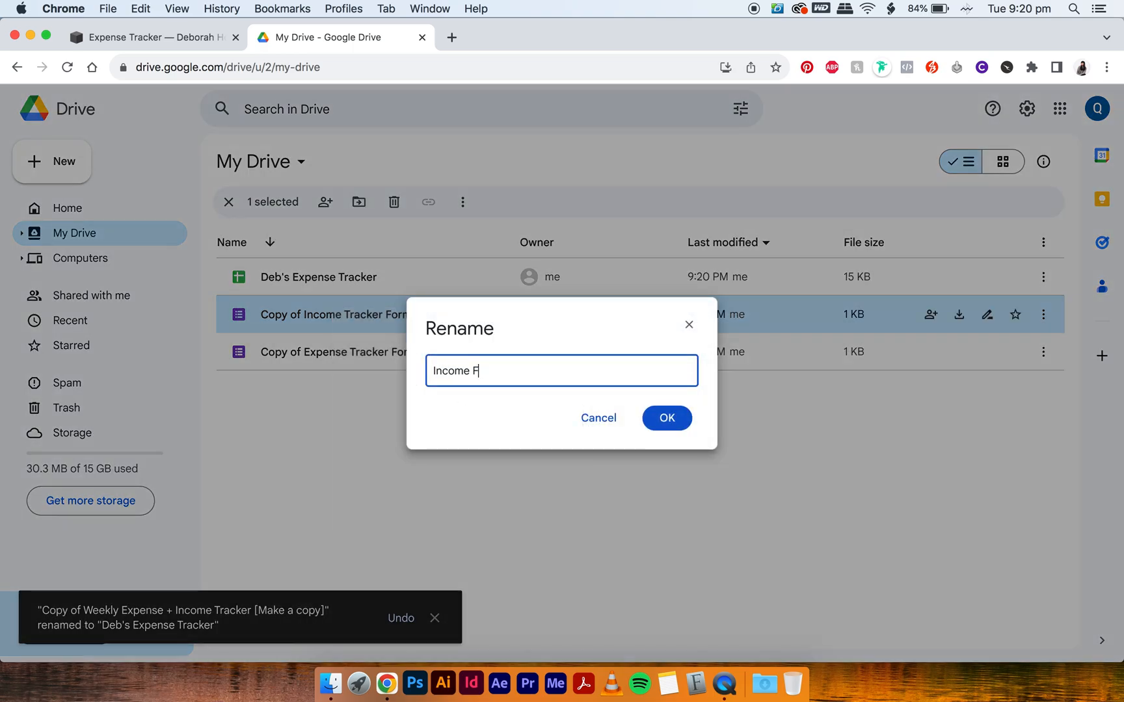
click(664, 417)
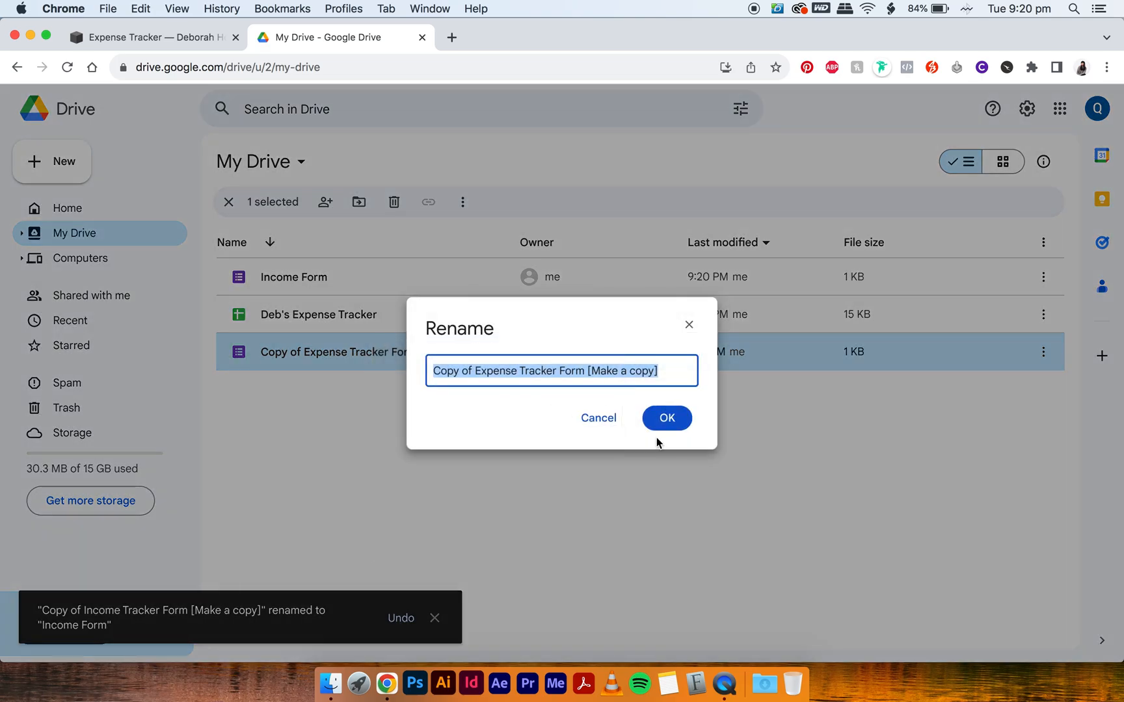
text(Expenses F)
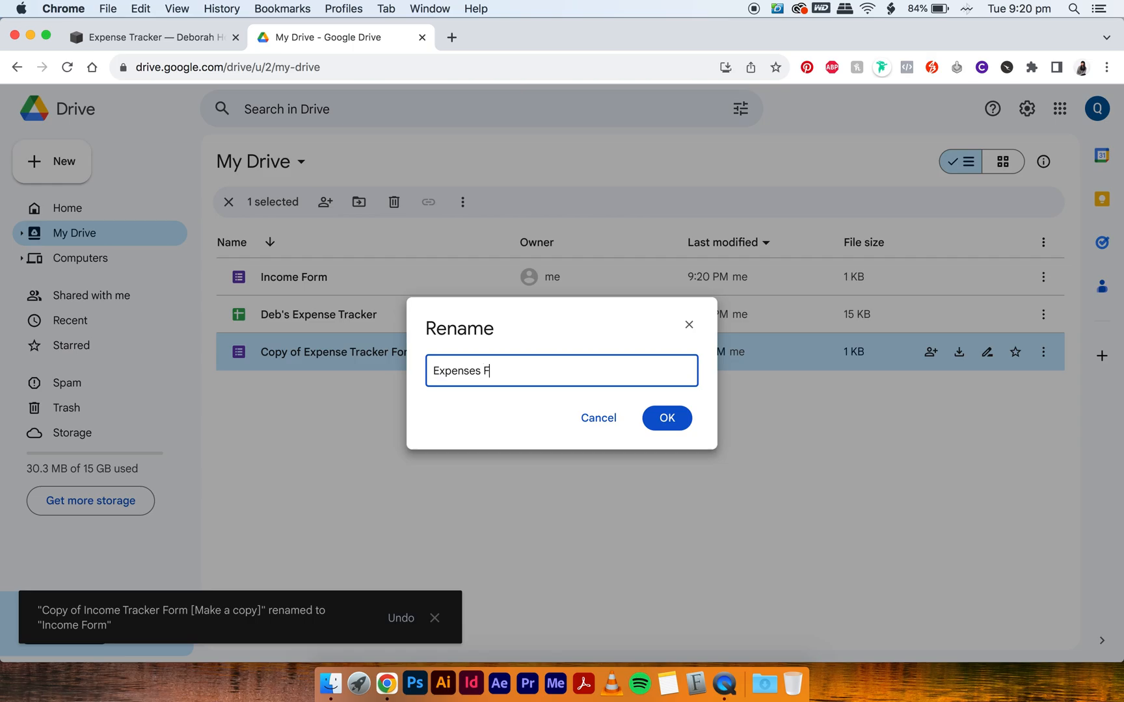
click(666, 417)
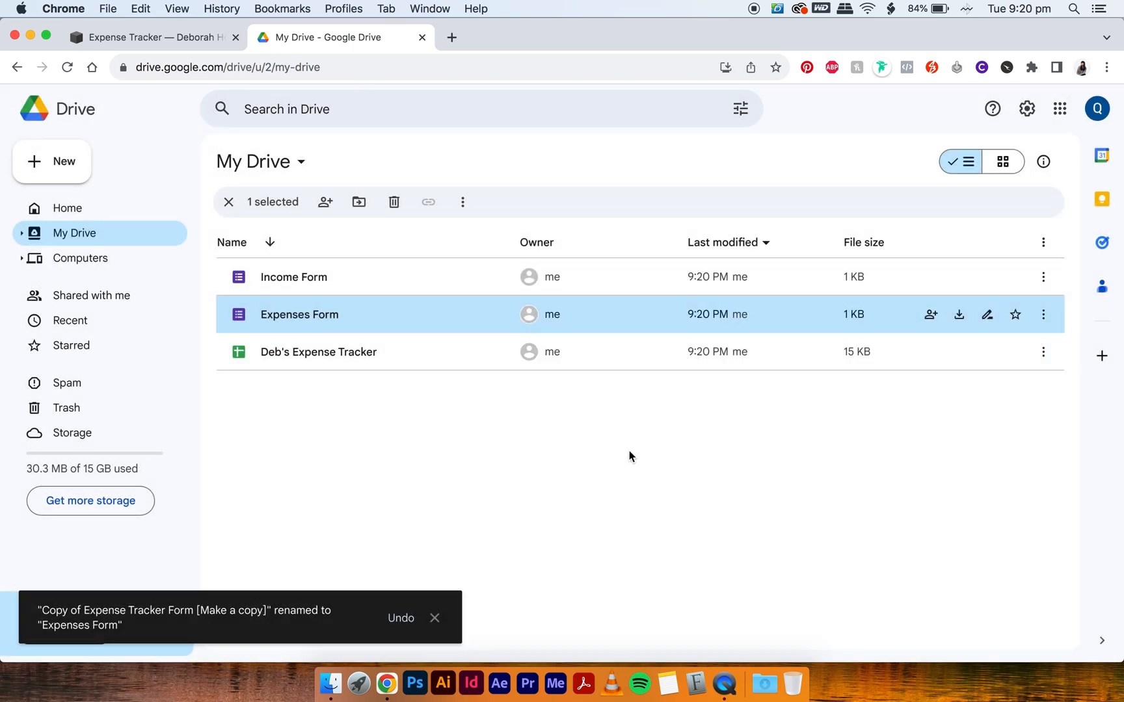
Step: Create a new Drive folder named Expense Tracker
click(52, 160)
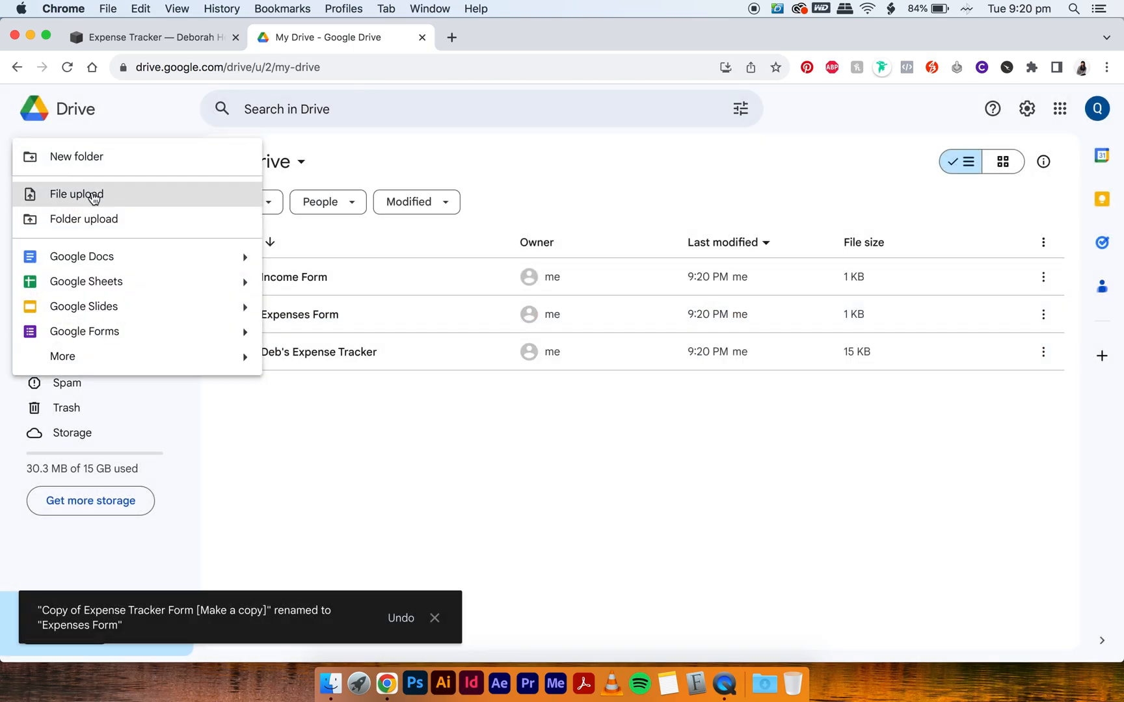
text(Expense Tracker)
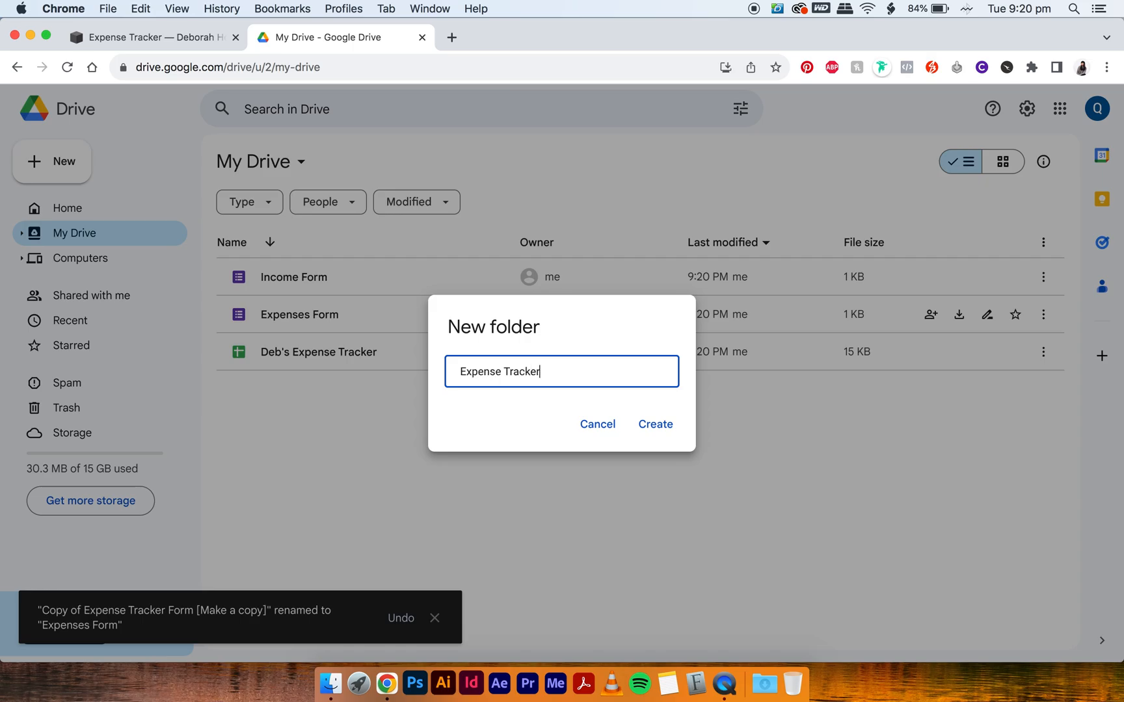
click(655, 424)
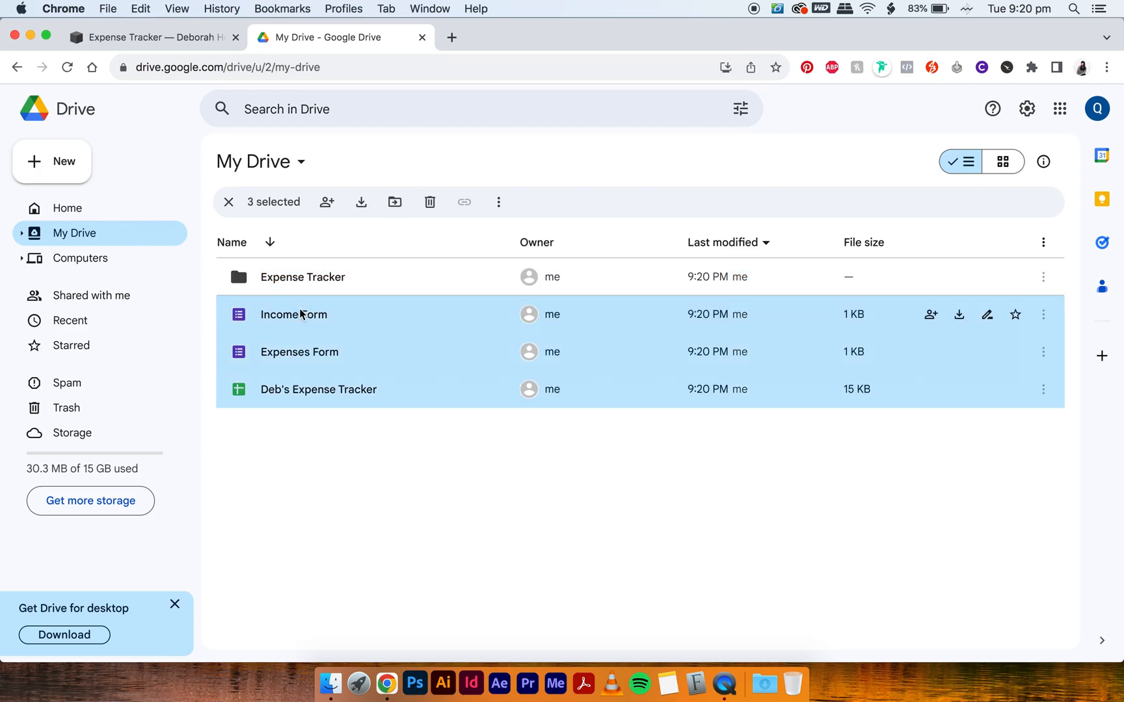
Step: Move the three files into the Expense Tracker folder and open Deb's Expense Tracker spreadsheet
drag(293, 314, 301, 277)
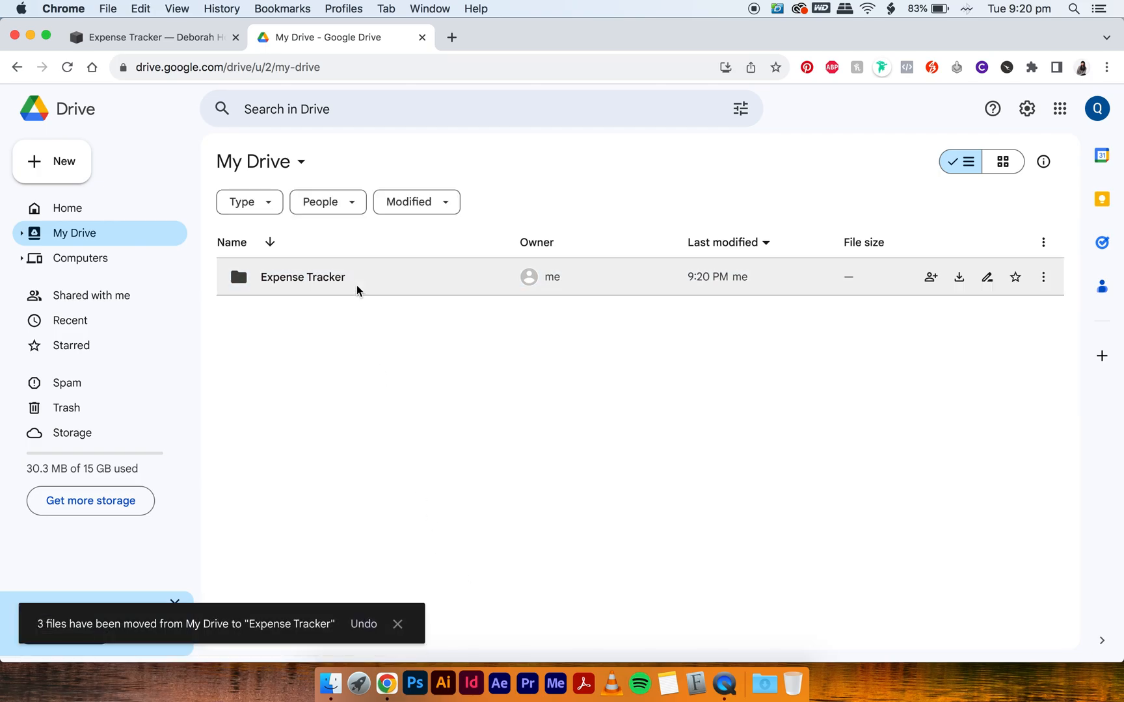
double_click(303, 277)
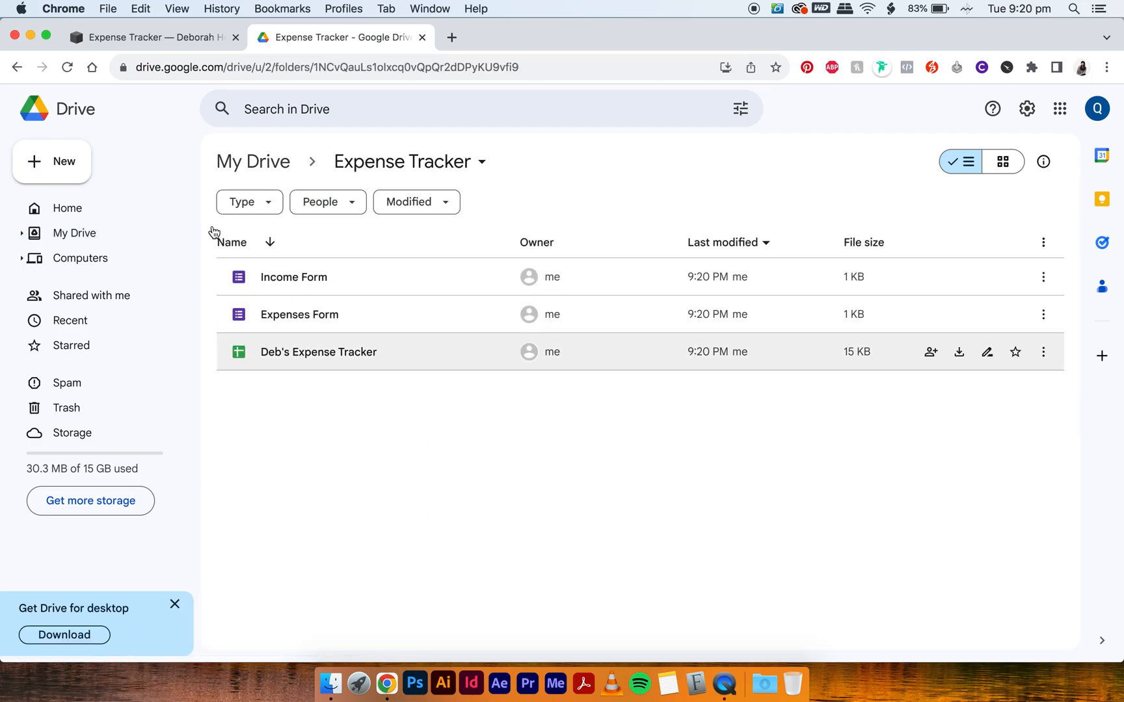
mouse_move(371, 341)
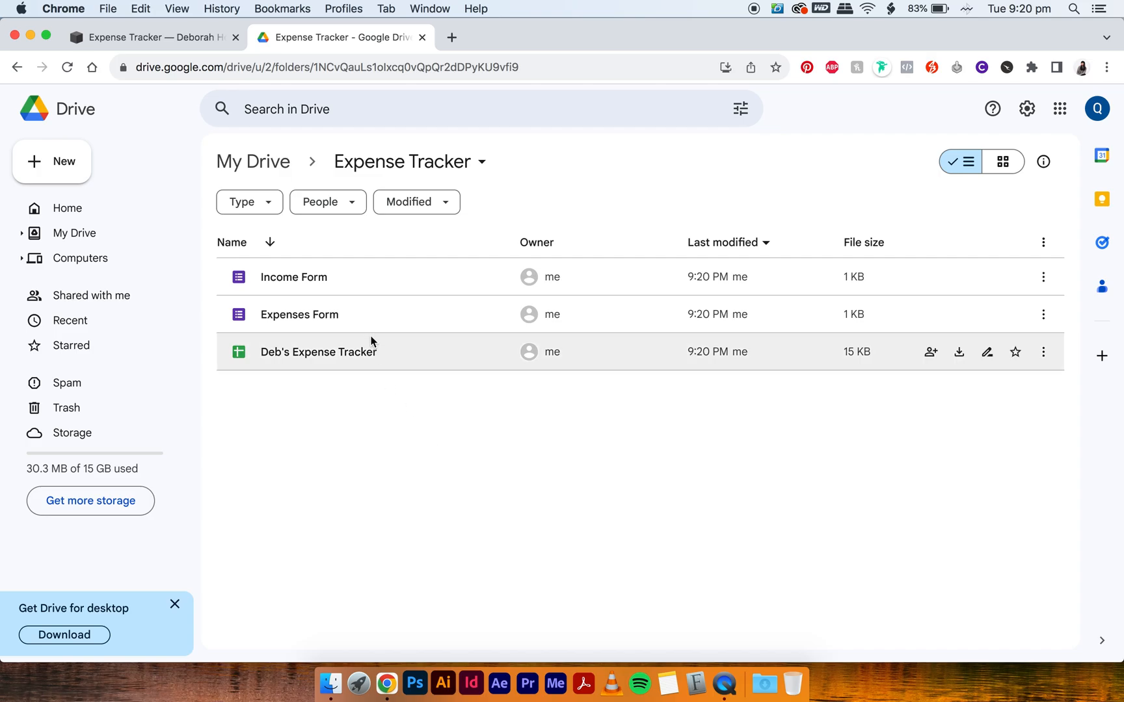
double_click(318, 352)
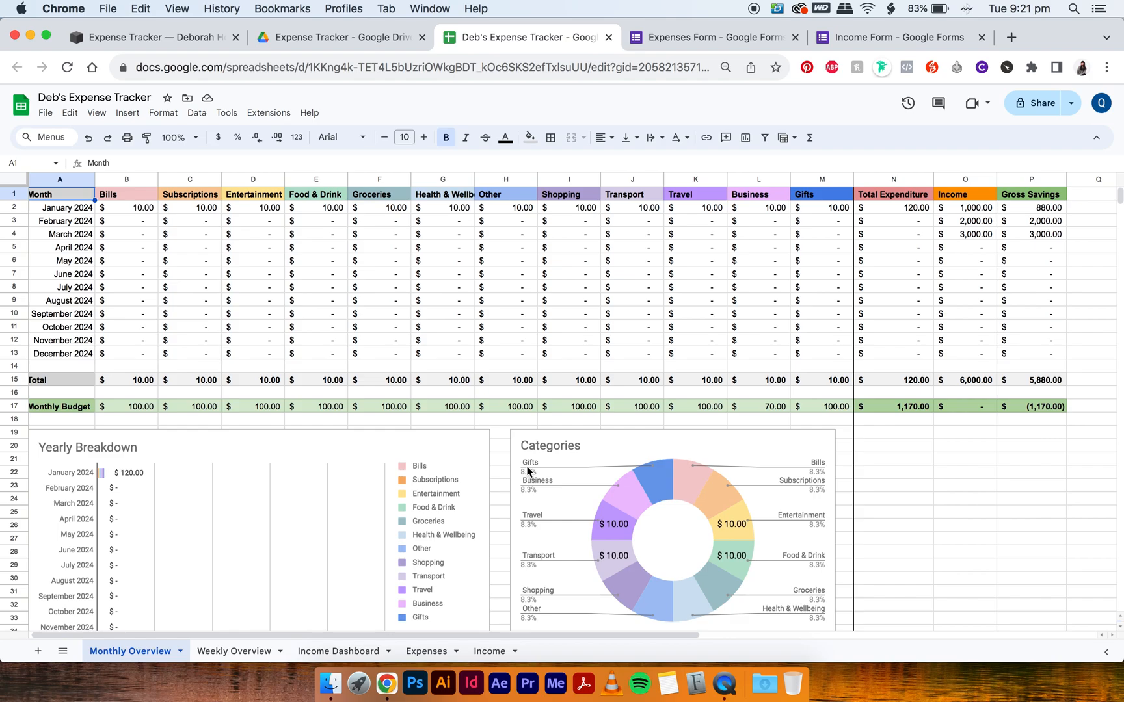
mouse_move(660, 86)
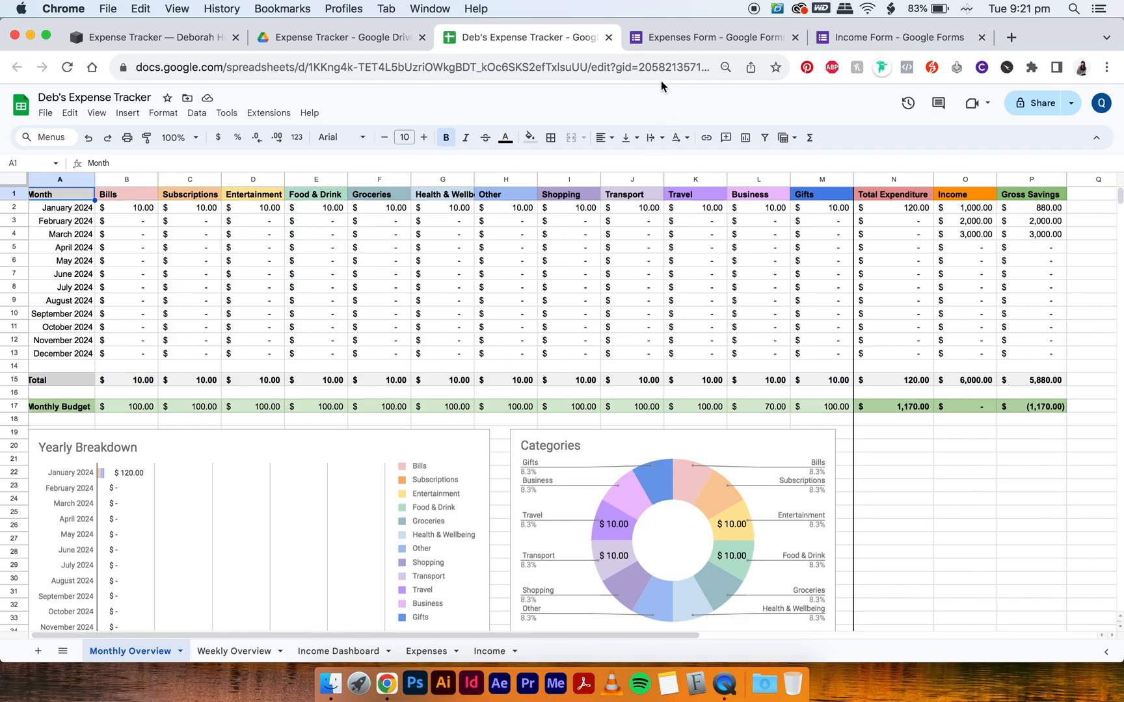
Step: Link the Expenses Form responses to the existing Deb's Expense Tracker spreadsheet from Recent
click(713, 36)
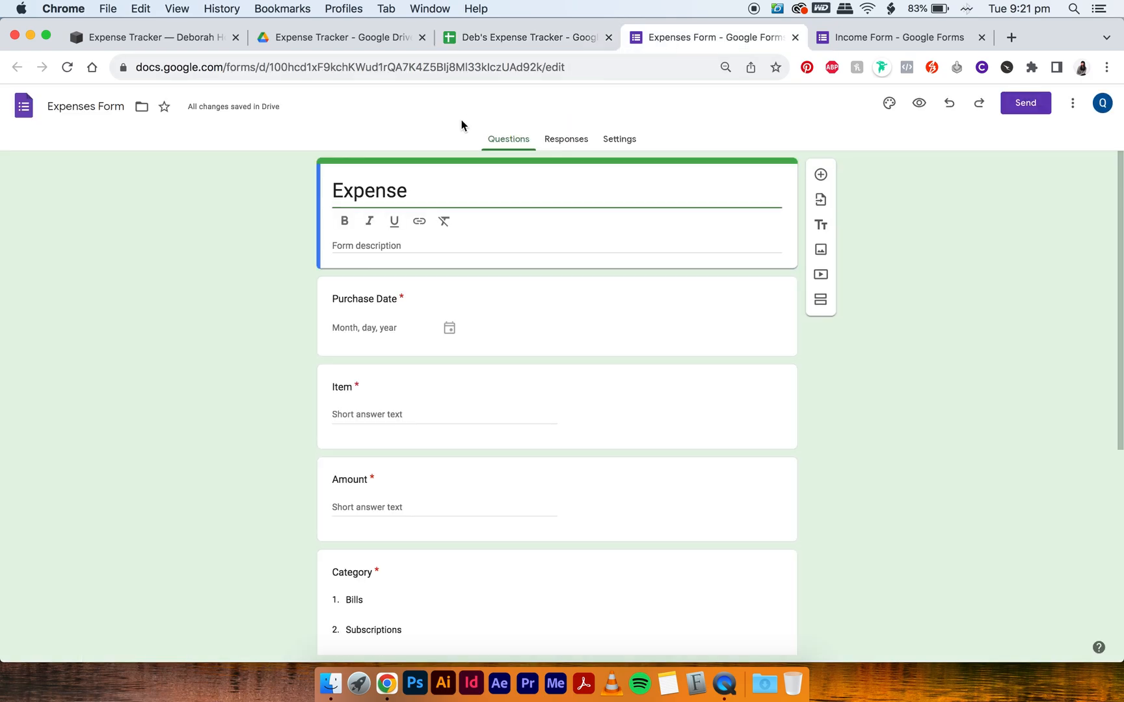
mouse_move(578, 148)
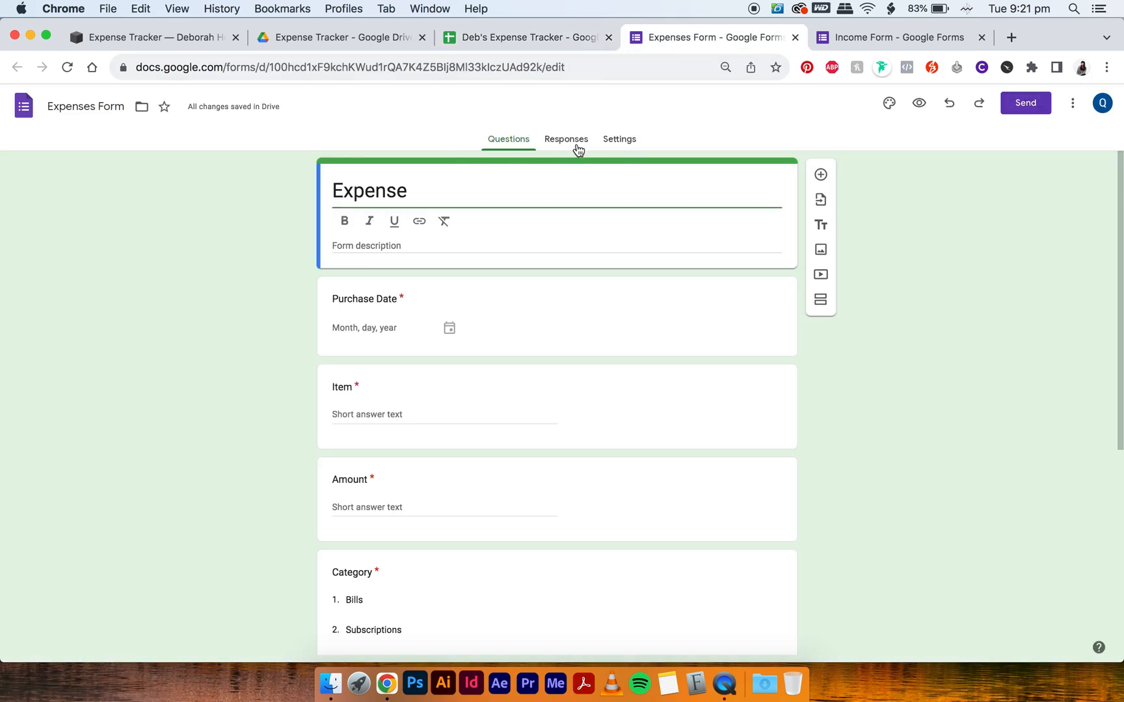
click(566, 139)
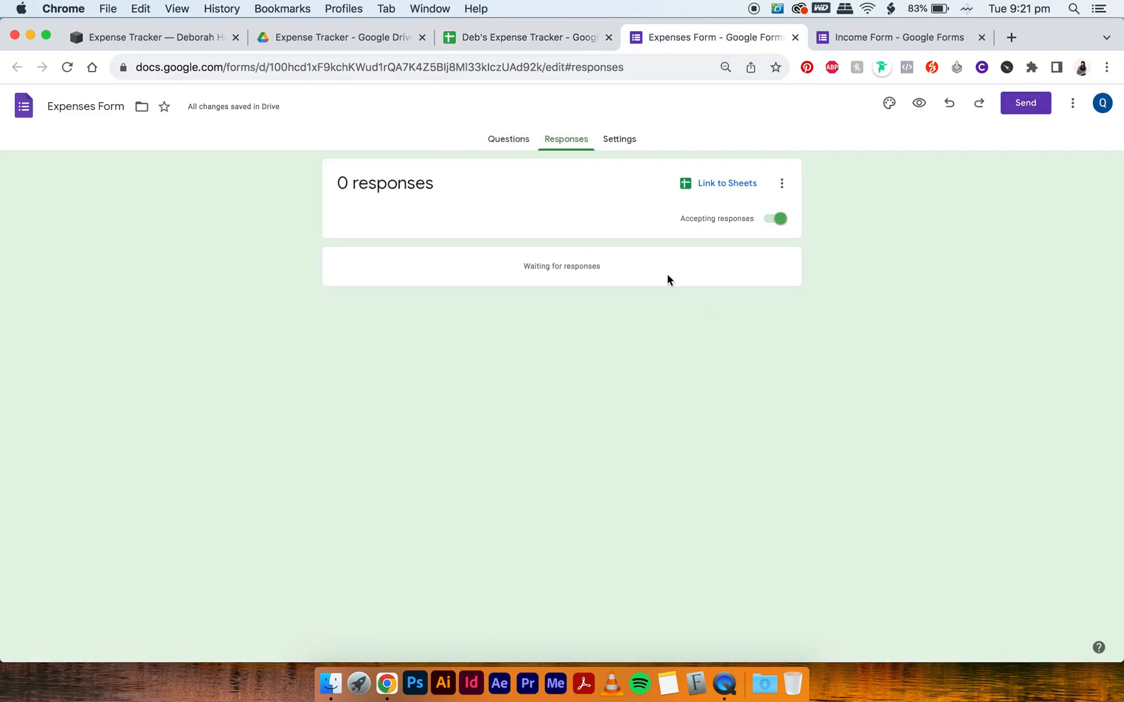
mouse_move(716, 195)
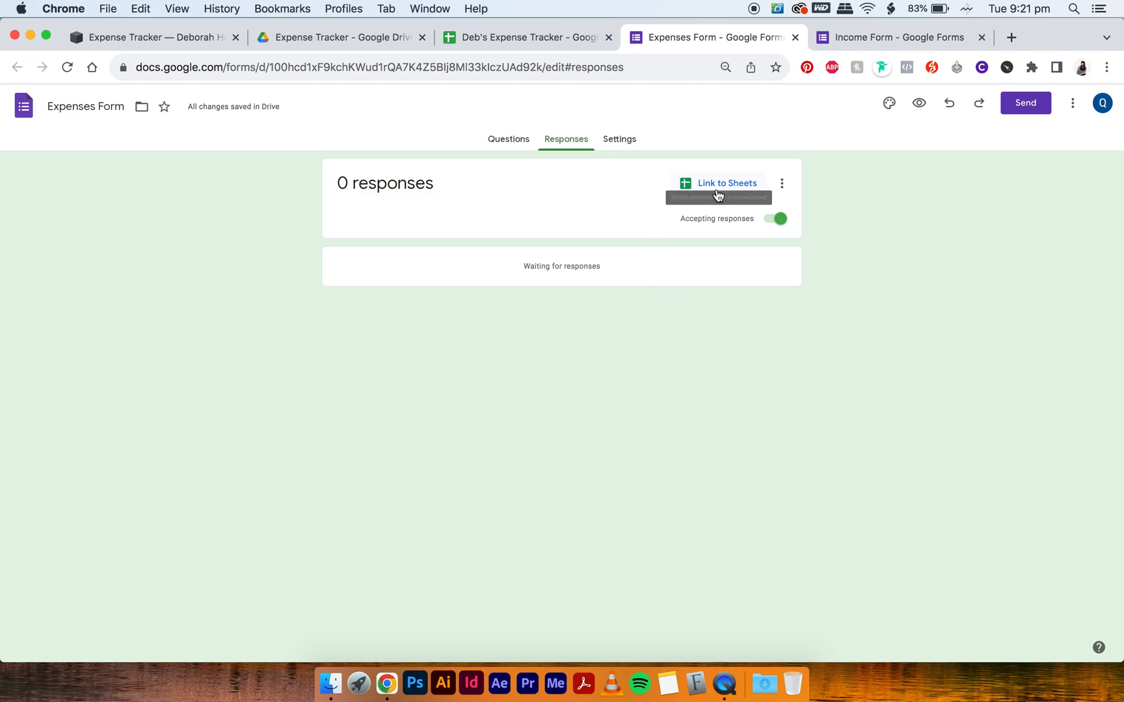
click(717, 184)
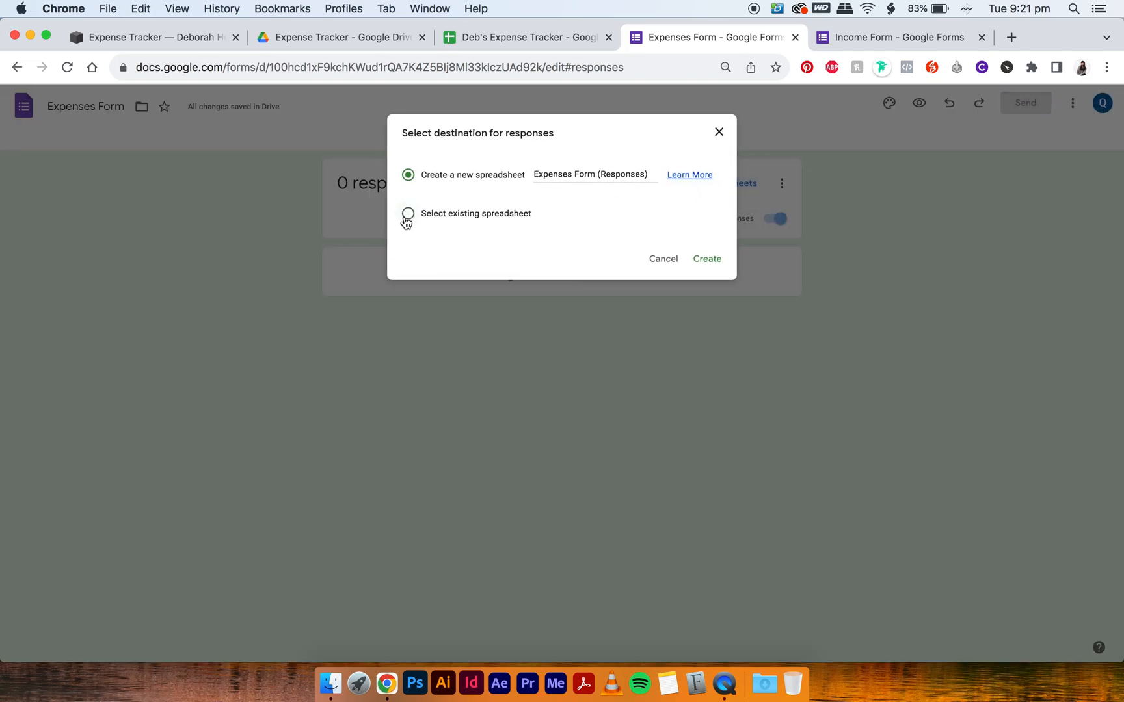
click(408, 213)
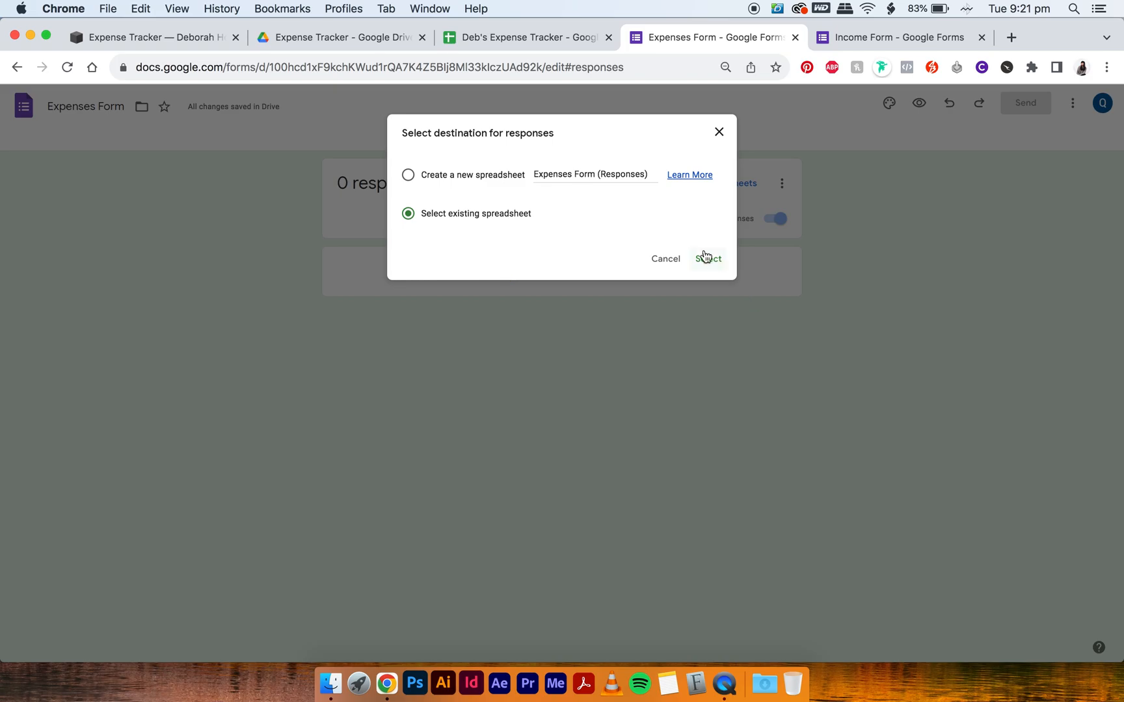
click(707, 259)
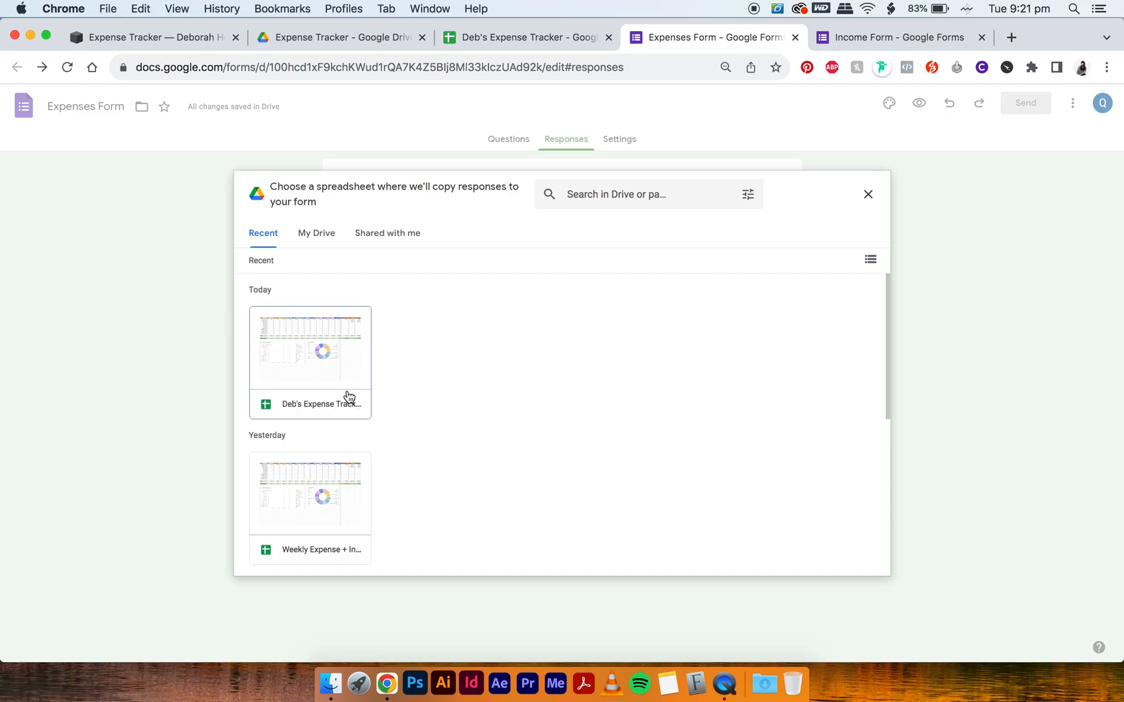
click(309, 347)
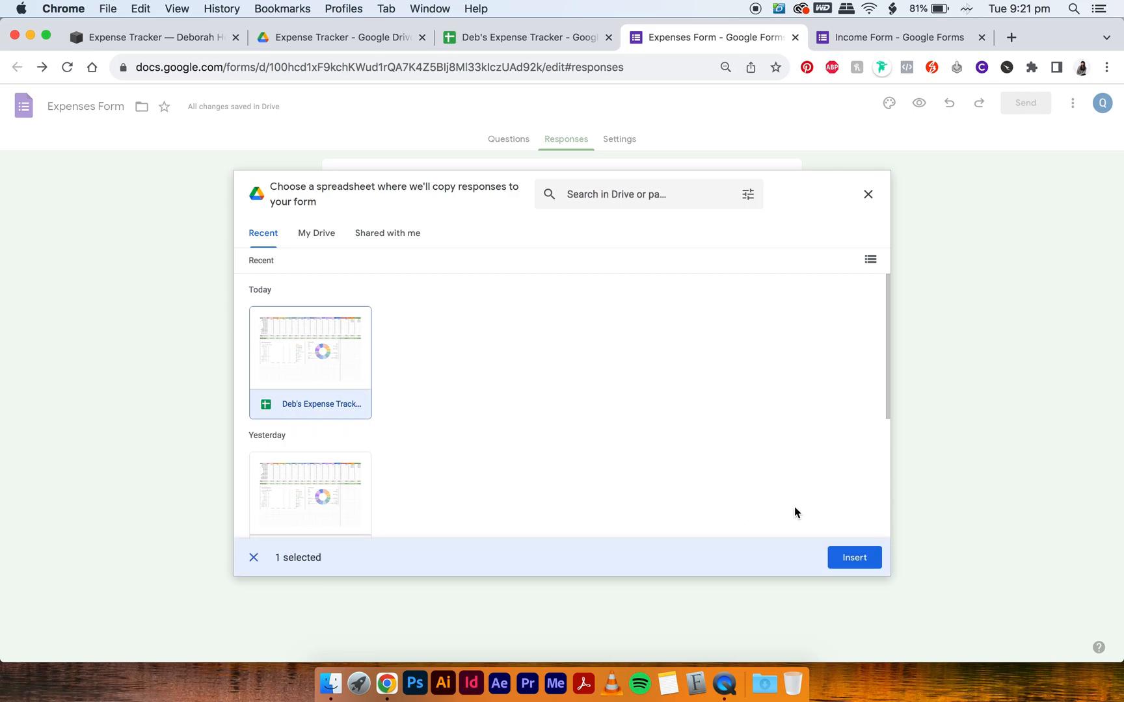
click(853, 558)
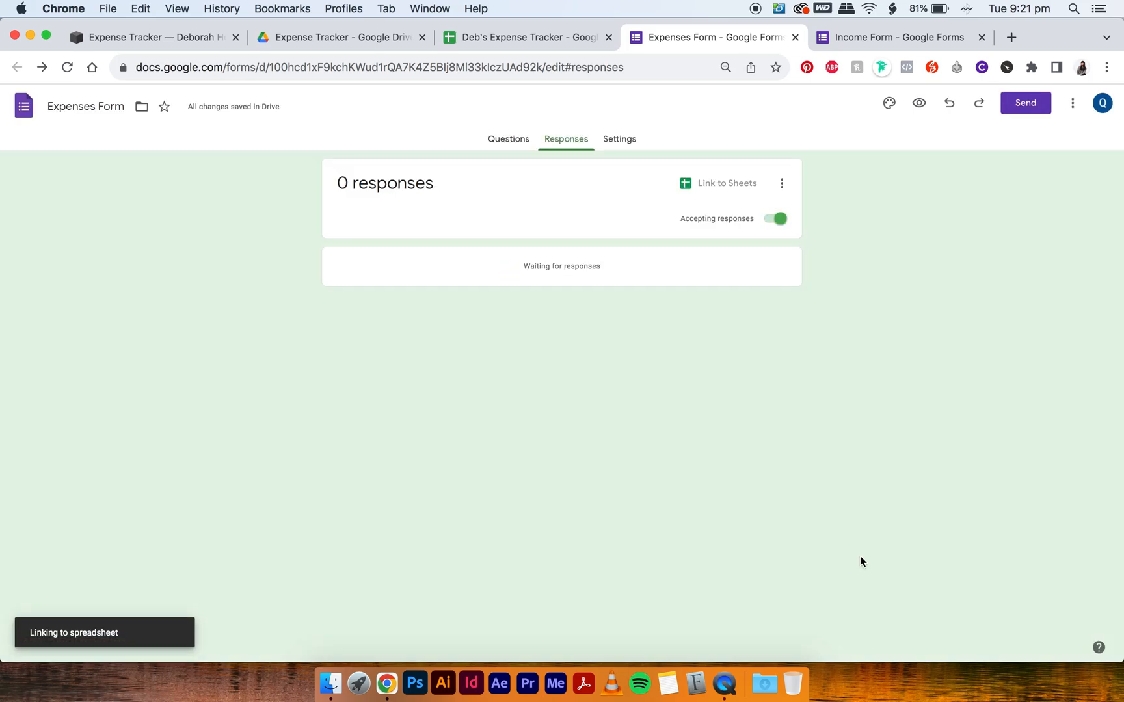
click(726, 184)
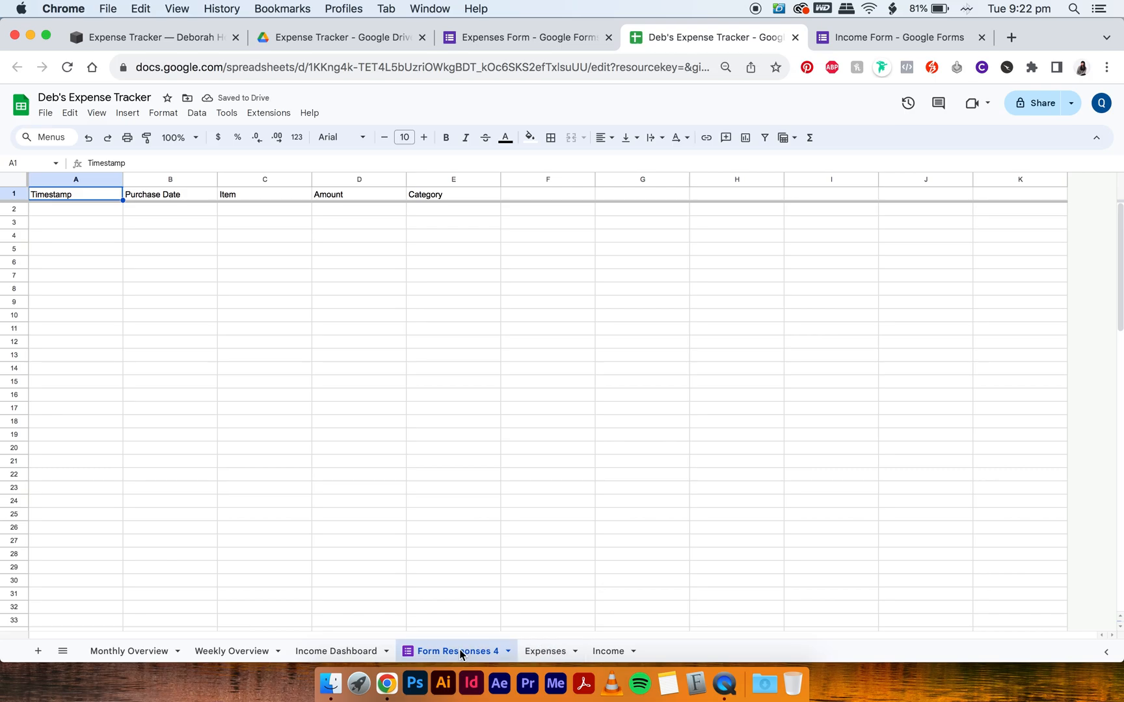
mouse_move(472, 654)
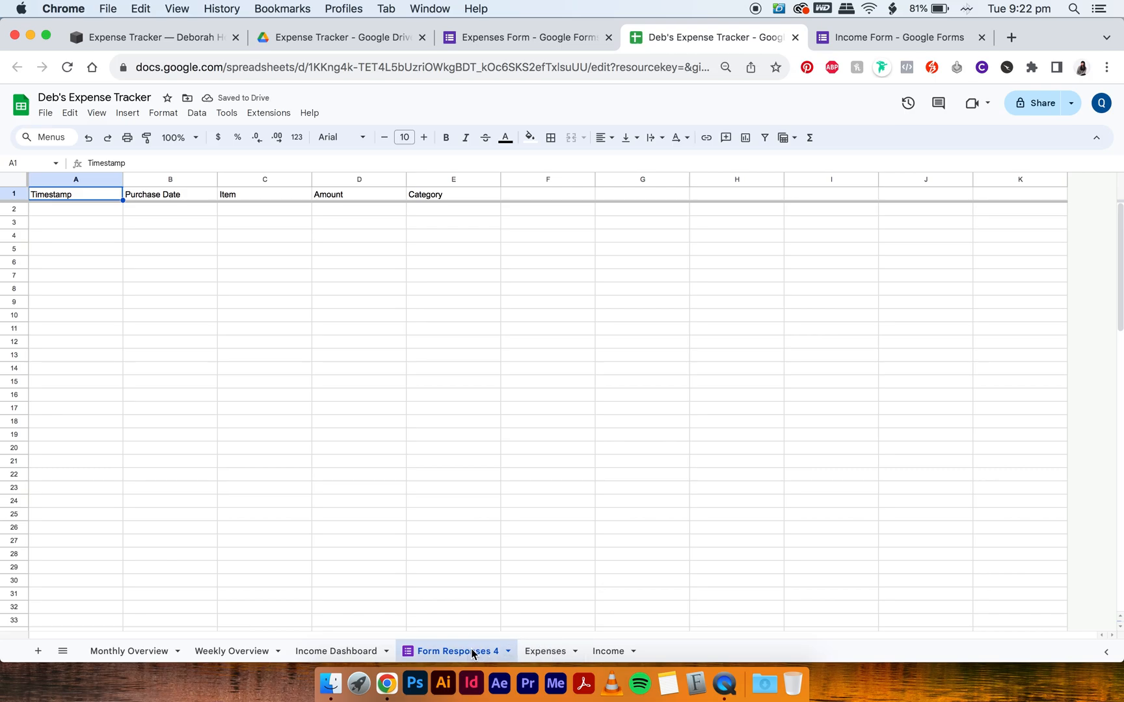
Step: Copy the example rows from the Expenses sheet and return to Form Responses 4
click(545, 651)
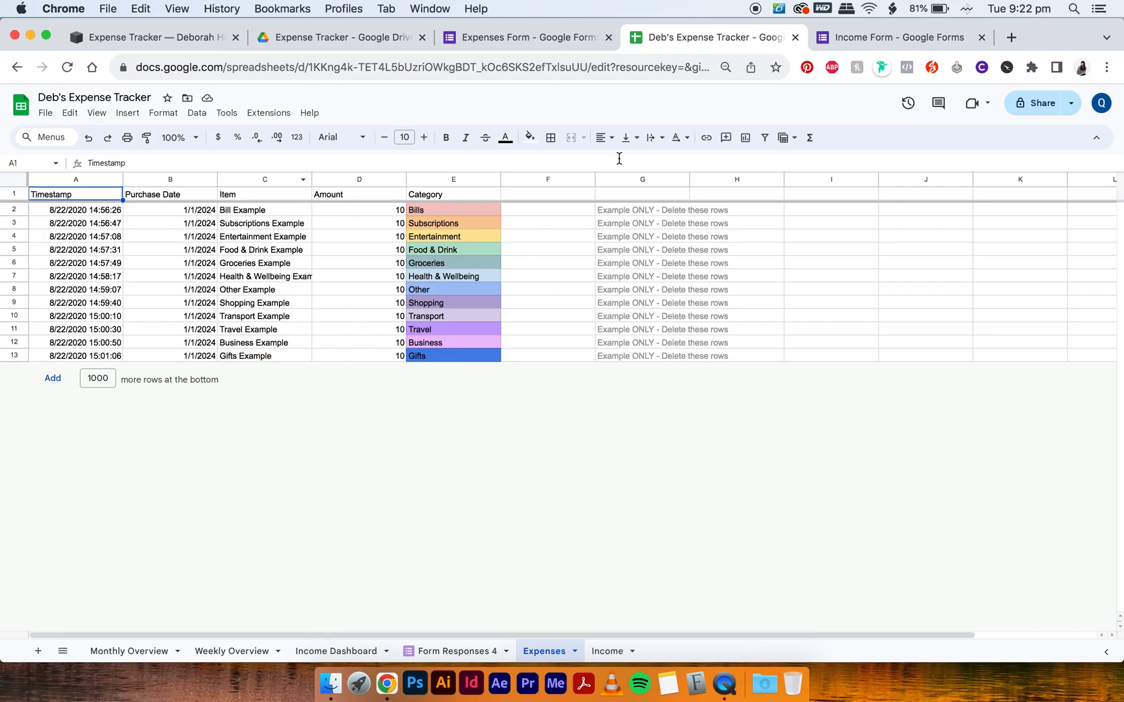
mouse_move(399, 324)
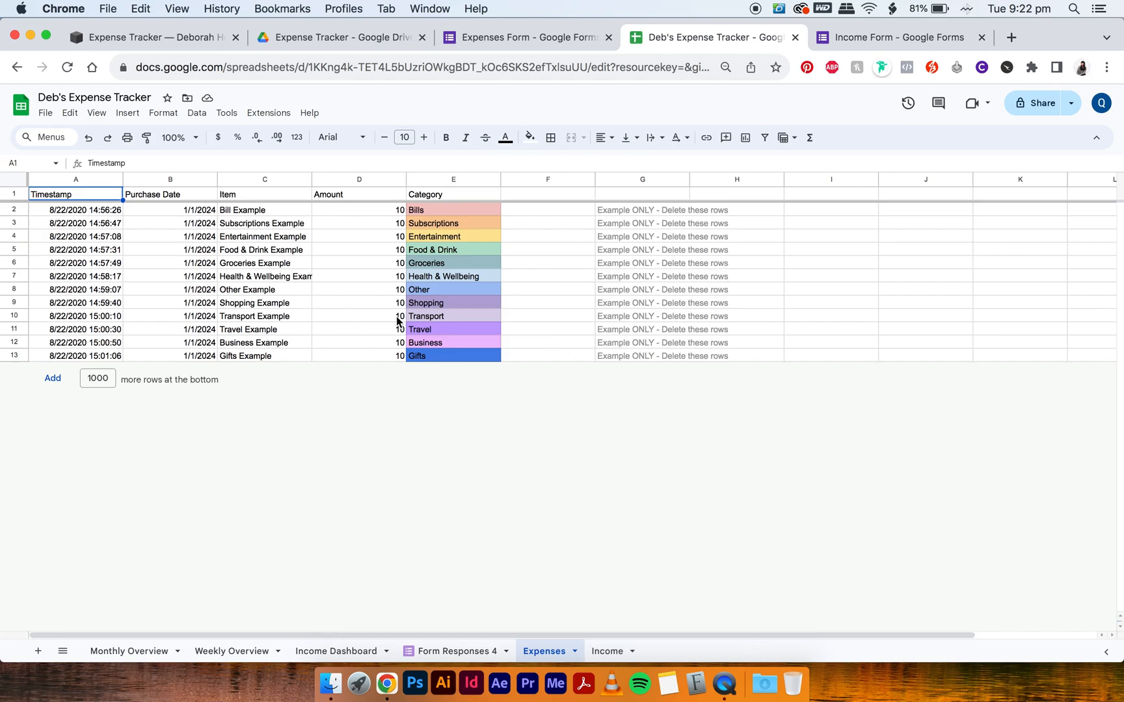
click(11, 180)
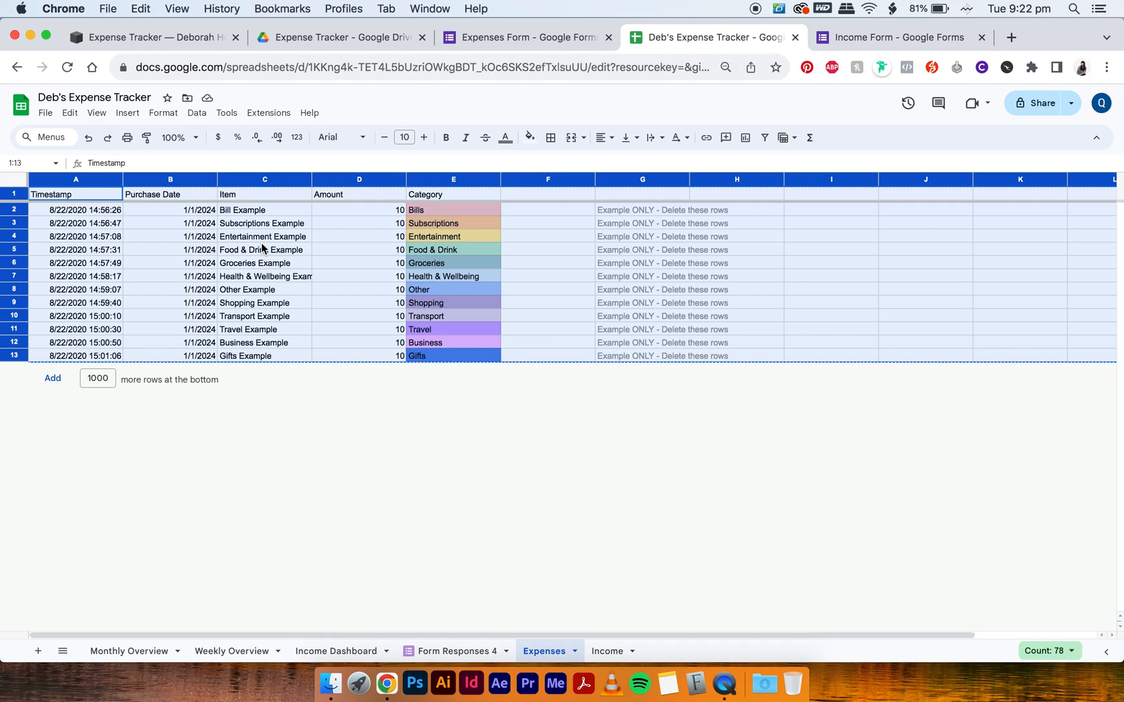
mouse_move(465, 619)
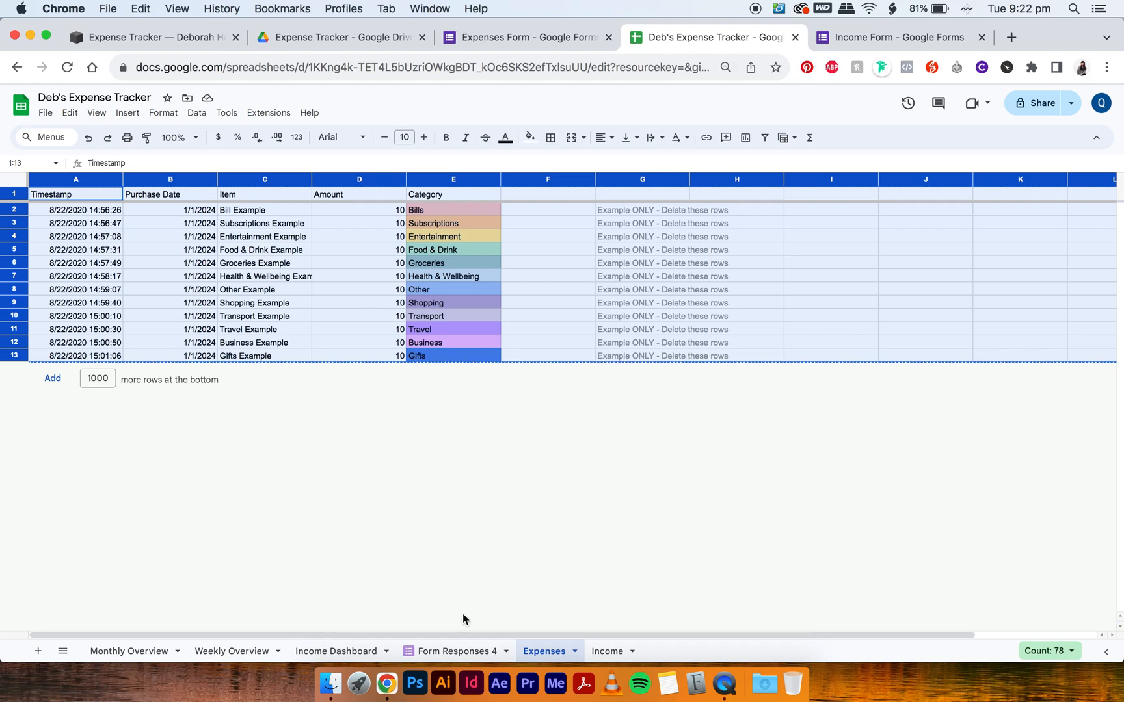
click(455, 651)
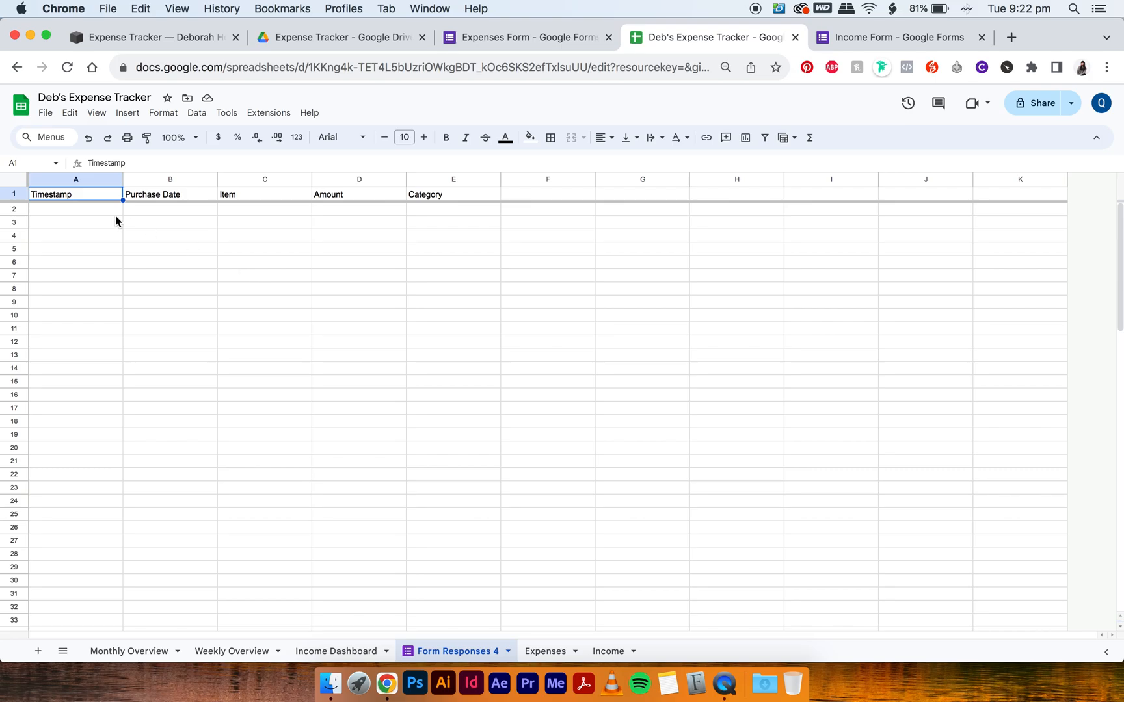
Step: Paste the copied example expense rows into row 1 of Form Responses 4
click(13, 194)
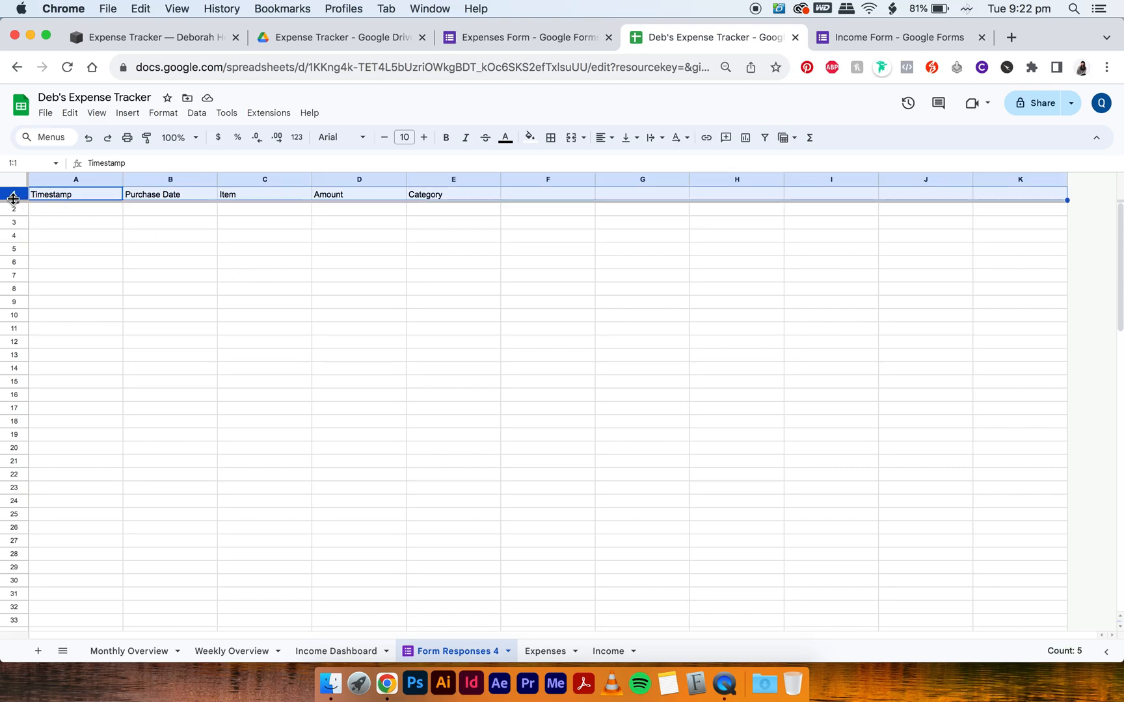
click(69, 113)
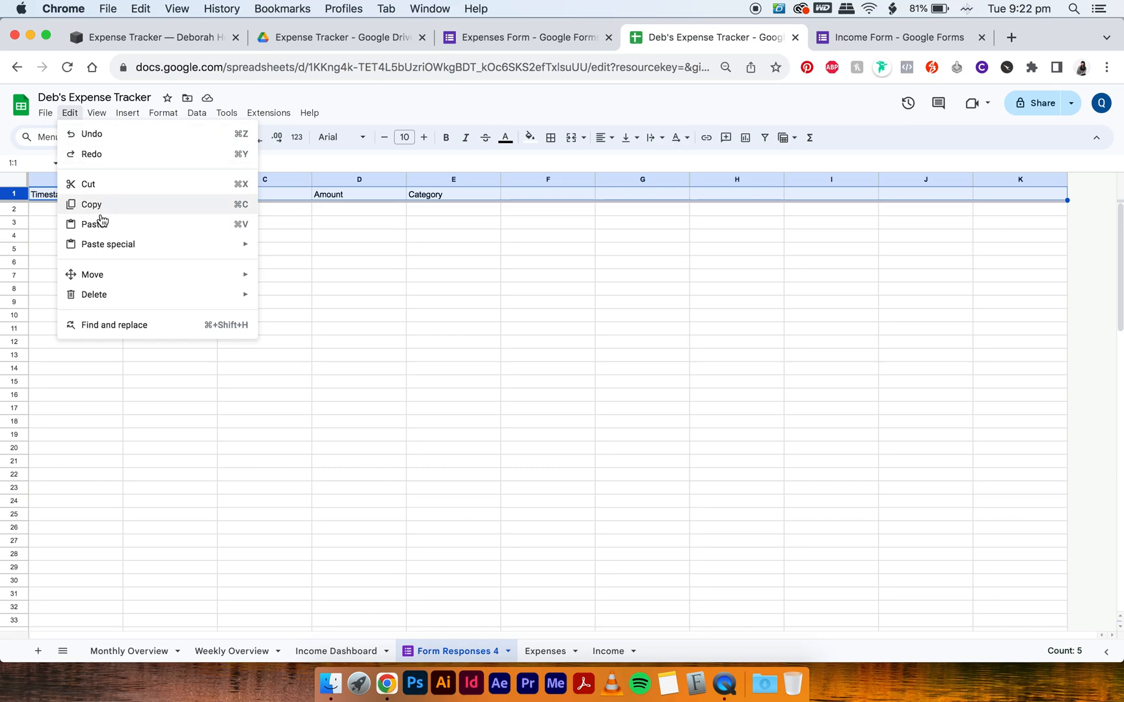
click(93, 224)
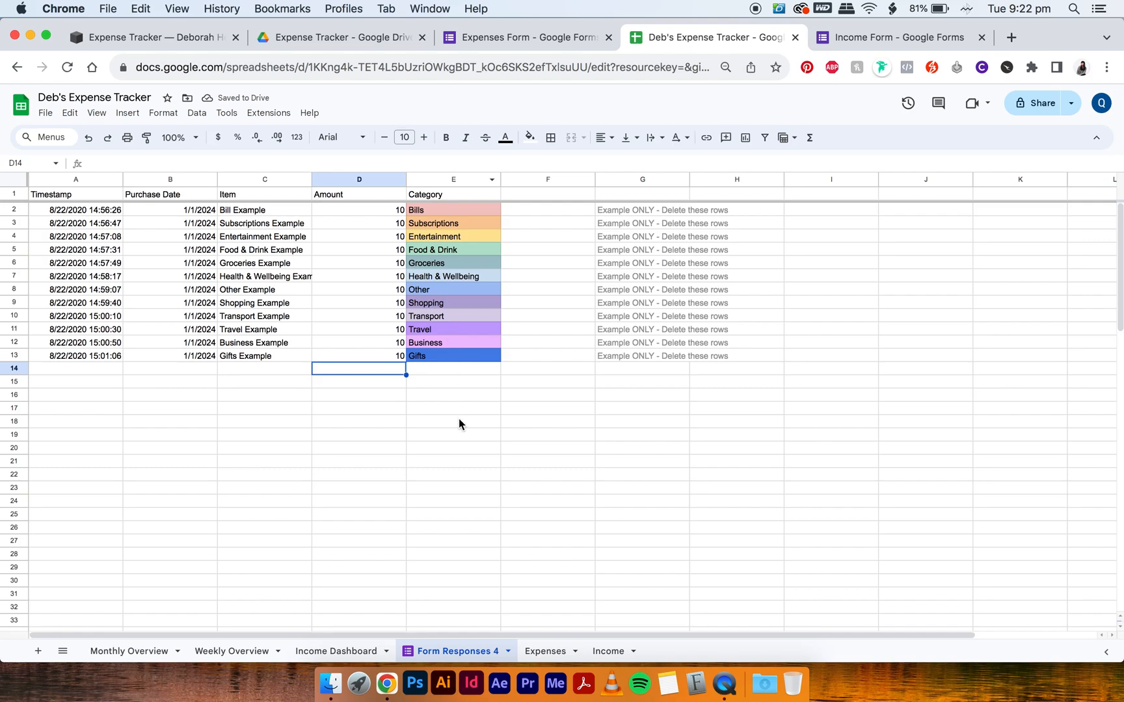
click(453, 420)
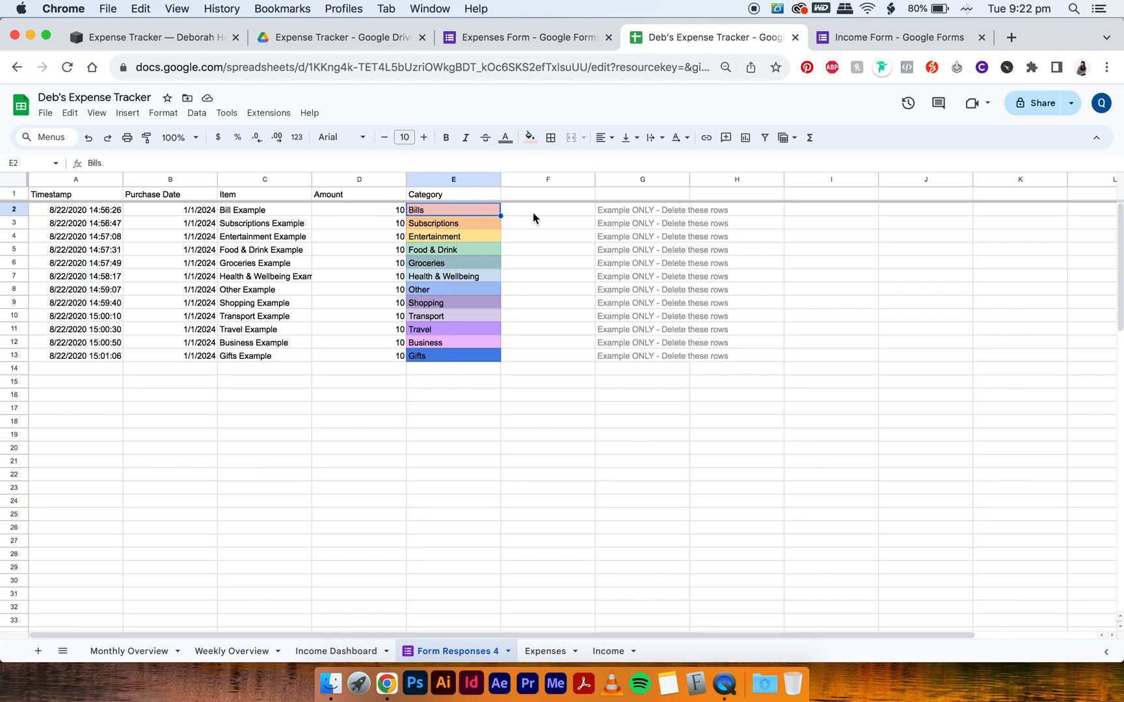
mouse_move(497, 180)
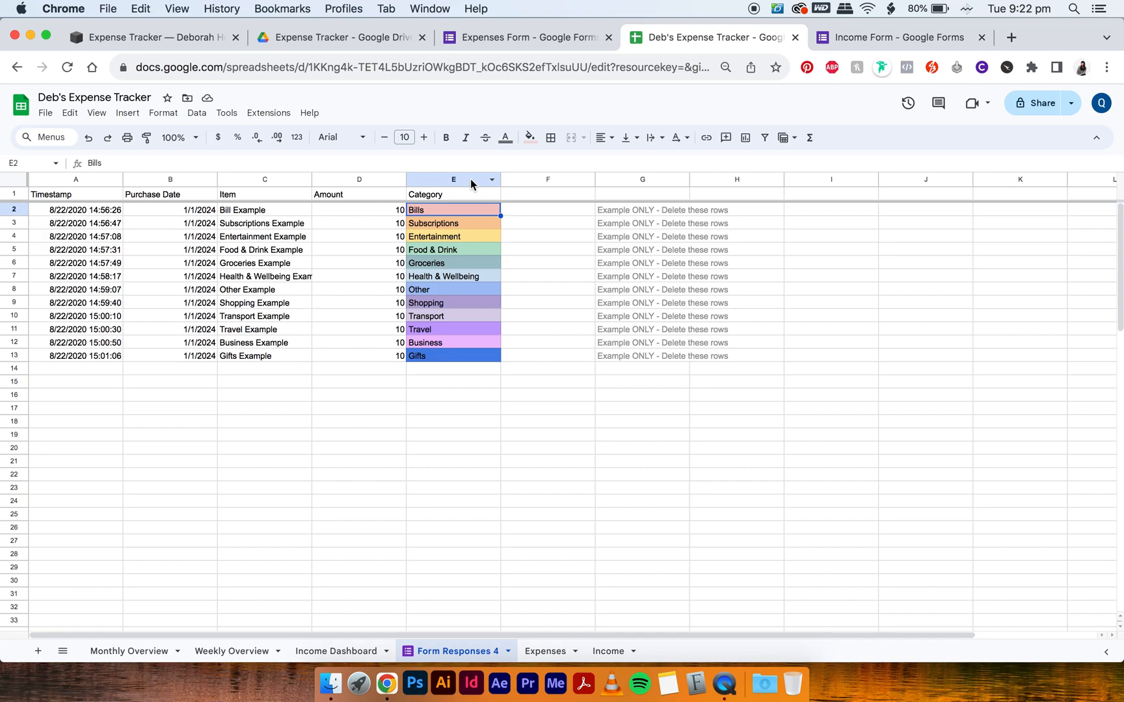
Step: Open conditional formatting for column E and widen the first category colour rule to E1:E100
click(452, 179)
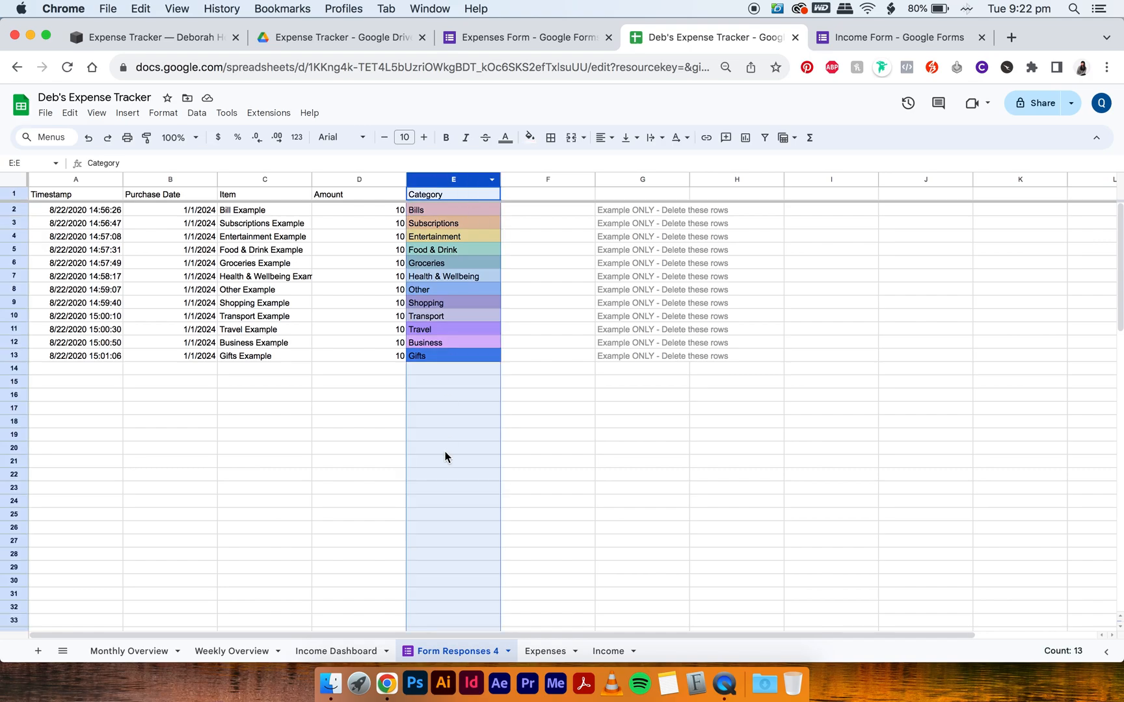
click(163, 114)
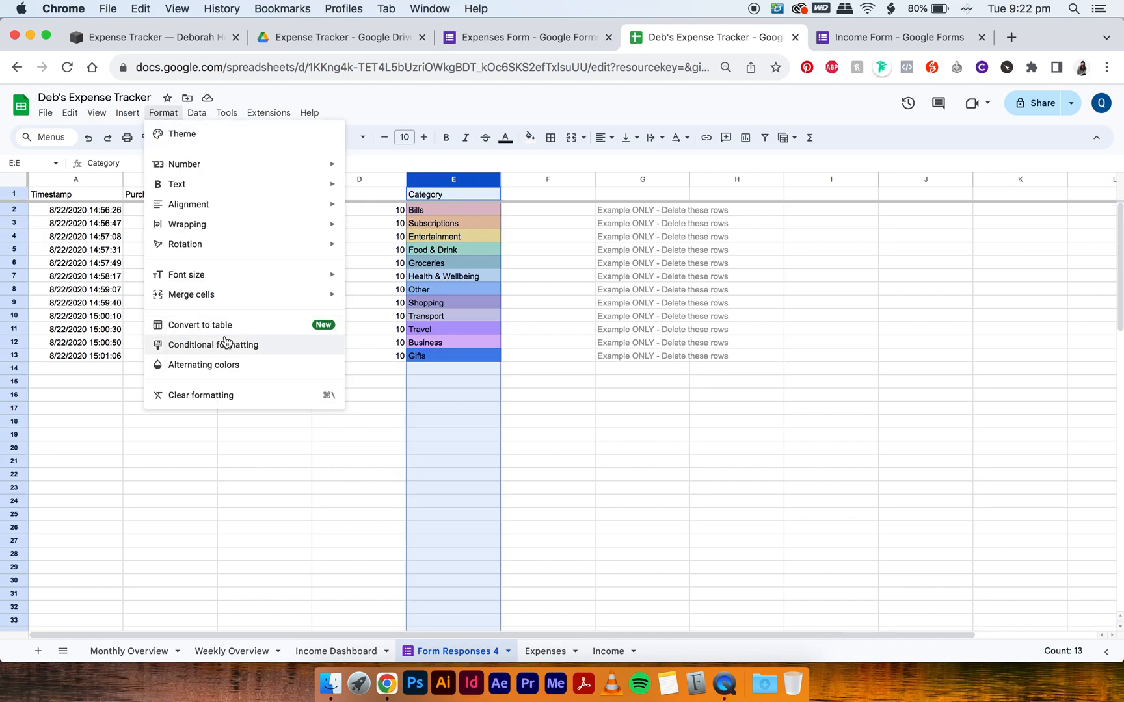
click(213, 345)
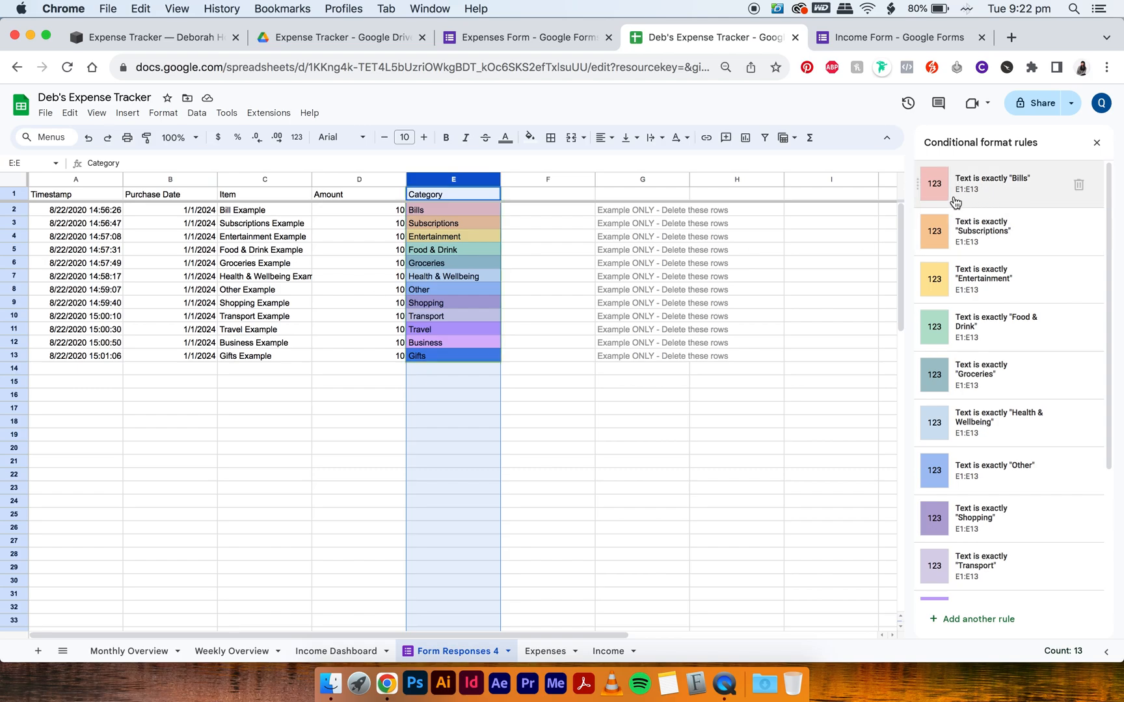
mouse_move(956, 201)
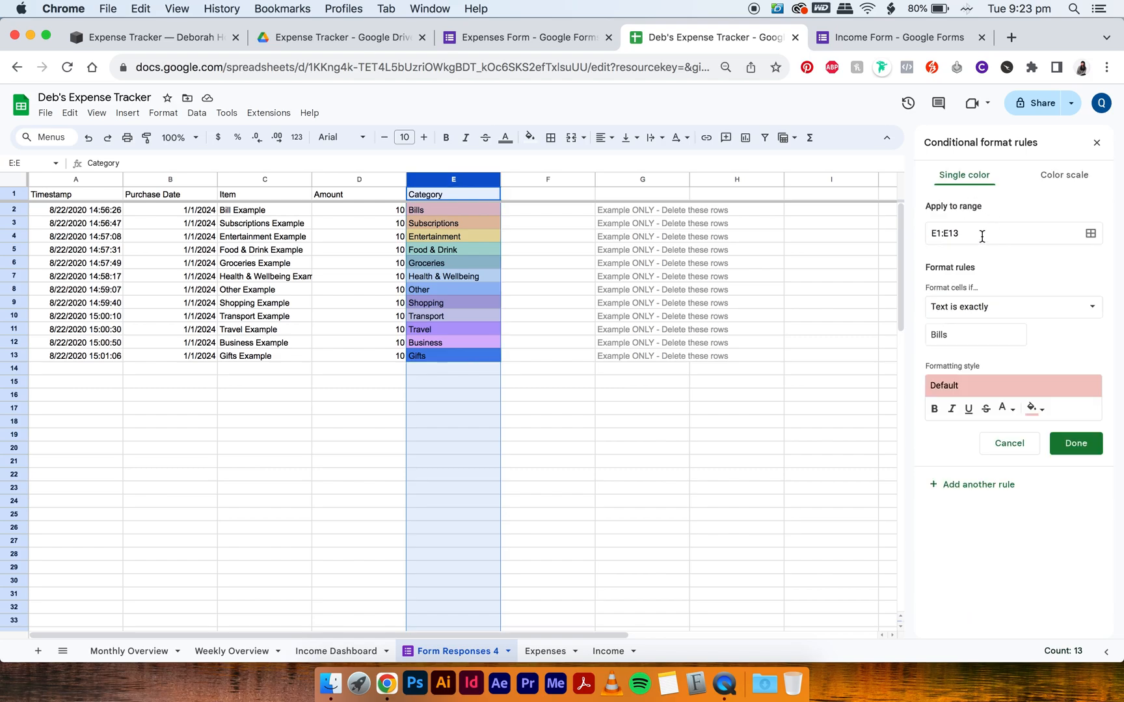
text(E1:E1)
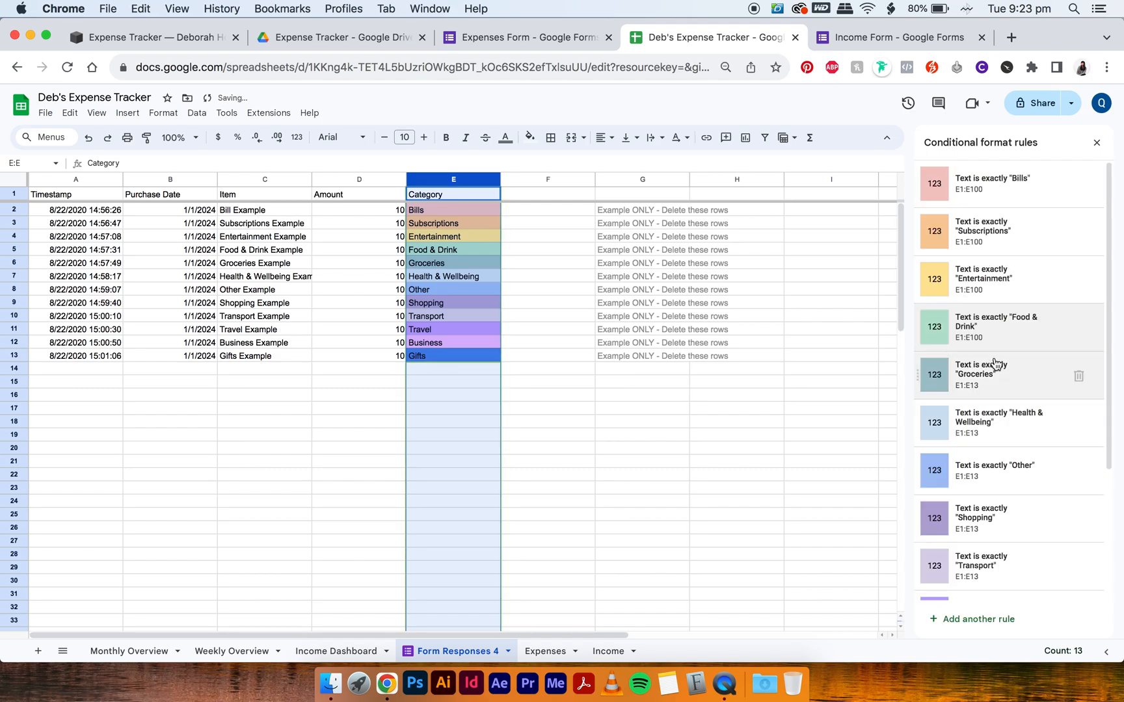
click(981, 375)
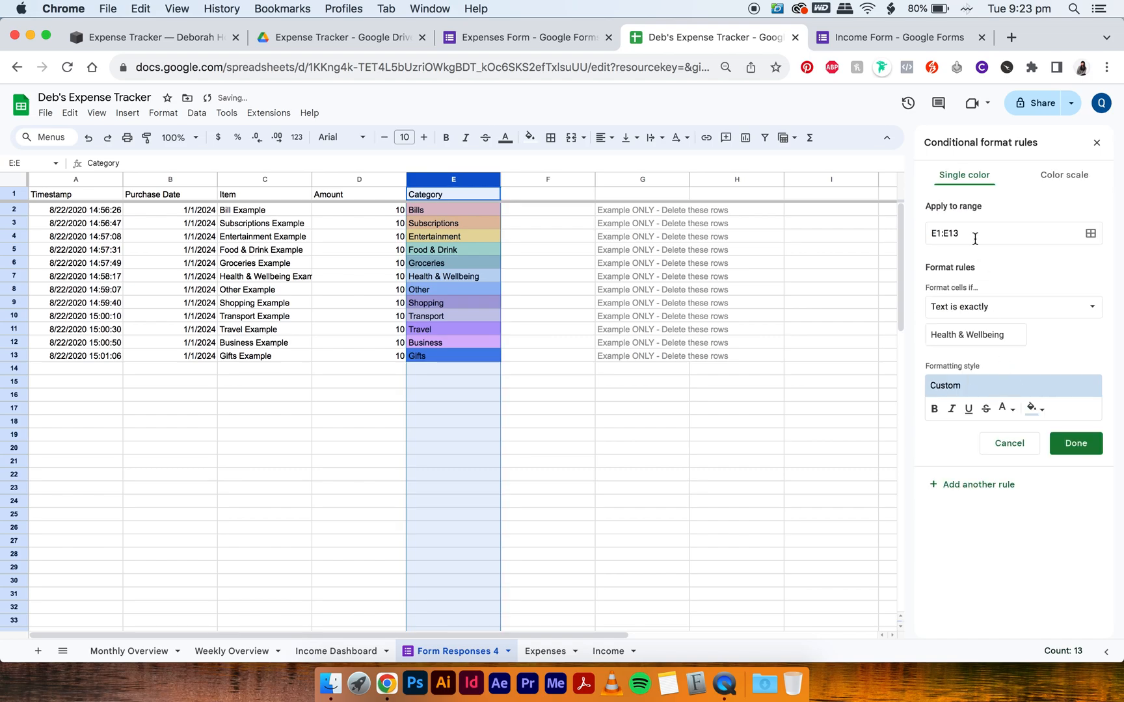
click(1007, 443)
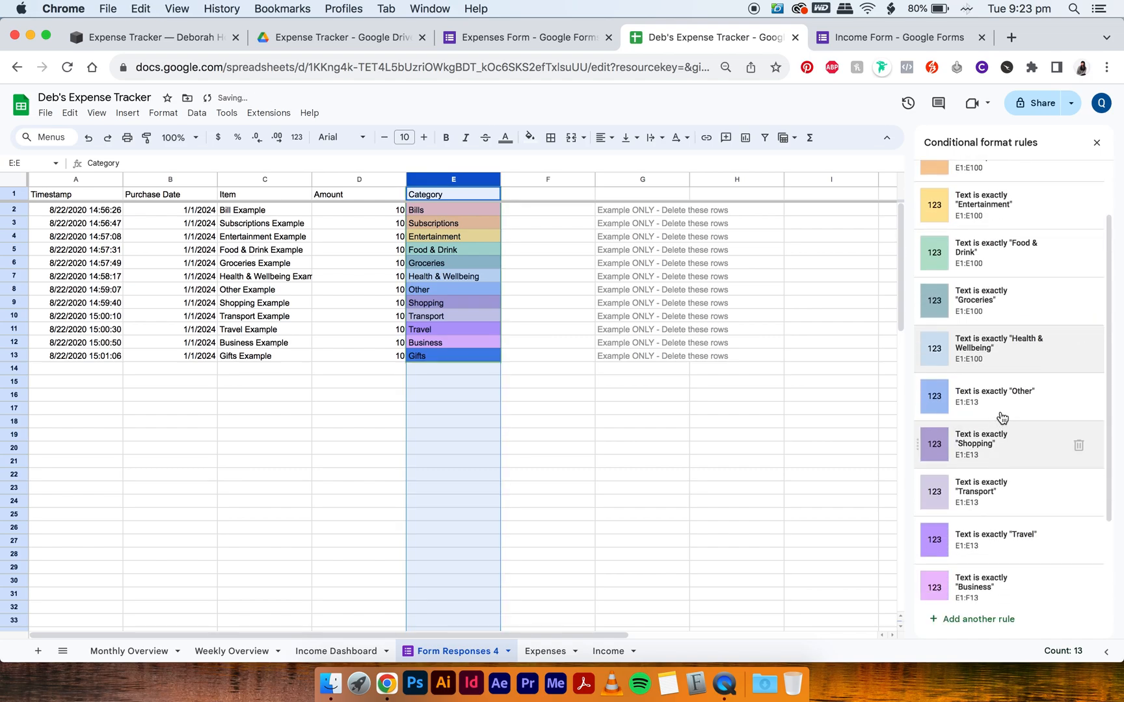
Step: Widen the Other, Transport, Gifts and Income colour rules to E1:E100 as well
click(994, 396)
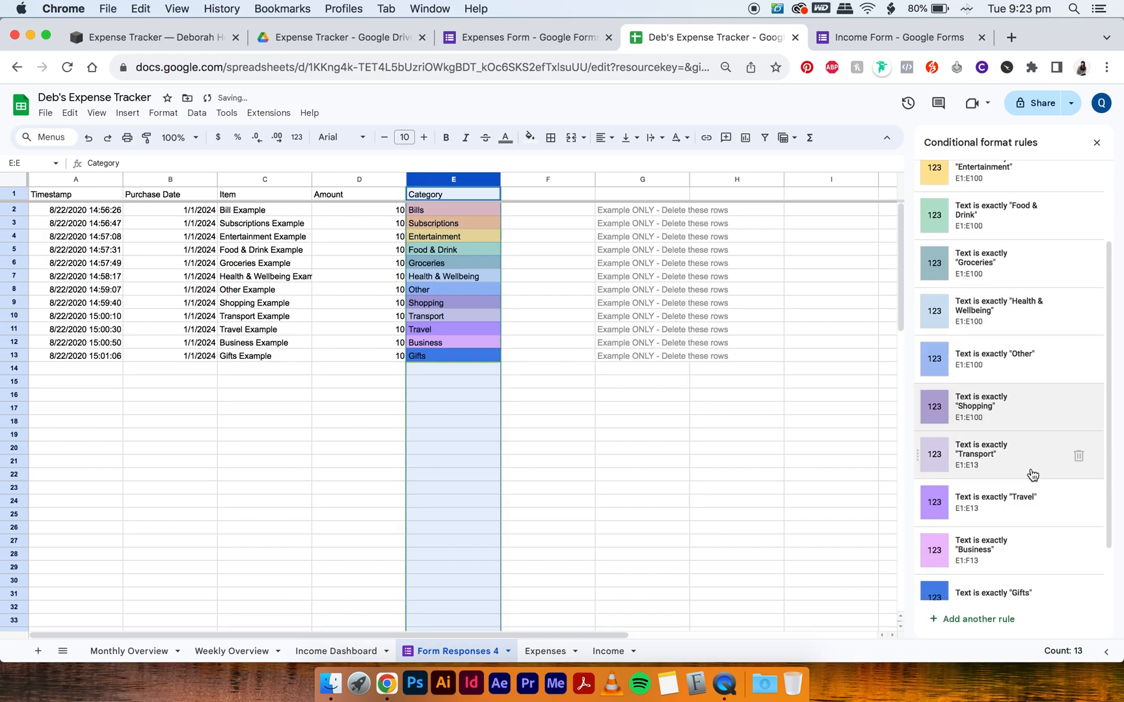
click(989, 454)
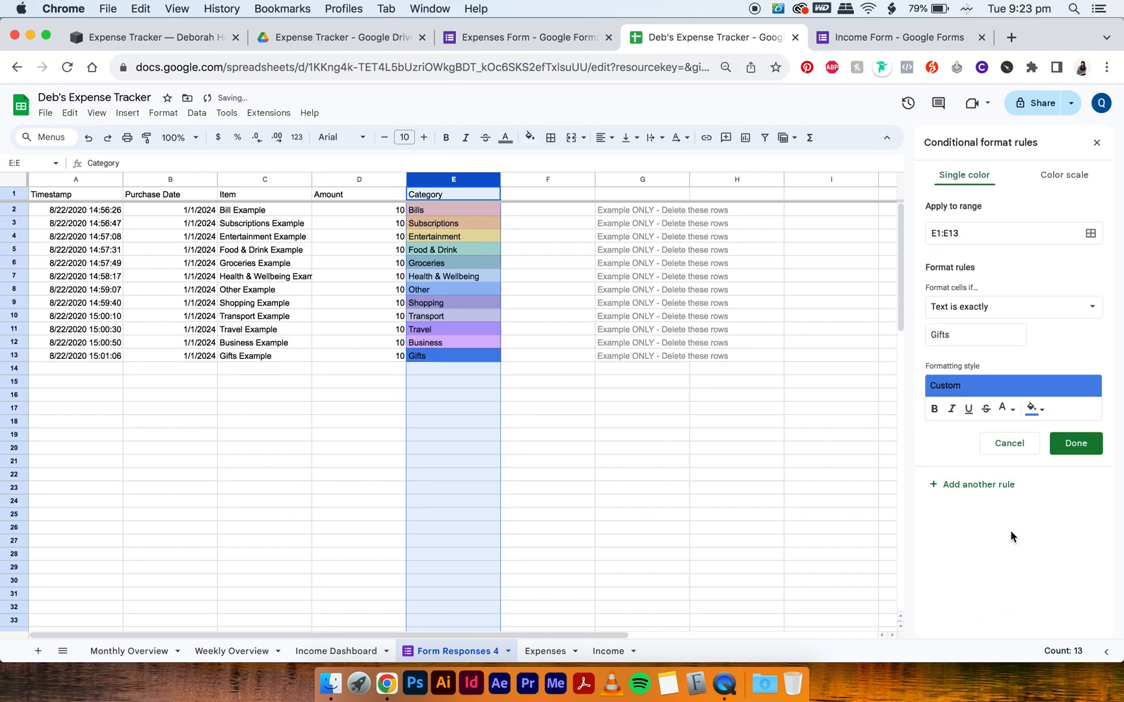
click(1075, 443)
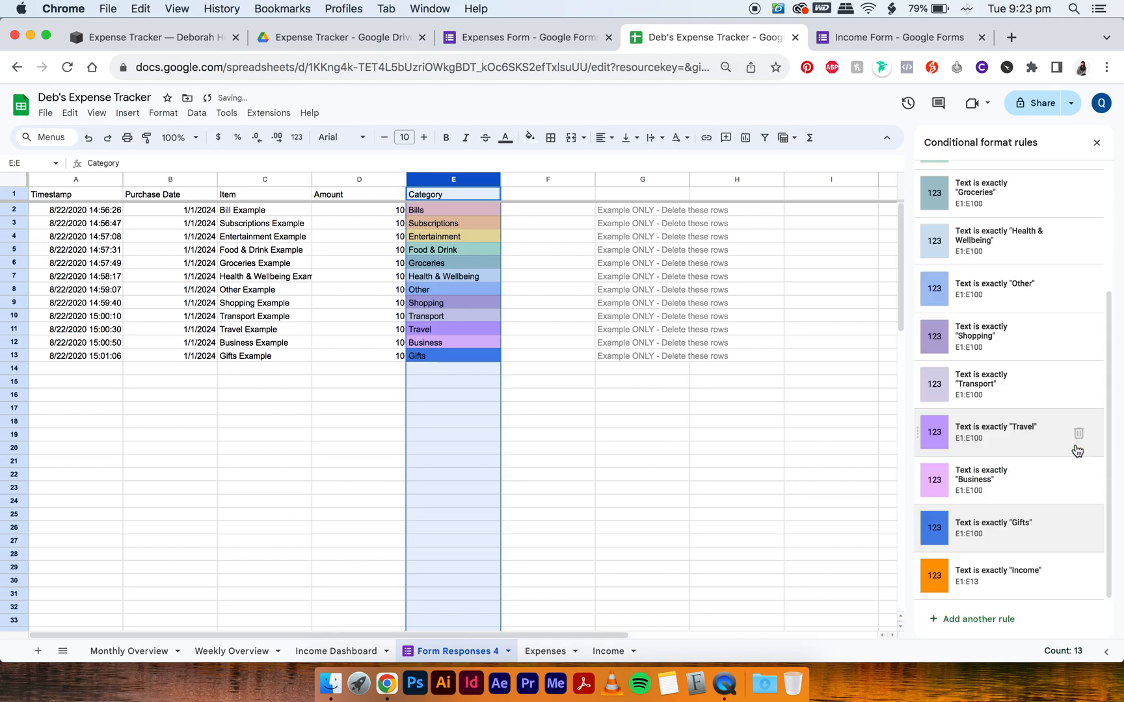
click(998, 575)
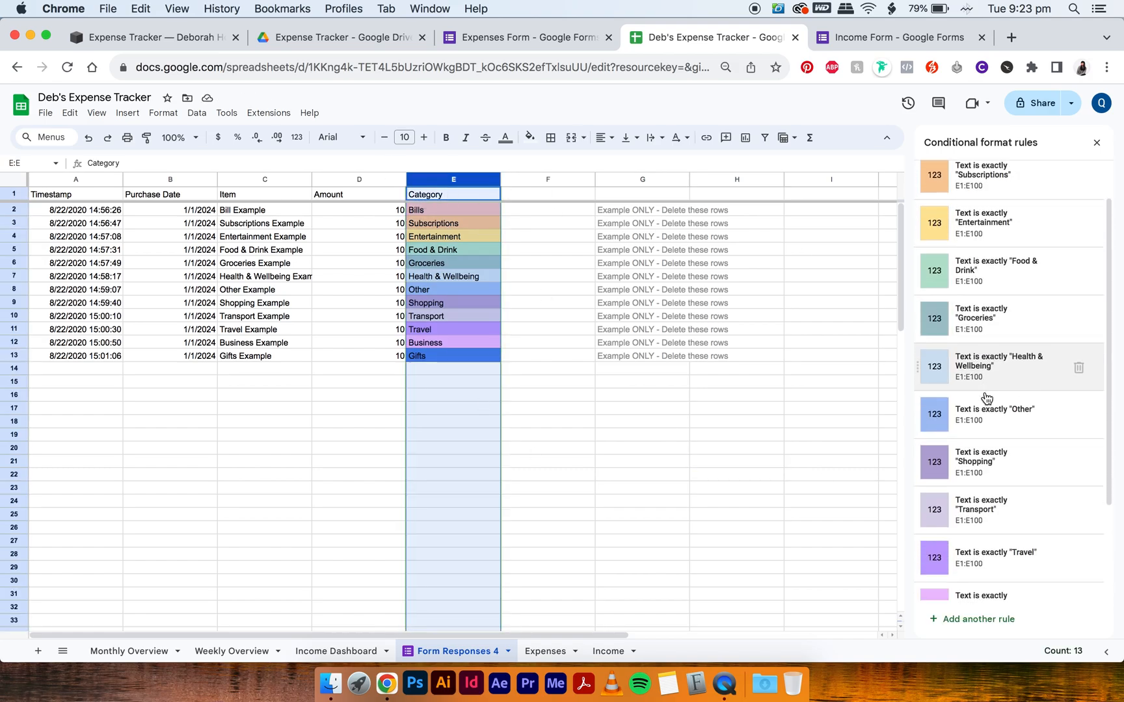
scroll(down, 3)
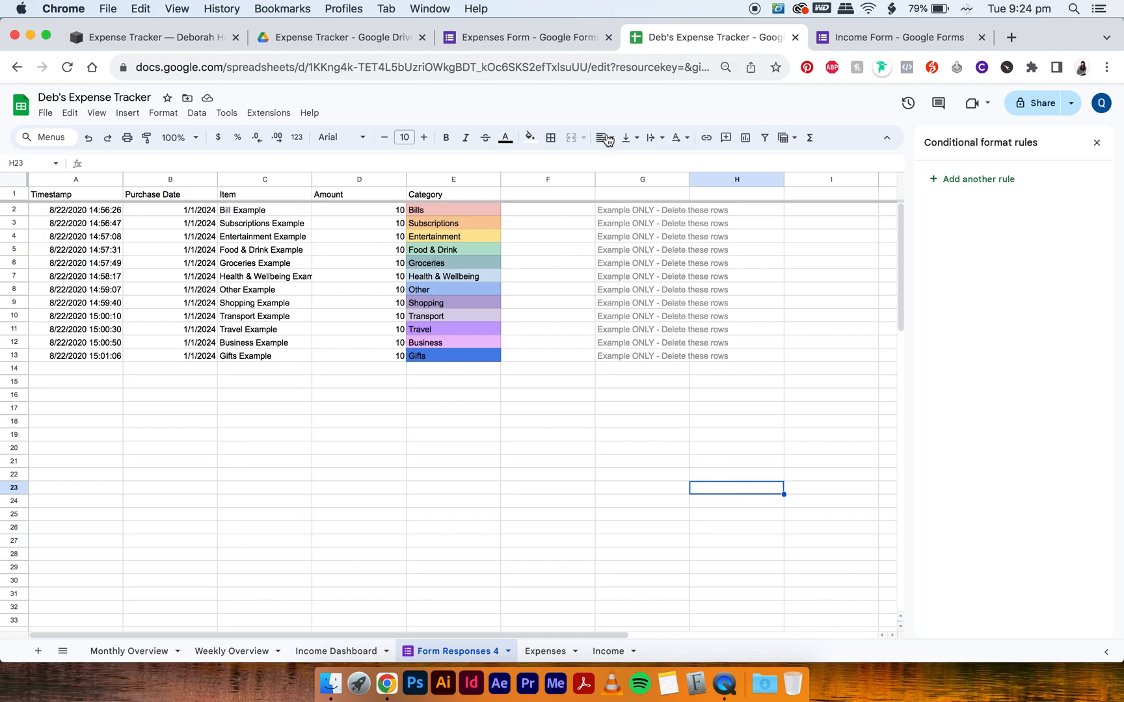
Step: In the form preview submit expense Test, amount 12, Subscriptions, dated 09/07/2024, then return to the spreadsheet
click(528, 37)
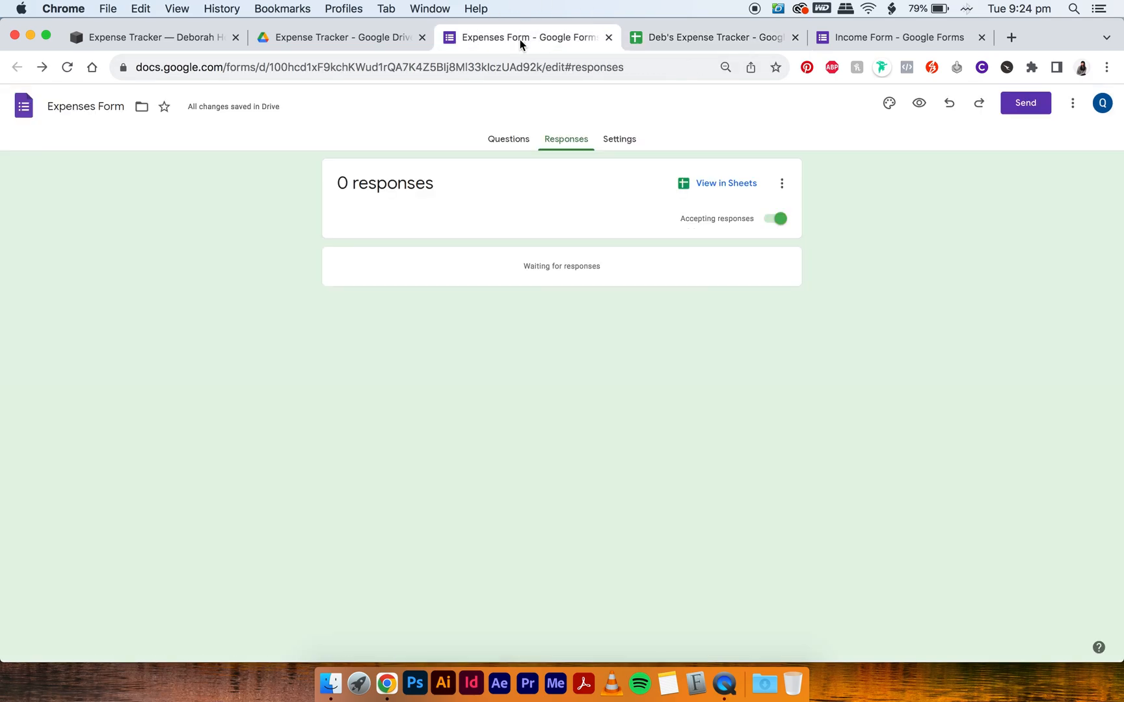
mouse_move(830, 186)
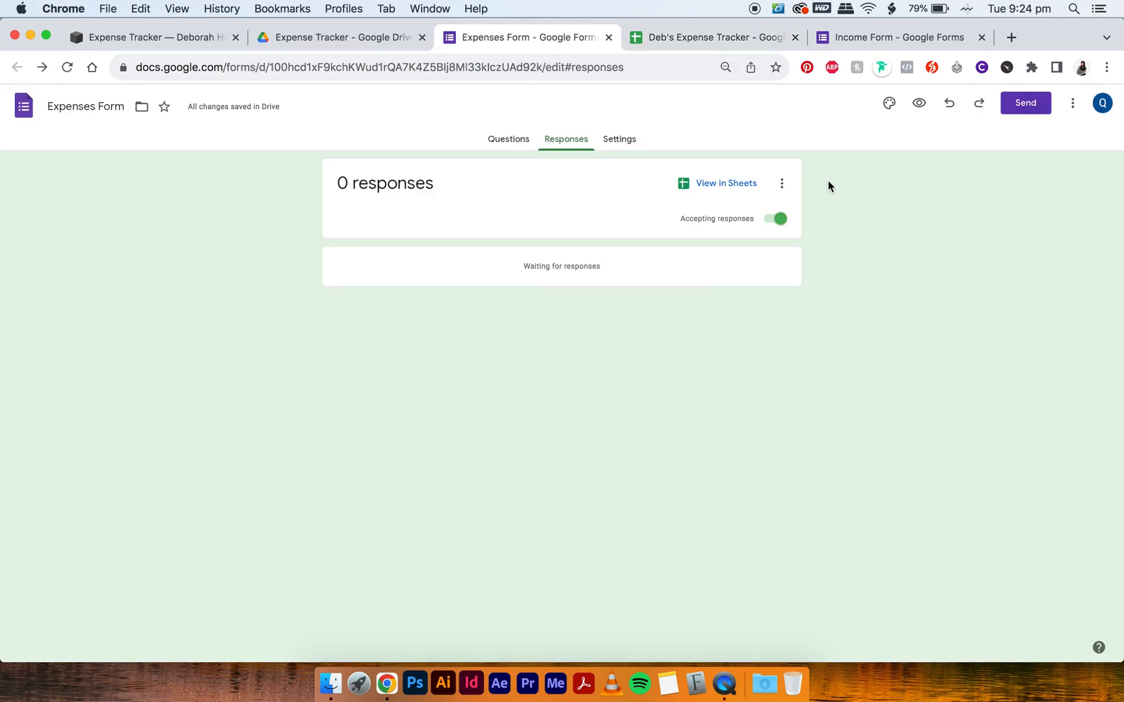
mouse_move(918, 103)
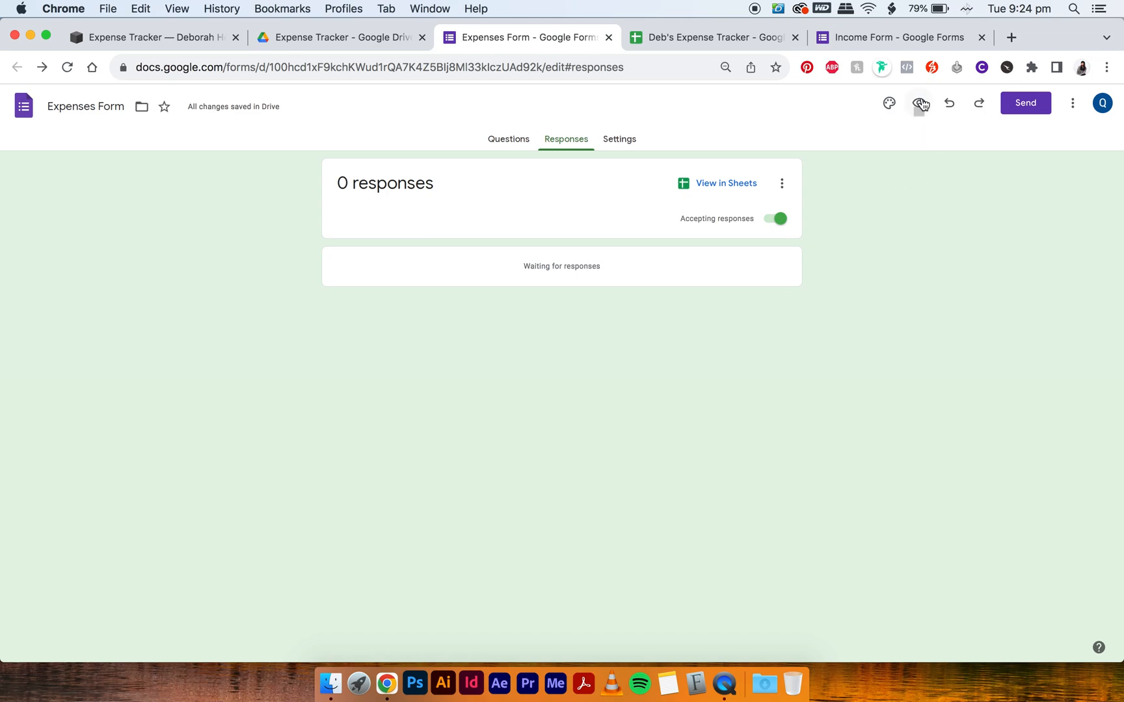
click(921, 103)
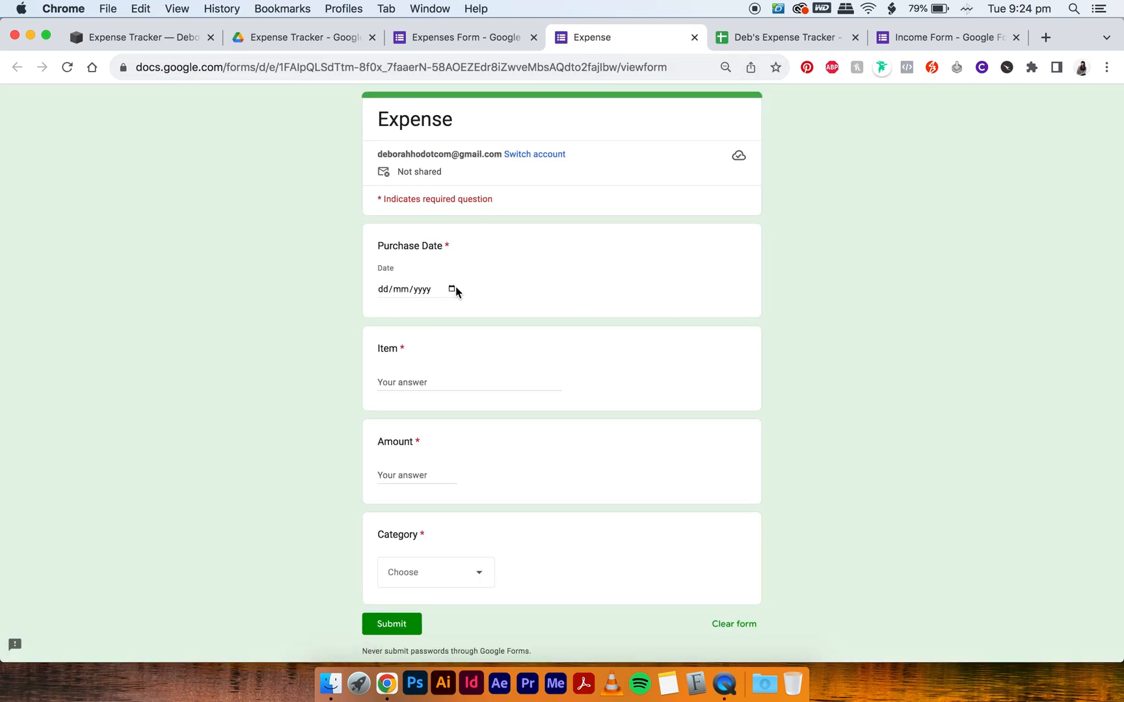
click(451, 289)
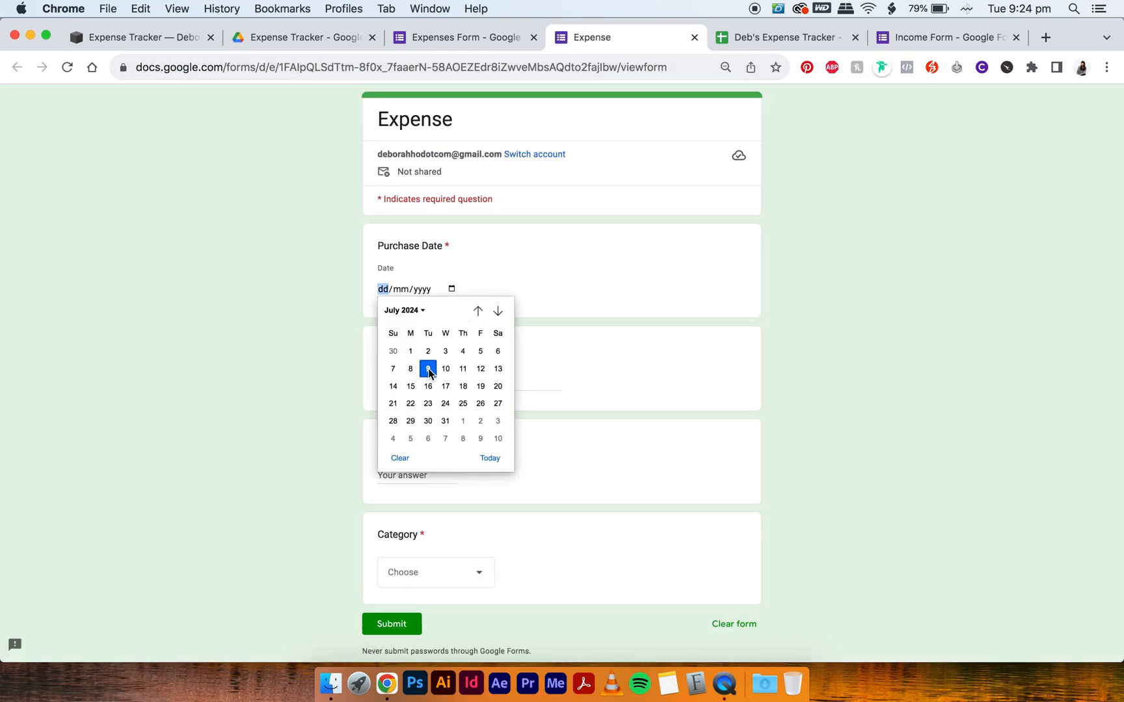
click(428, 368)
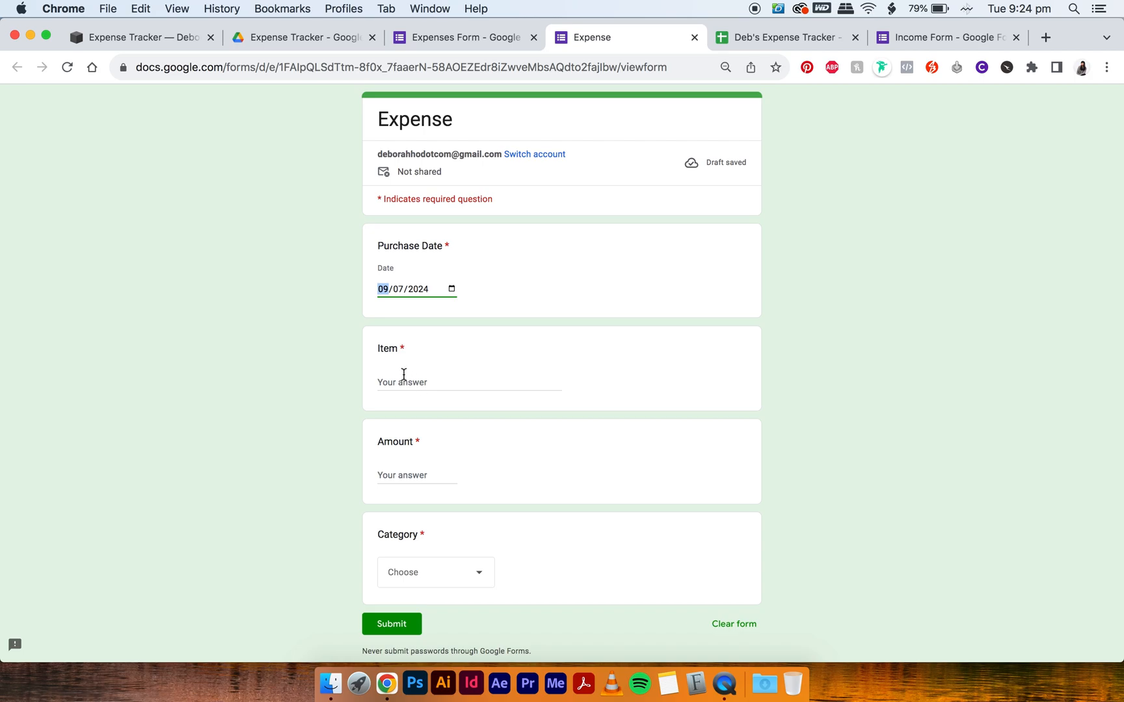
text(T)
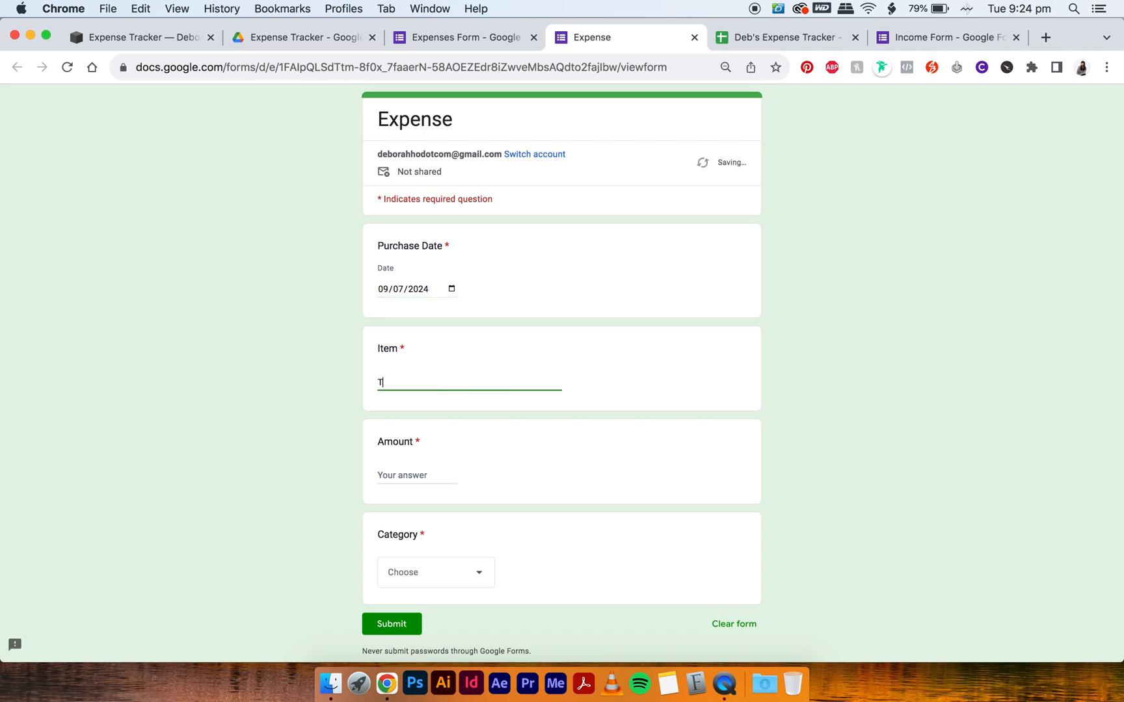
text(1)
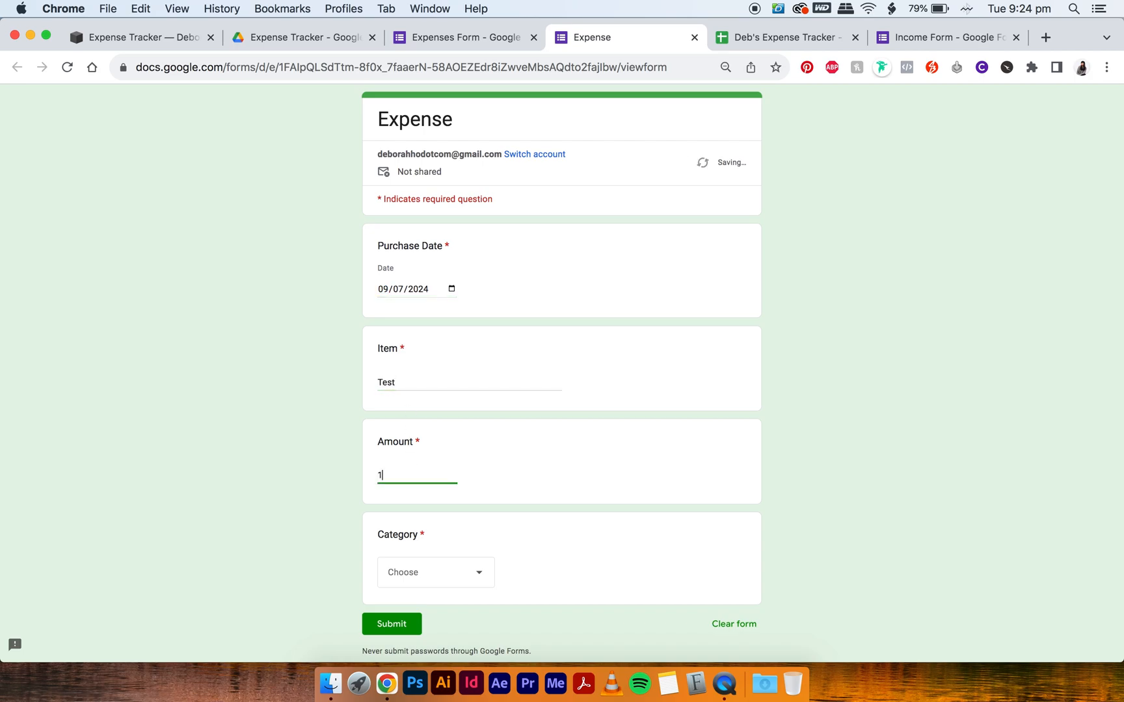
click(434, 572)
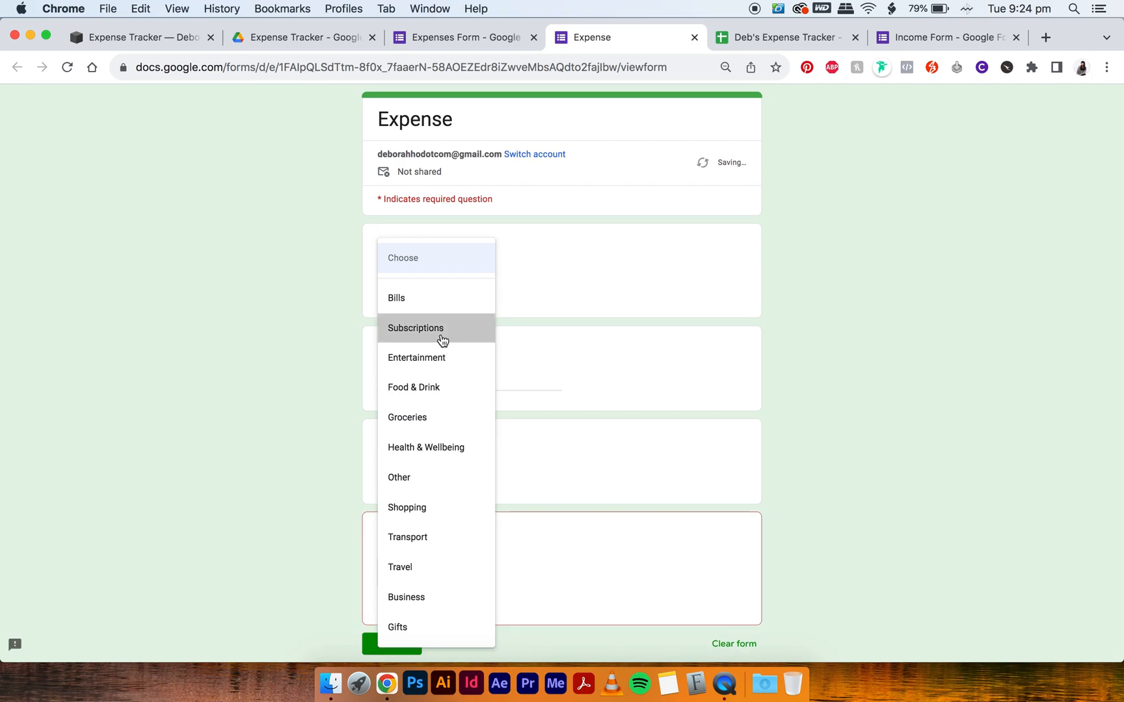
click(416, 327)
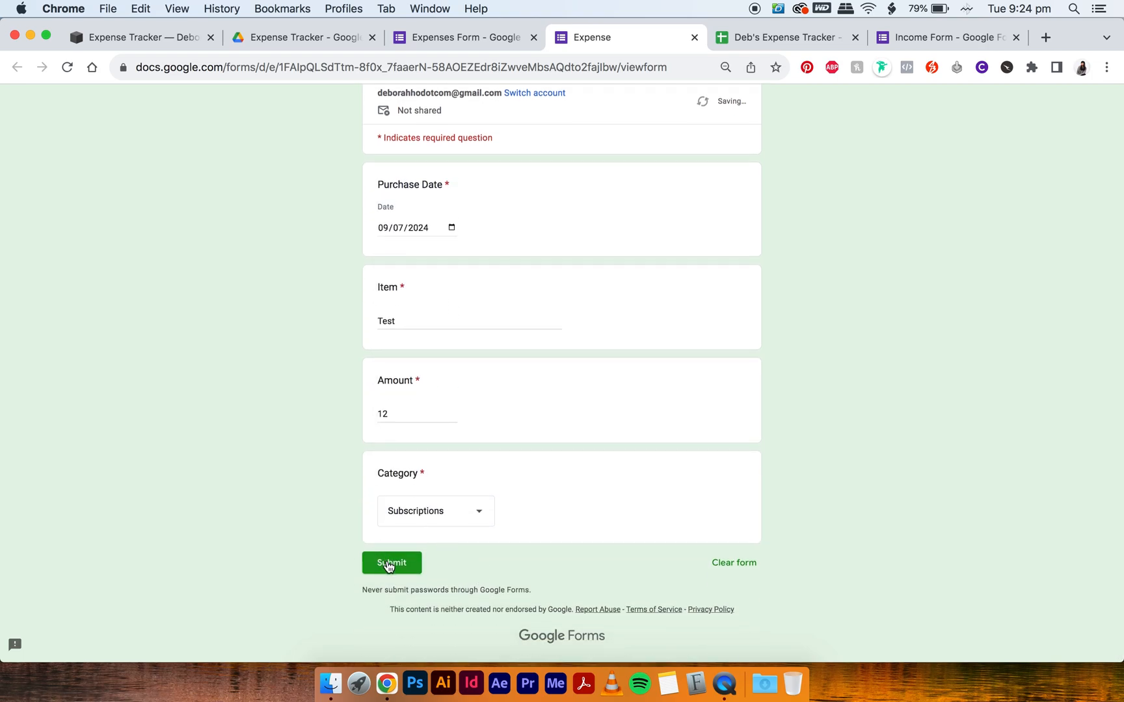
click(392, 563)
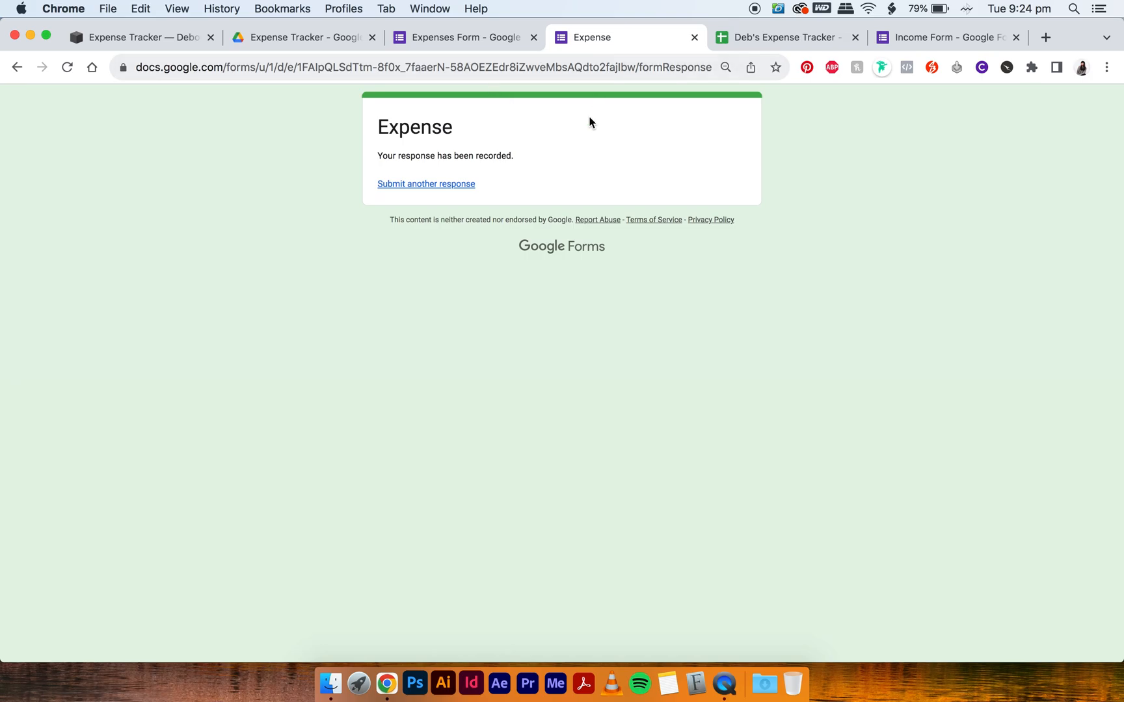
click(782, 36)
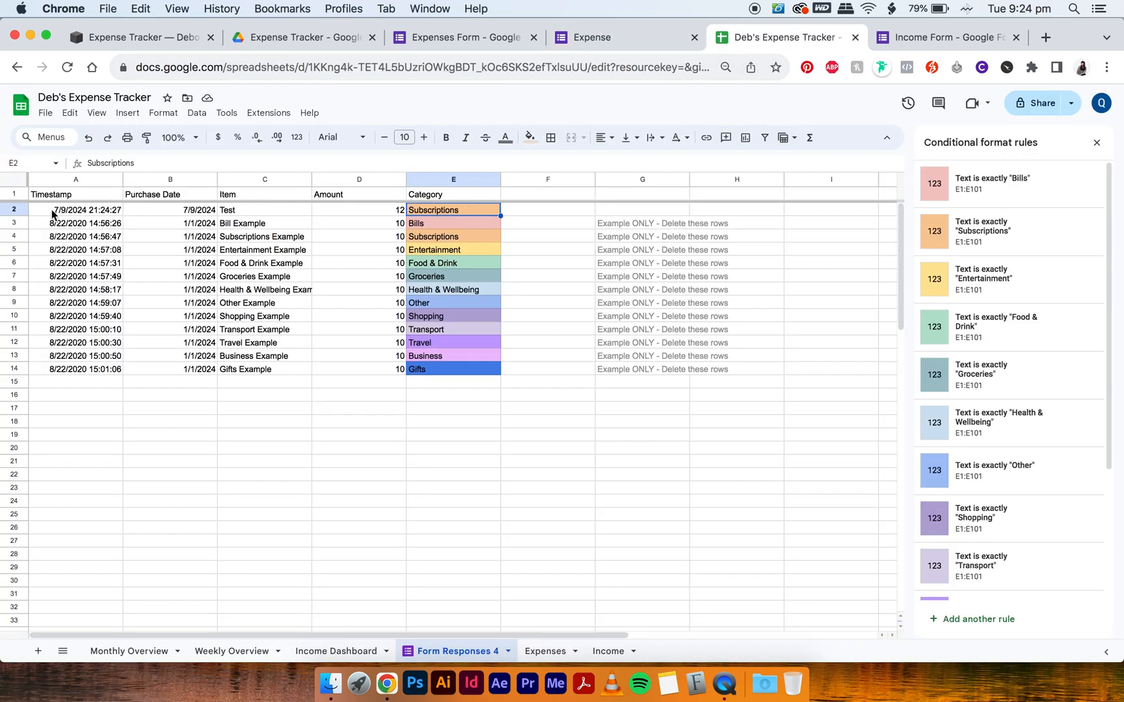
Step: Check the Test row arrived, review Monthly and Weekly Overview and the January Bills formula, then show Expenses
click(1095, 142)
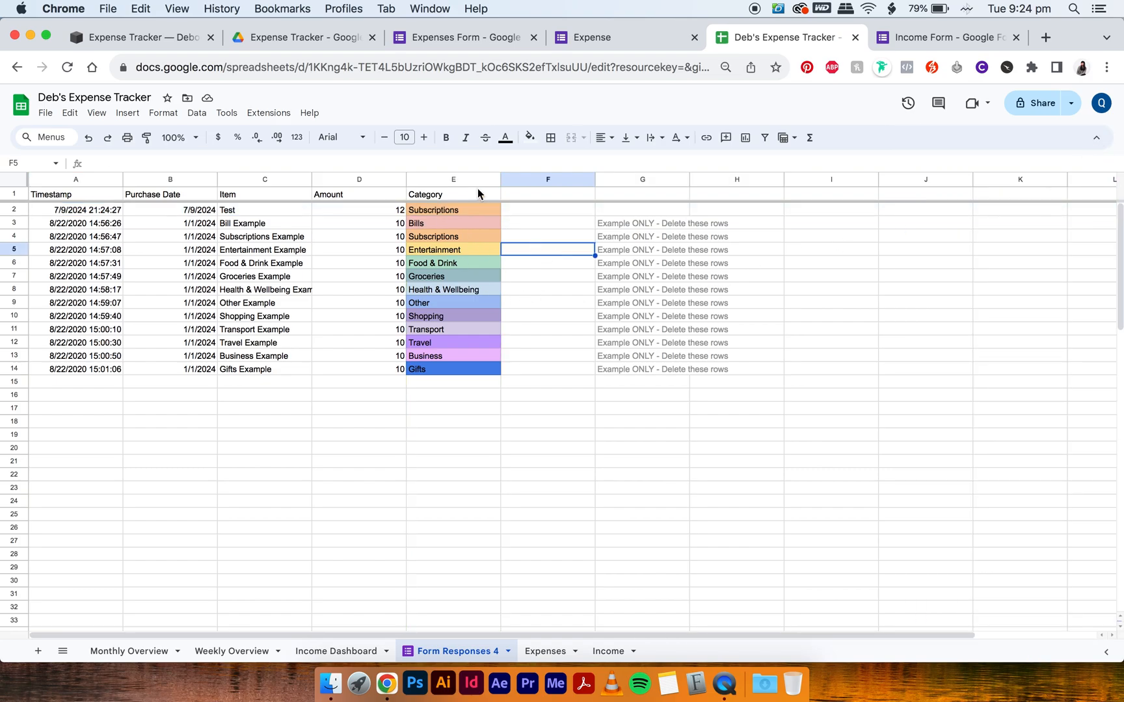
mouse_move(513, 308)
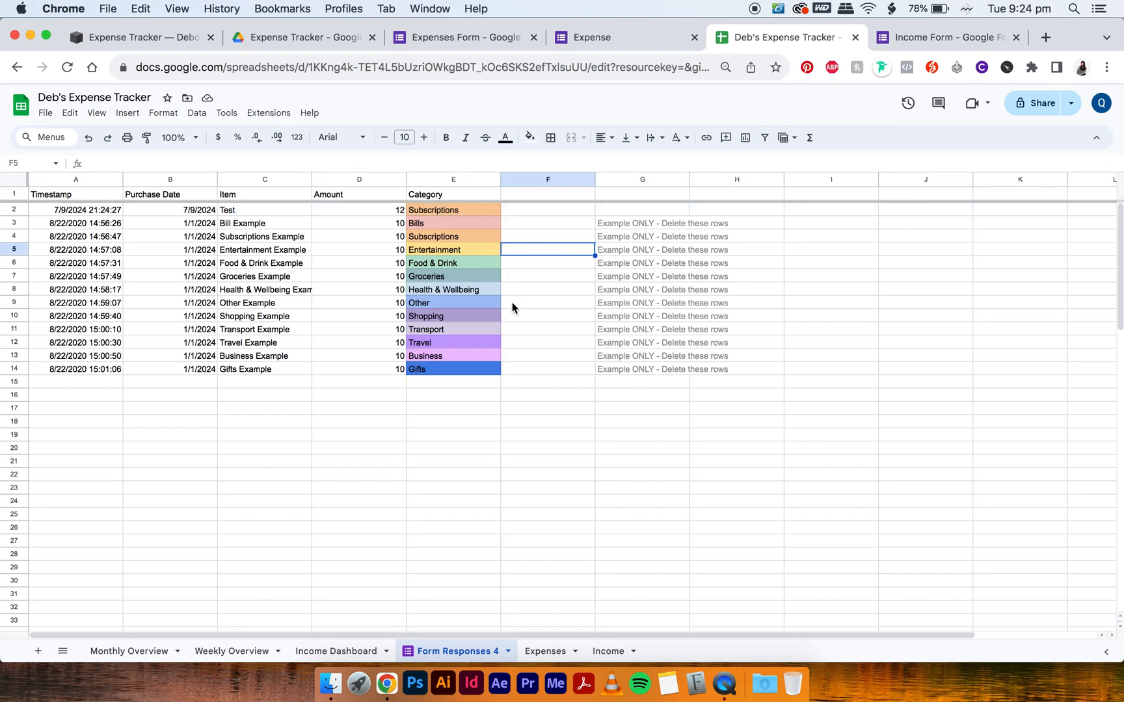
click(547, 408)
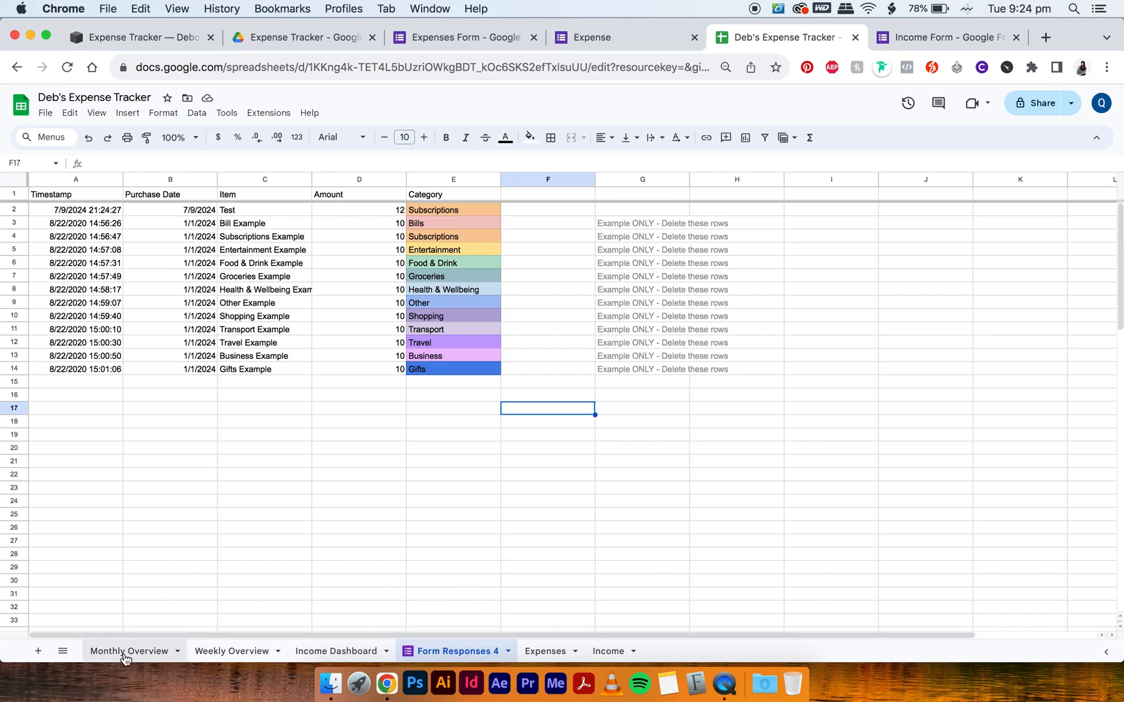
click(130, 650)
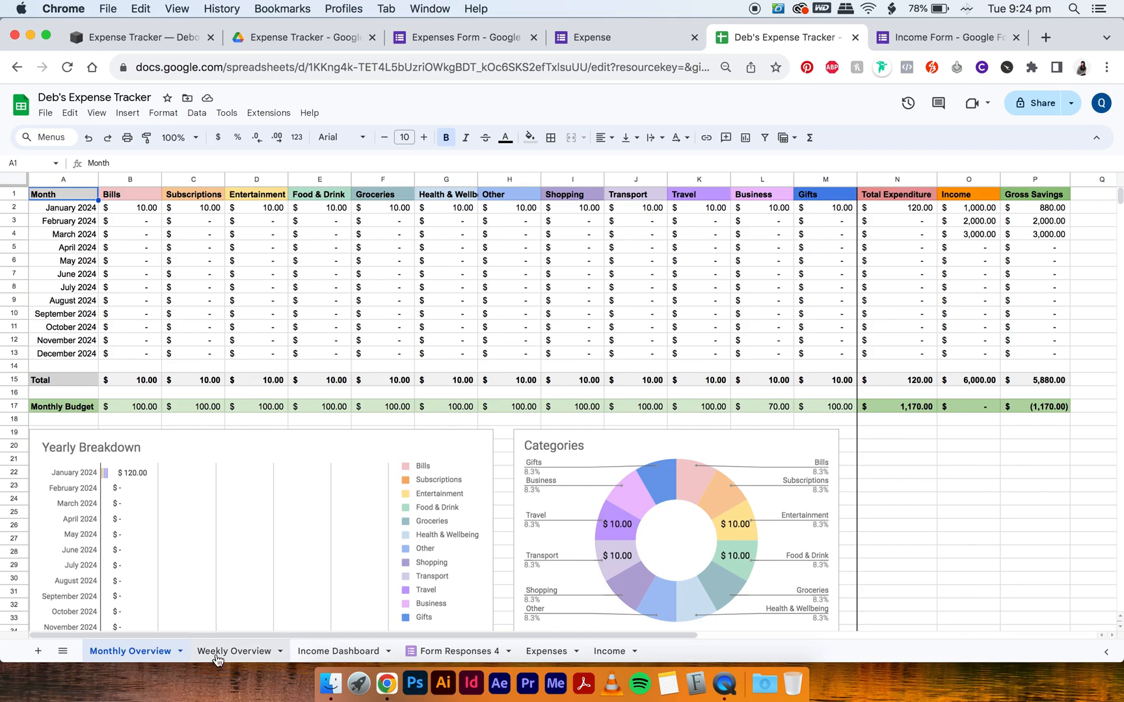
click(233, 651)
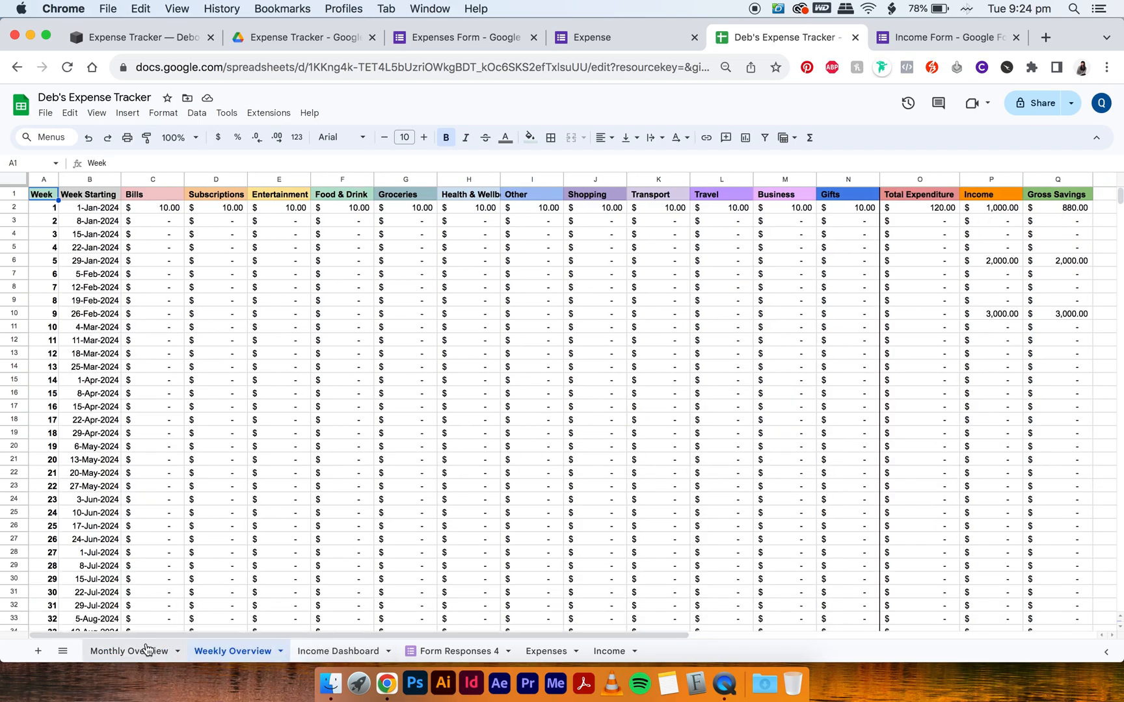
click(128, 650)
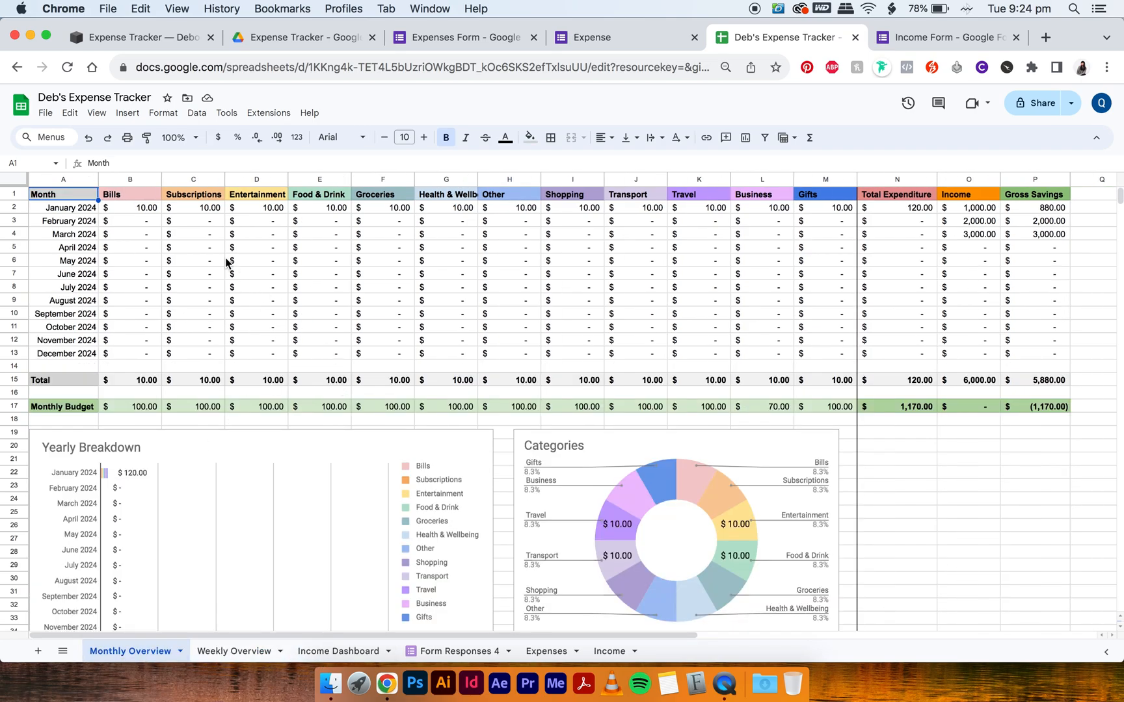
mouse_move(504, 277)
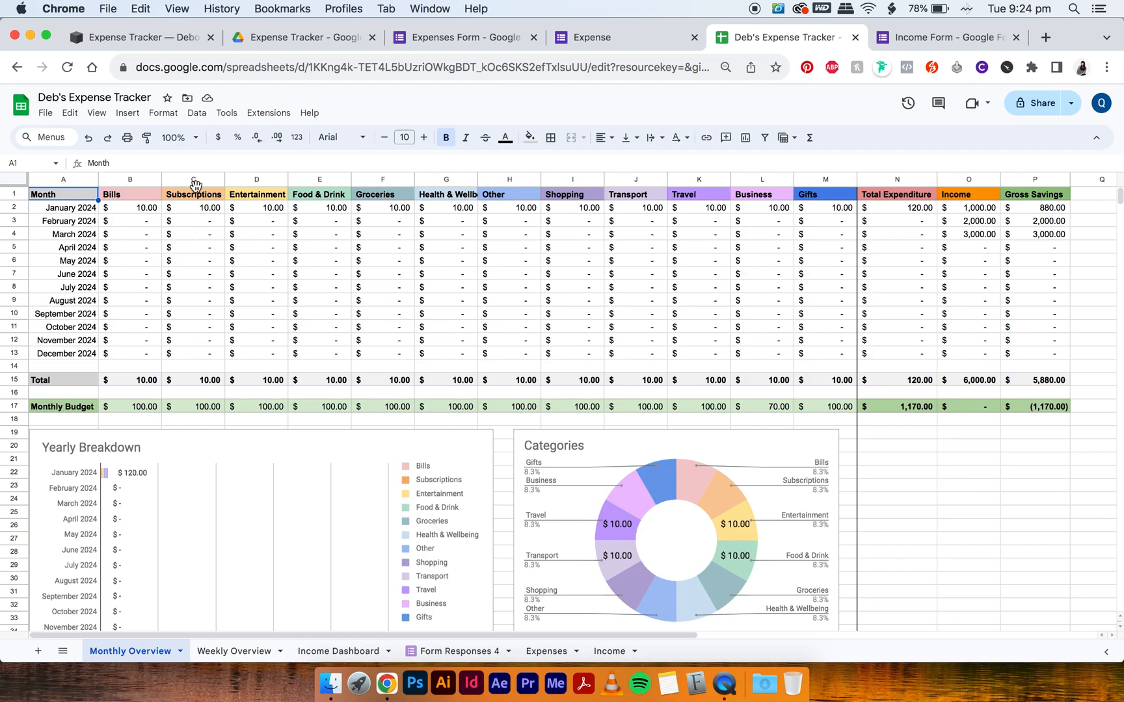
click(130, 207)
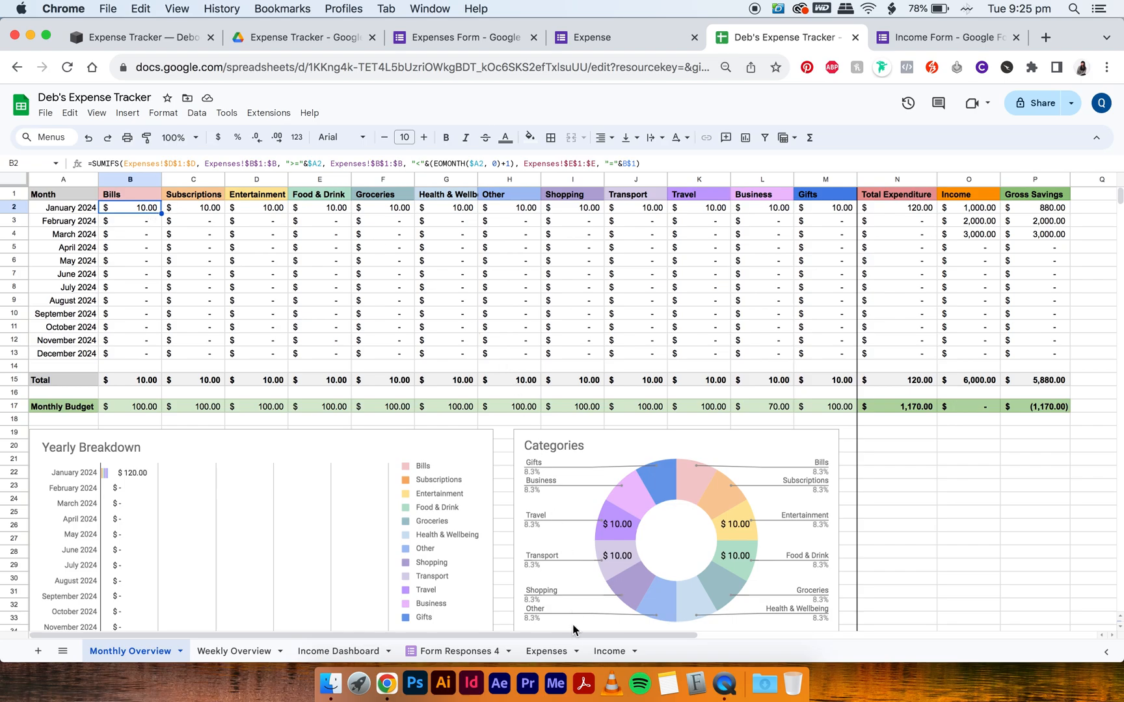
click(543, 651)
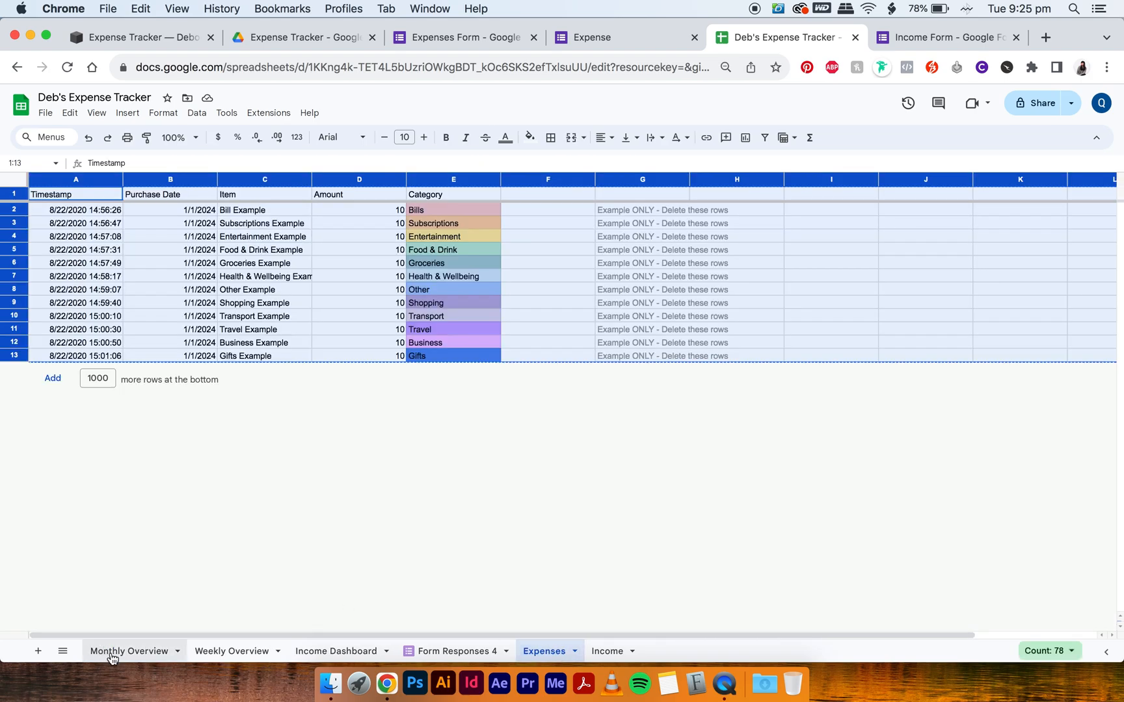
Step: Rename the Expenses tab to Expenses1 and the Form Responses 4 tab to Expenses
click(130, 650)
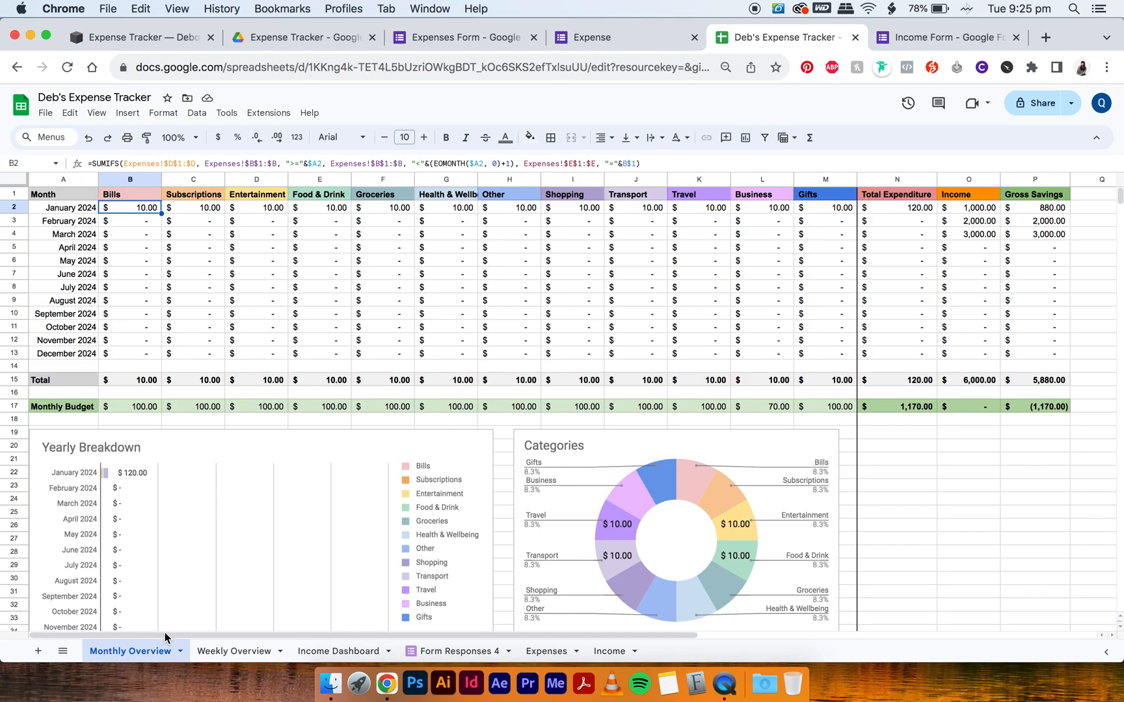
mouse_move(549, 651)
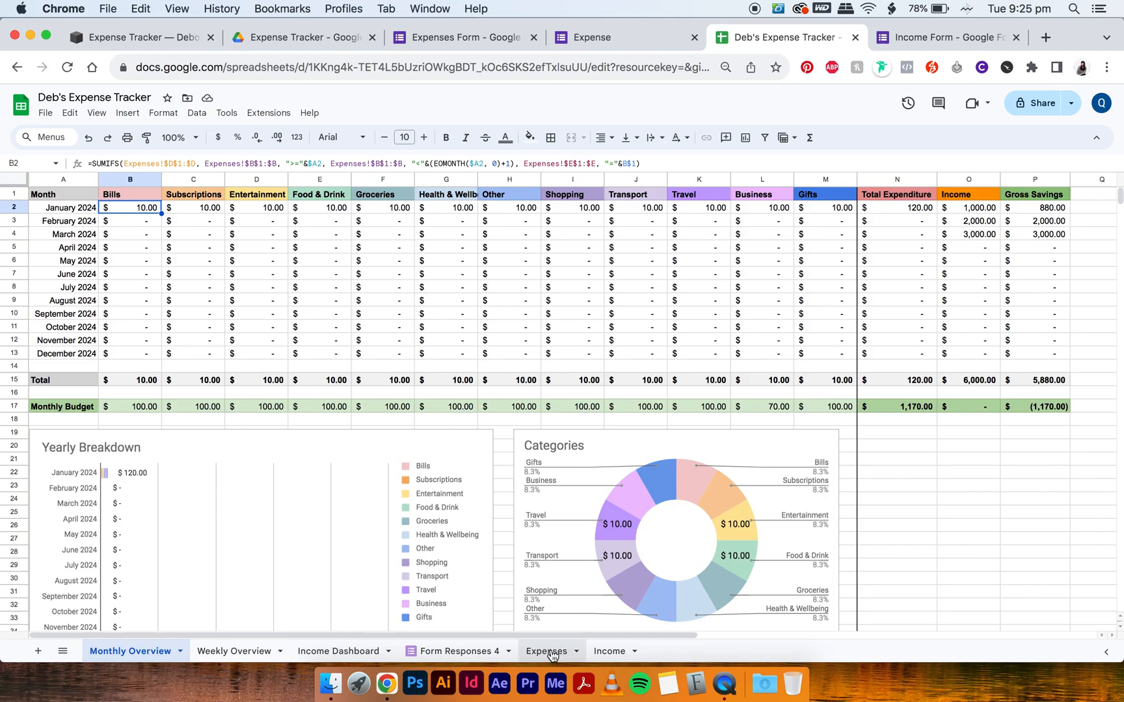
click(547, 652)
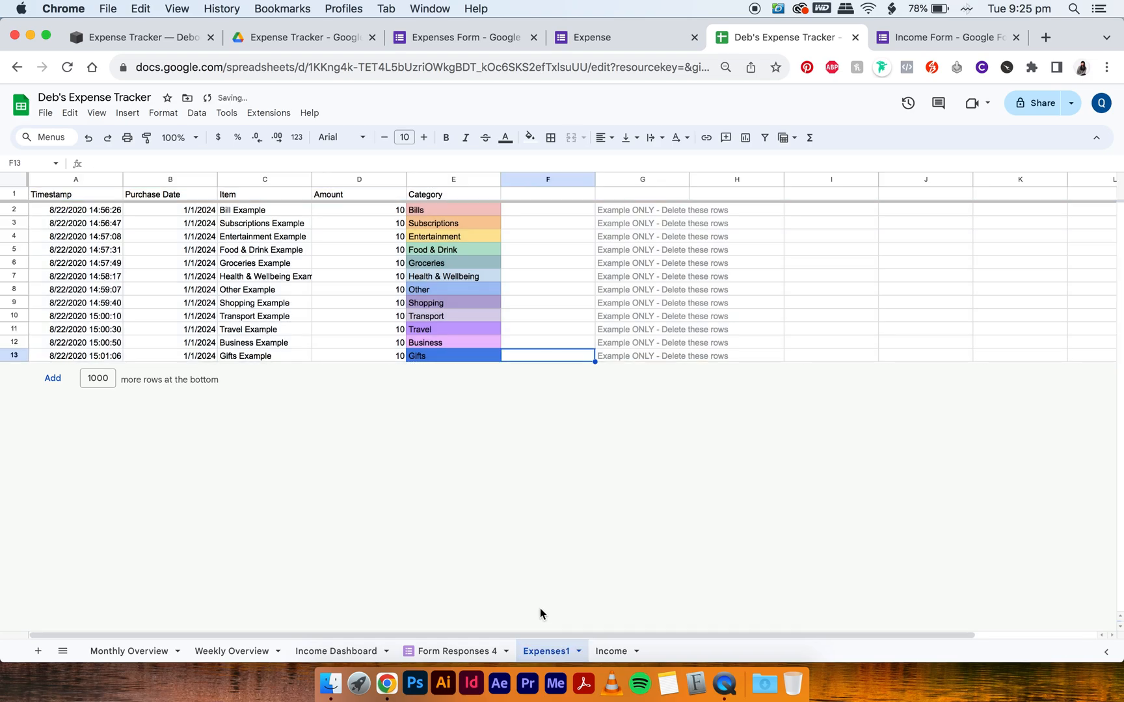
click(454, 651)
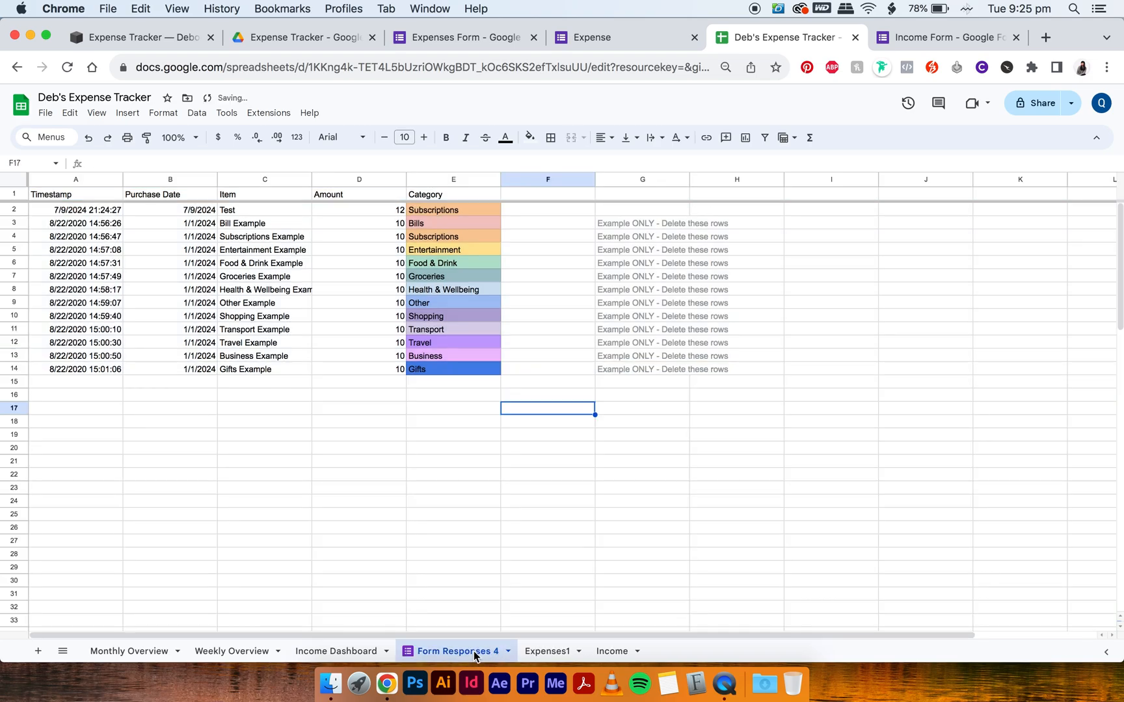
double_click(457, 650)
text(Expenses)
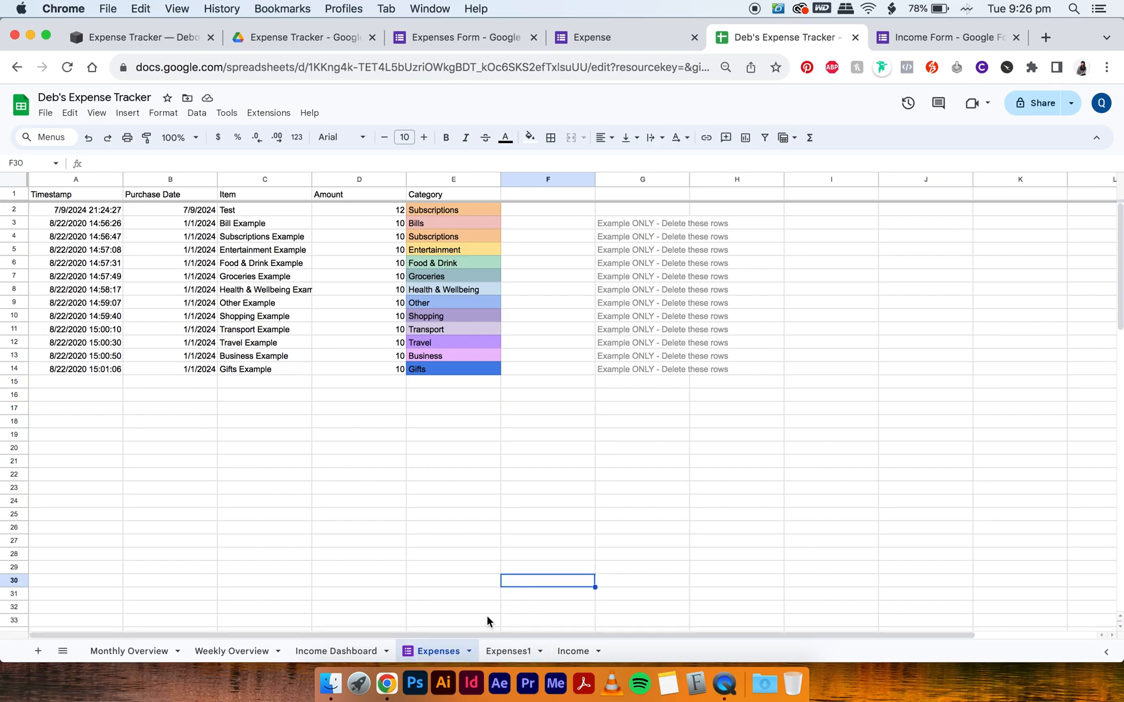
mouse_move(509, 650)
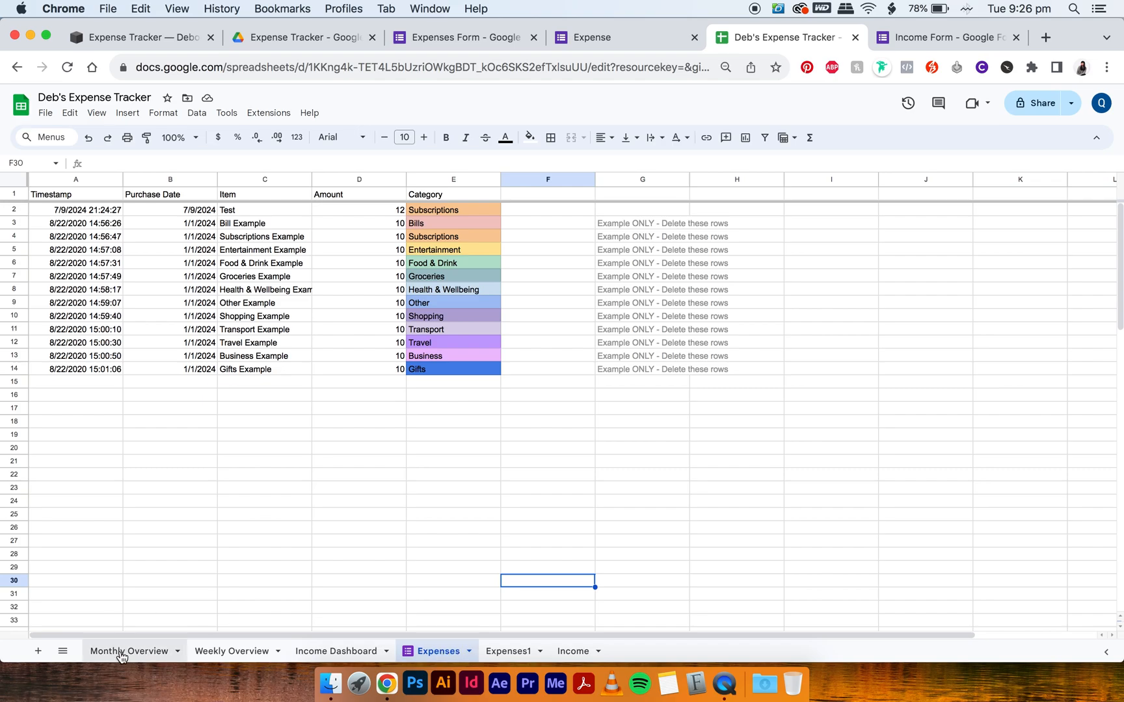
Step: Replace Expenses1! with Expenses! in B2's SUMIFS and check the neighbouring Subscriptions and February formulas
click(129, 650)
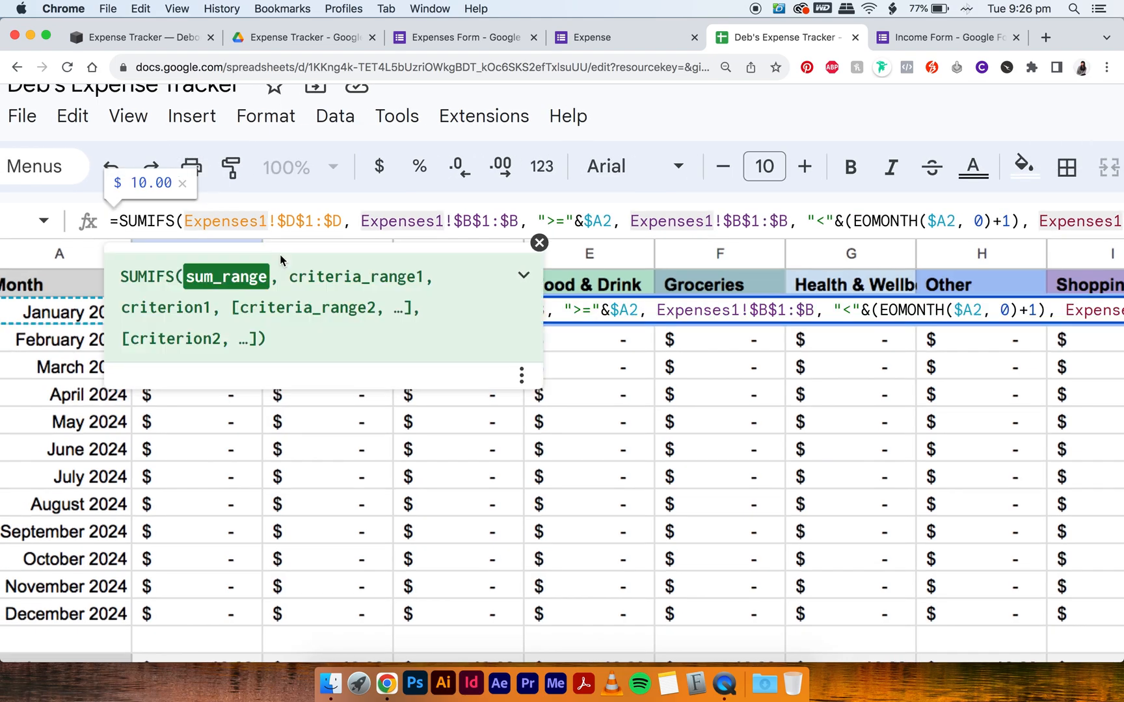
click(402, 221)
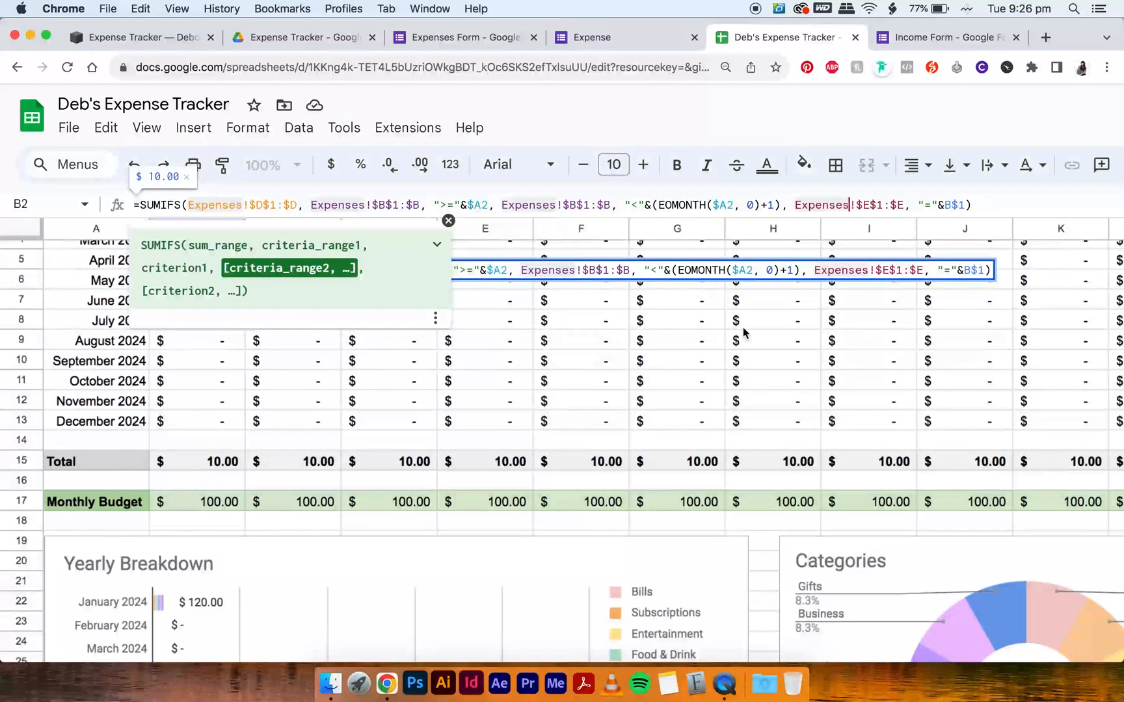
click(580, 320)
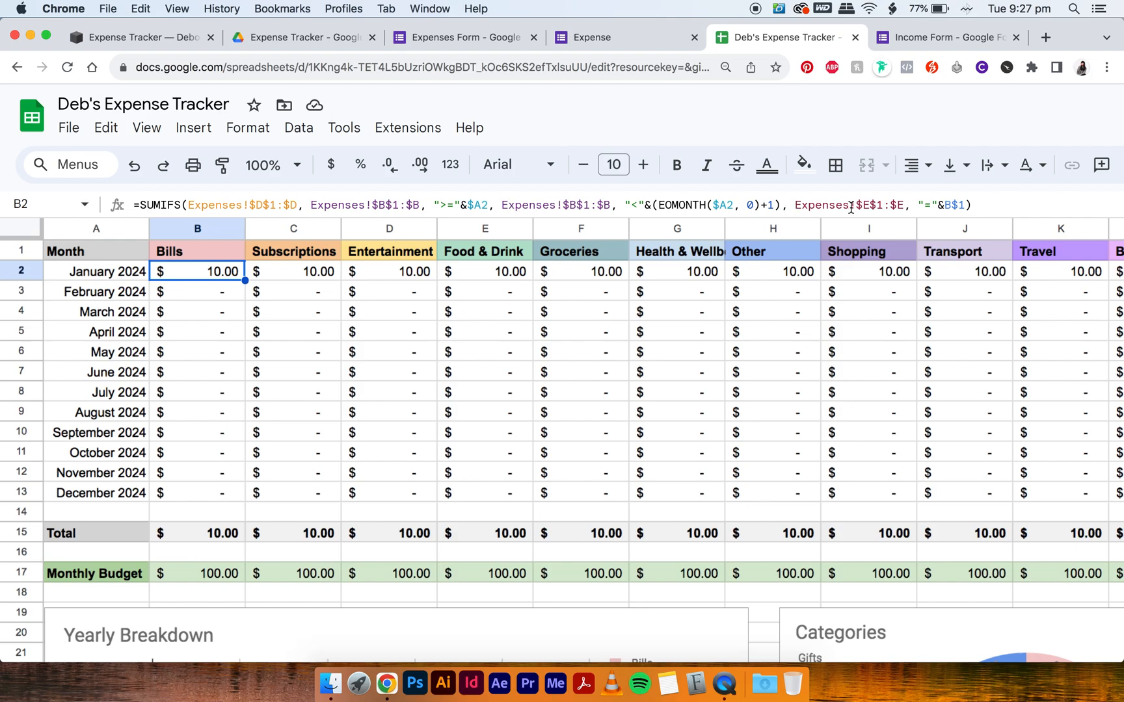
mouse_move(366, 324)
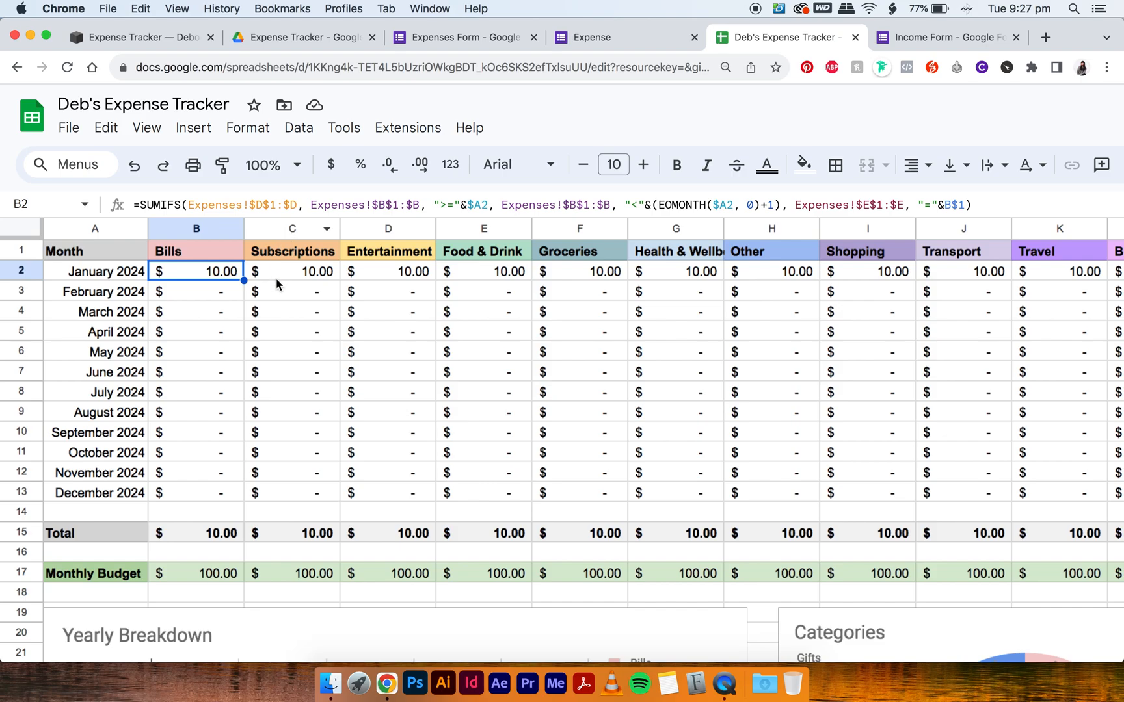
click(291, 270)
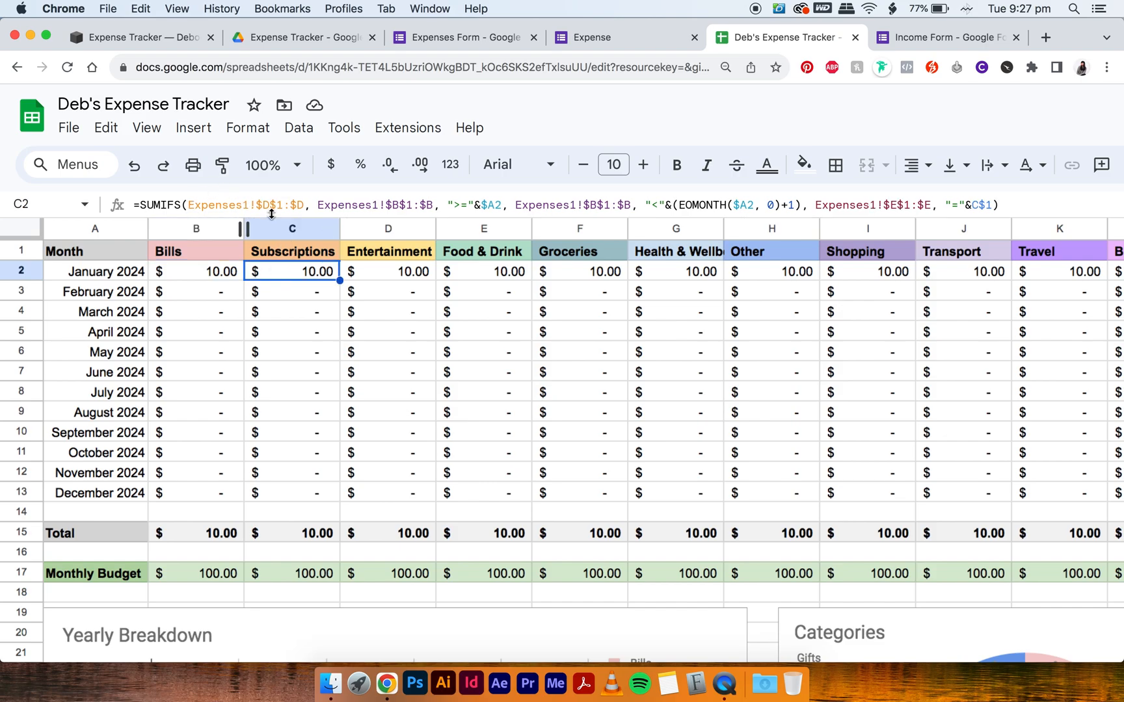
click(195, 291)
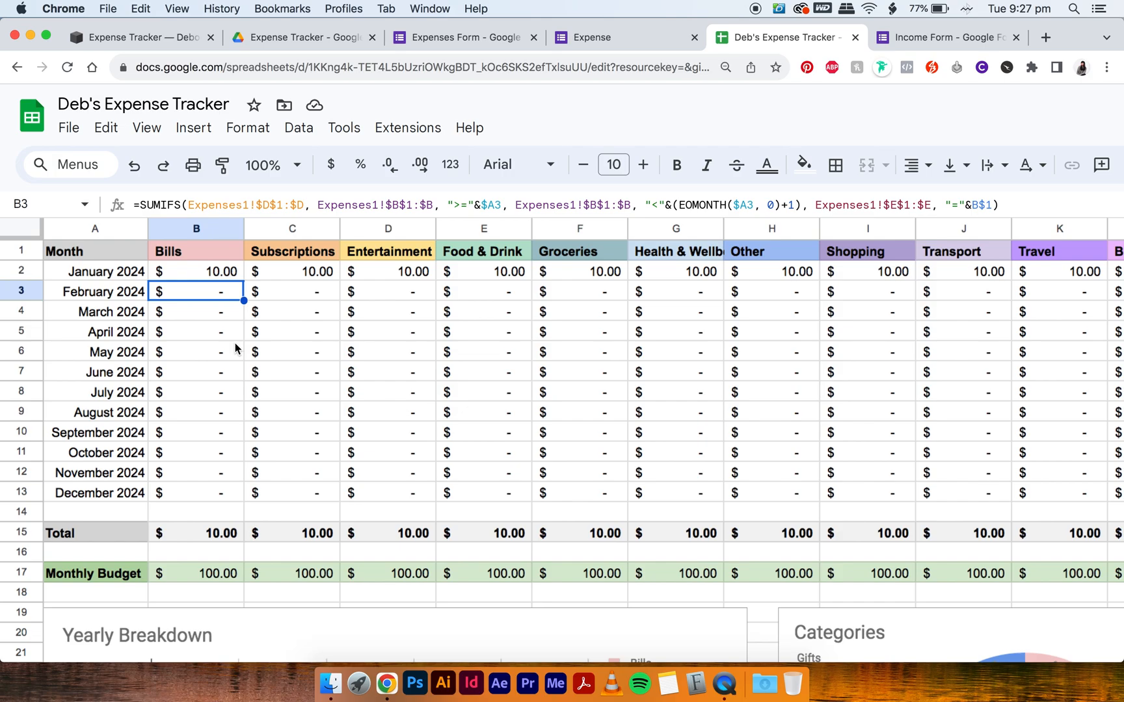
scroll(down, 3)
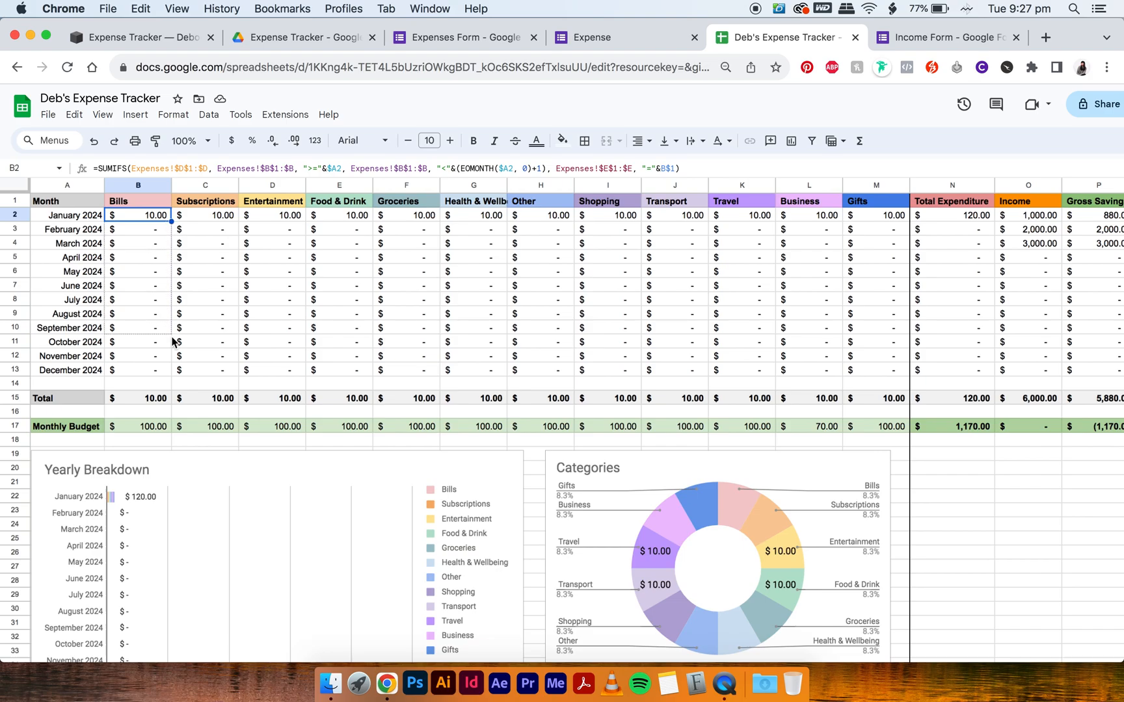
drag(138, 215, 138, 369)
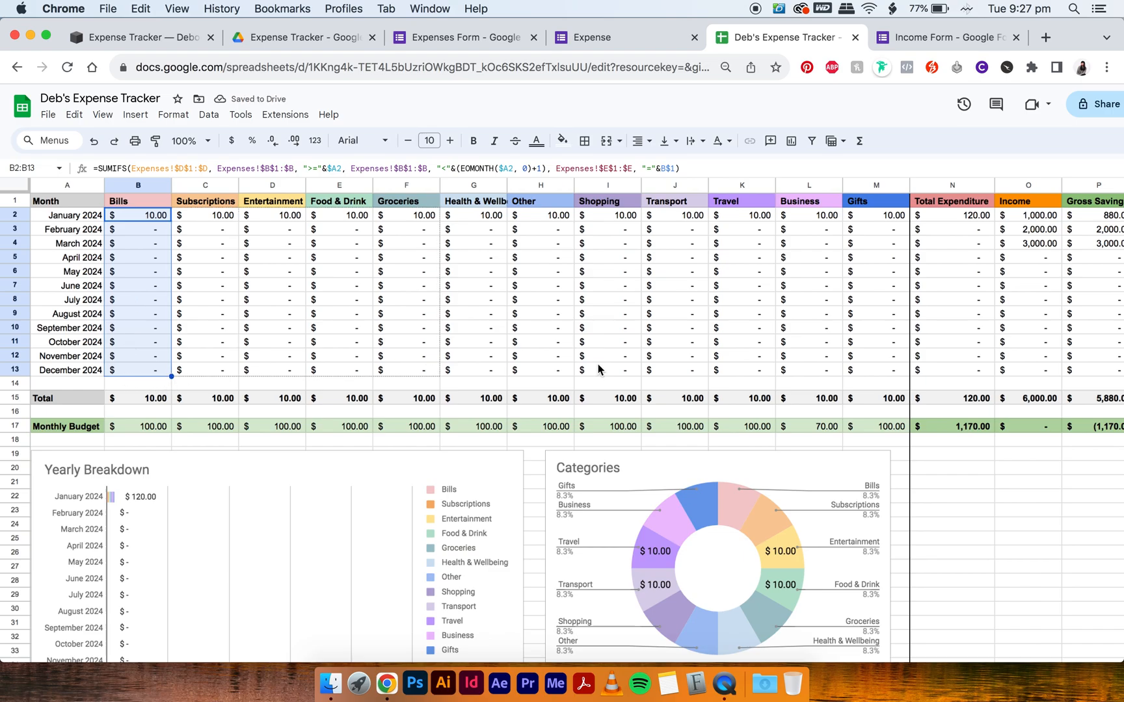
text(12.00)
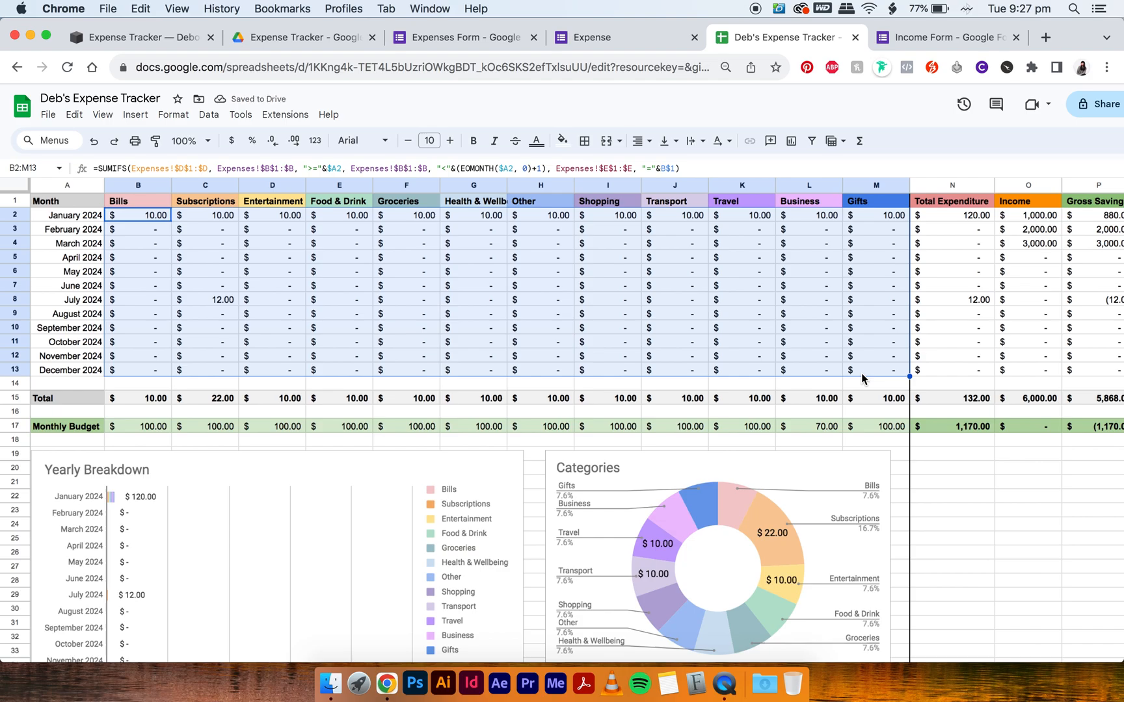
click(205, 299)
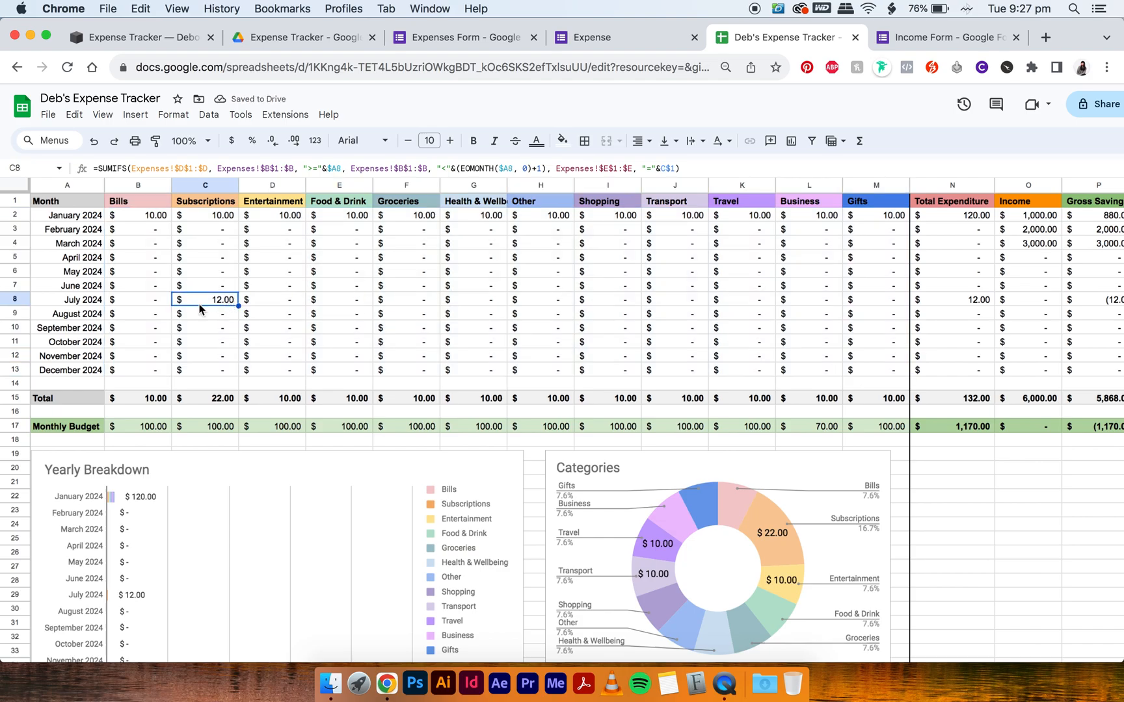
mouse_move(218, 292)
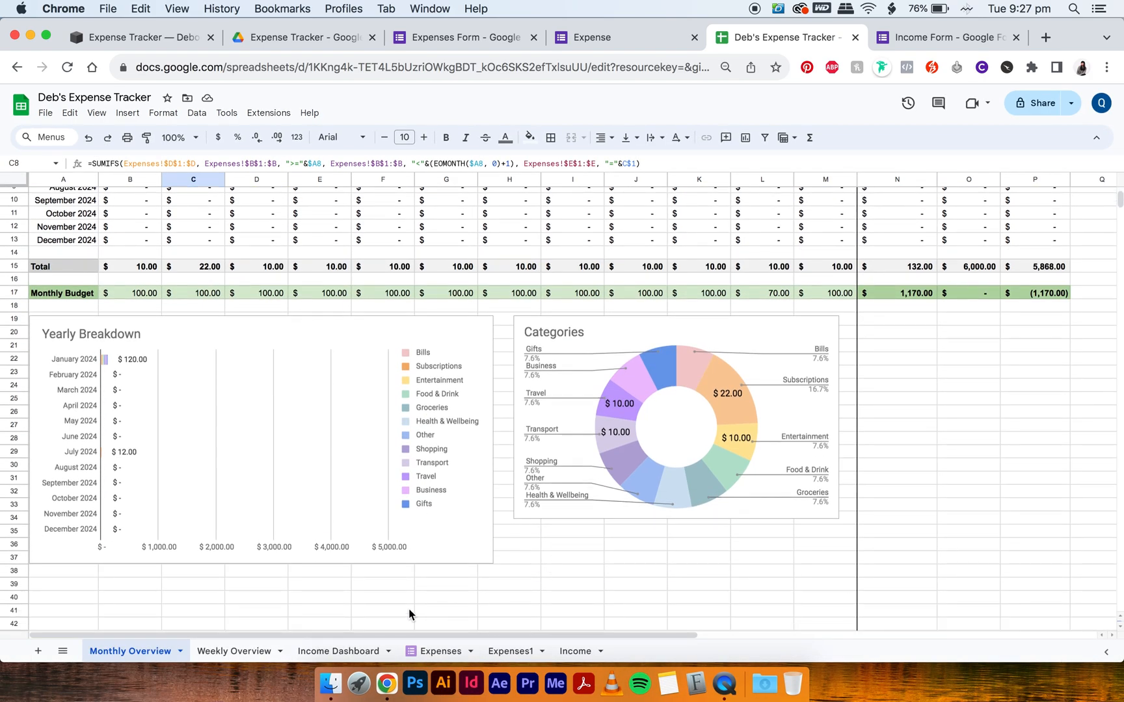
click(437, 650)
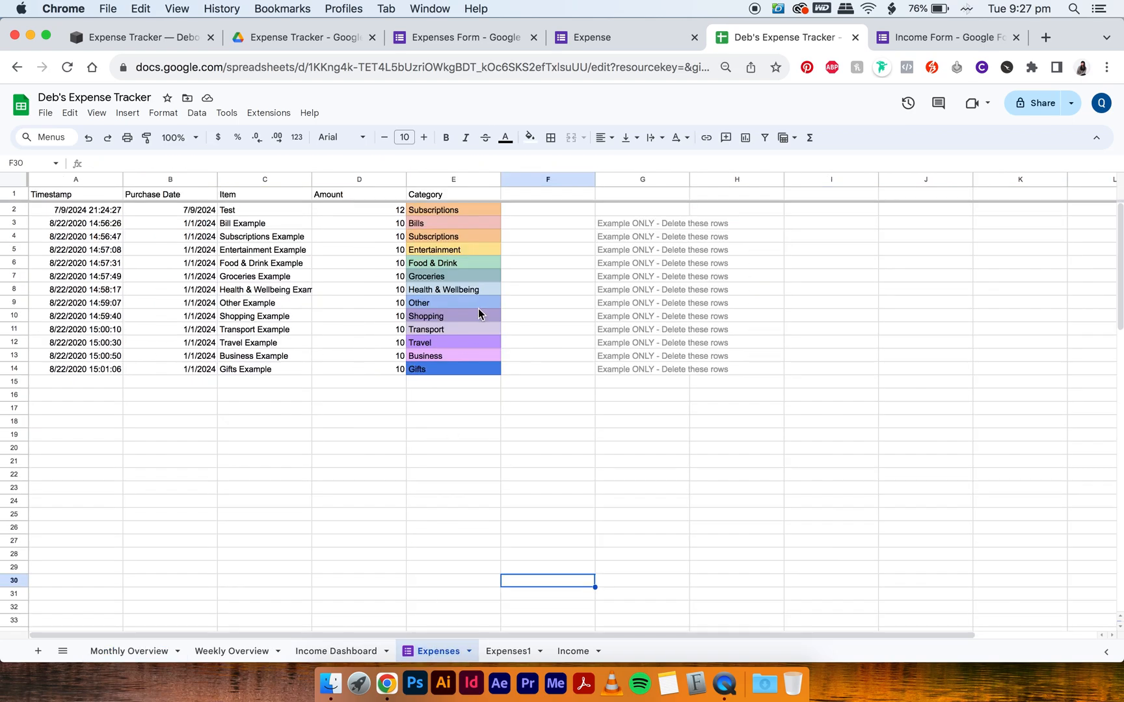
click(128, 651)
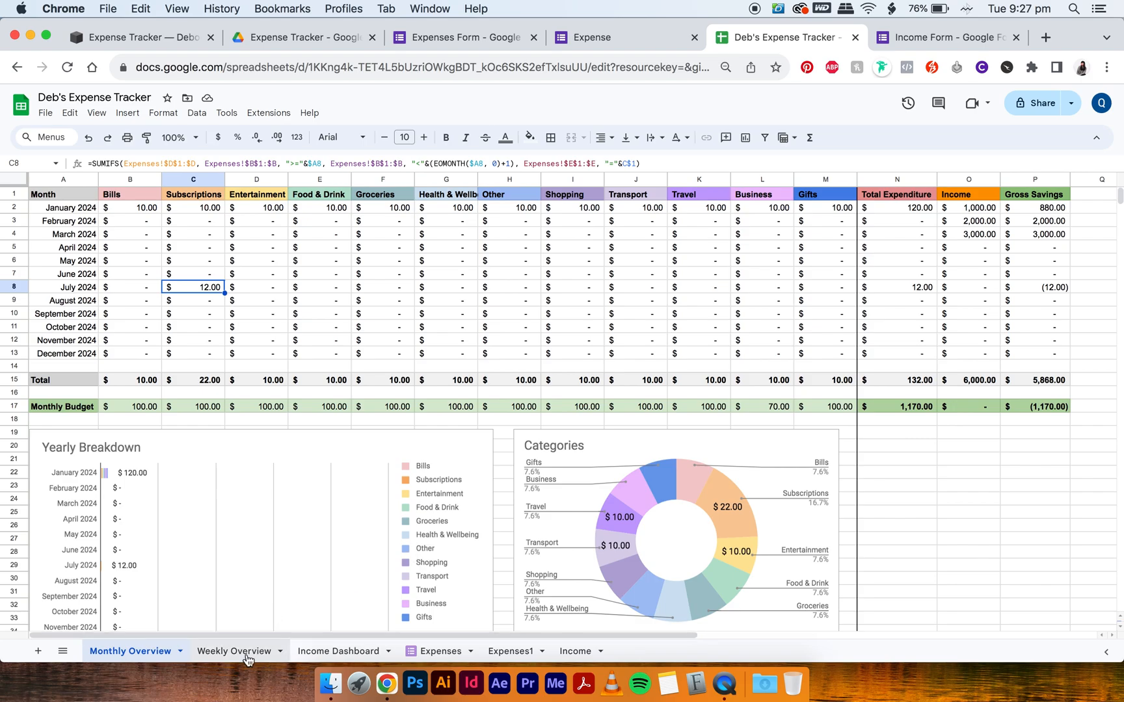
Step: Review the Weekly Overview's first-week Bills formula and the weekly rows summed from Expenses
click(233, 650)
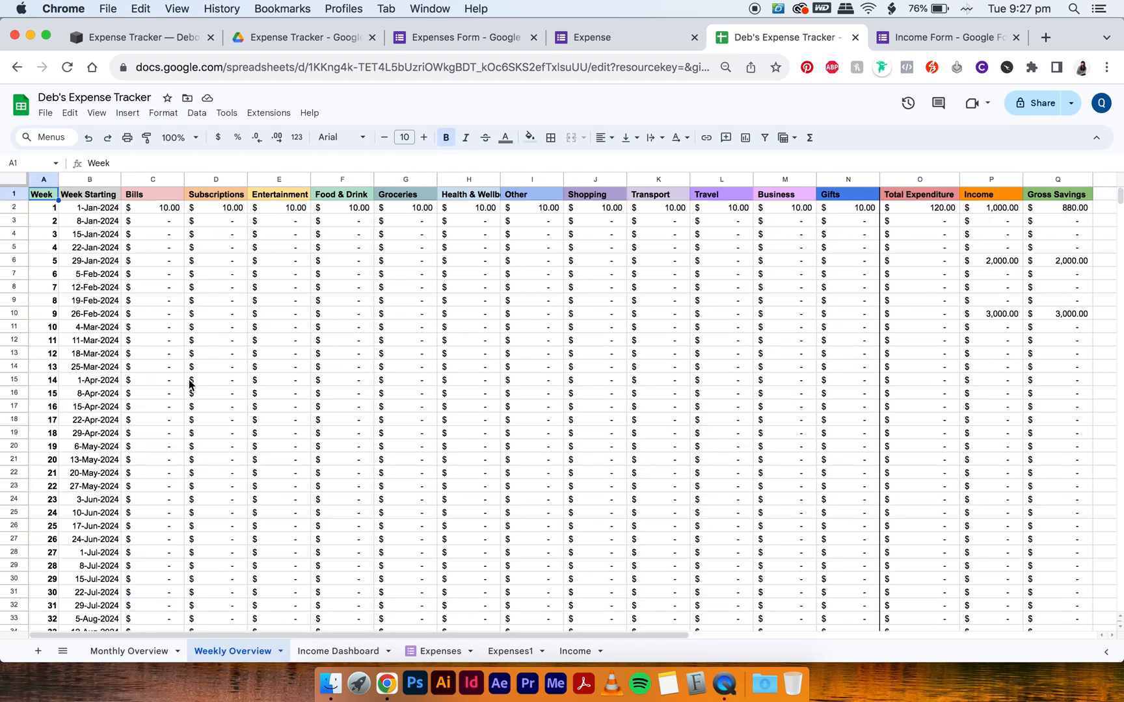
click(152, 207)
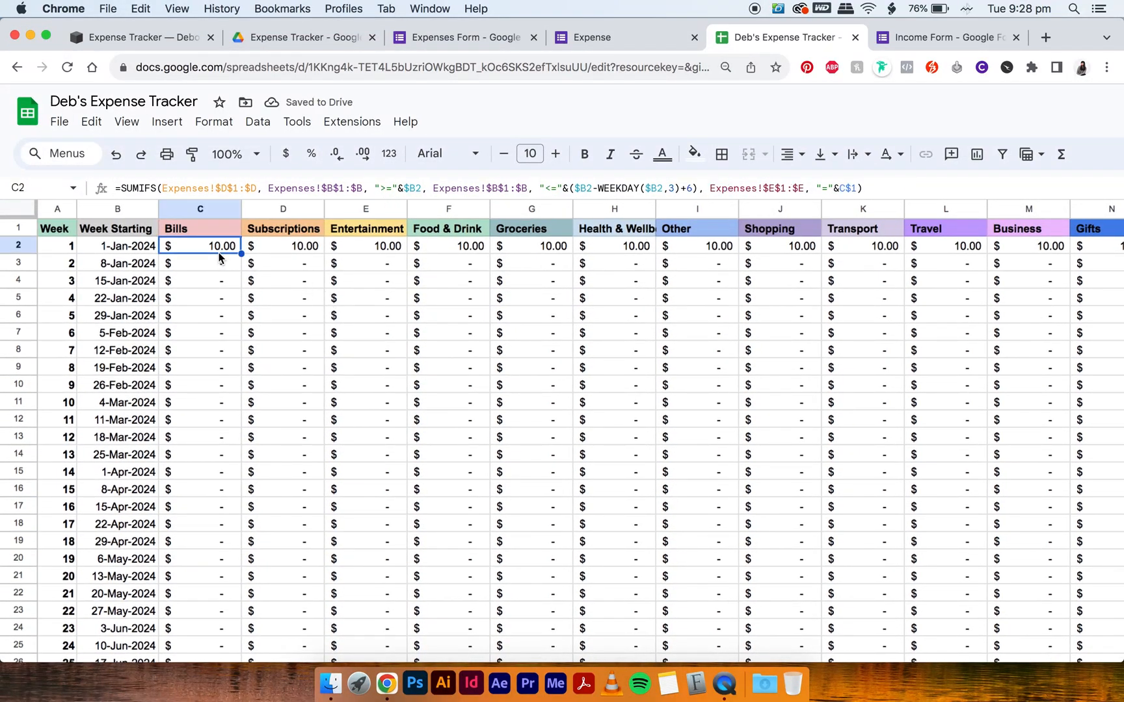
mouse_move(840, 180)
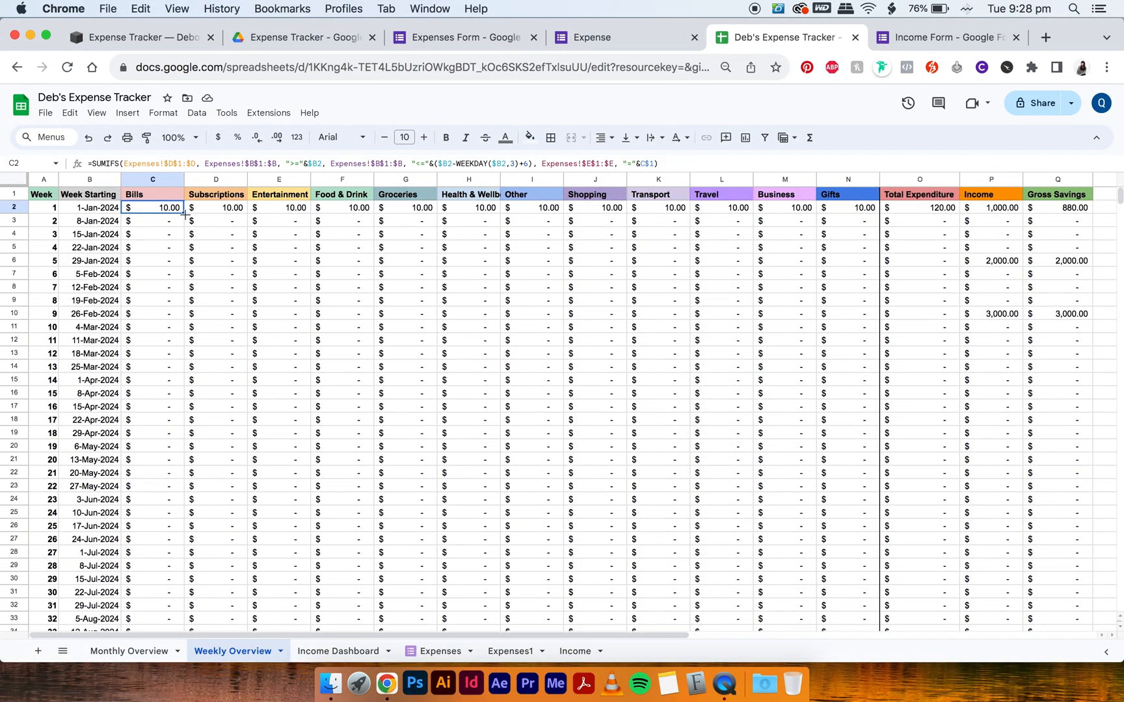
scroll(down, 3)
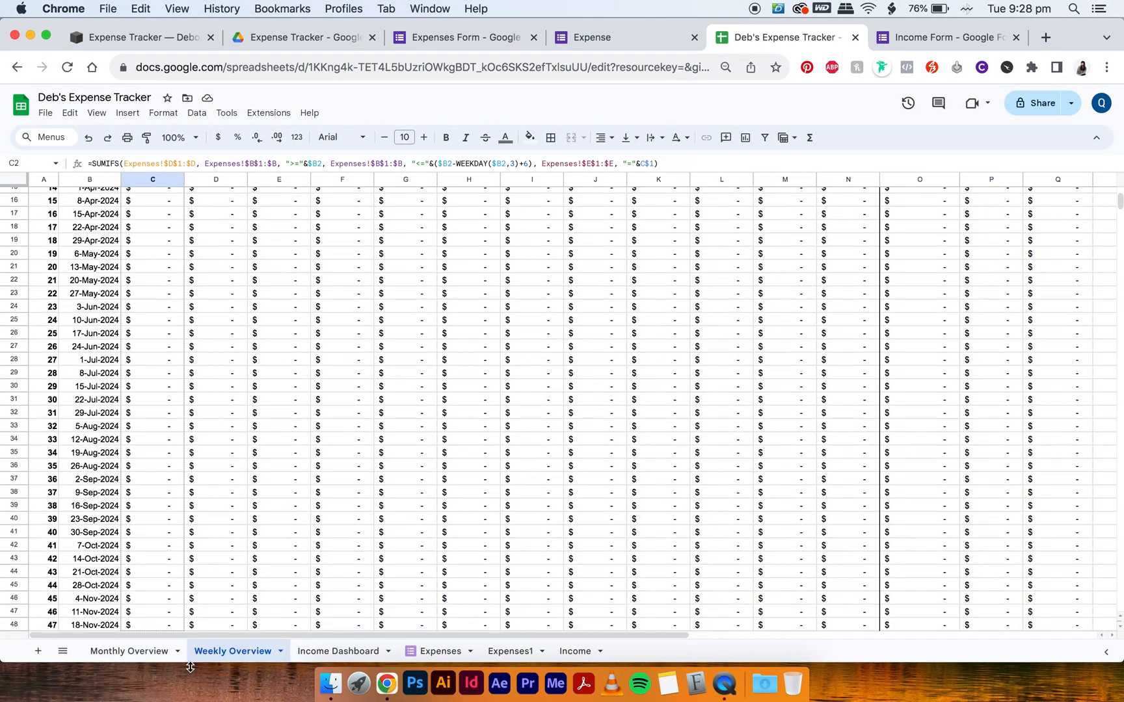
scroll(down, 3)
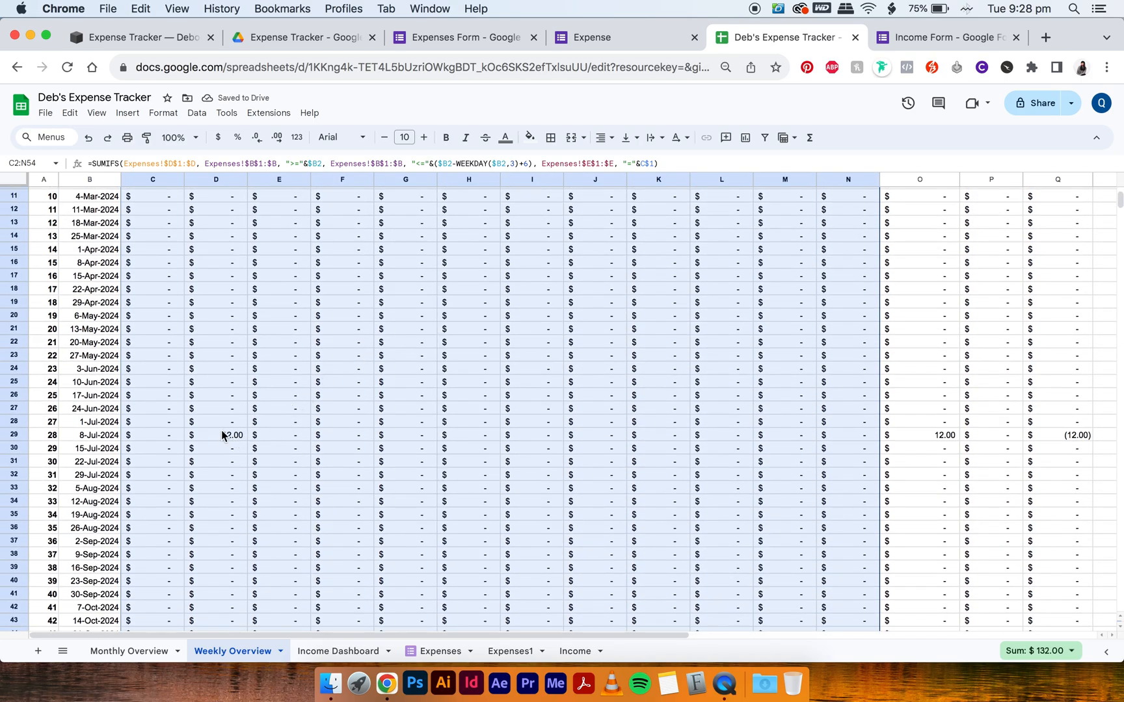
mouse_move(322, 432)
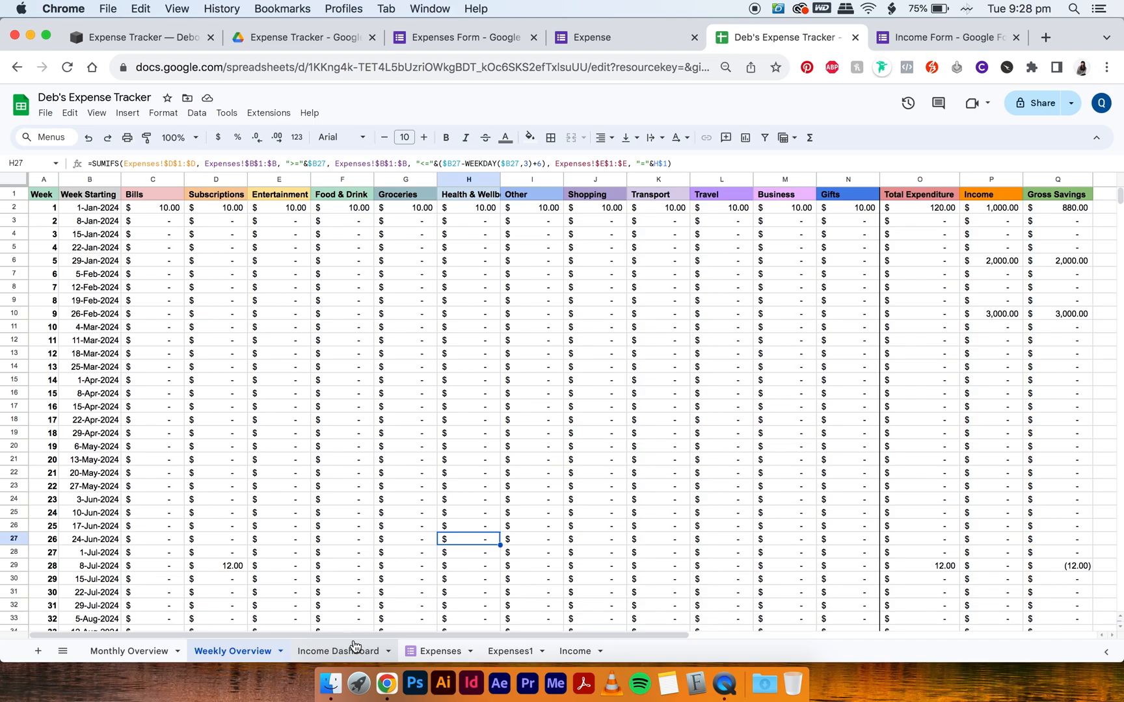
mouse_move(350, 651)
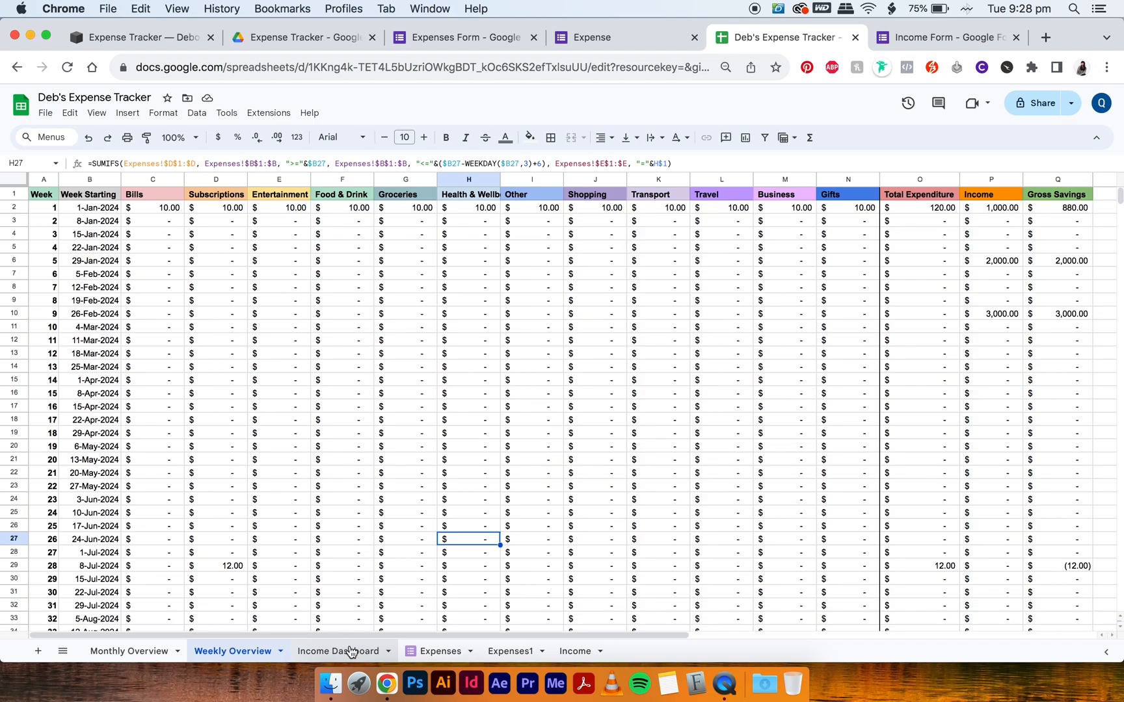
mouse_move(546, 636)
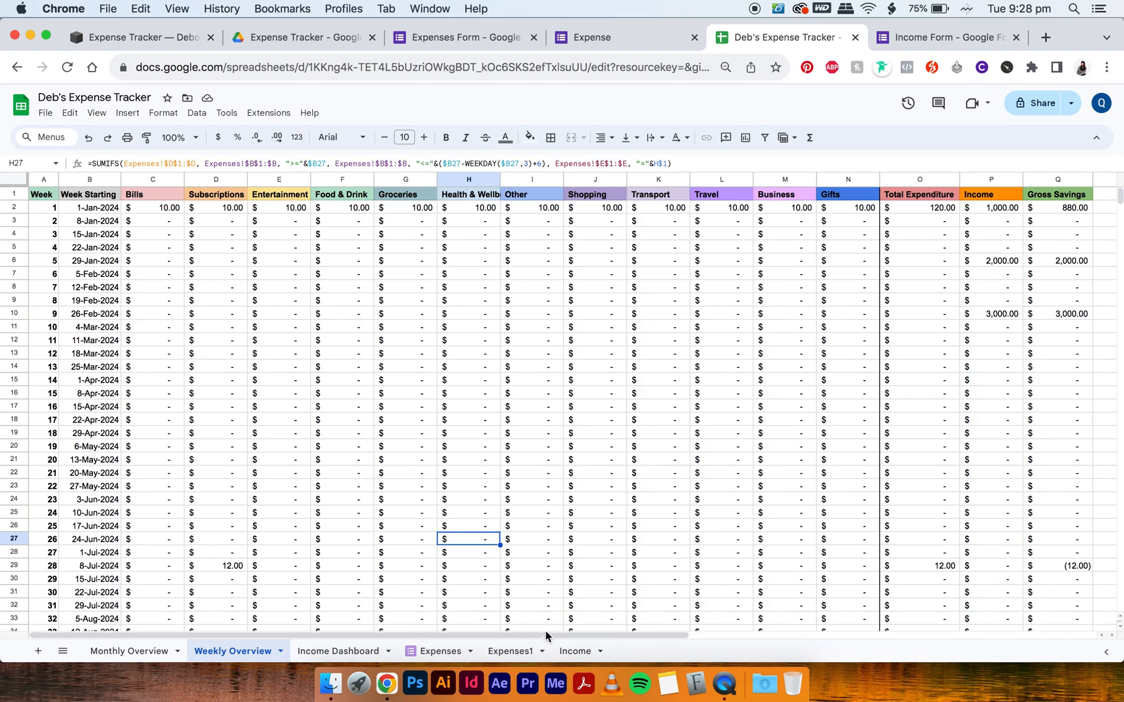
Step: Delete the duplicate Expenses1 sheet and switch to the Income Form
click(508, 650)
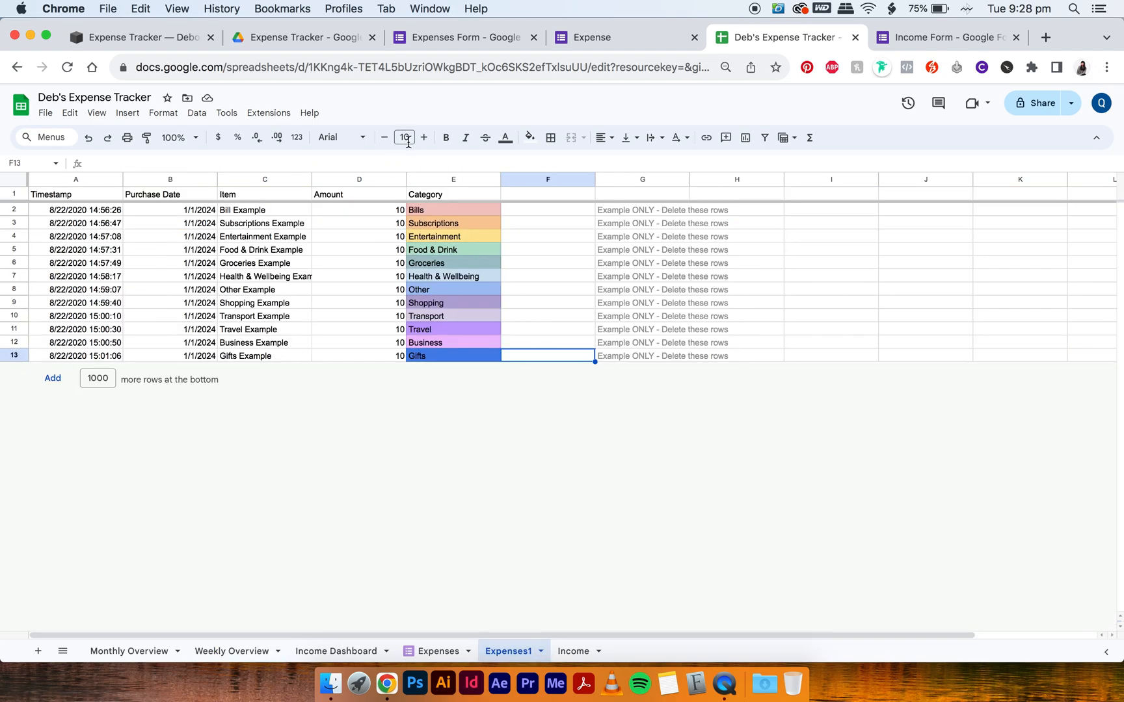
click(540, 651)
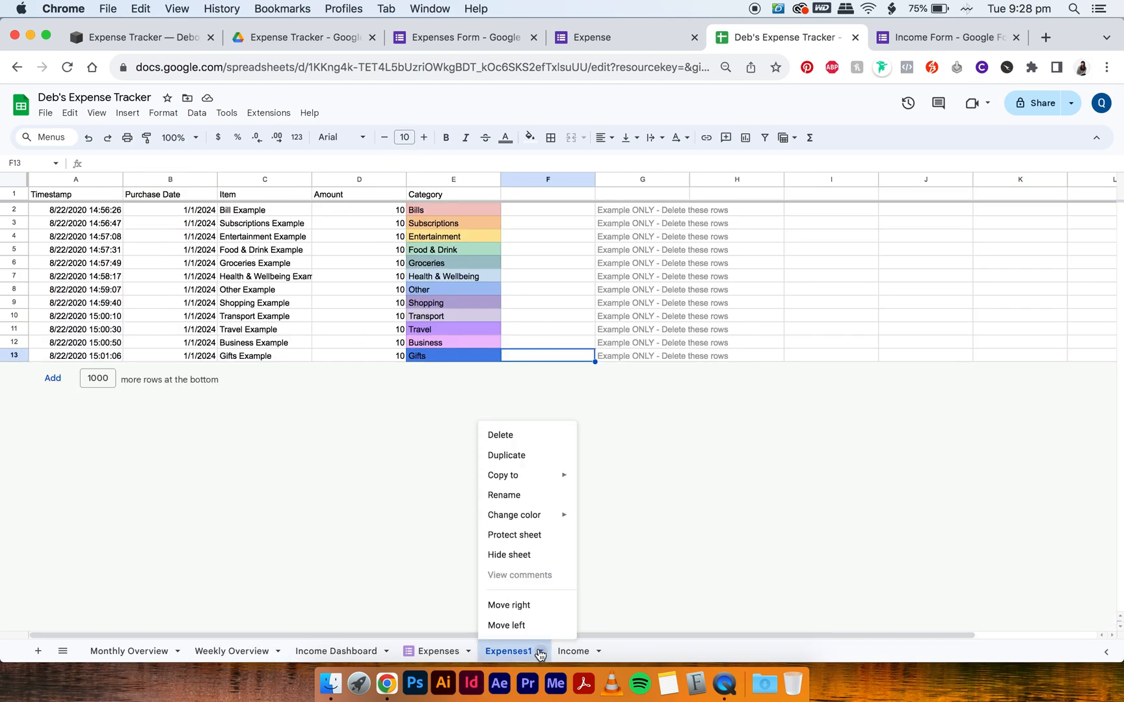
click(499, 434)
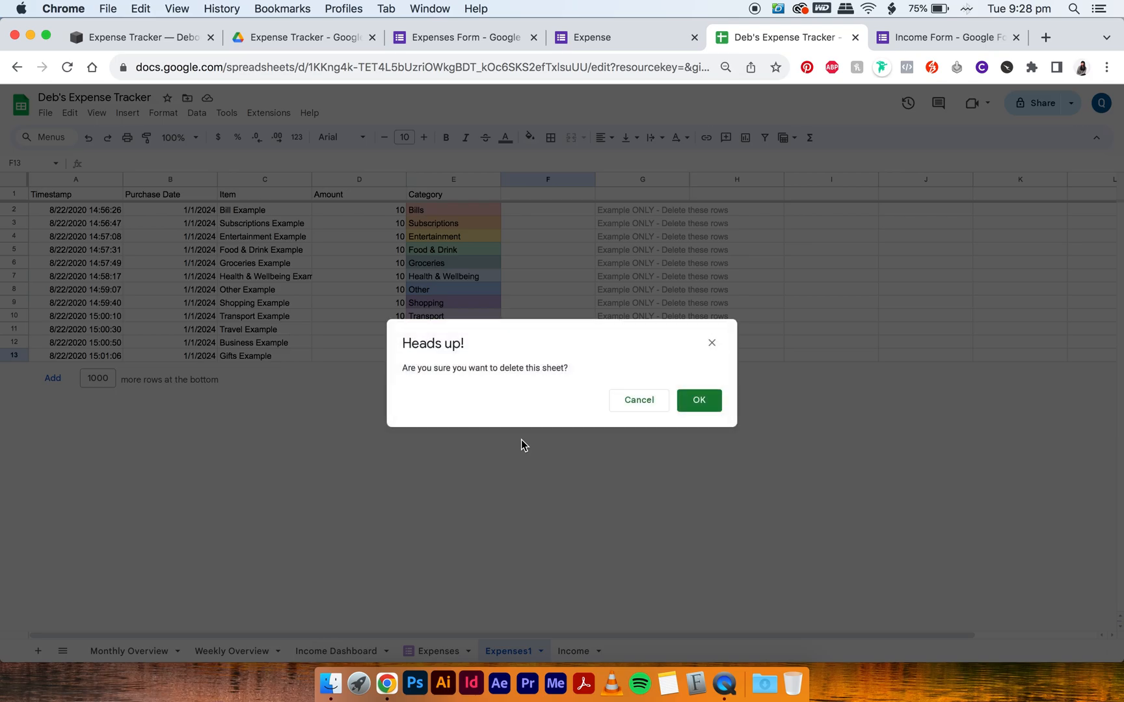
click(697, 399)
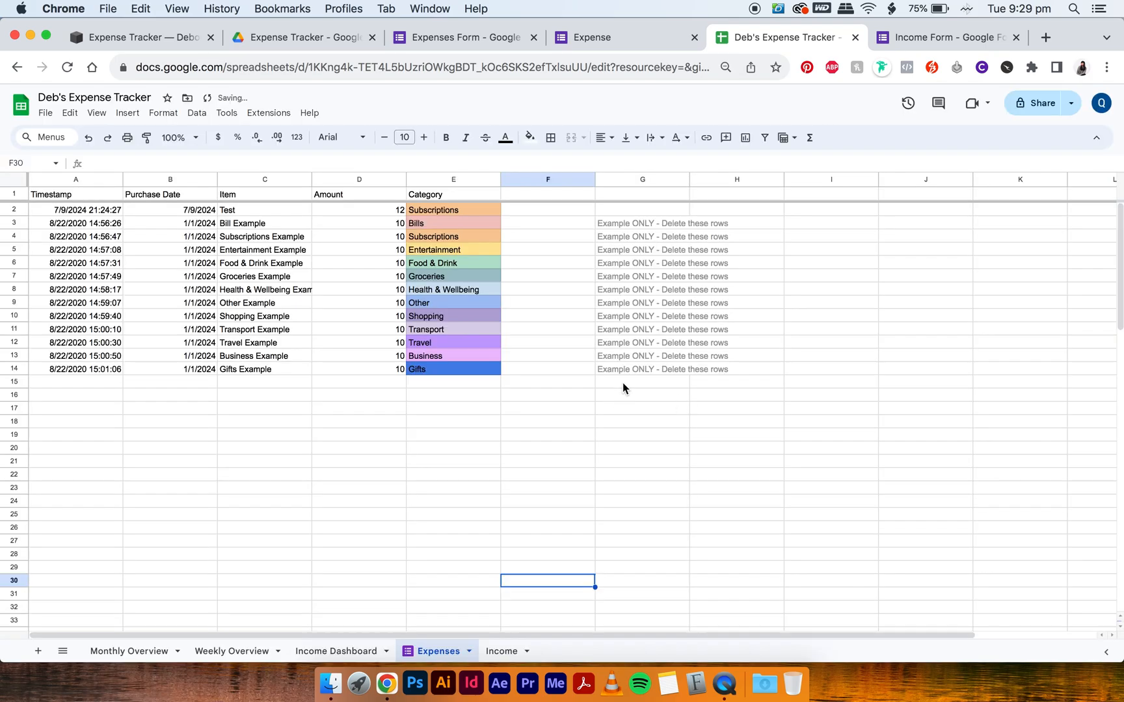
click(945, 38)
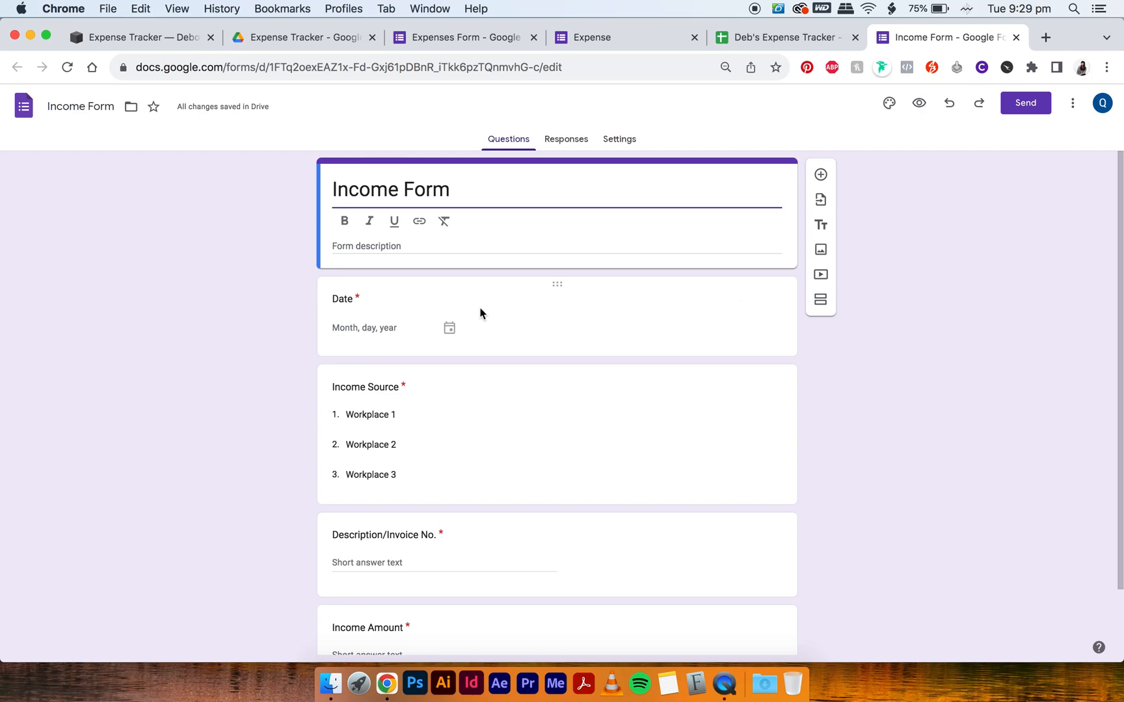
Step: Link the Income Form's responses to Deb's Expense Tracker as a new Form Responses 5 sheet
click(565, 139)
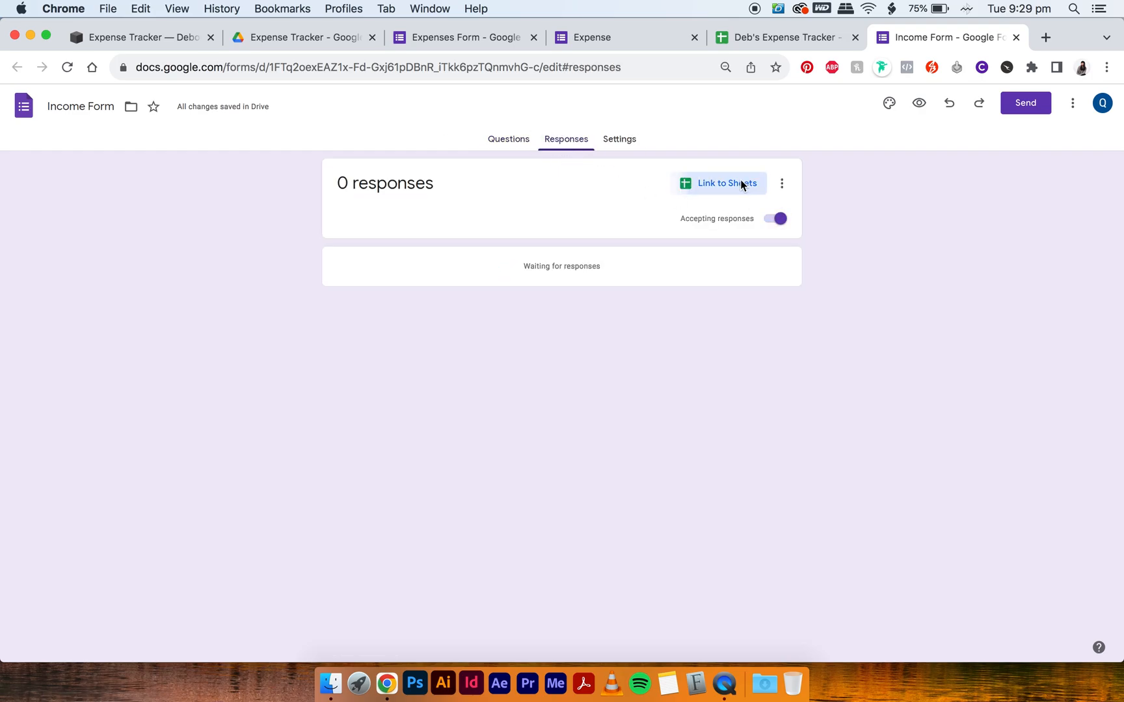
click(719, 183)
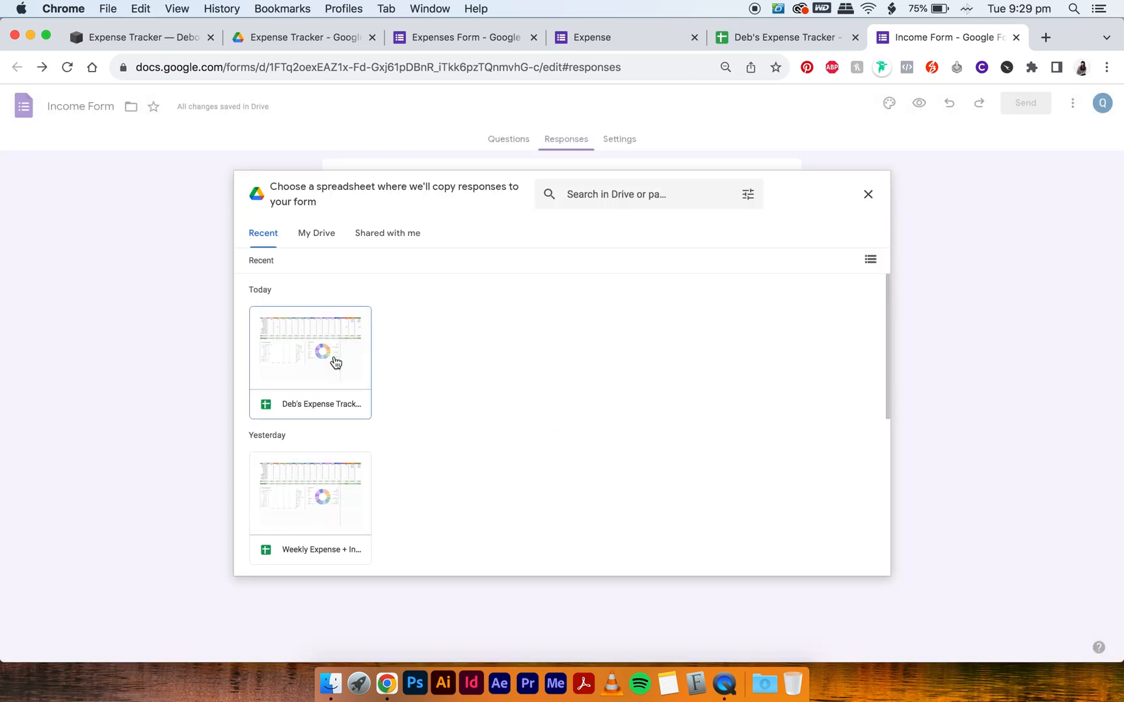
click(309, 347)
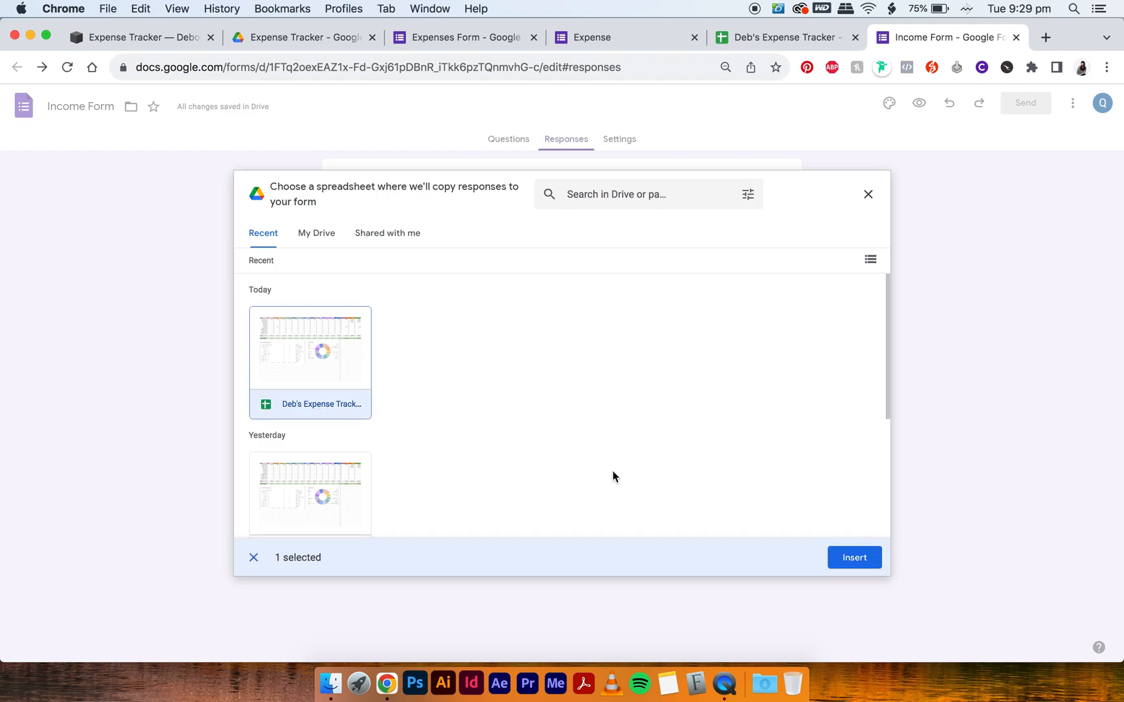
click(853, 557)
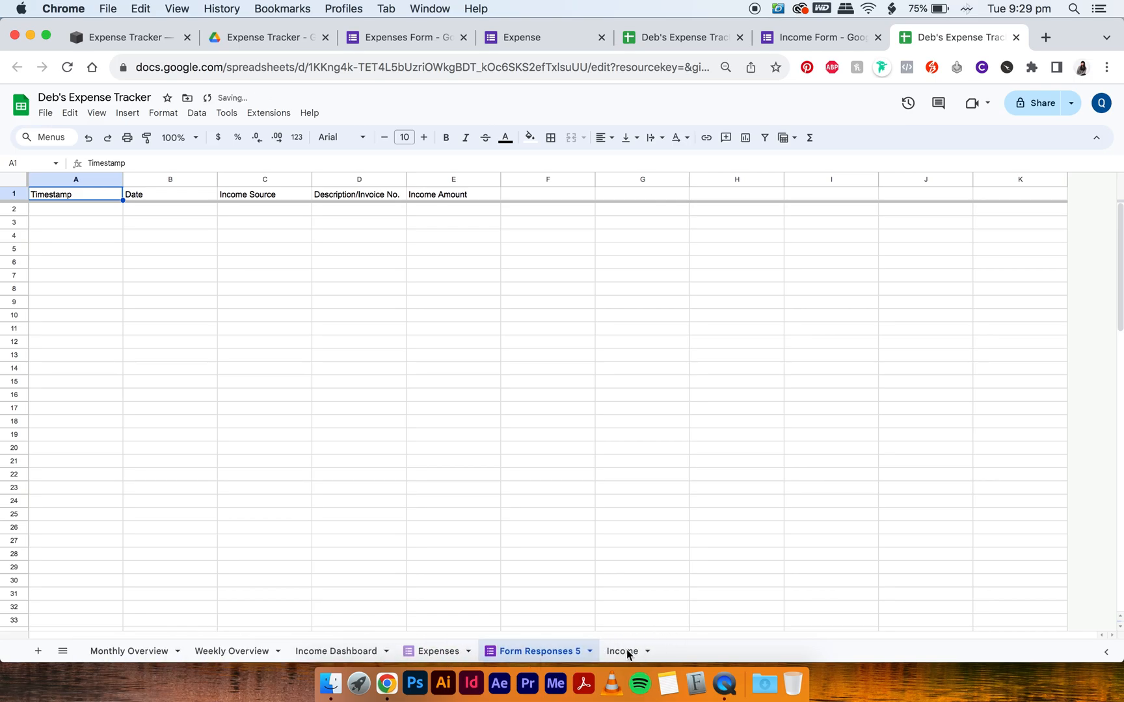
Step: Copy the Income sheet's sample rows 1–4 and move to Form Responses 5
click(620, 650)
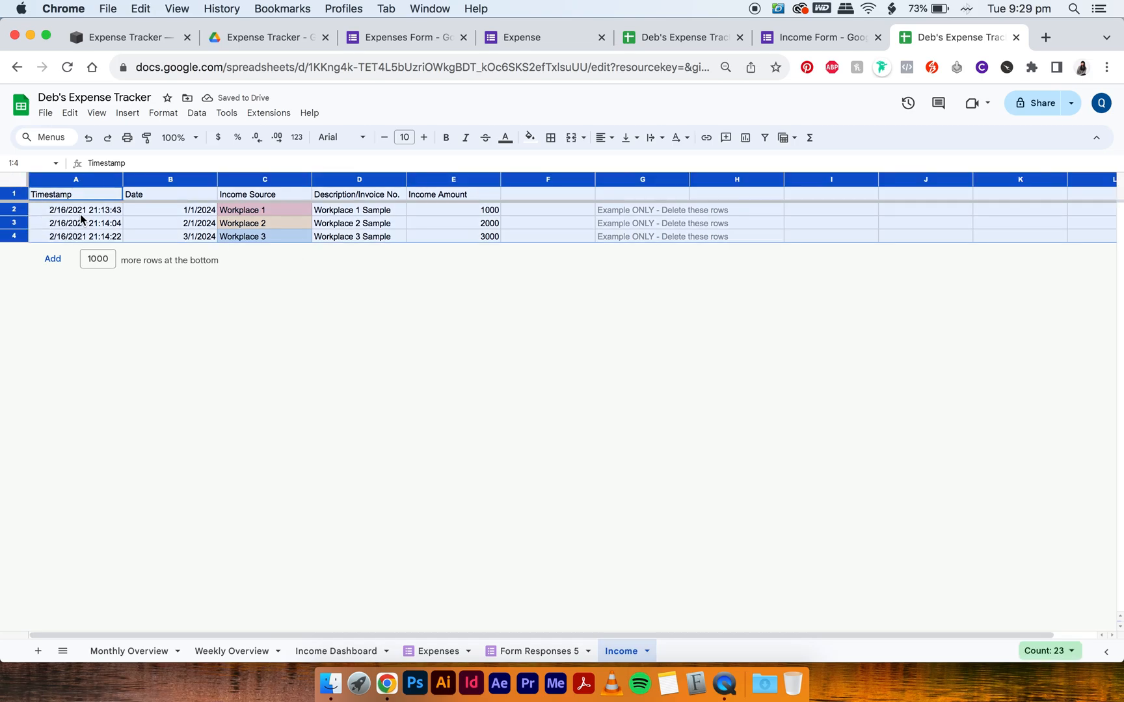
click(69, 113)
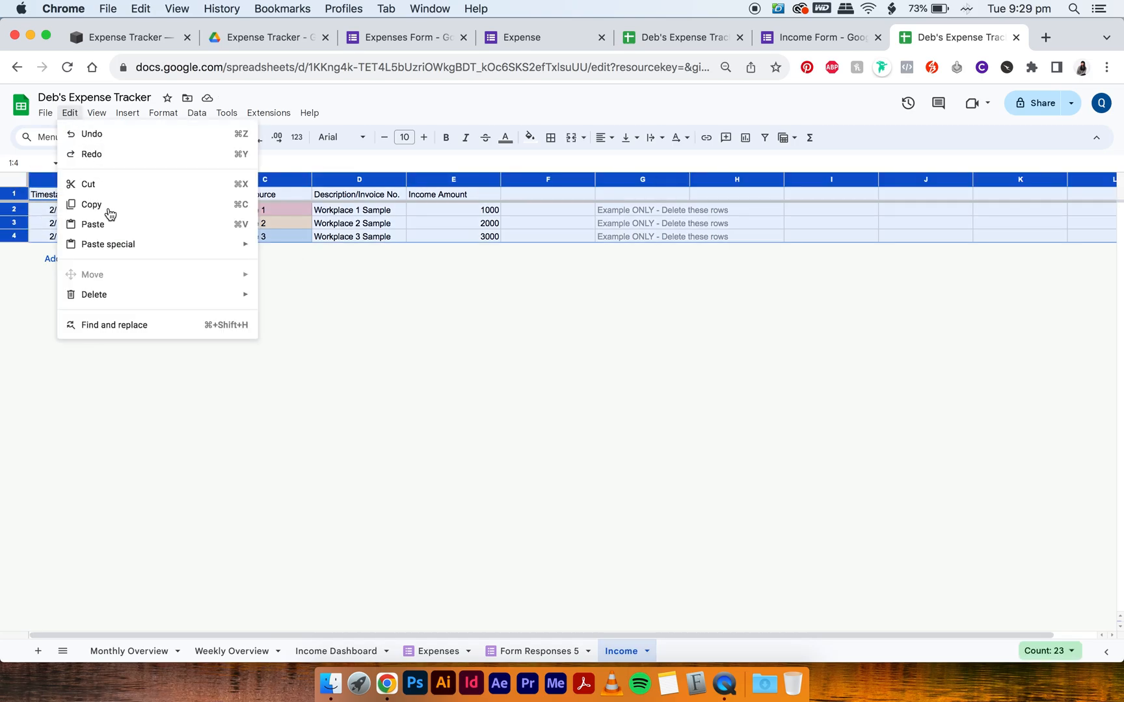
click(535, 642)
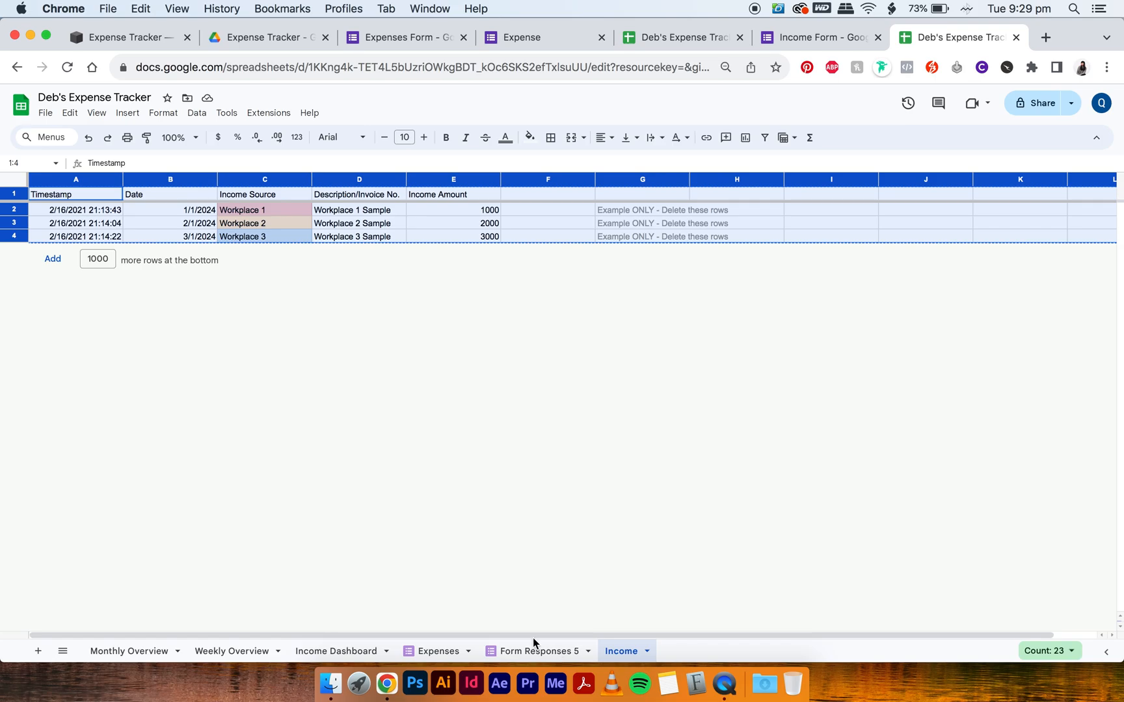
click(534, 650)
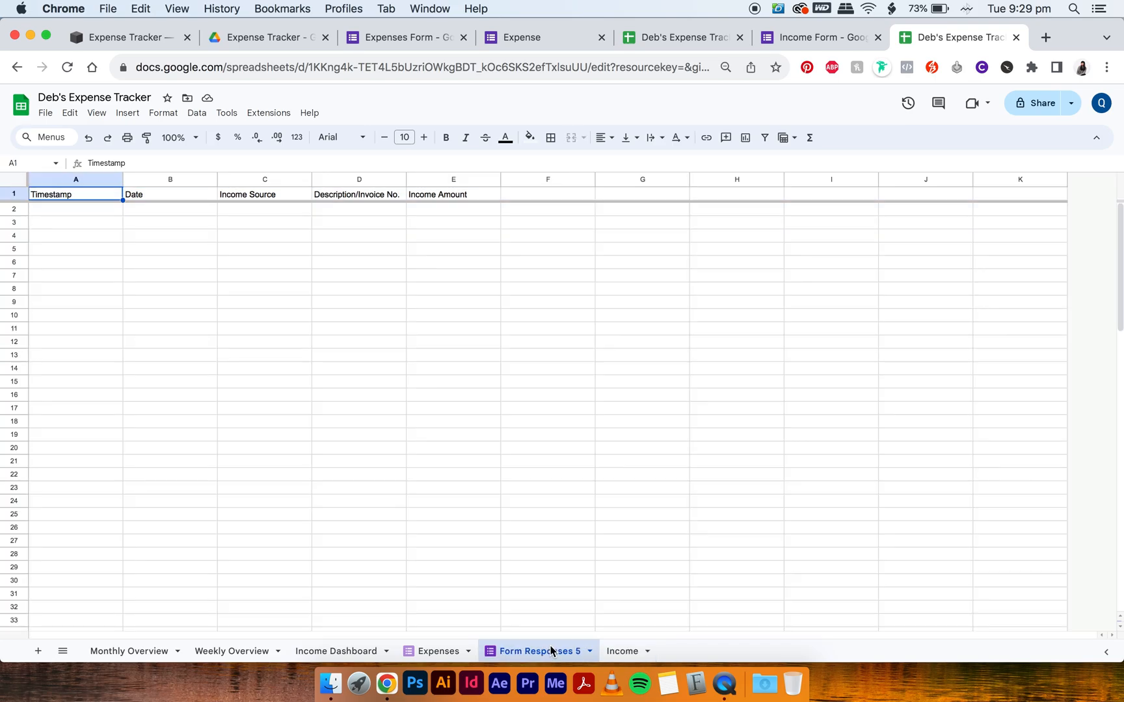
Step: Paste the sample income rows over row 1 and select the Income Source column C
click(13, 194)
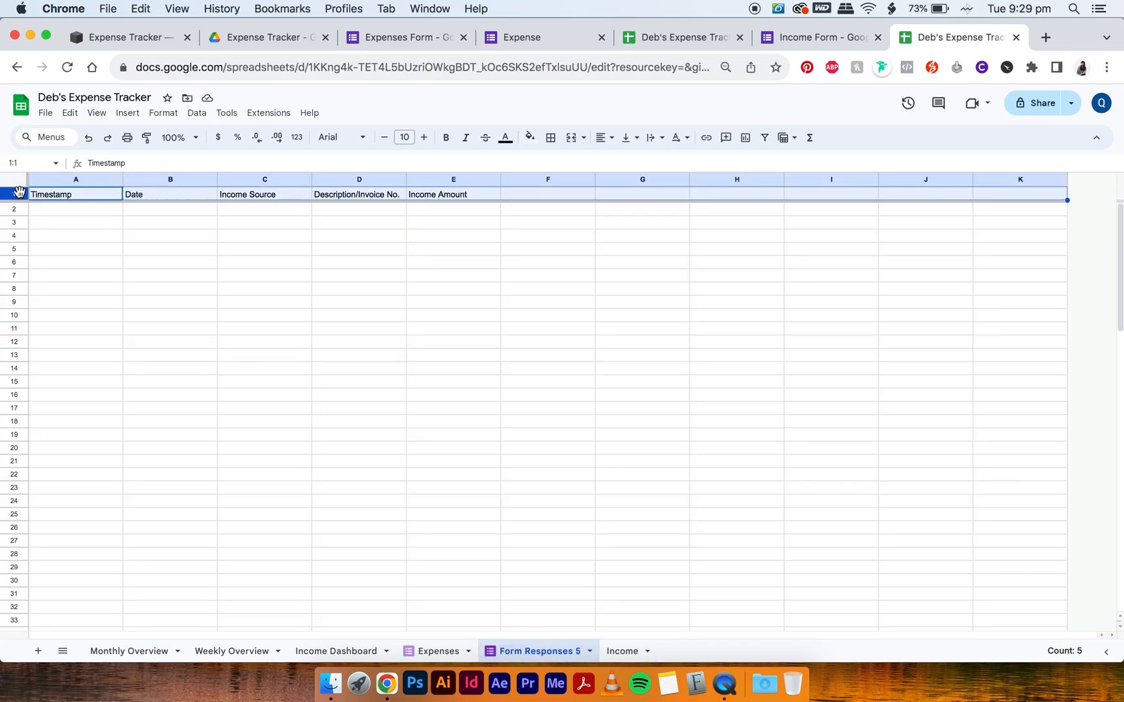
right_click(14, 194)
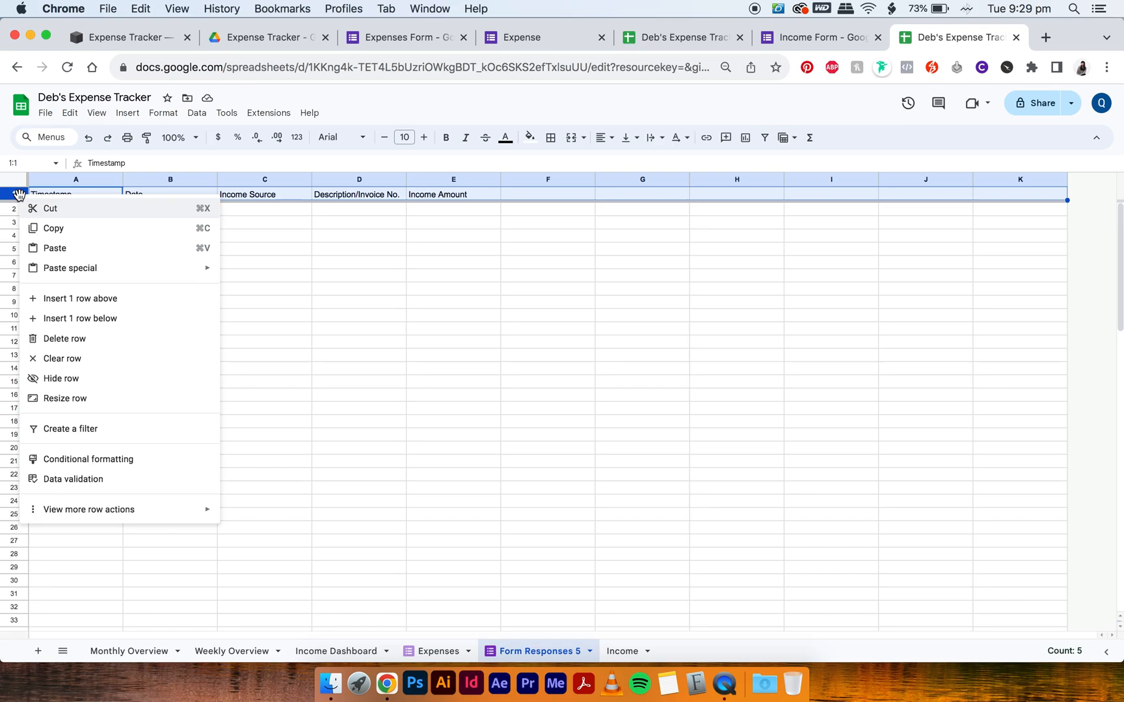
click(55, 248)
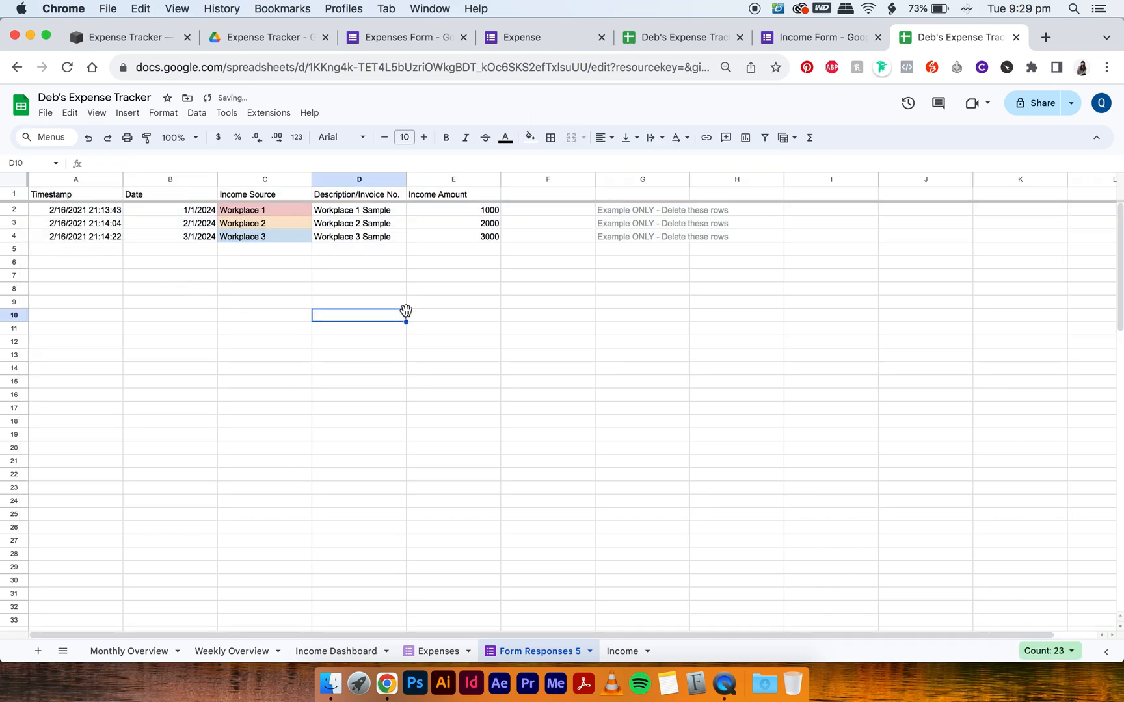
click(264, 179)
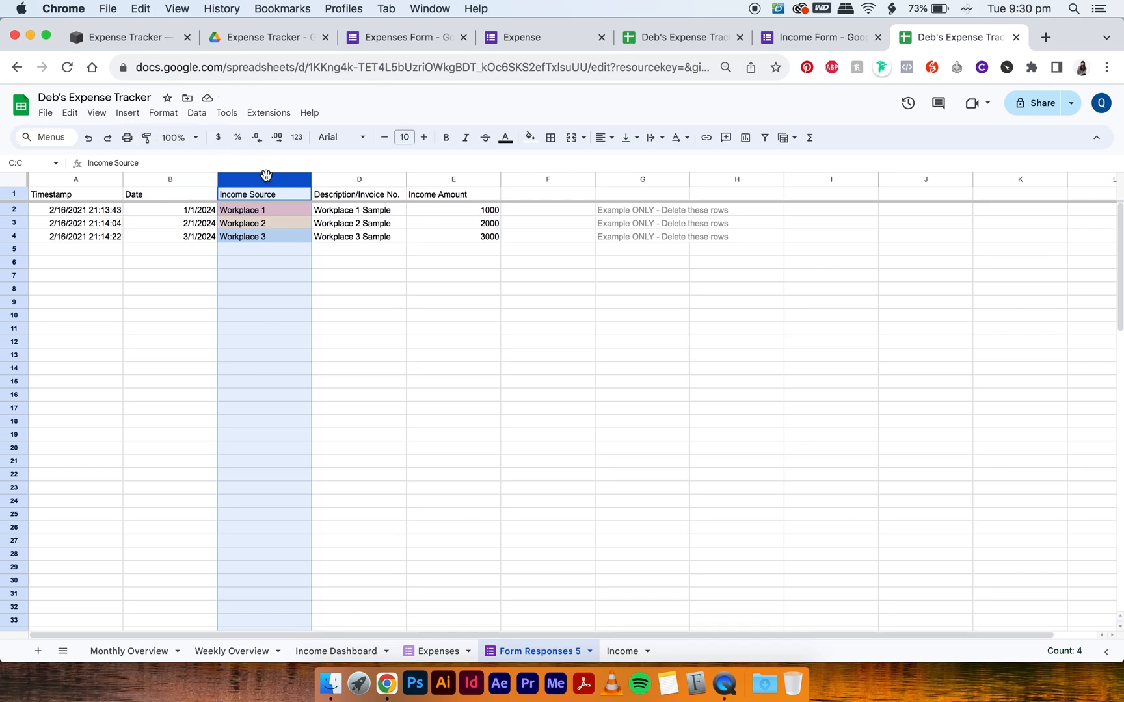
Step: Apply the Workplace 3 light-blue conditional format rule to Income Source C1:C100
click(163, 113)
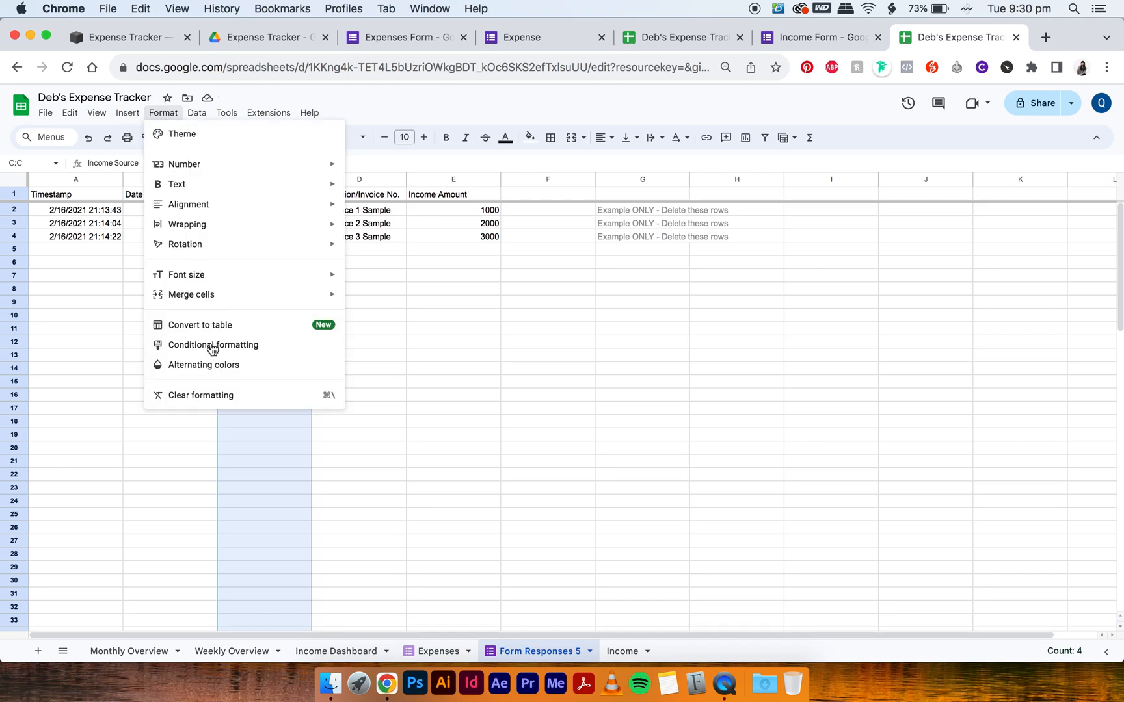
click(214, 345)
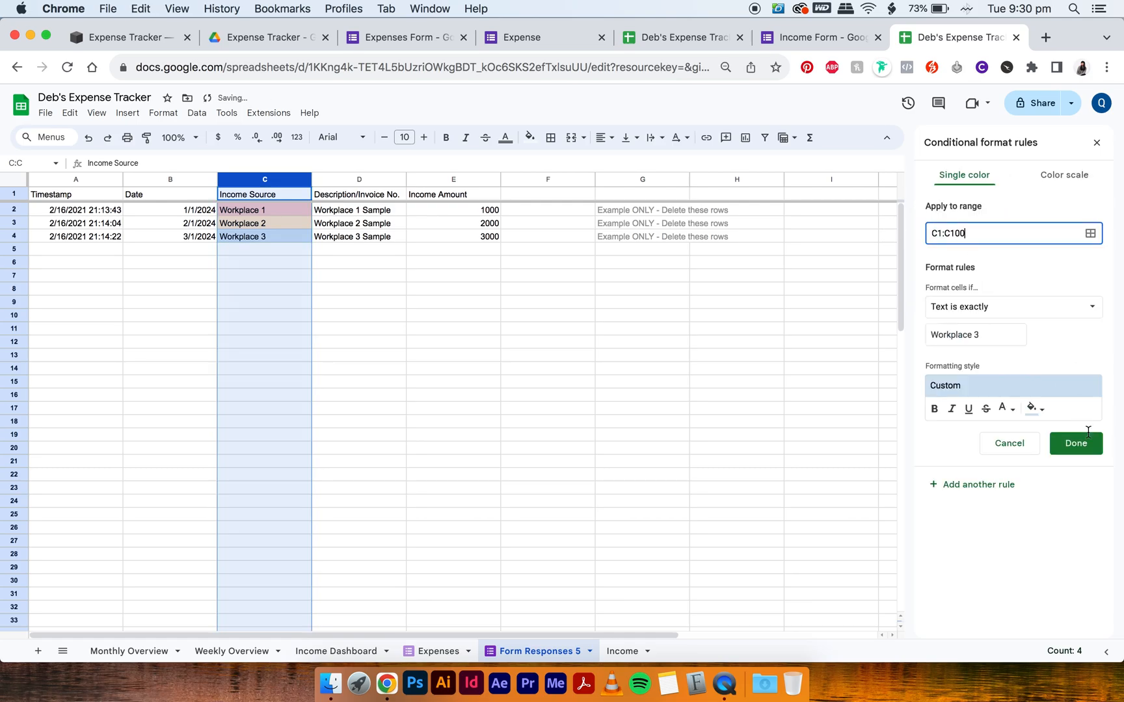
click(1074, 444)
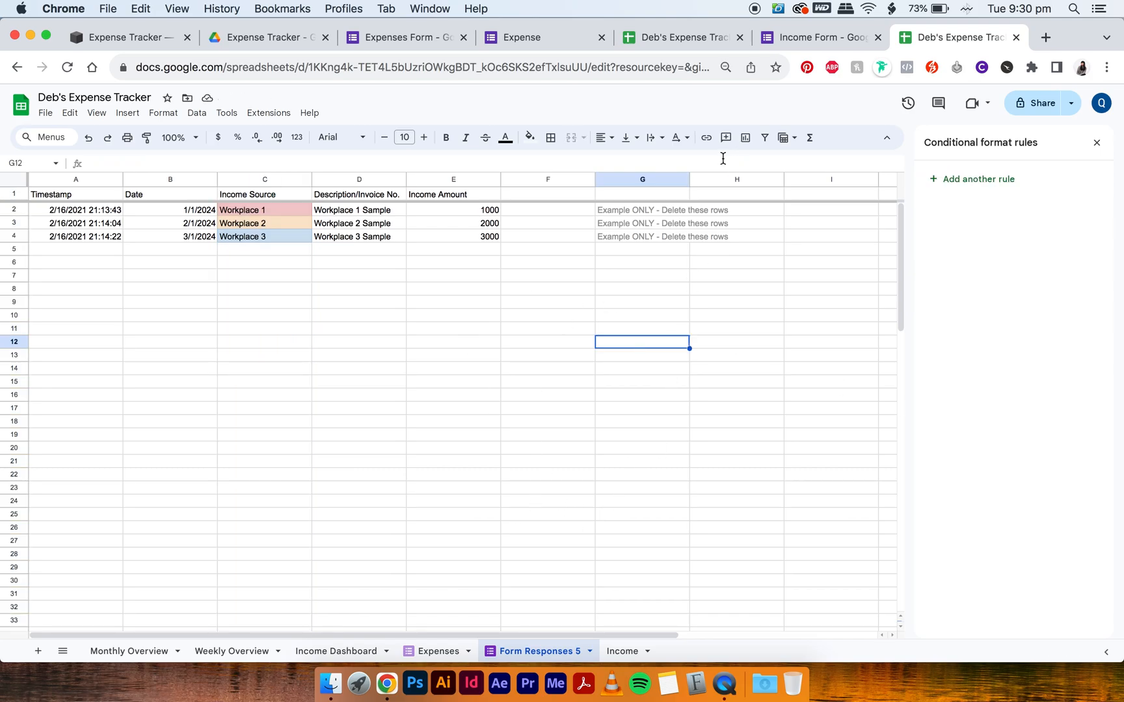
click(816, 36)
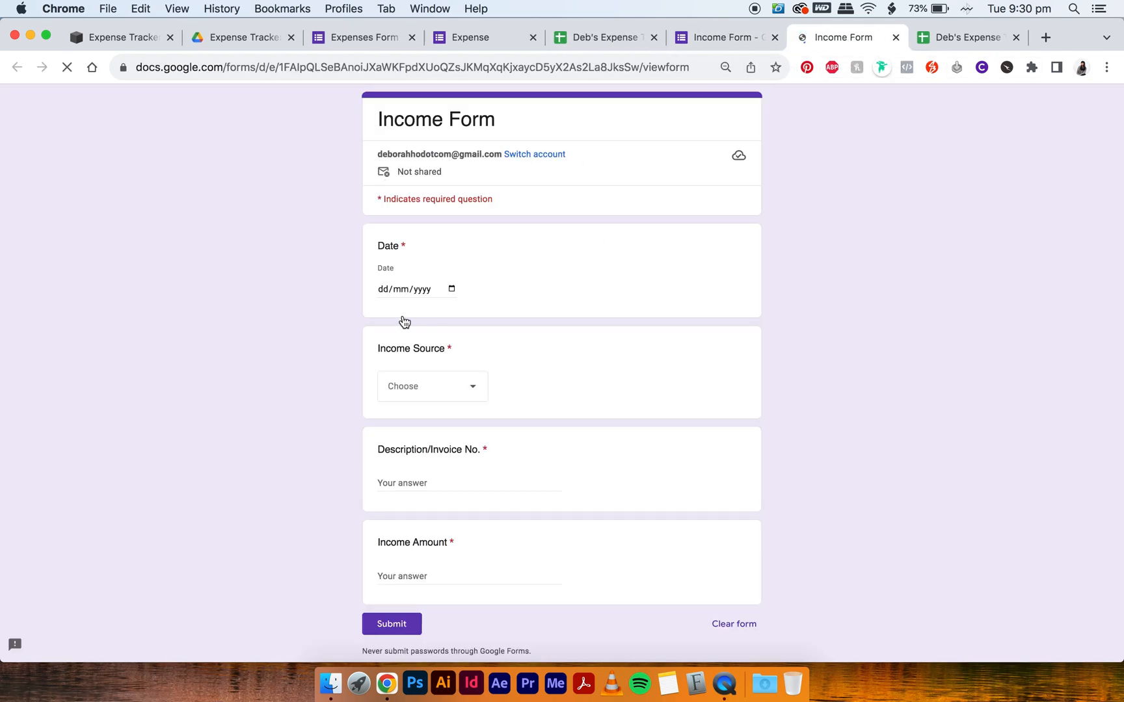
Step: Submit a test income response dated 09/07/2024: Workplace 1, Test, amount 547
click(416, 289)
text(Test)
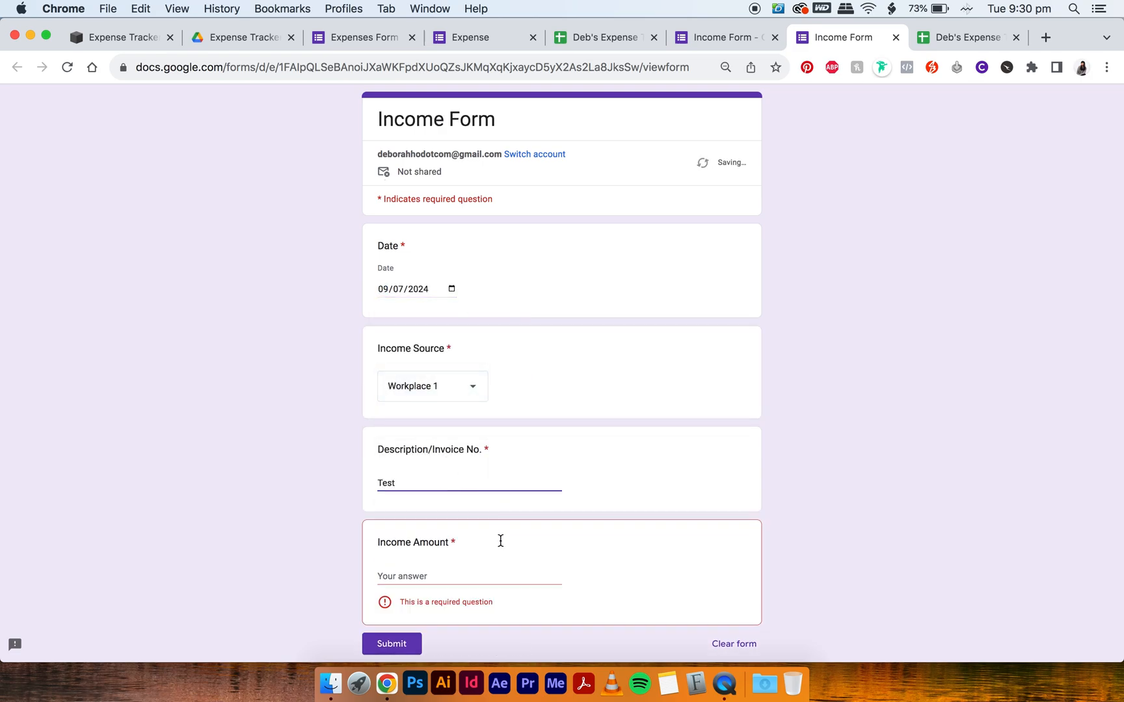
click(468, 576)
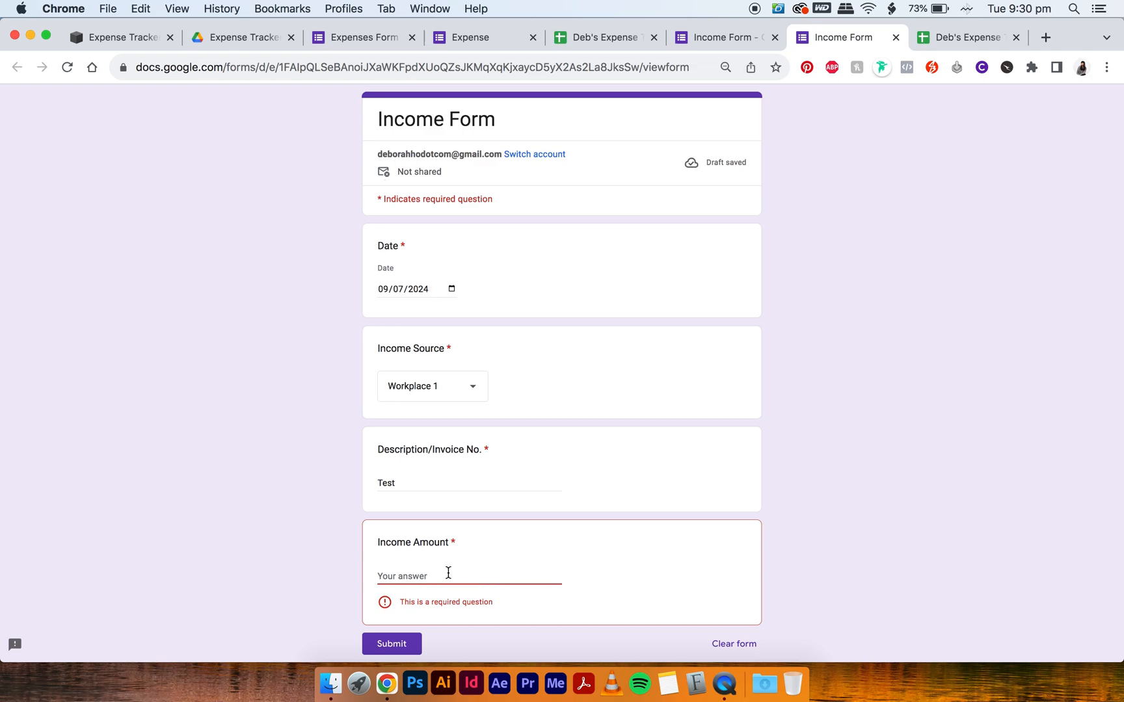
text(547)
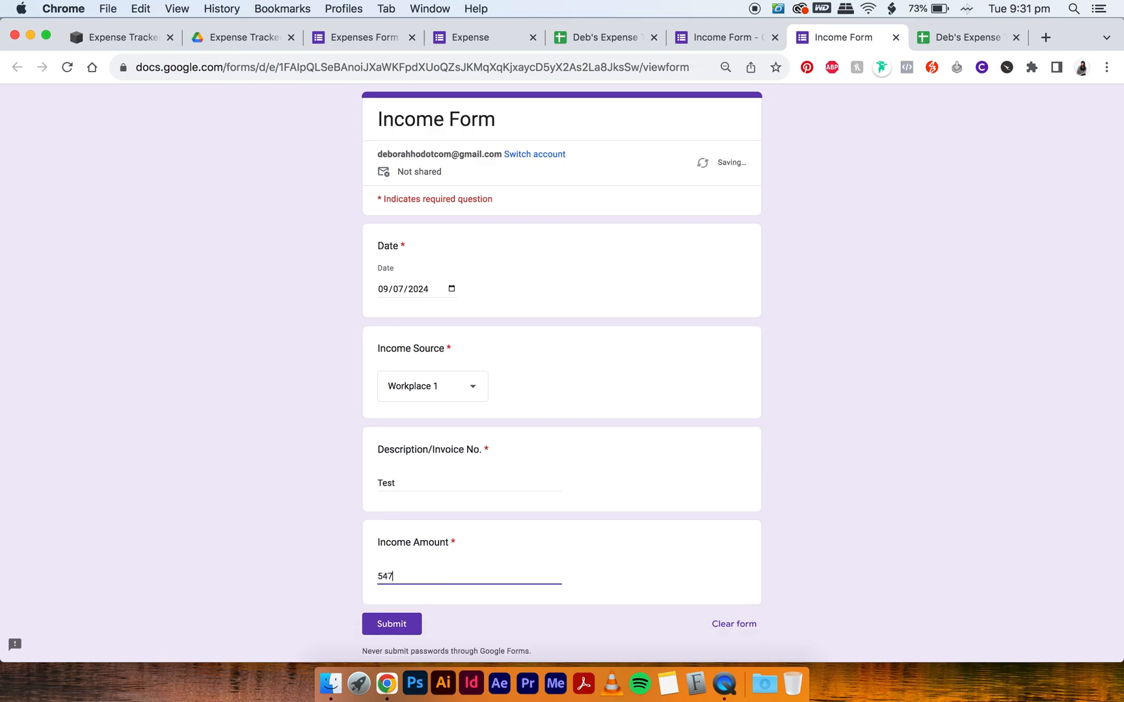
click(391, 623)
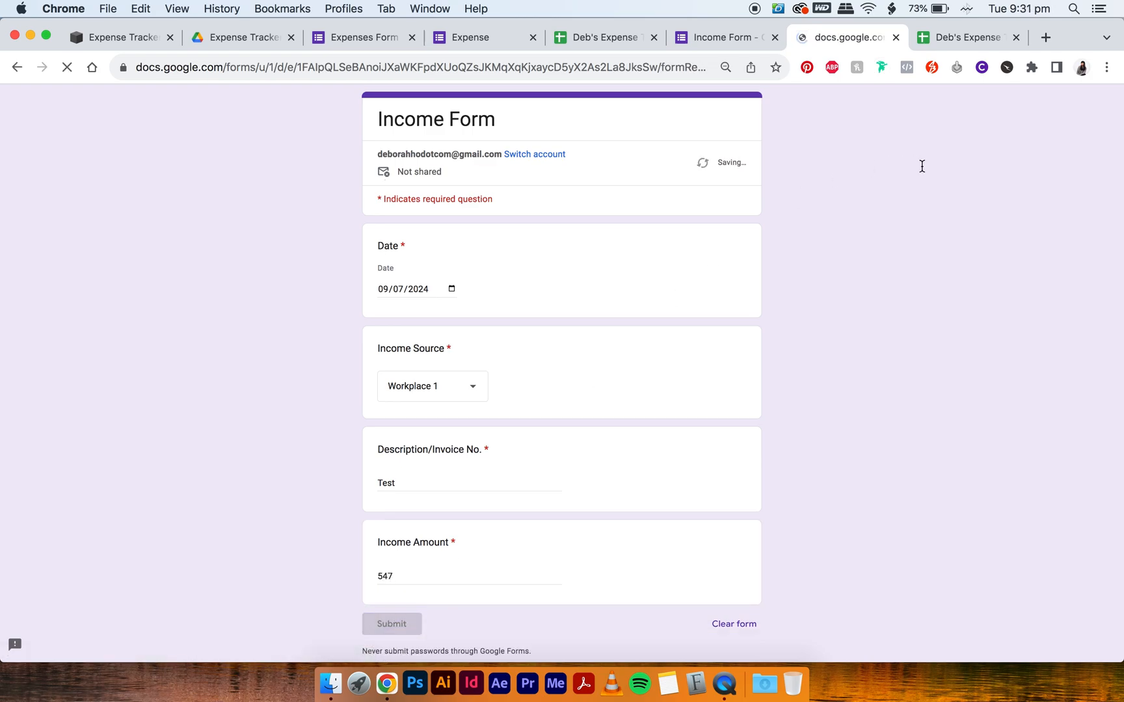
click(391, 623)
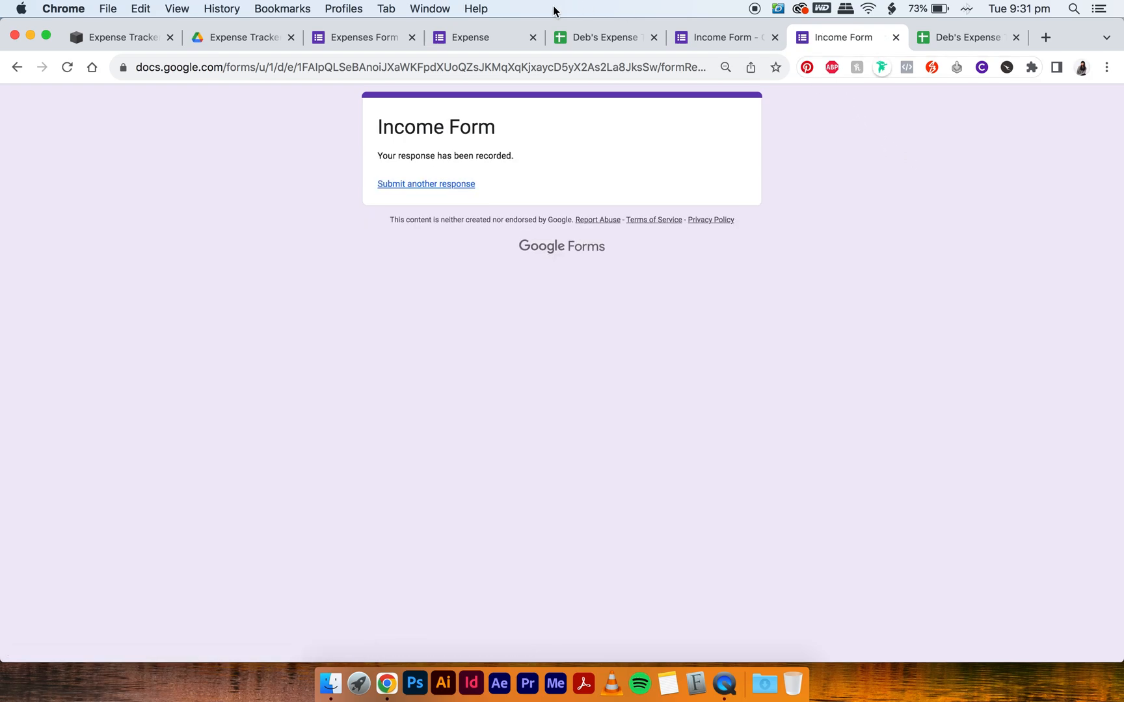
mouse_move(893, 17)
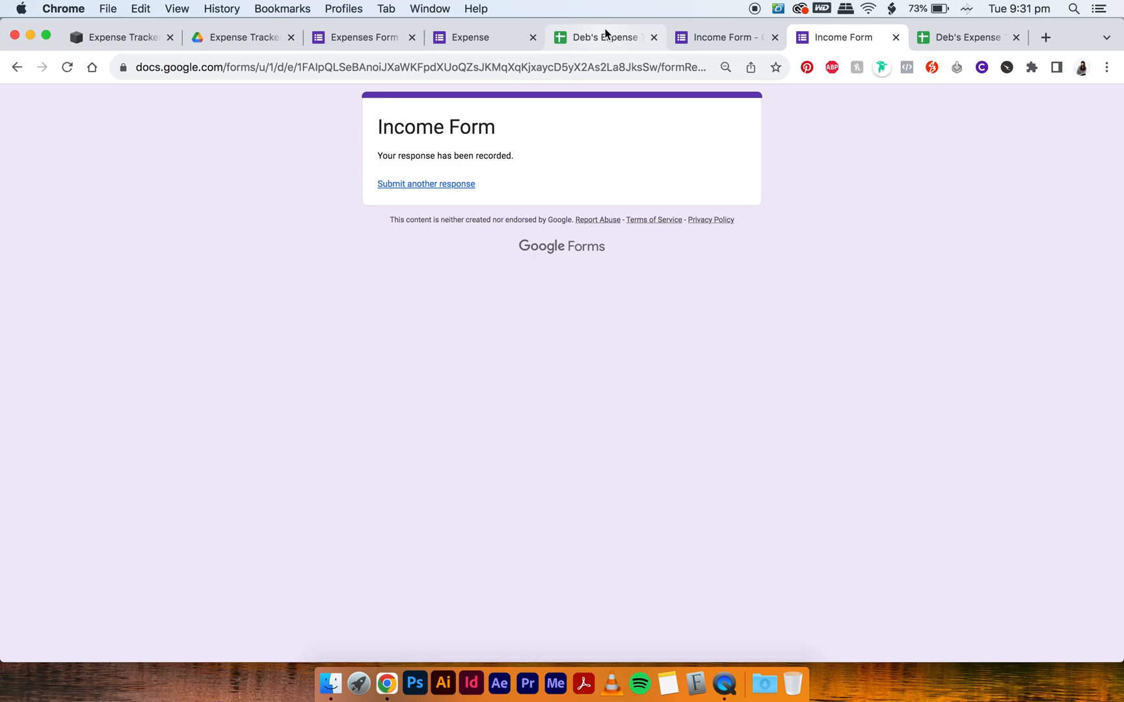
click(680, 37)
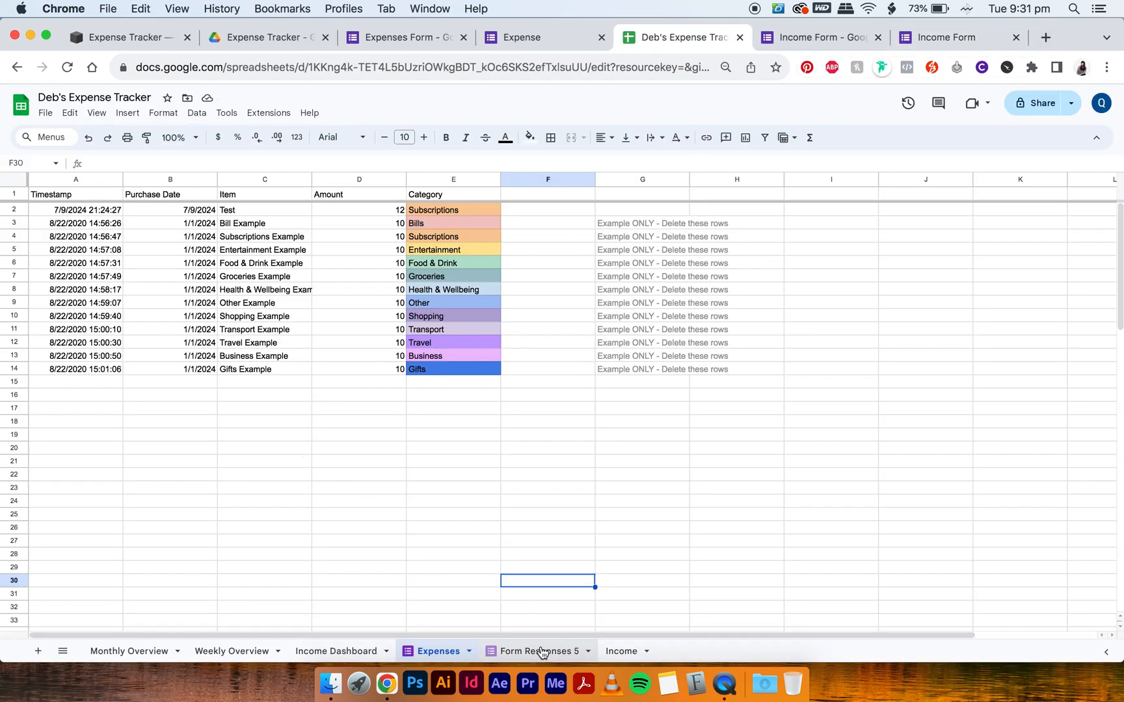
Step: Rename the old Income sheet to Income1 and Form Responses 5 to Income
click(534, 650)
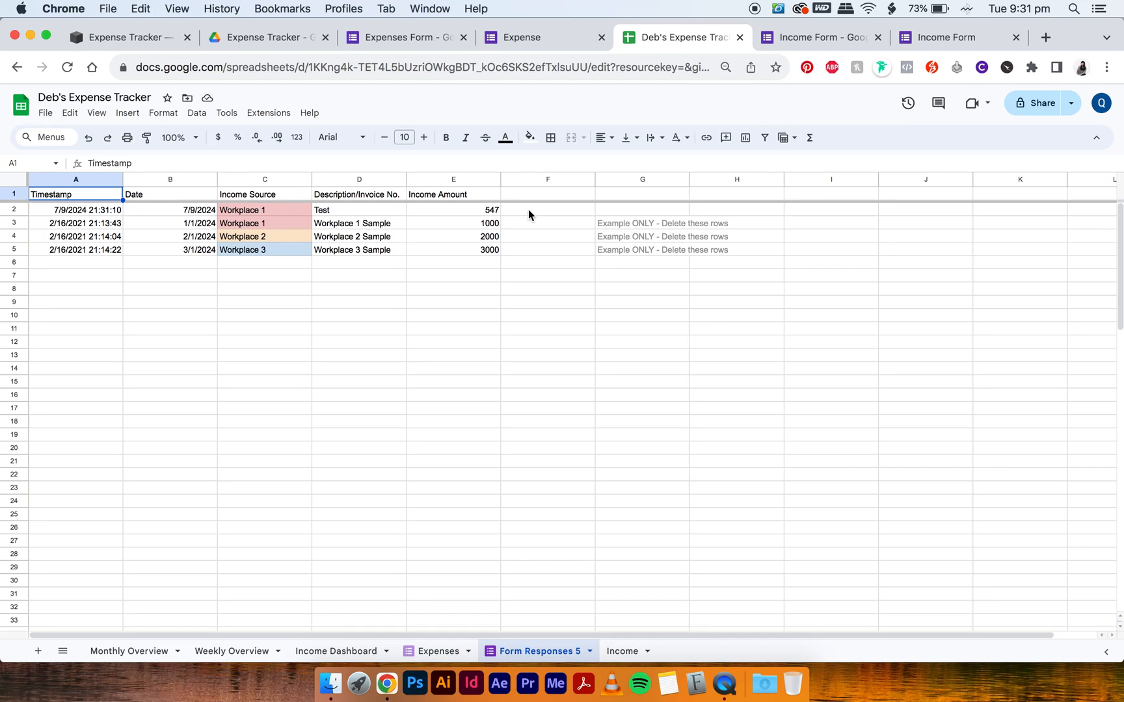
mouse_move(626, 629)
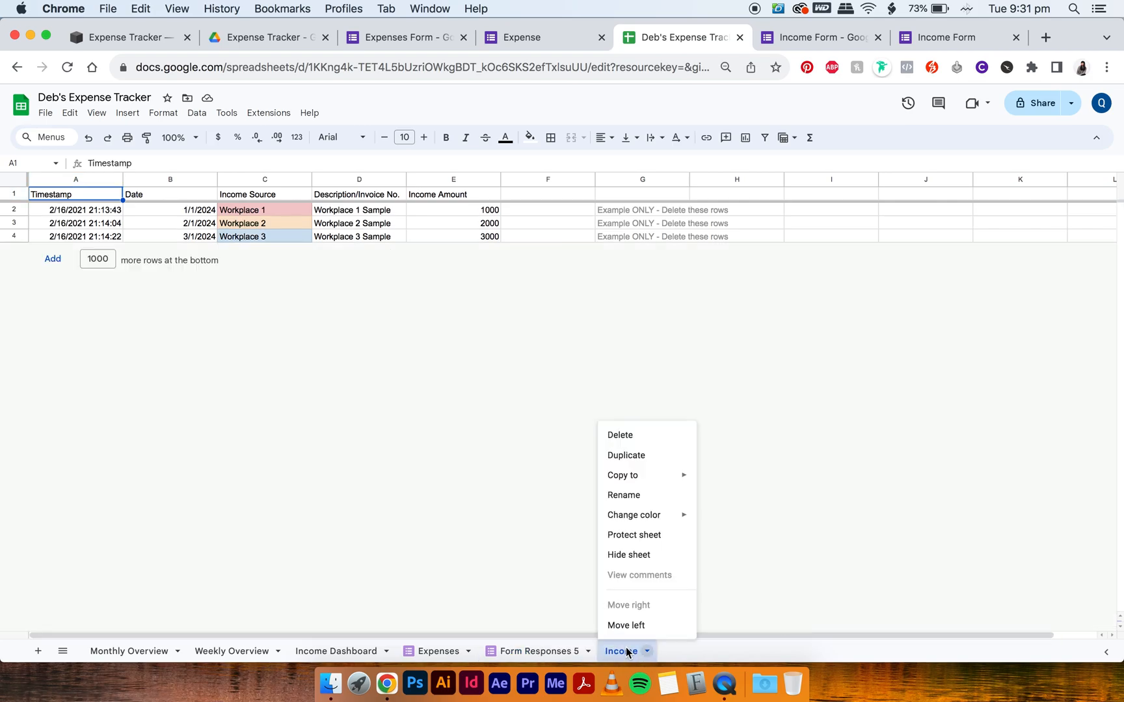
click(623, 494)
text(1)
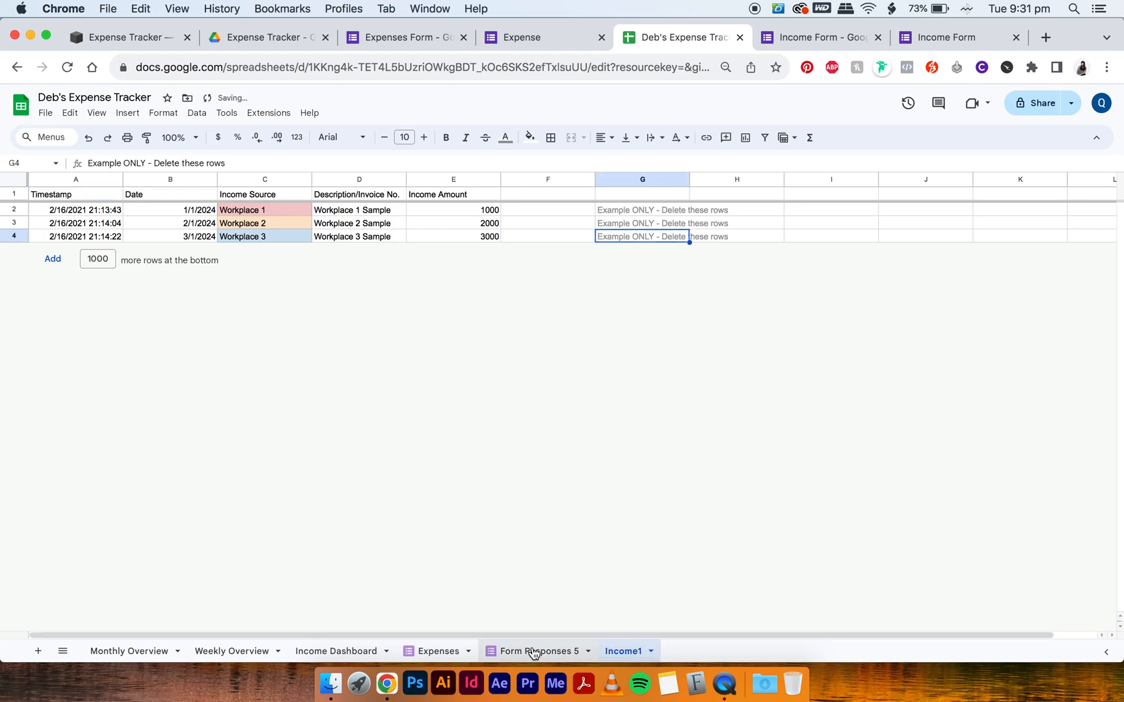
right_click(534, 650)
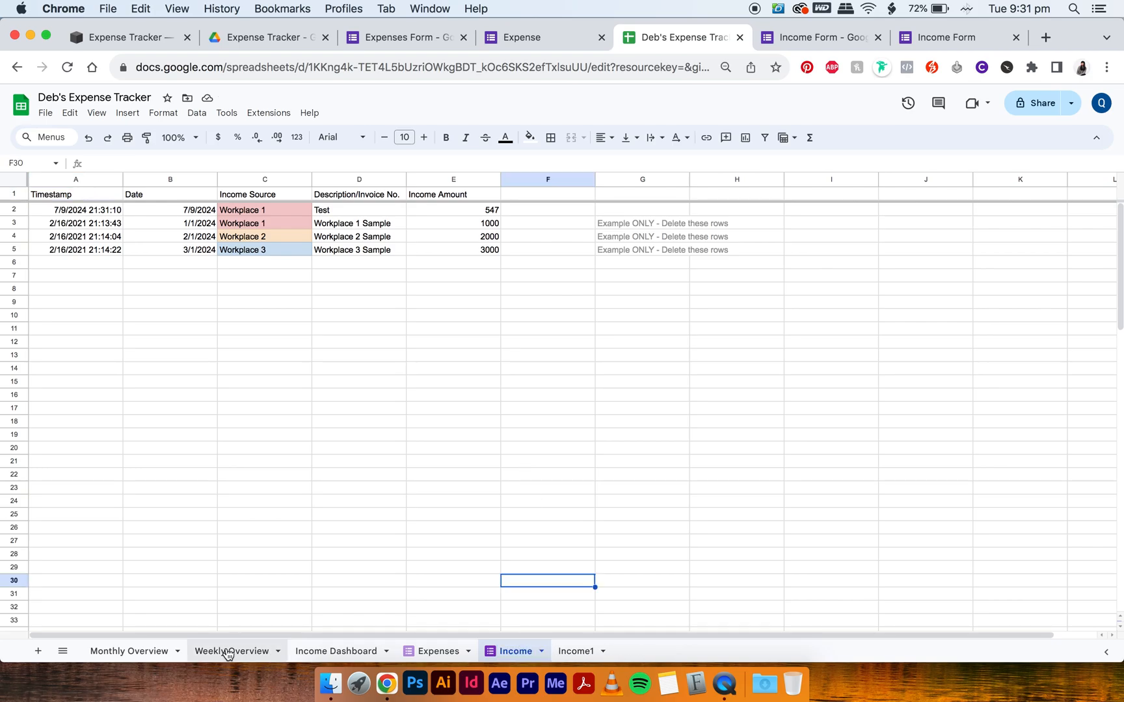
Step: Check the Income Dashboard counts July 2024's 547, total income 6,547
click(337, 650)
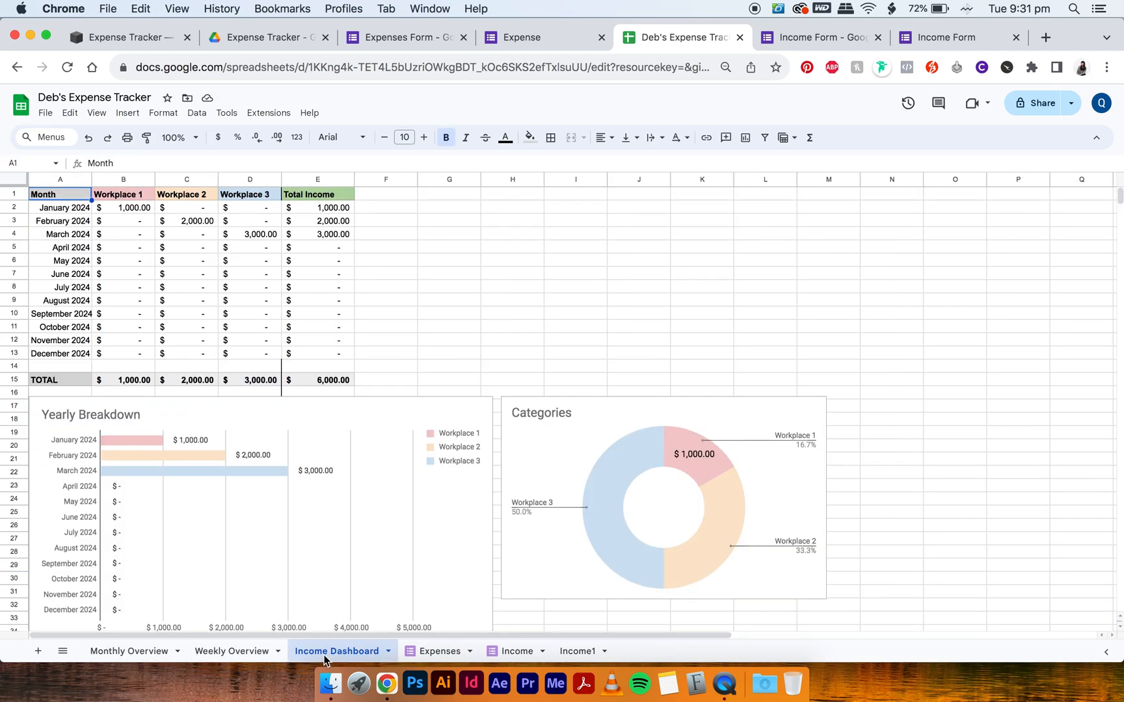
click(122, 208)
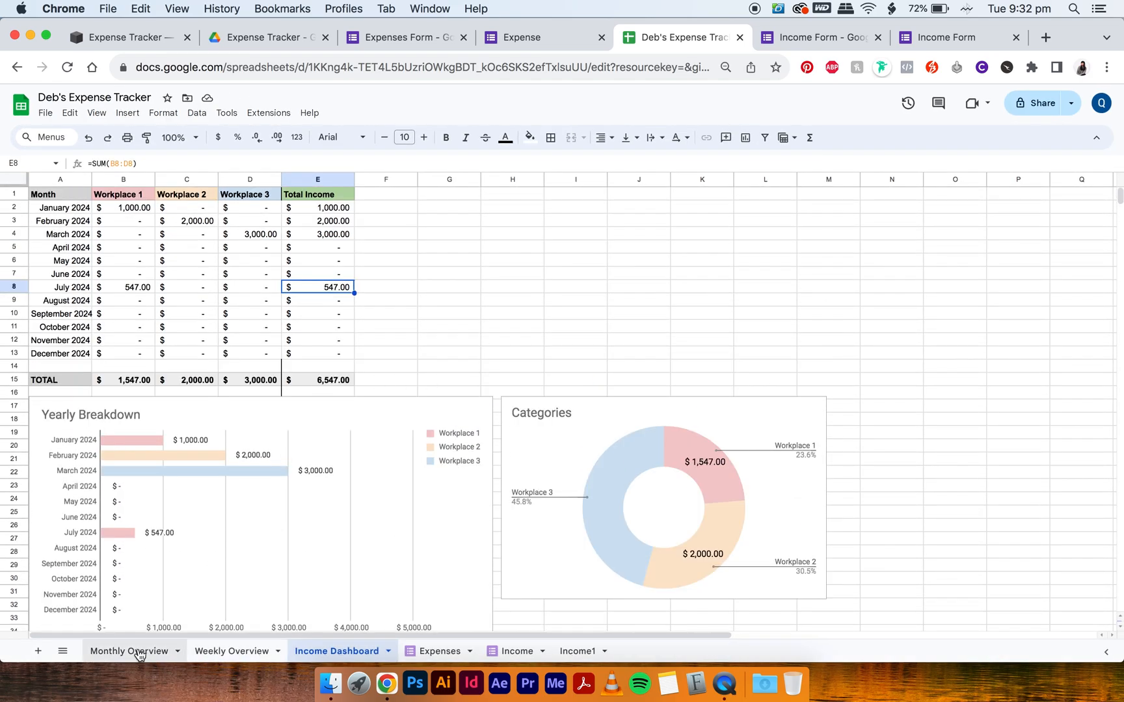
click(128, 651)
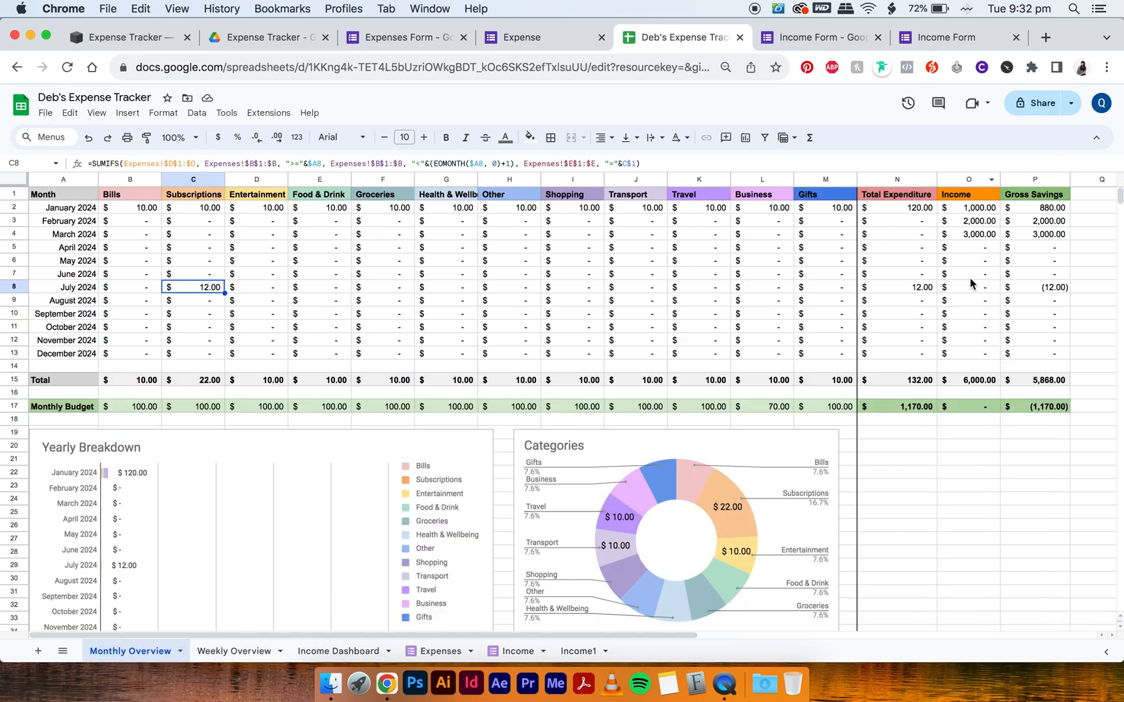
Step: Point Monthly Overview's Income SUMIFS in O2:O13 at Income!$E and Income!$B
click(968, 206)
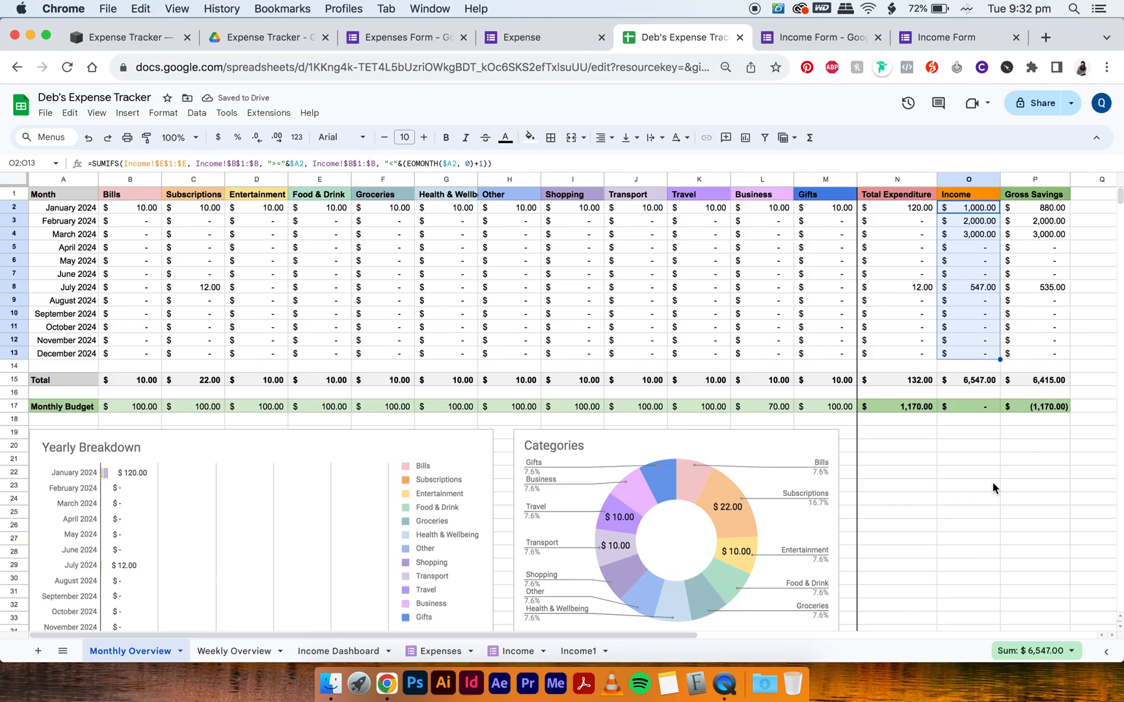
click(967, 485)
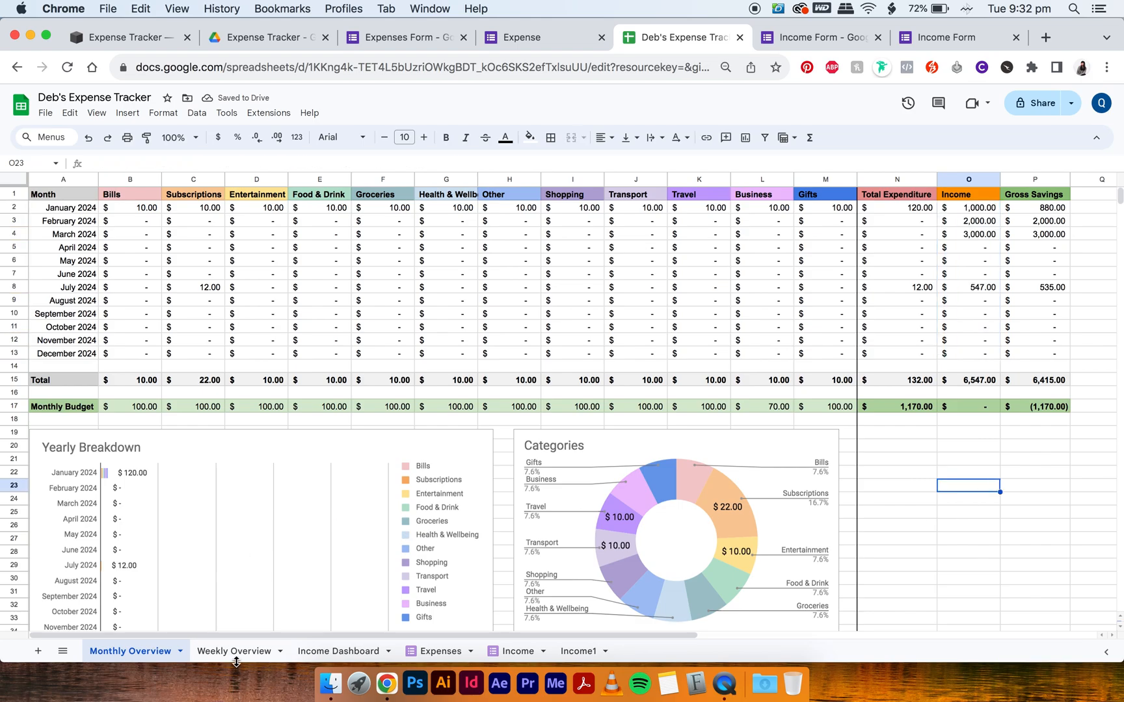
Step: Replace Income1! with Income! in Weekly Overview's P2 Income SUMIFS
click(232, 651)
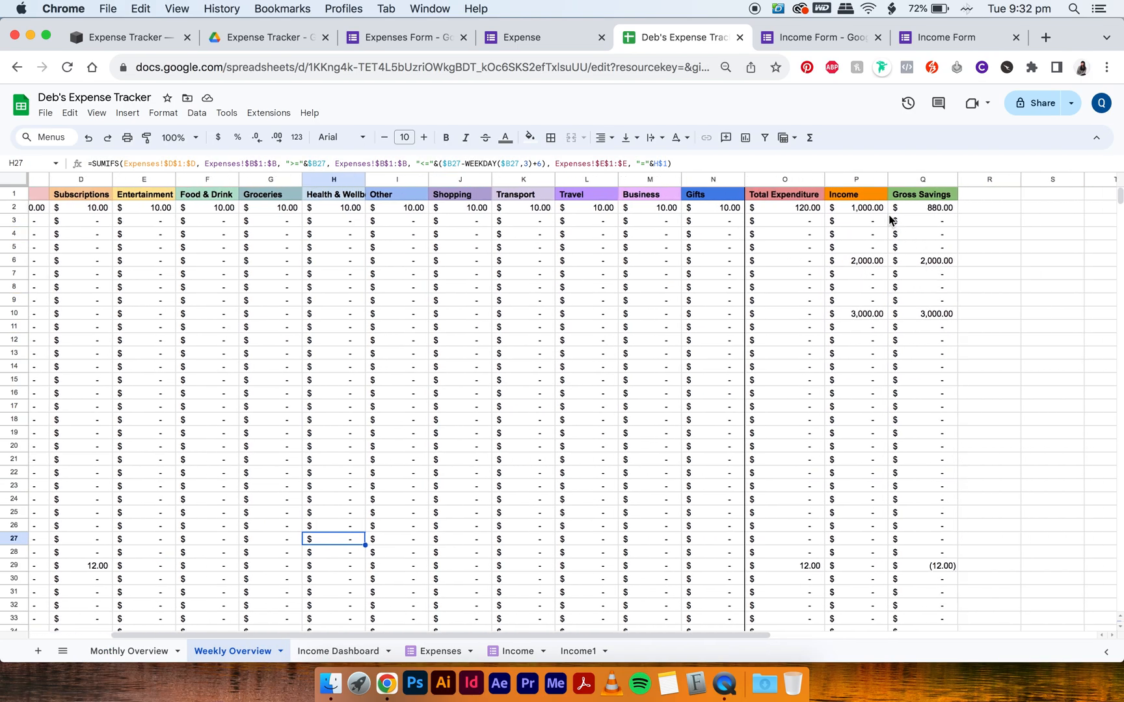
click(855, 207)
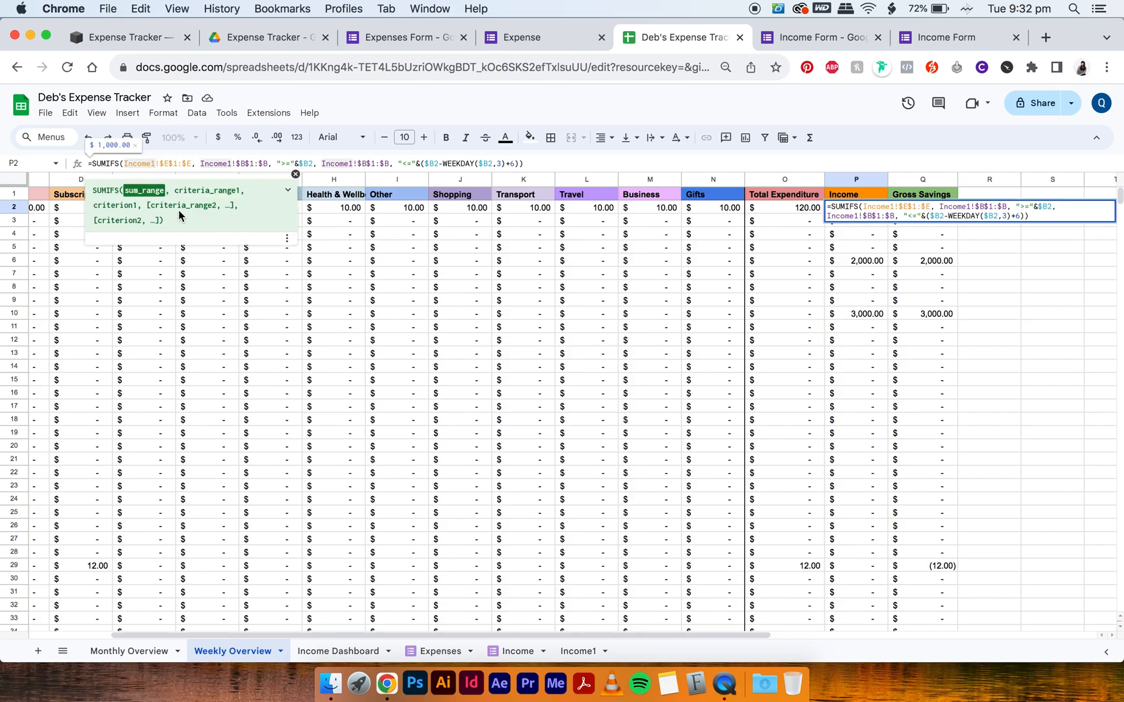
click(319, 164)
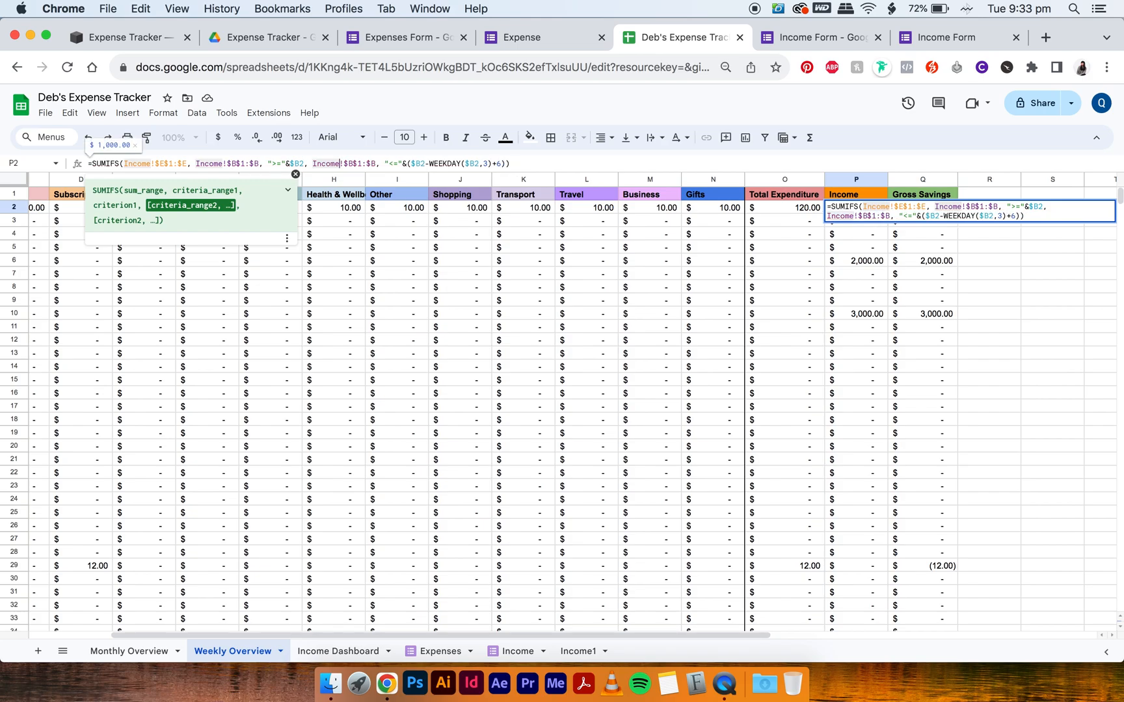
click(856, 234)
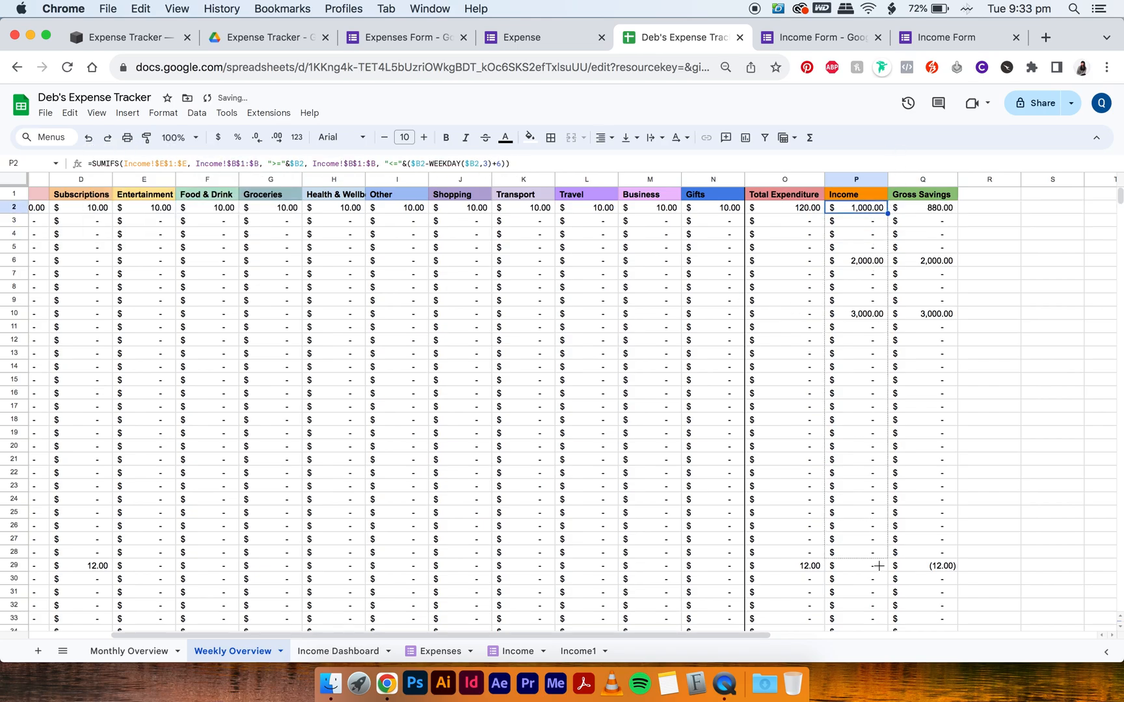
Step: Fill the corrected Income formula down P2:P54, showing 547 for the July week
scroll(down, 3)
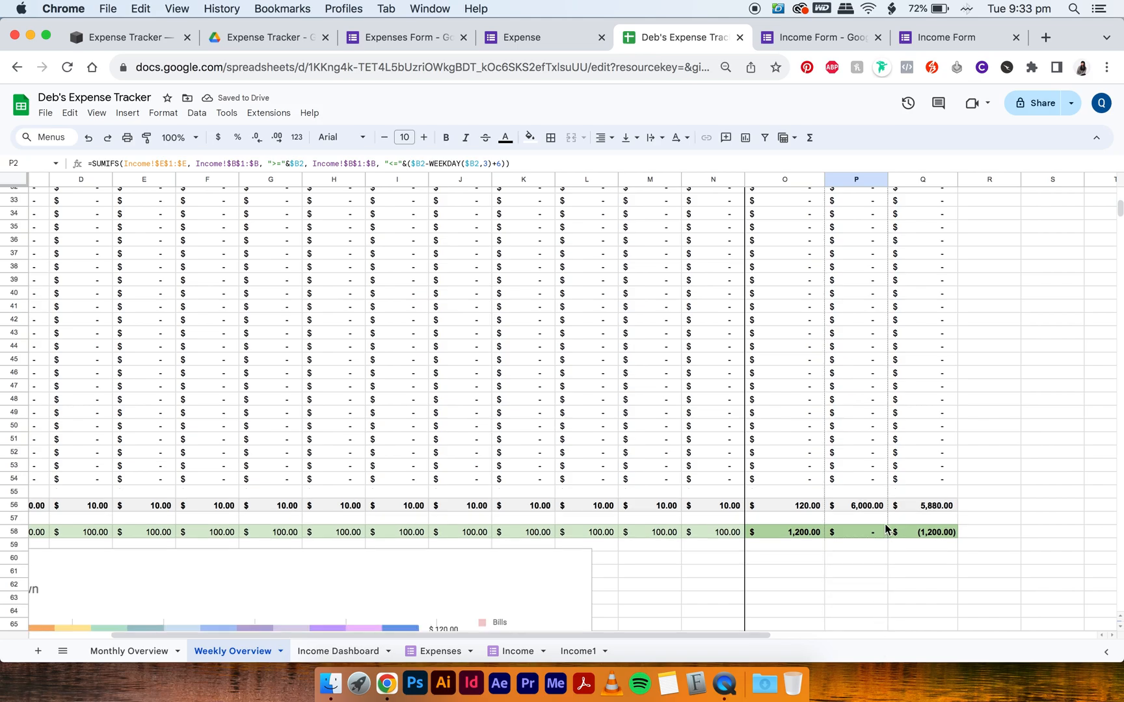
drag(855, 190, 886, 484)
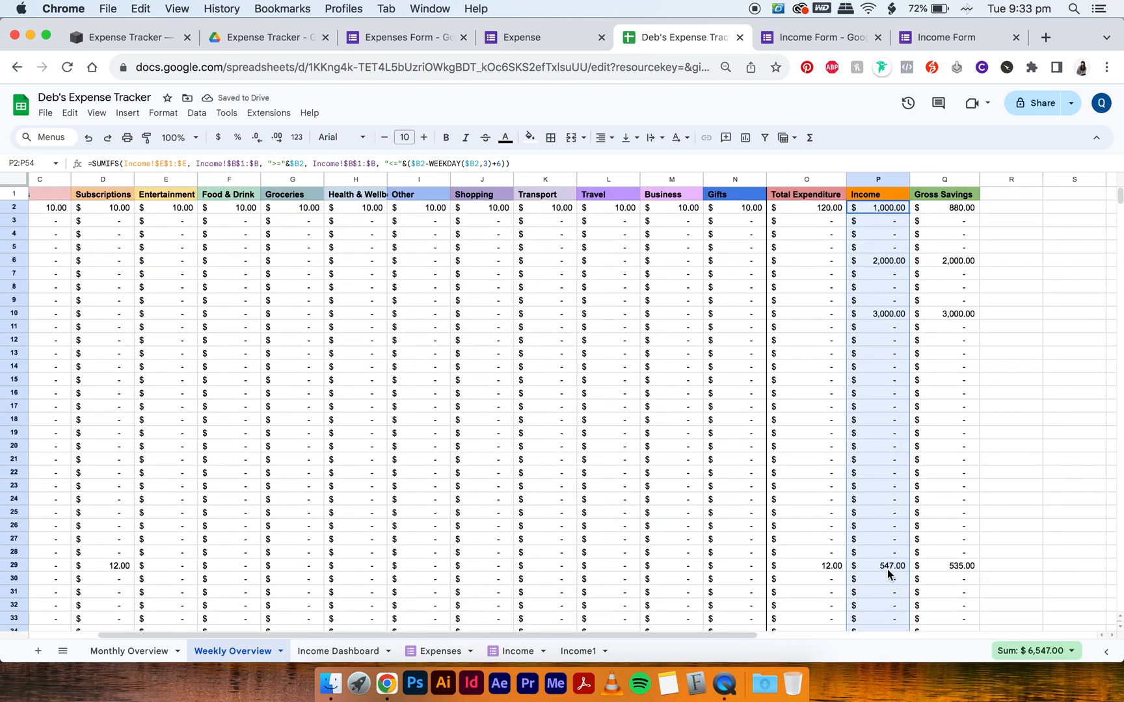
click(130, 650)
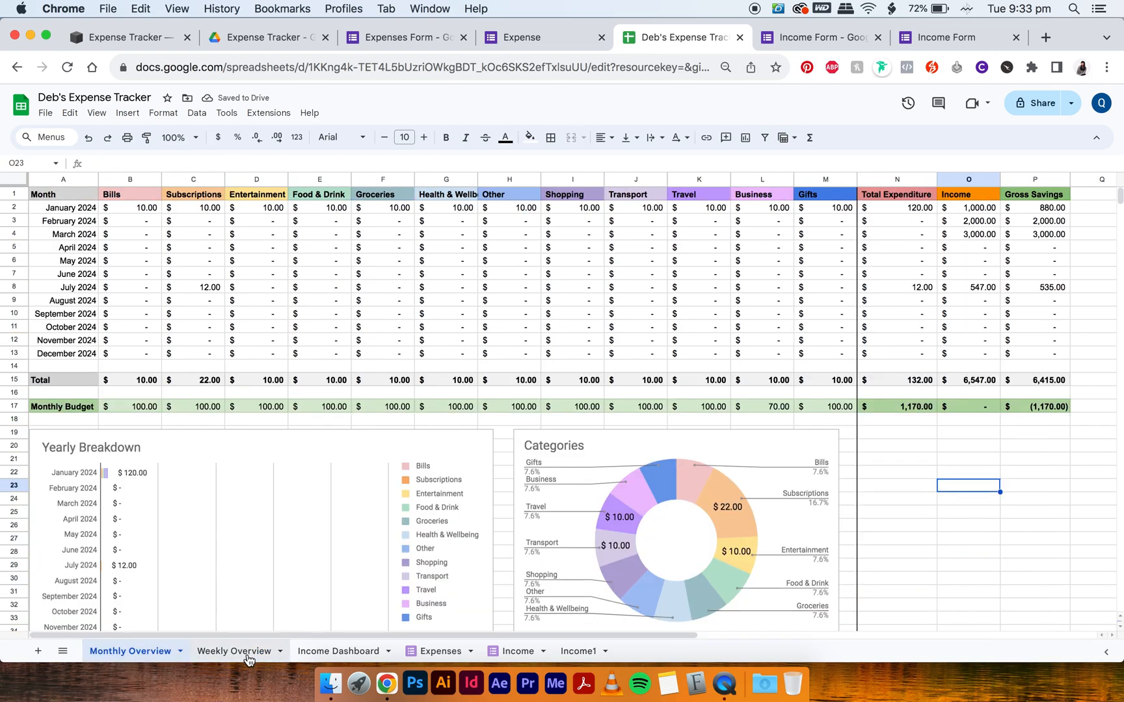
Step: Review the Income Dashboard, then delete the old Income1 sheet
click(339, 650)
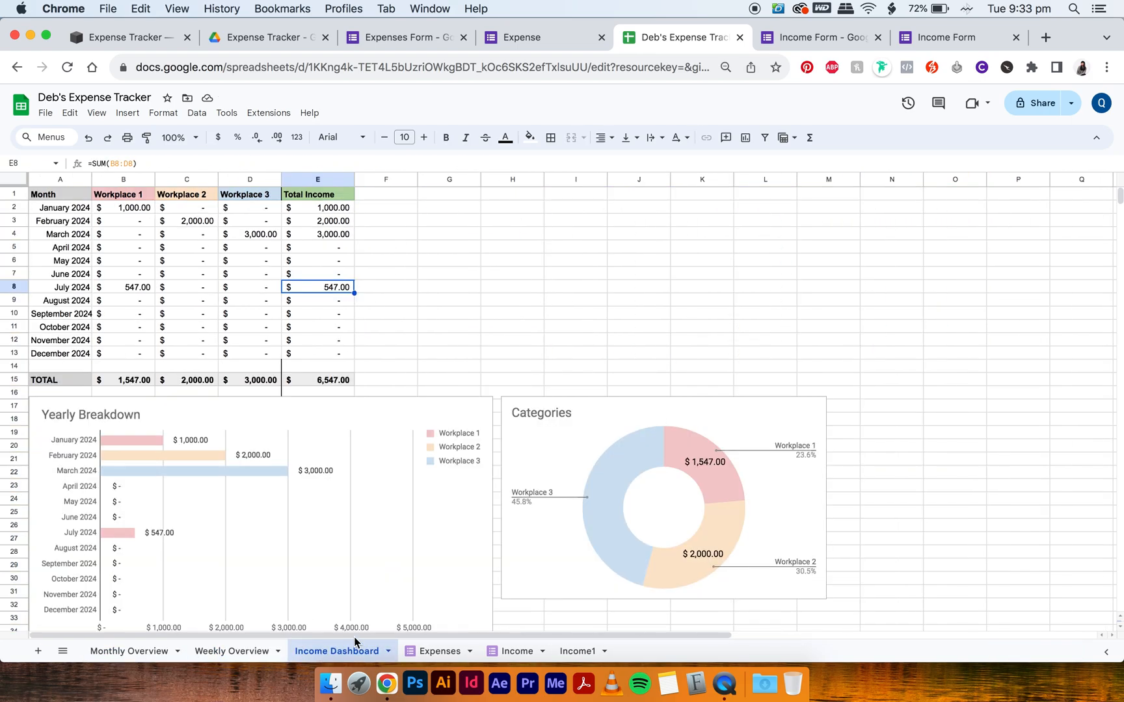
mouse_move(588, 650)
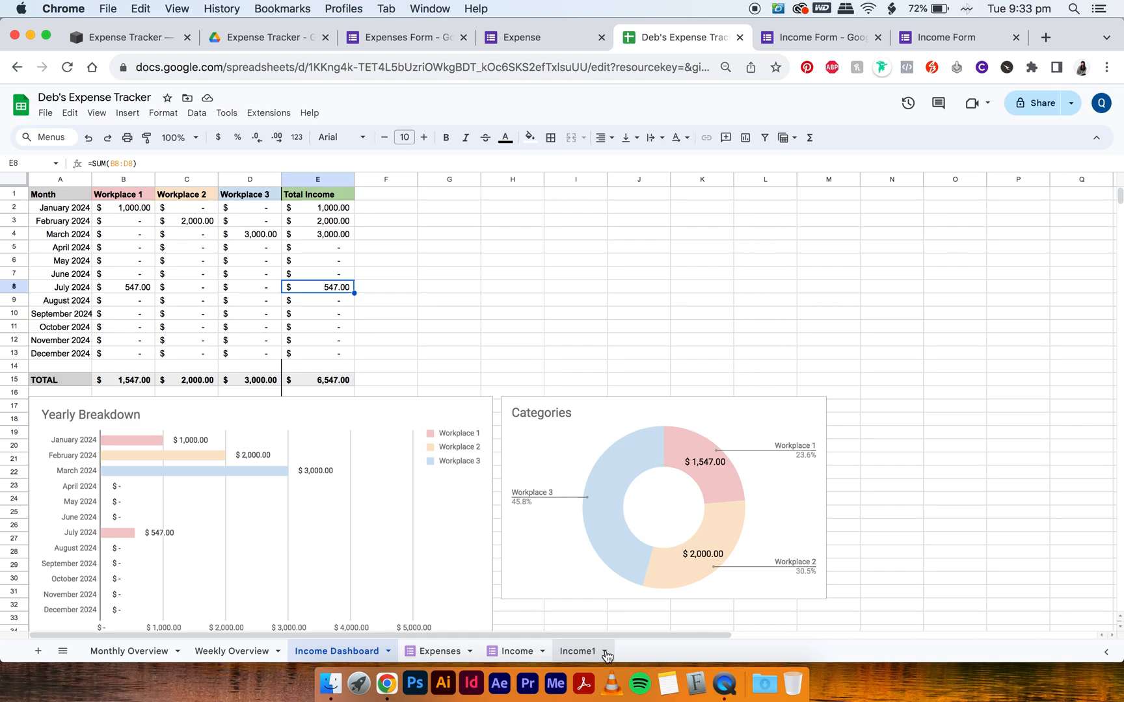
click(576, 651)
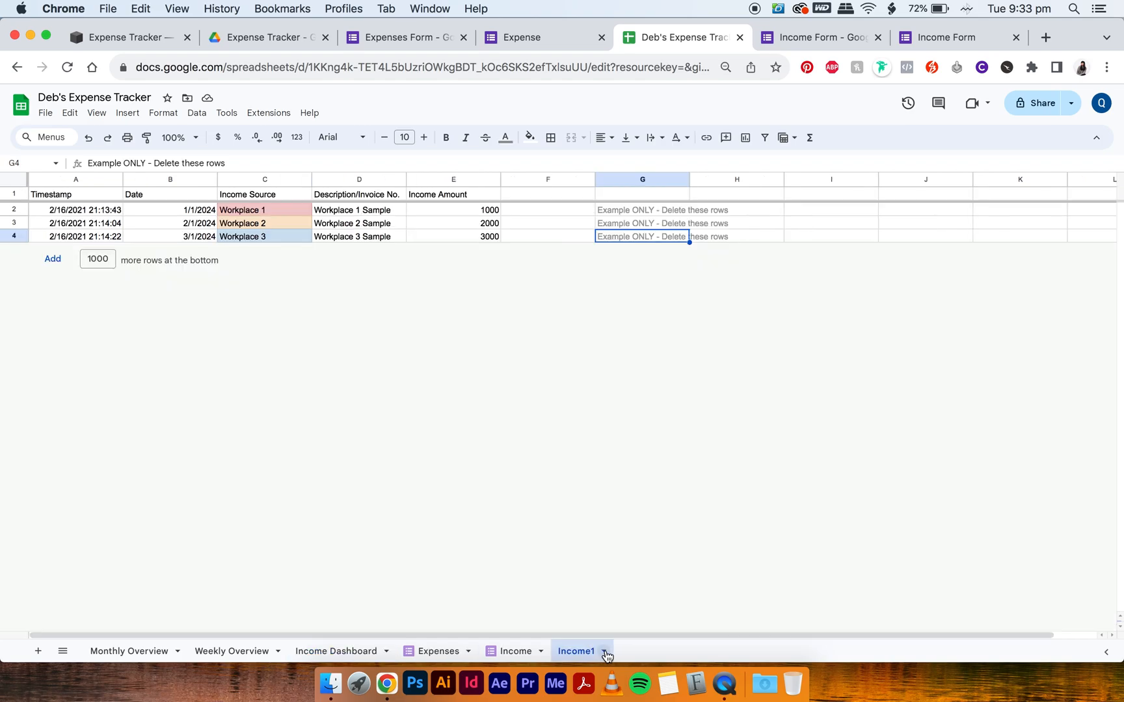
mouse_move(512, 650)
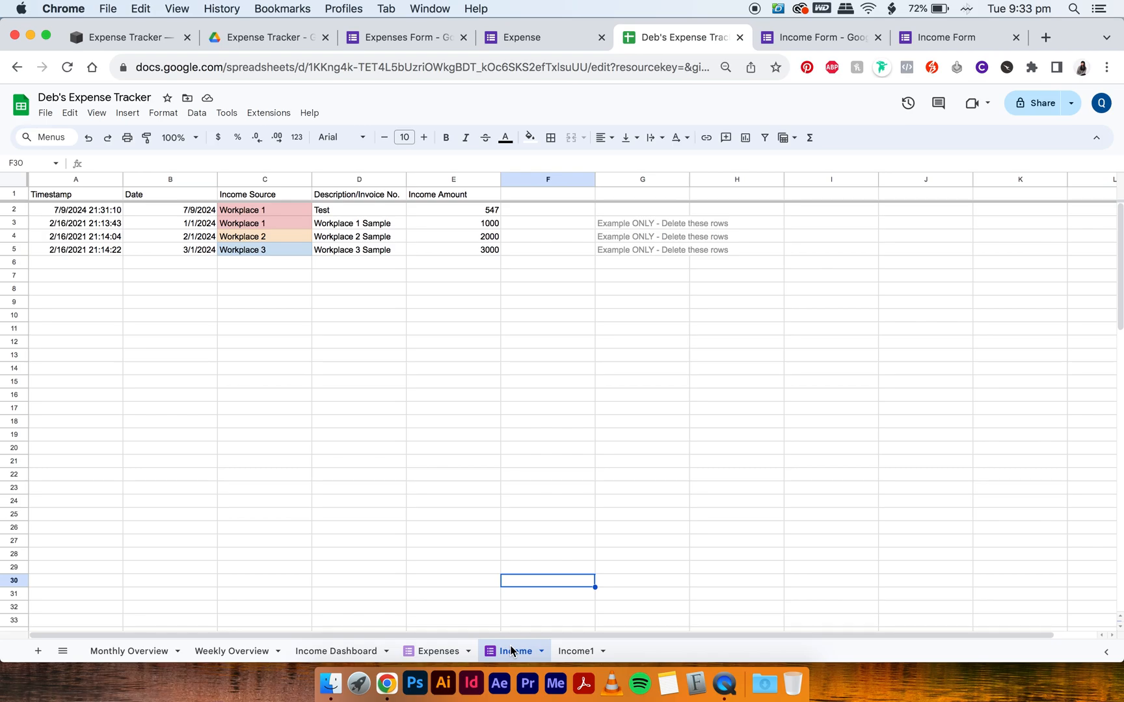
click(575, 650)
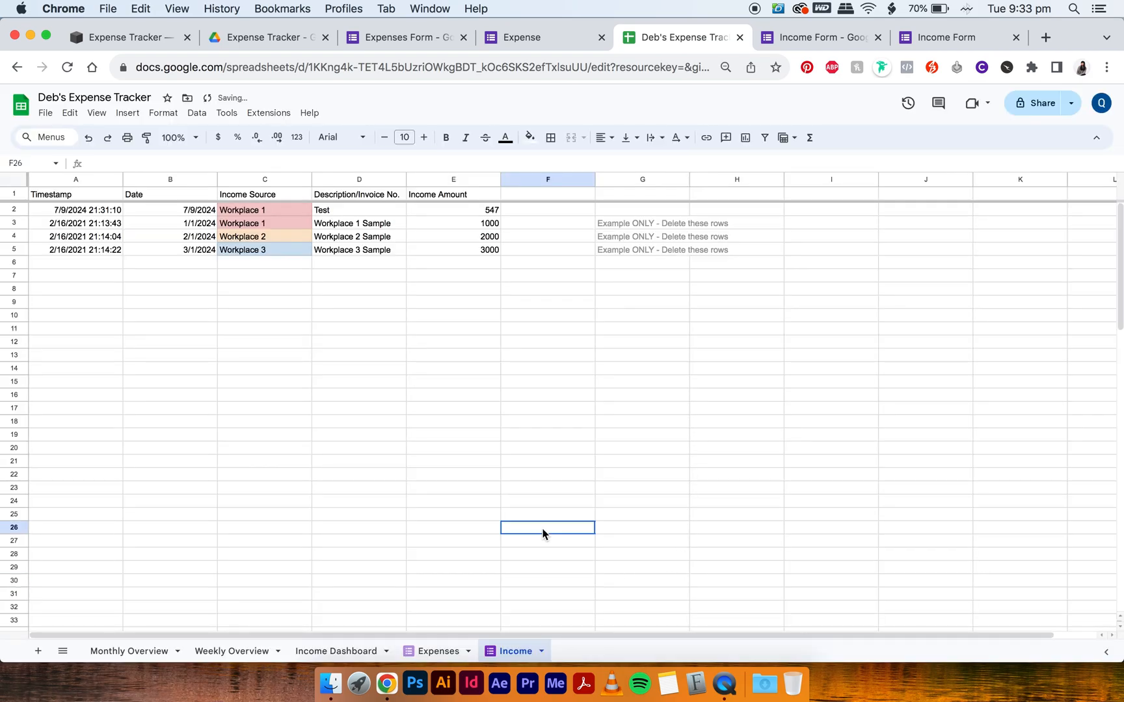
Step: Return to the Expense Tracker folder listing Income Form, Expenses Form and Deb's Expense Tracker
click(129, 651)
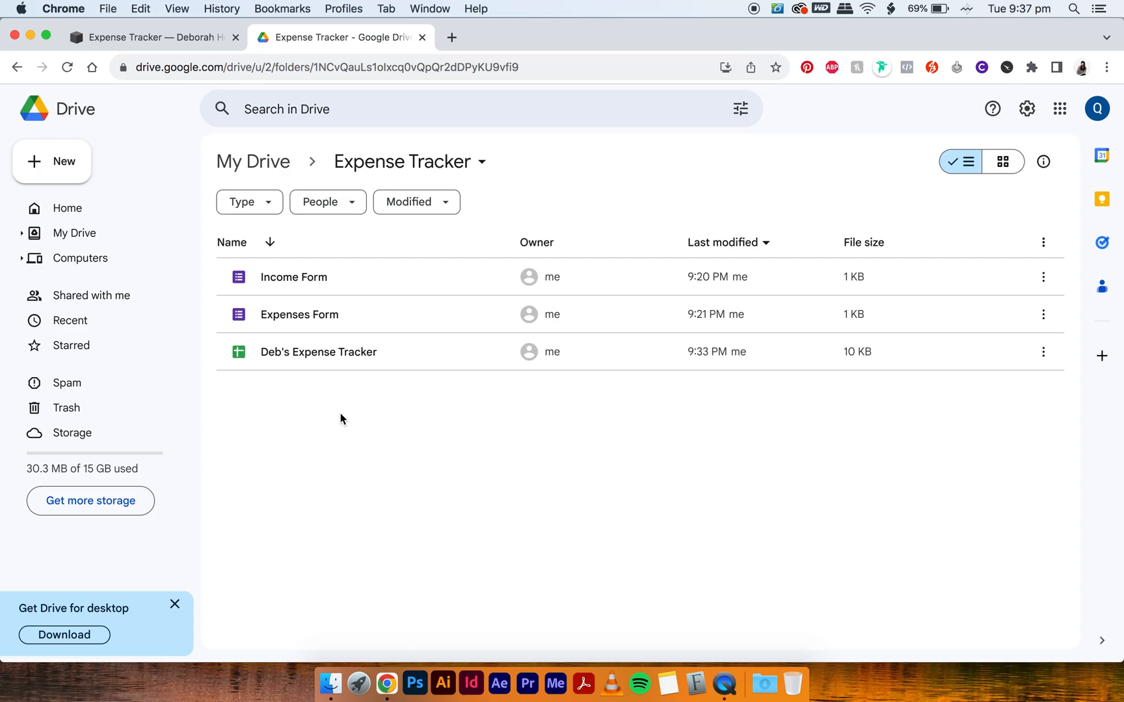
mouse_move(411, 363)
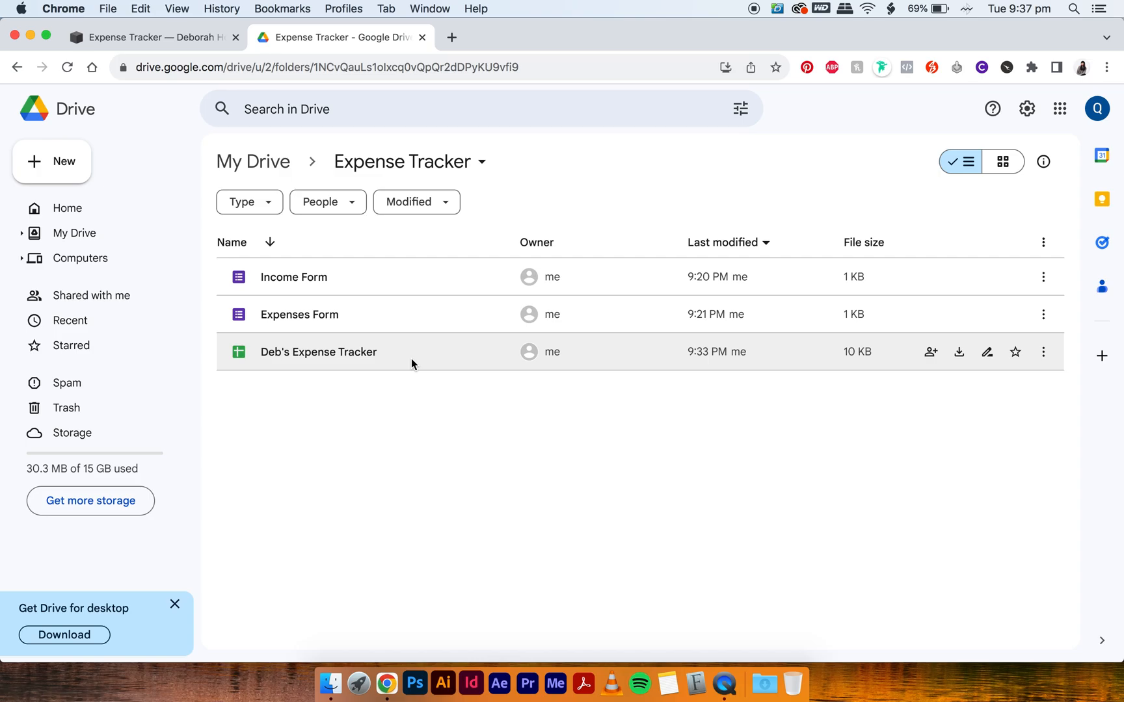
mouse_move(424, 430)
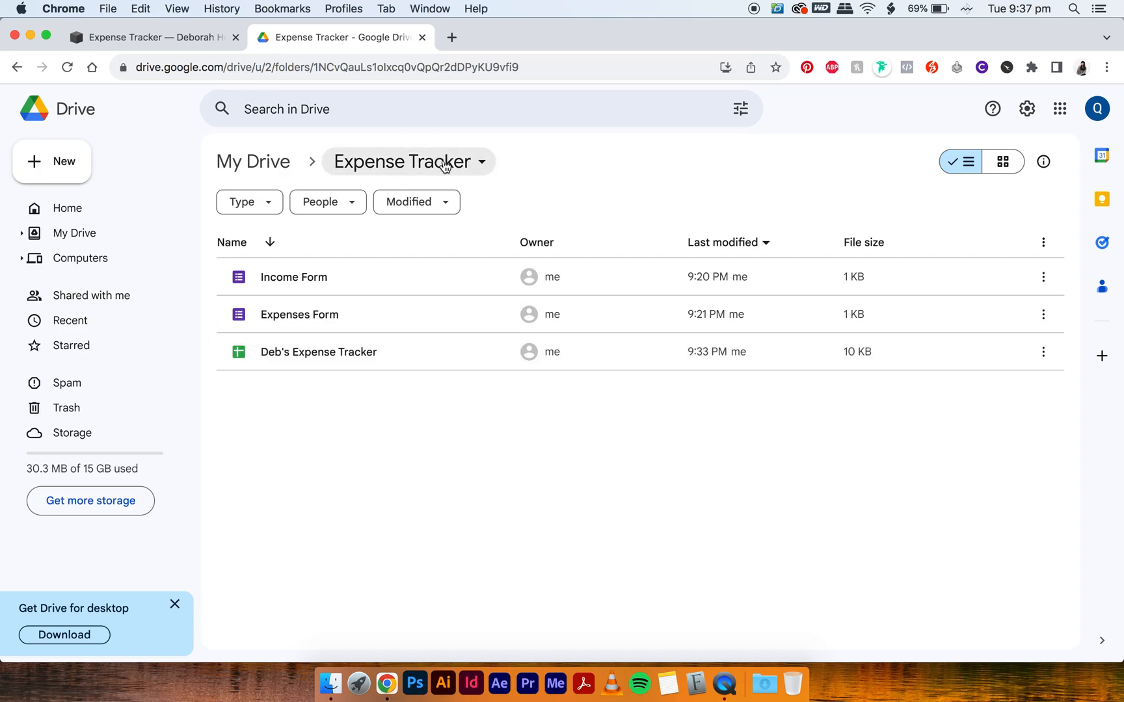
mouse_move(369, 290)
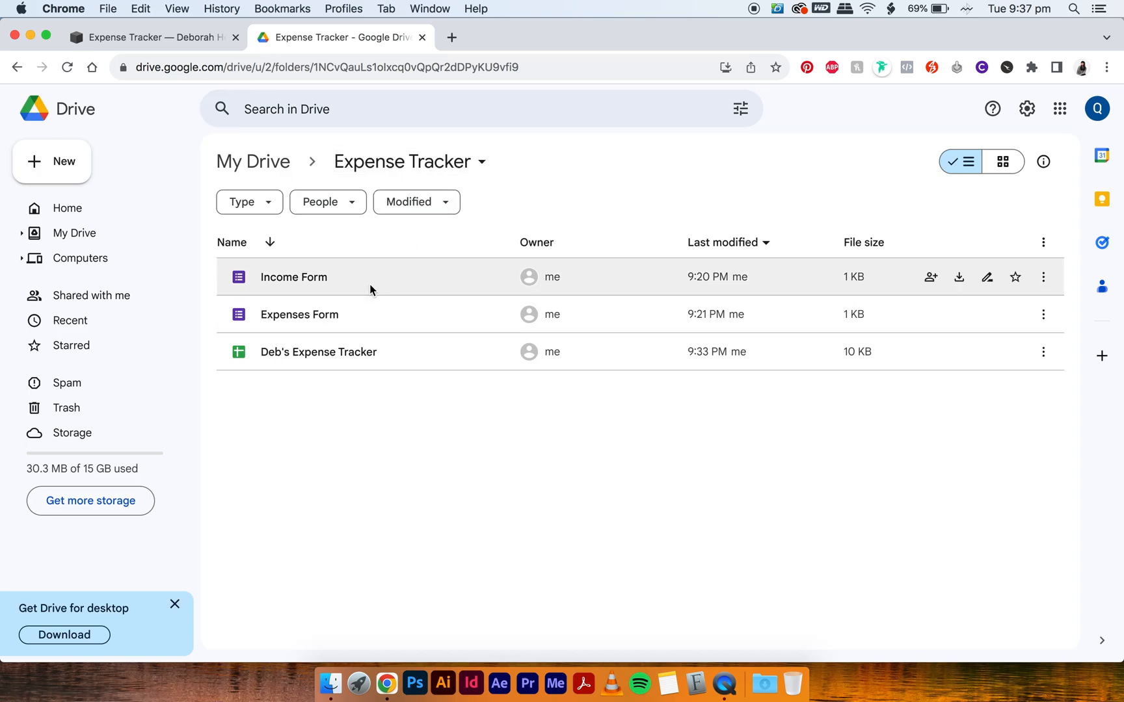
mouse_move(431, 406)
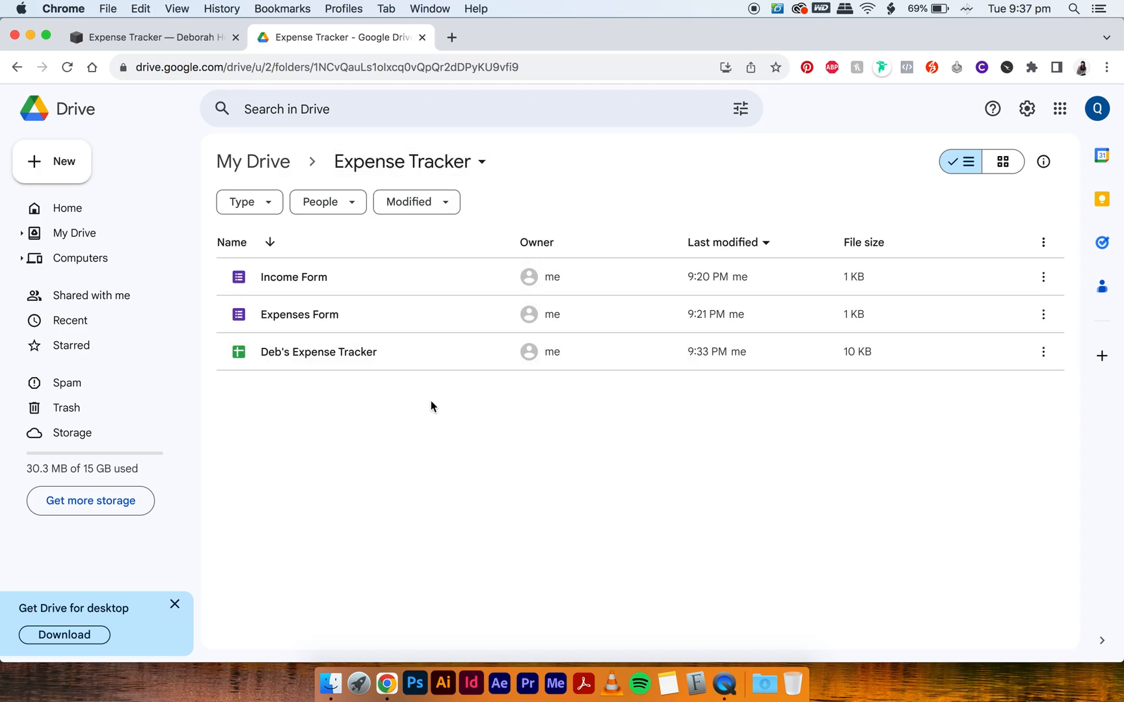
Step: Make a copy of Deb's Expense Tracker via More actions
click(318, 353)
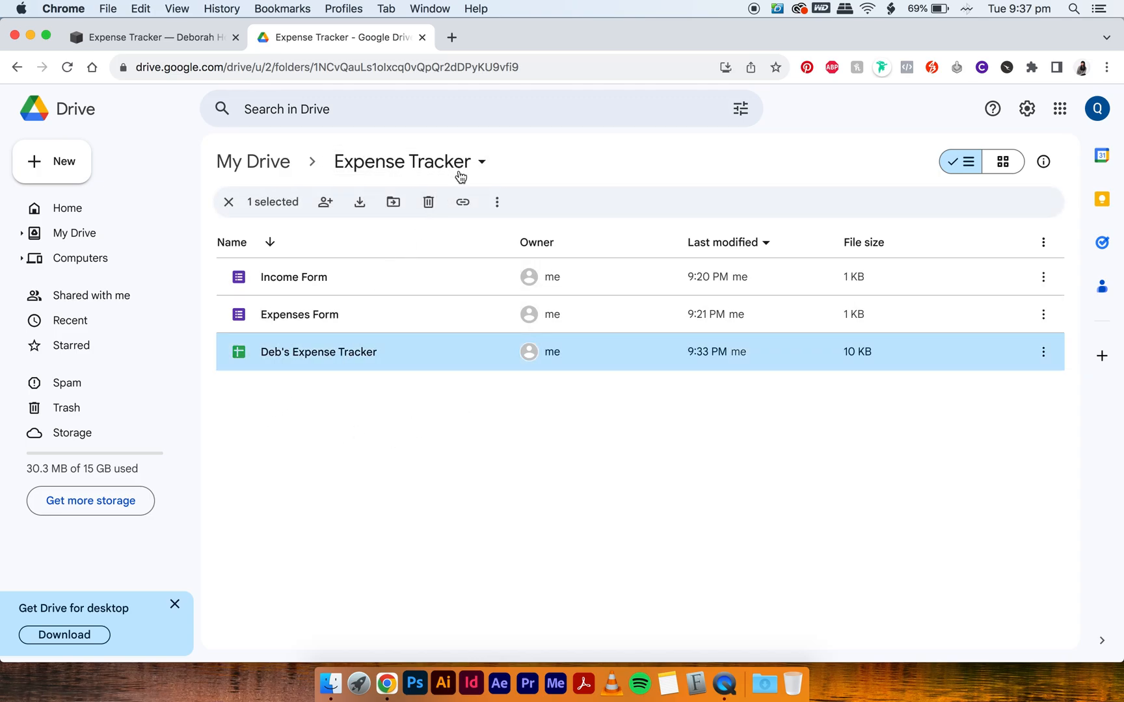
click(497, 202)
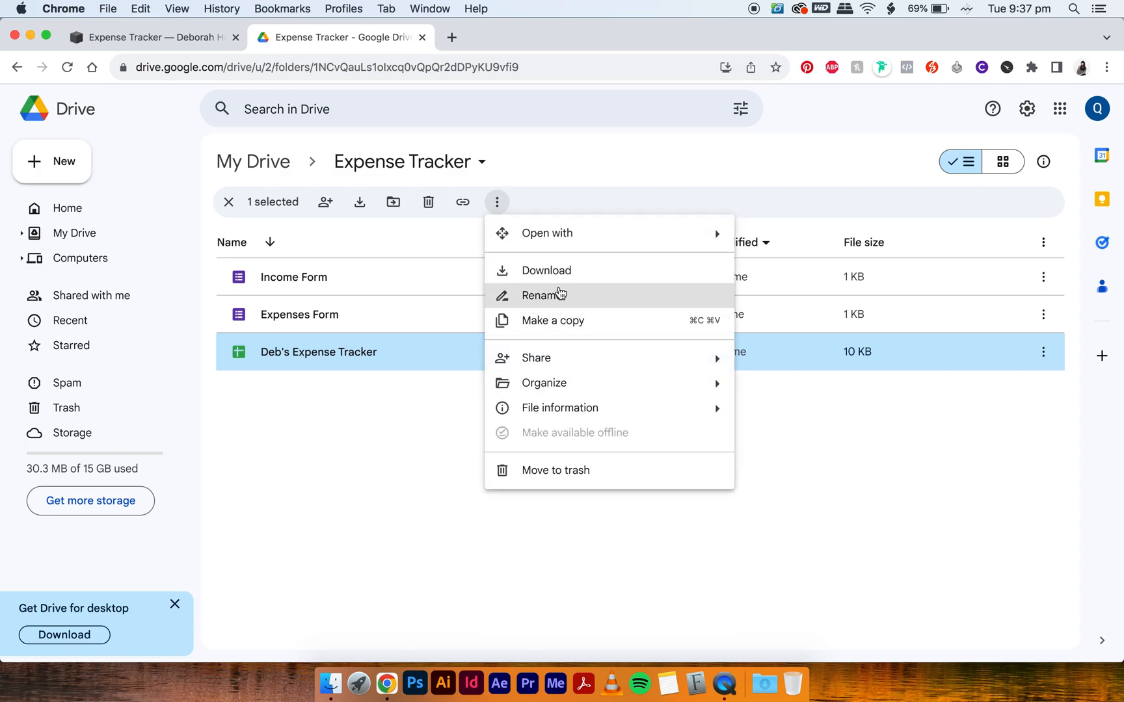
click(551, 320)
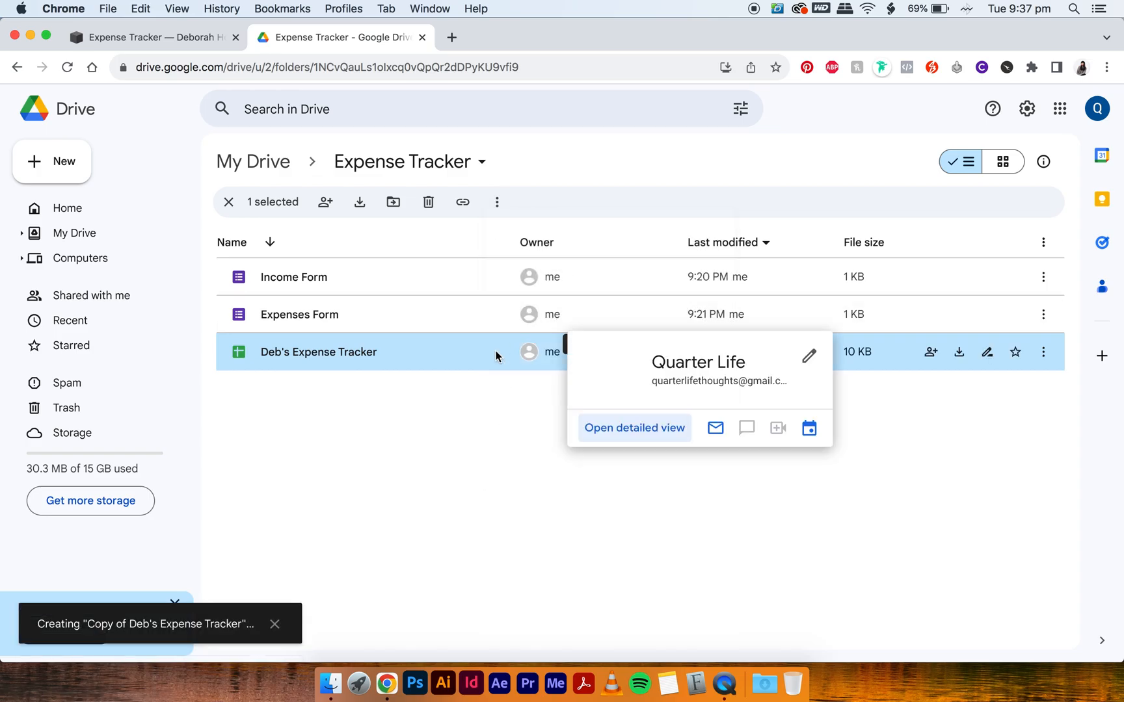
mouse_move(406, 368)
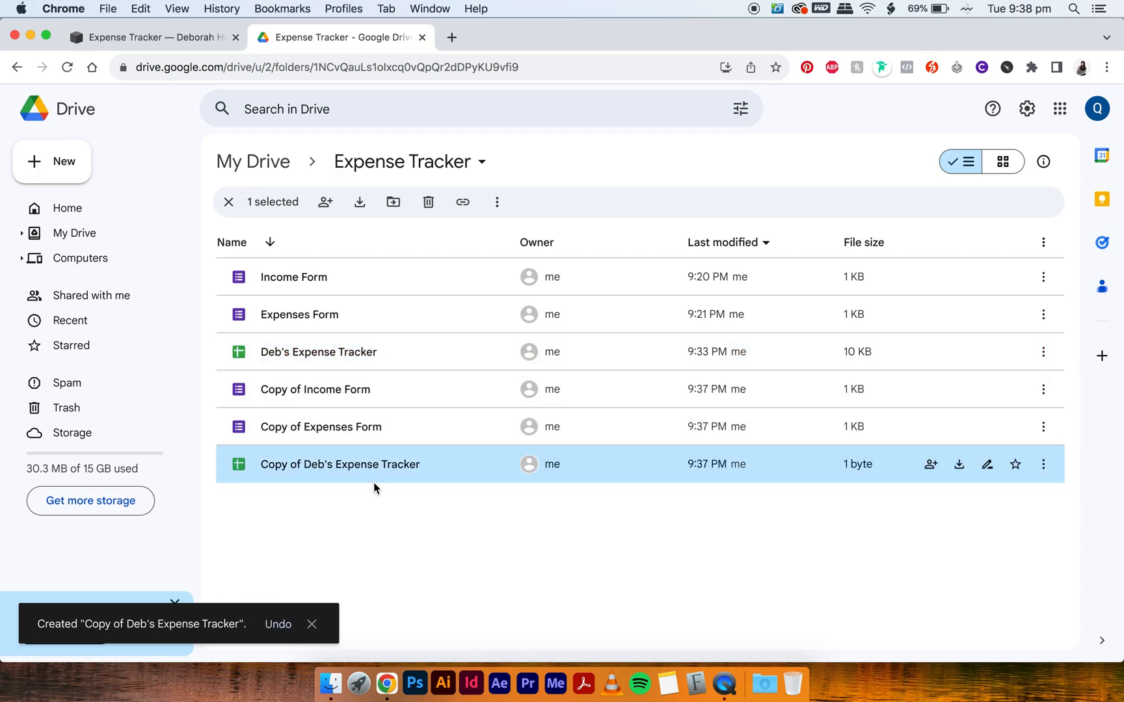
mouse_move(418, 451)
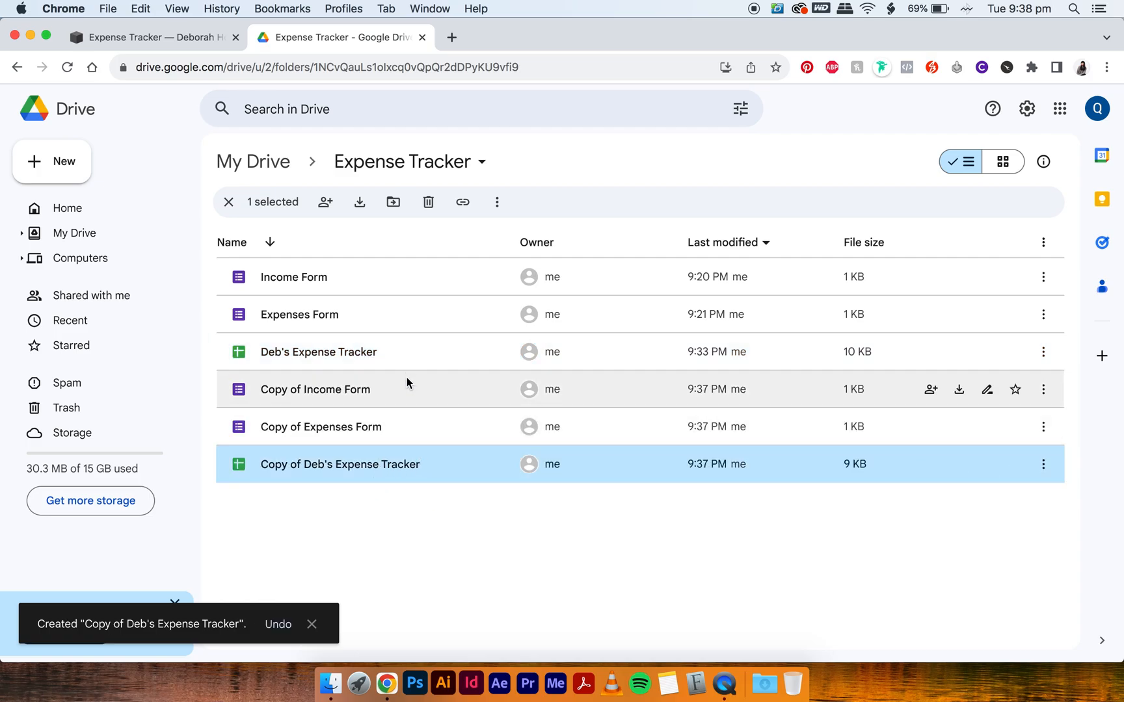
Step: Create the Dummy Expense Tracker folder from the three copies and enter it
click(52, 160)
text(D)
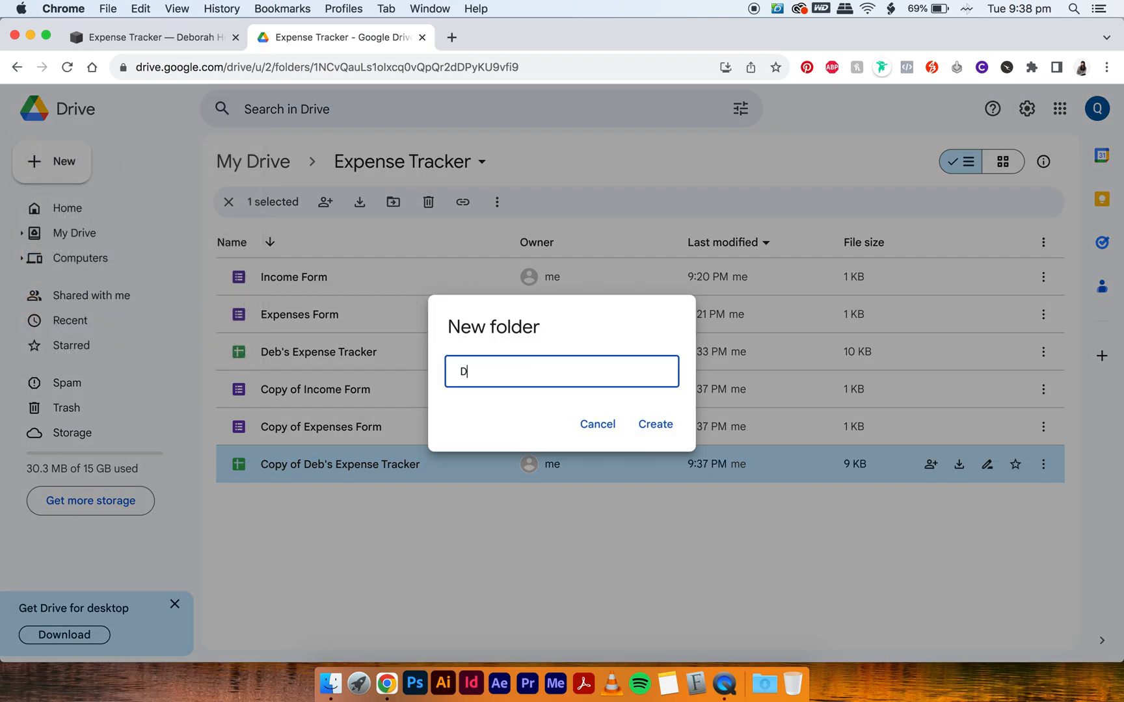
text(ummy Expense)
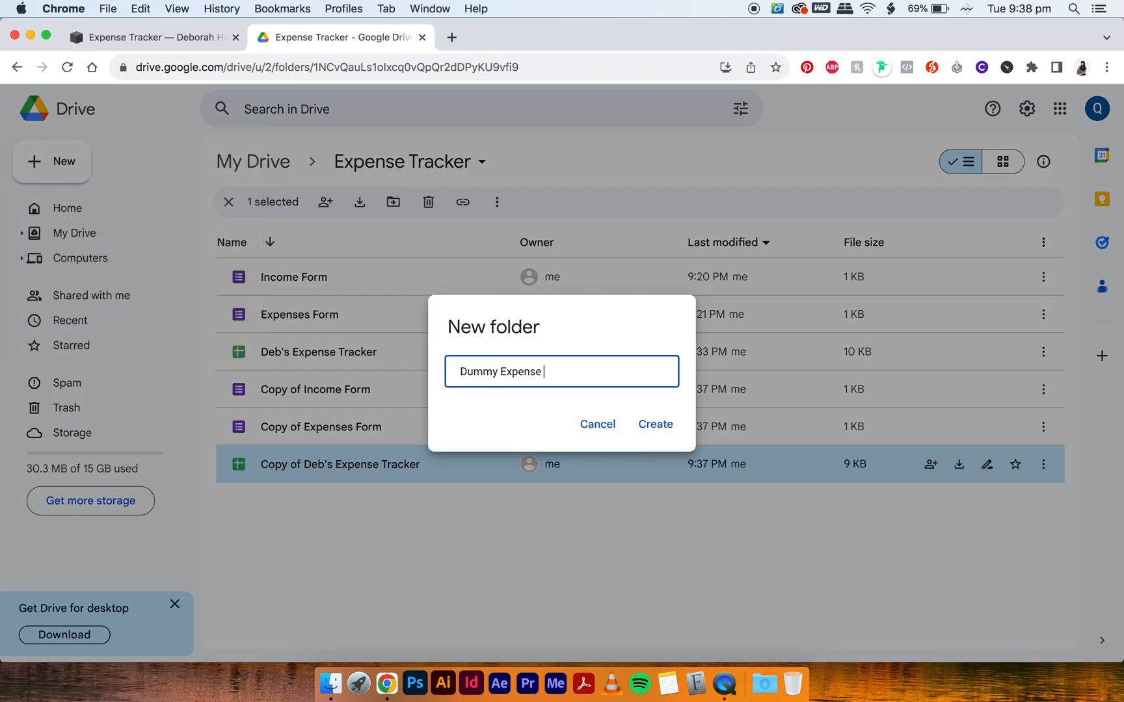
click(653, 424)
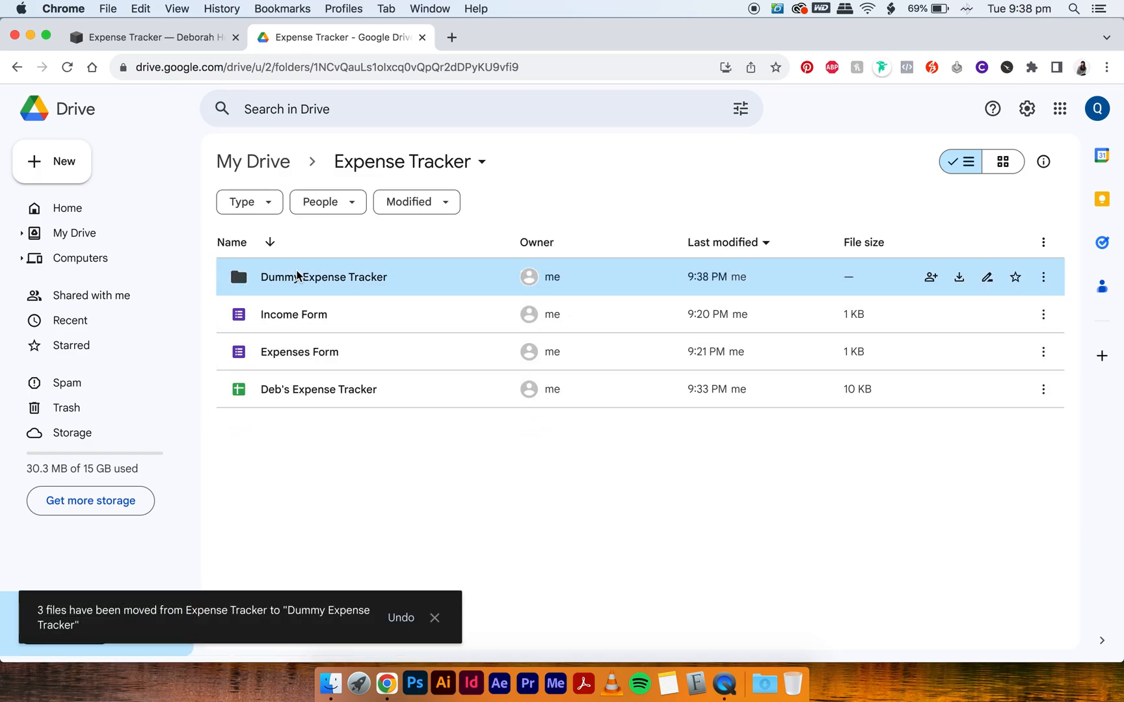
double_click(324, 277)
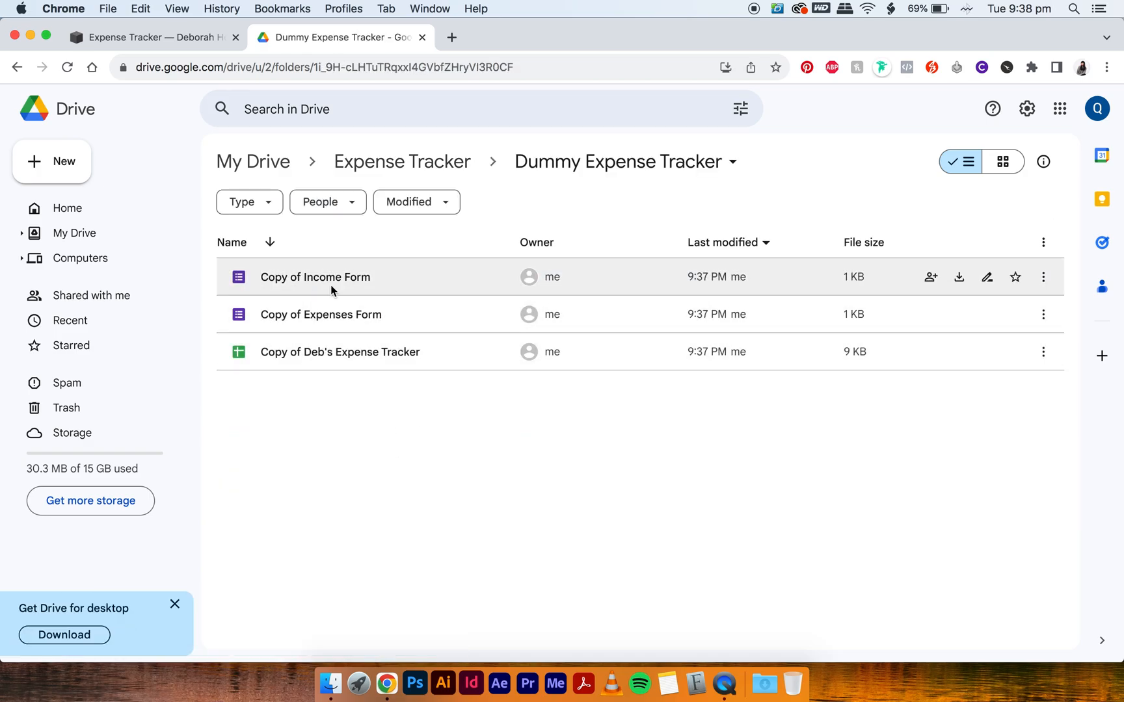
Step: Rename the Income Form, Deb's Expense Tracker and Expenses Form copies with a [DUMMY] prefix
click(314, 277)
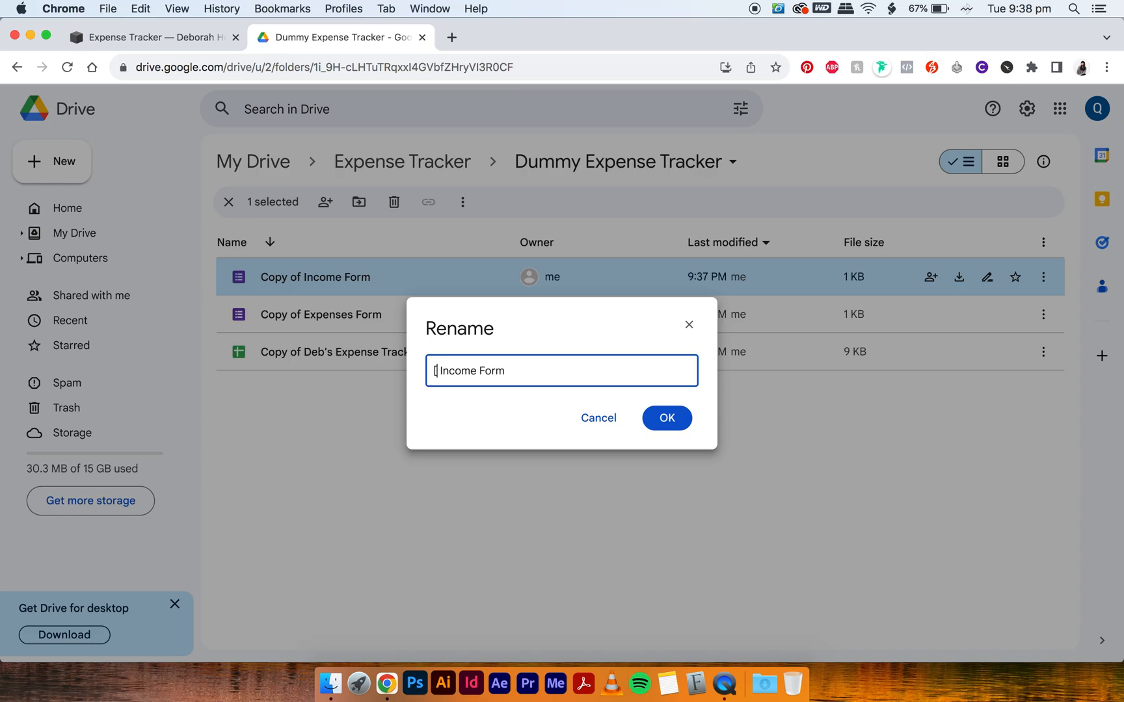
text([DUMMY])
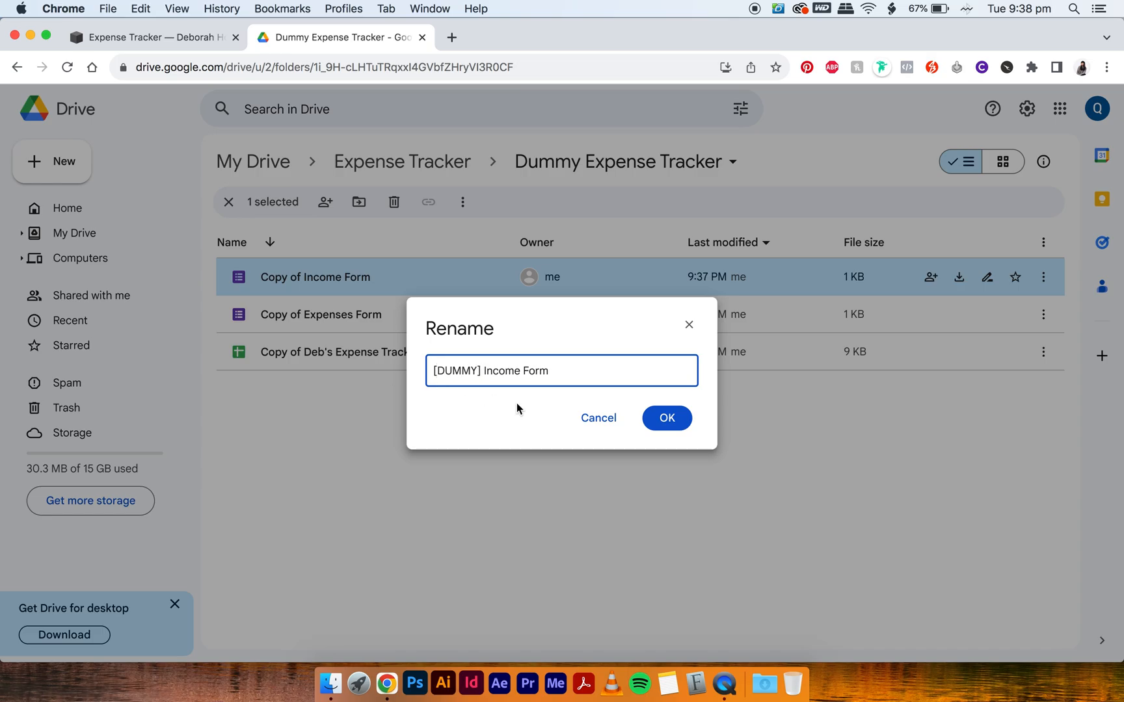
click(666, 418)
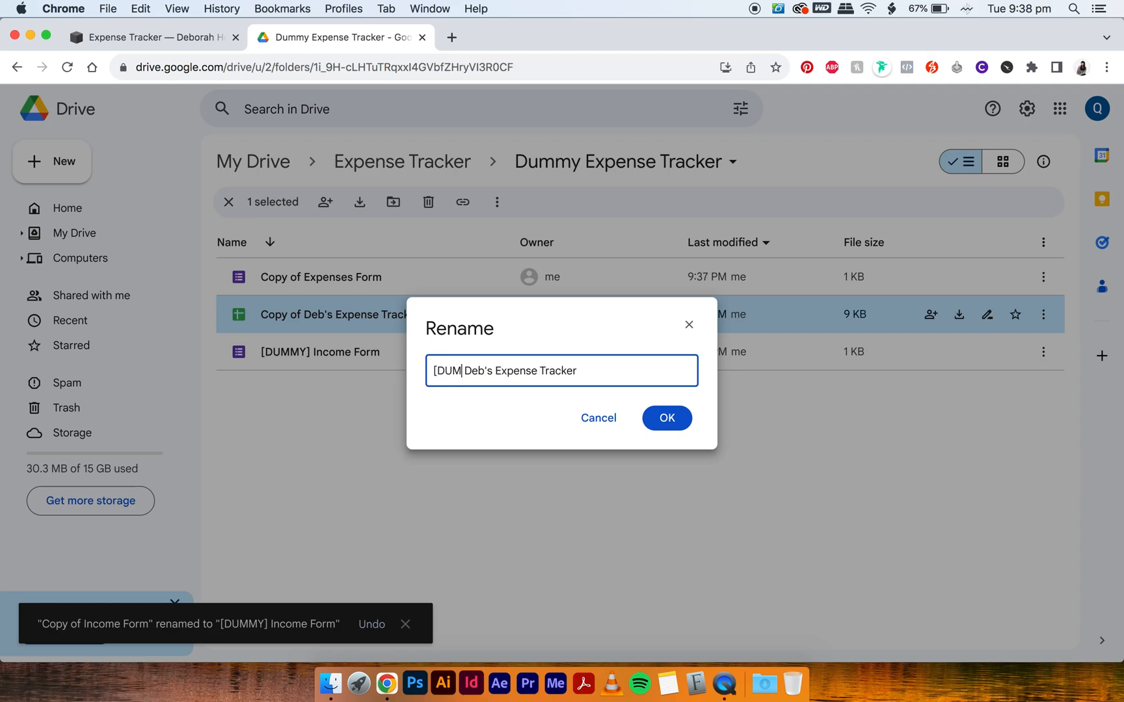
click(665, 417)
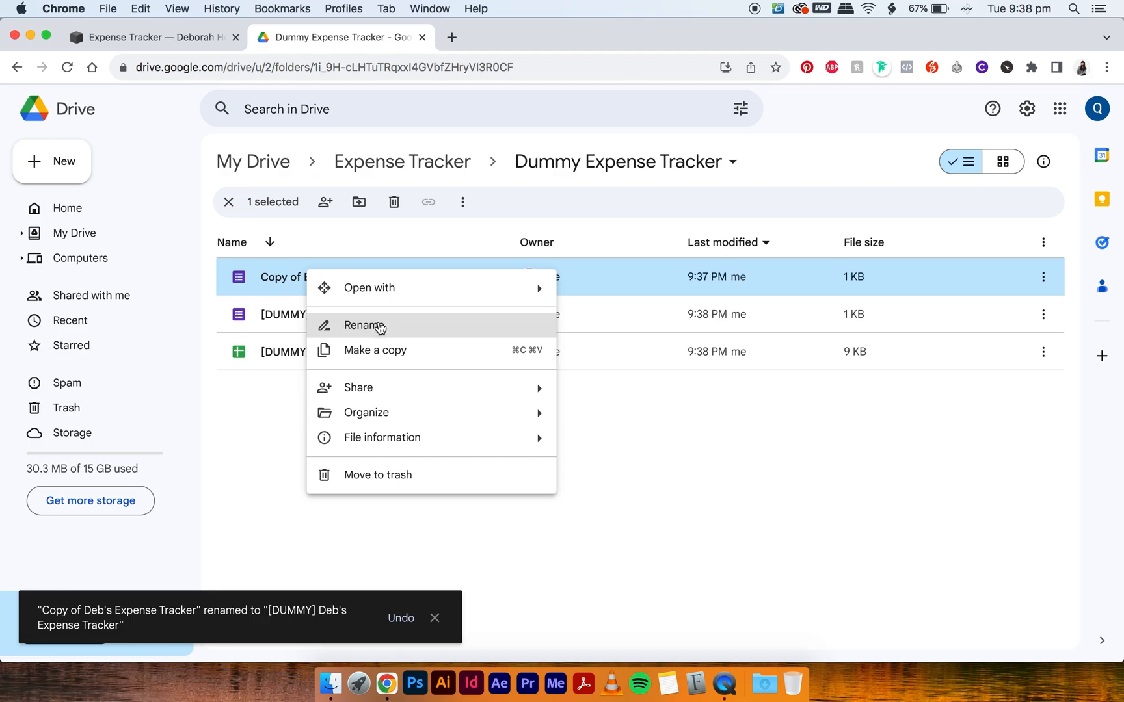
click(363, 325)
text([DUMMY] Expenses Form)
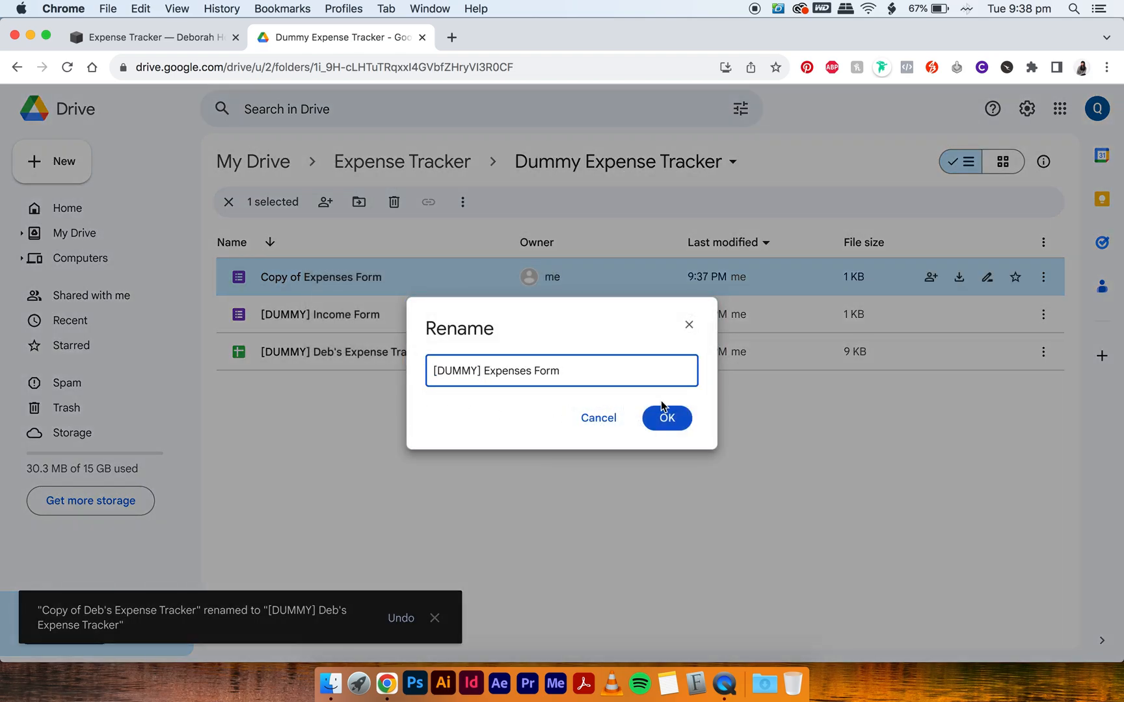
click(664, 417)
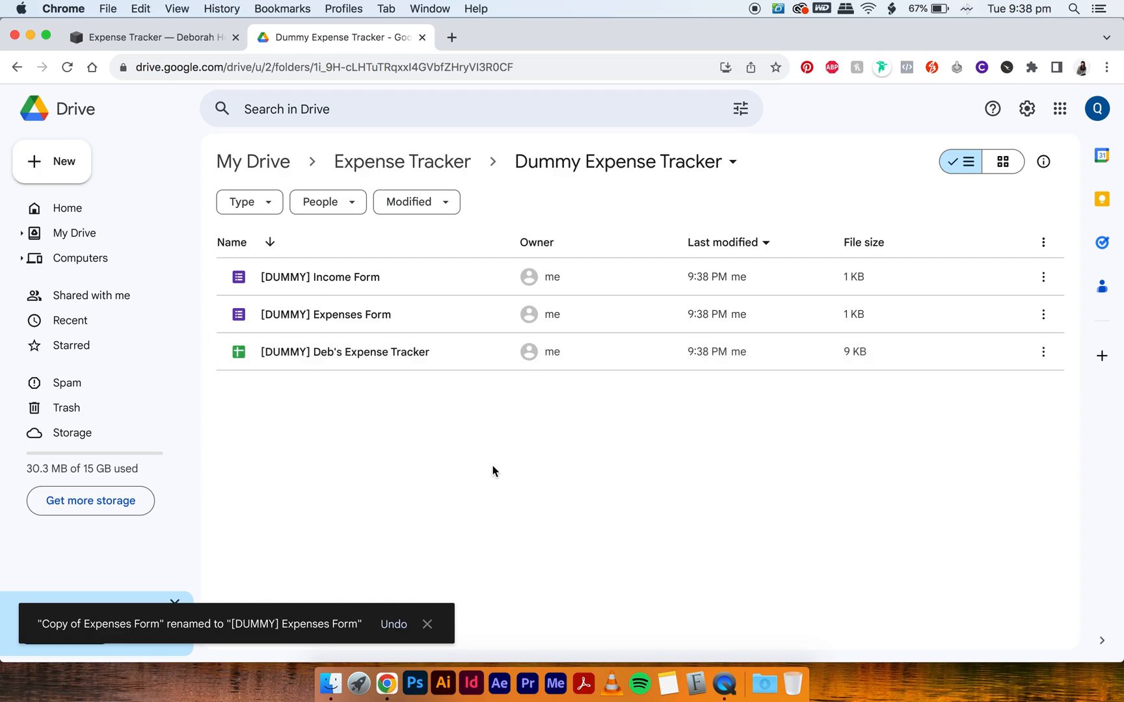
click(320, 277)
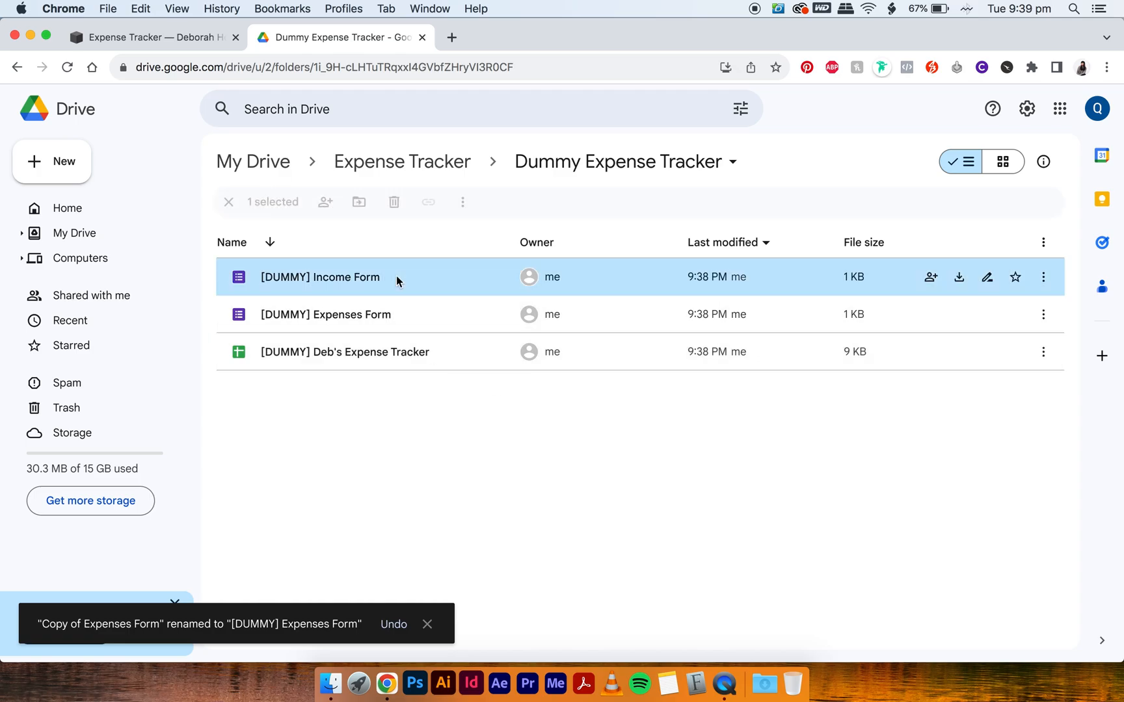
Step: Open [DUMMY] Deb's Expense Tracker and edit the form linked to its Expenses sheet via Tools > Manage form
double_click(344, 352)
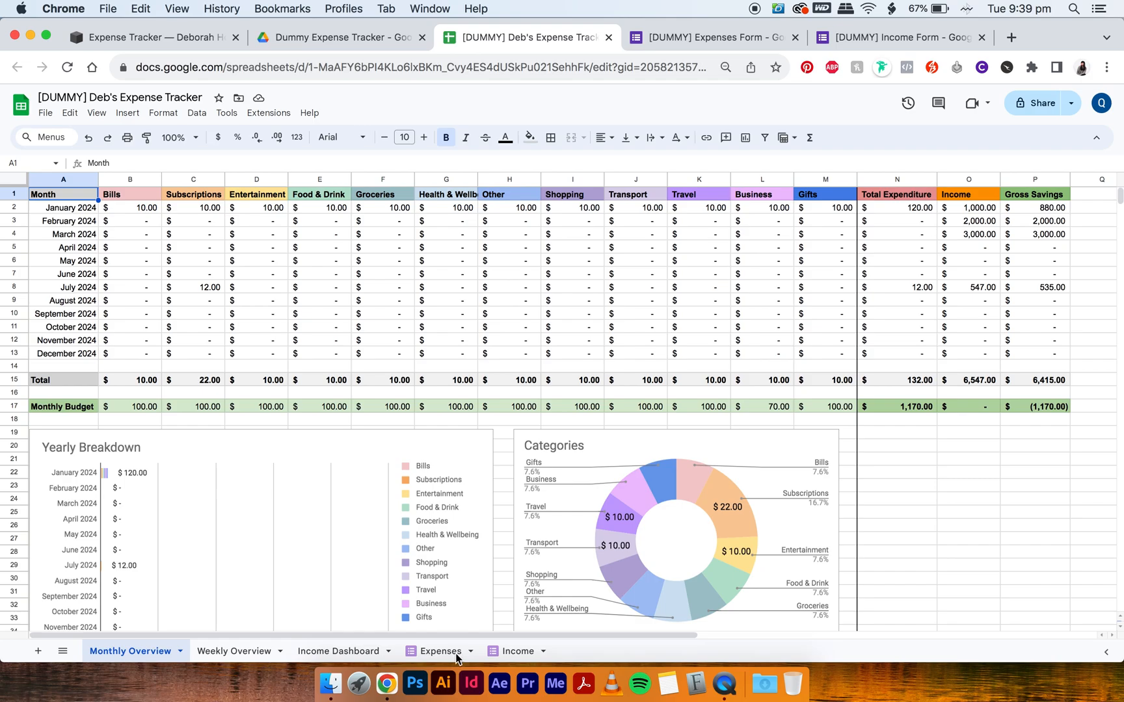
click(438, 650)
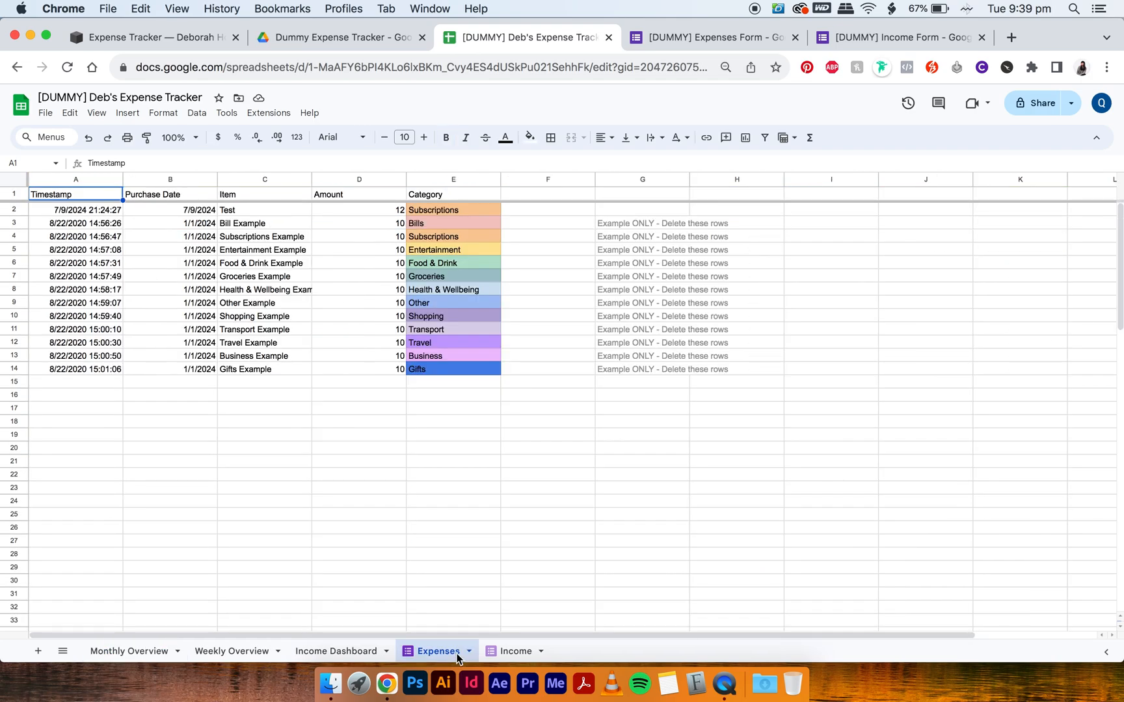
mouse_move(277, 114)
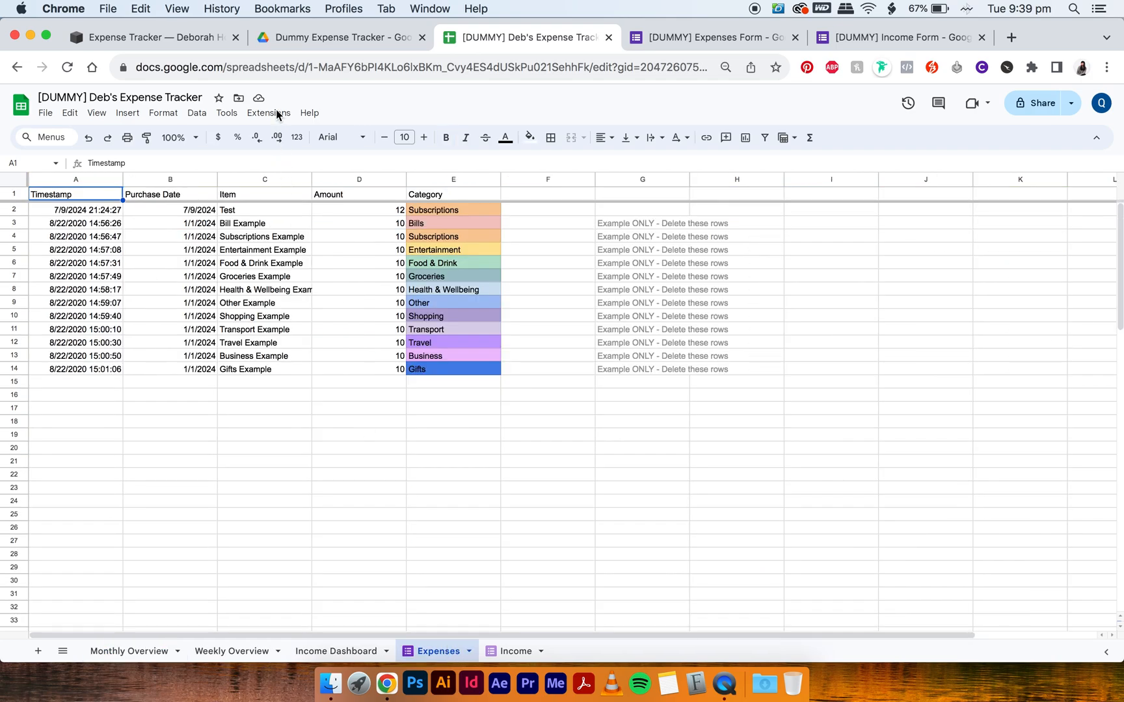
click(226, 113)
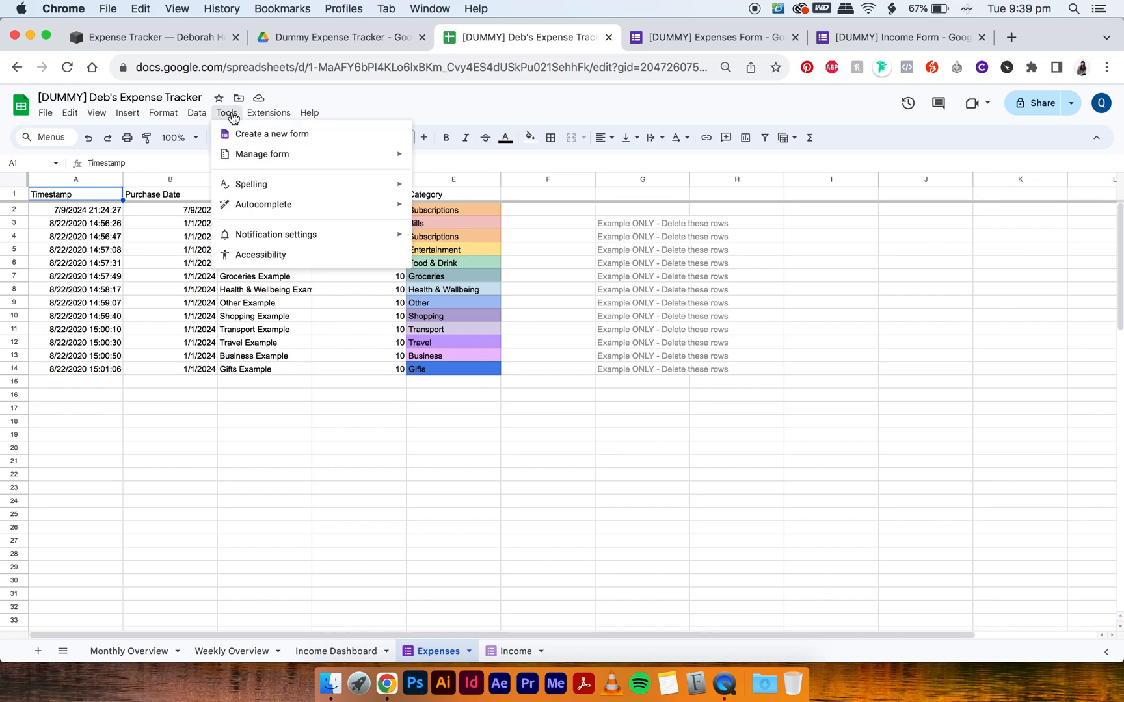
mouse_move(256, 159)
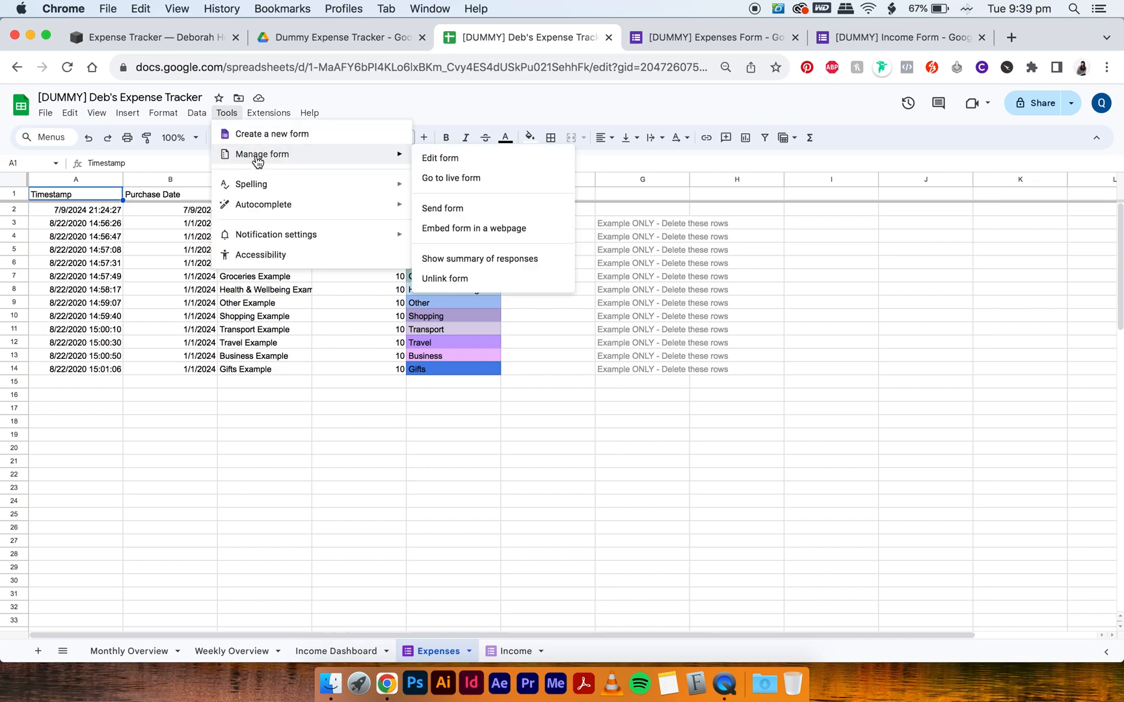
click(439, 157)
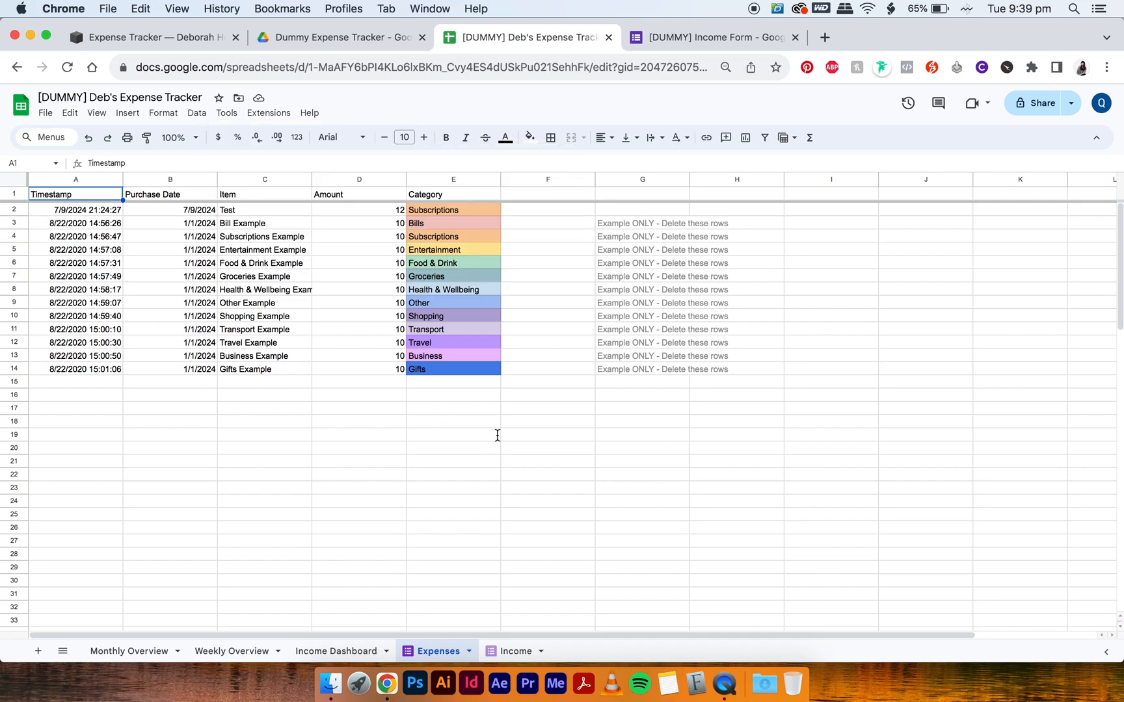
Step: Edit the form linked to the Income sheet, then return to the Dummy Expense Tracker folder in Drive
click(515, 650)
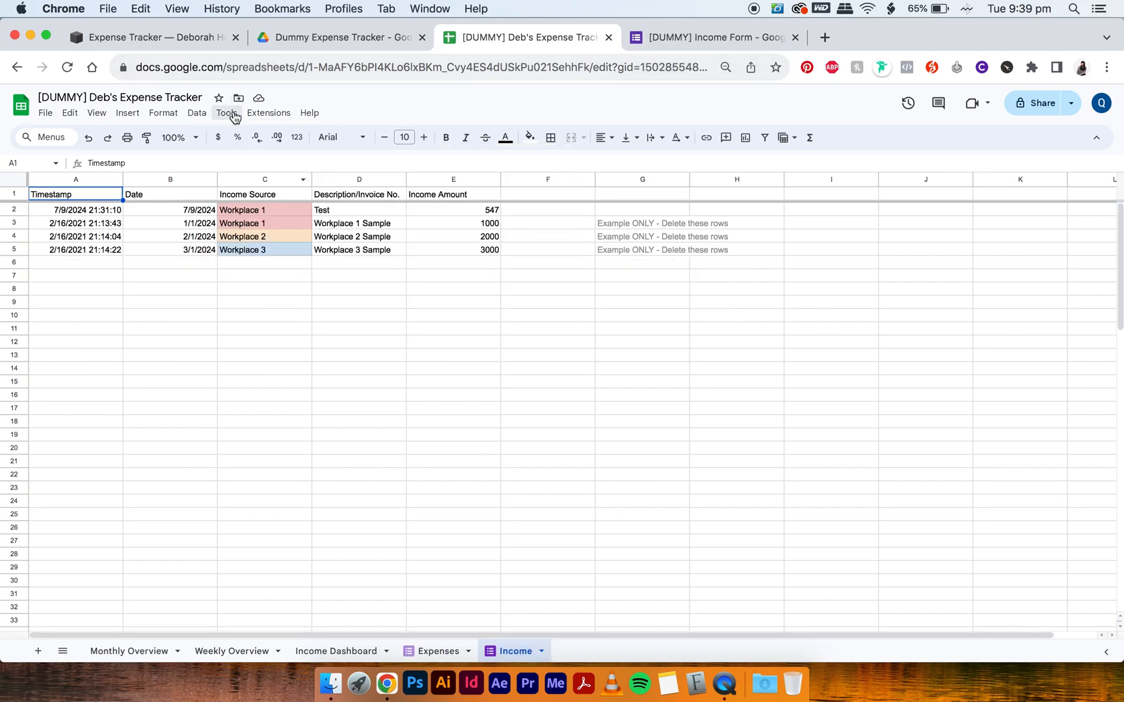
click(226, 113)
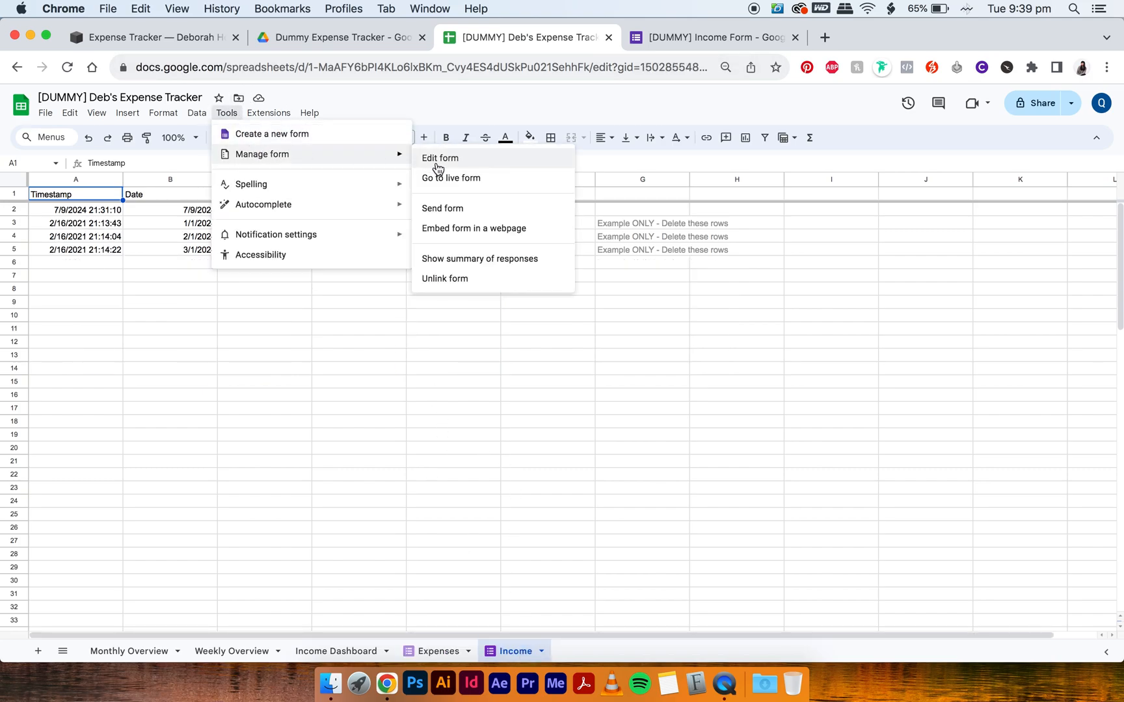
click(440, 158)
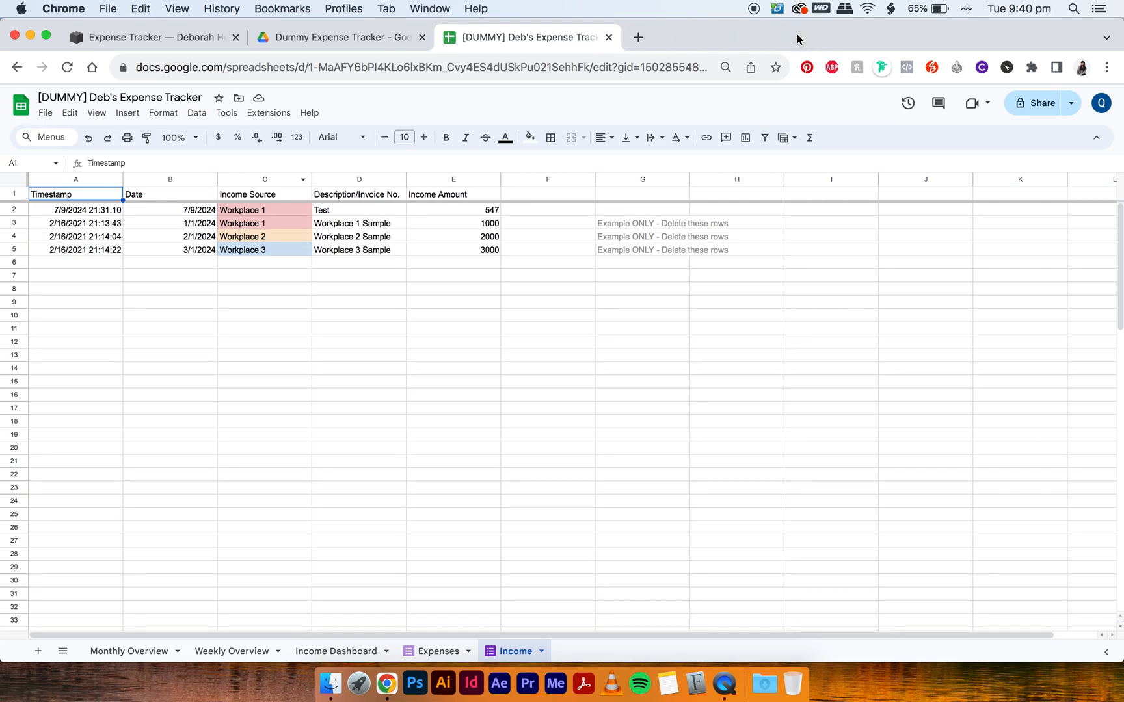
click(336, 37)
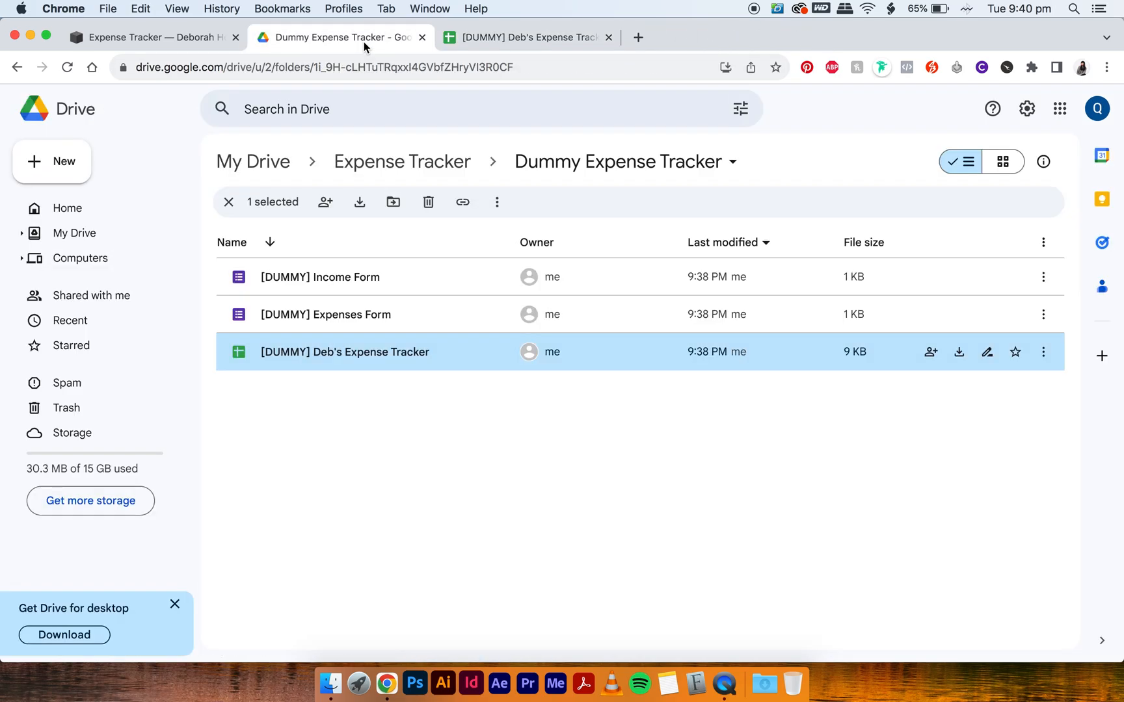